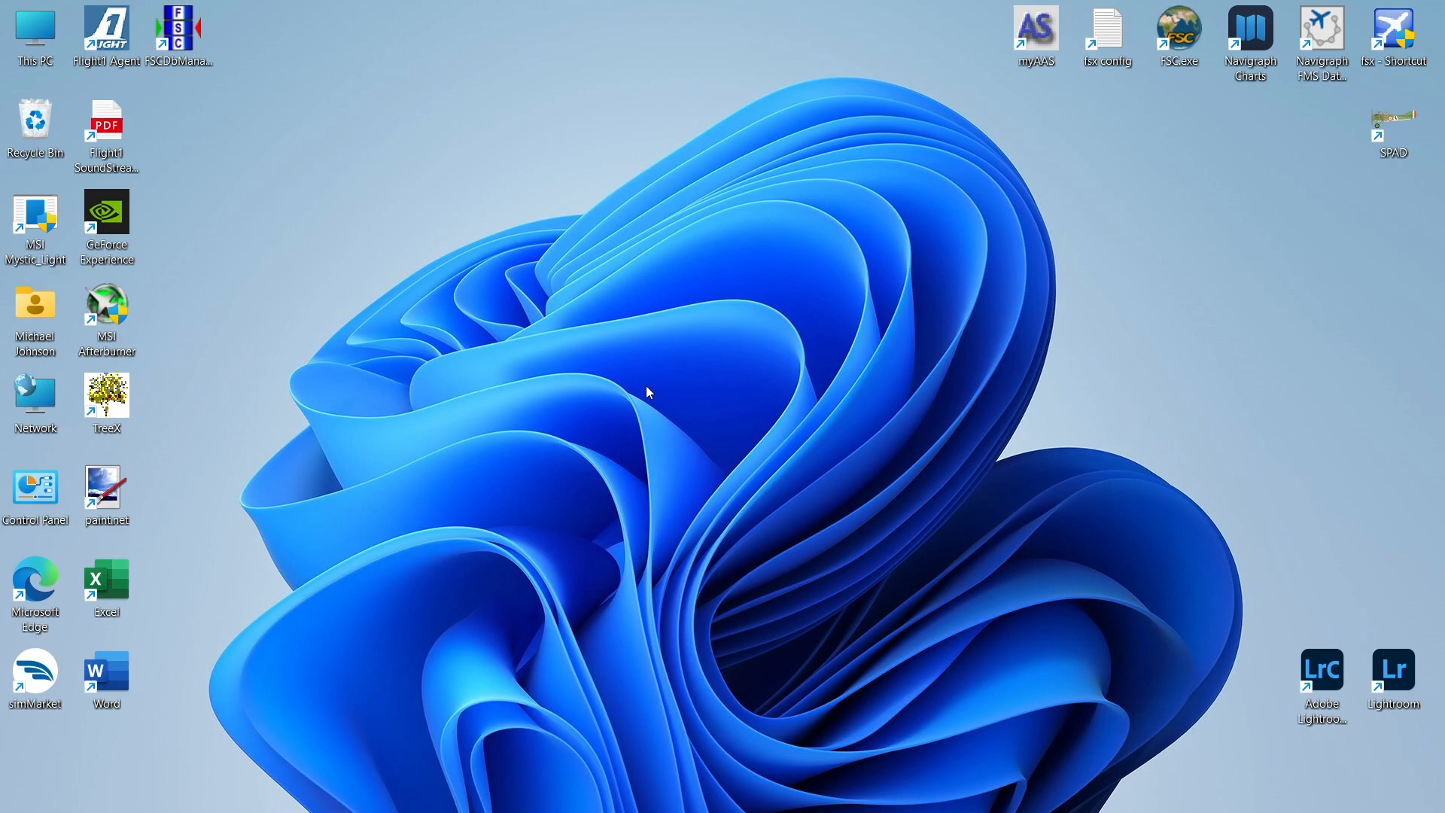
mouse_move(621, 397)
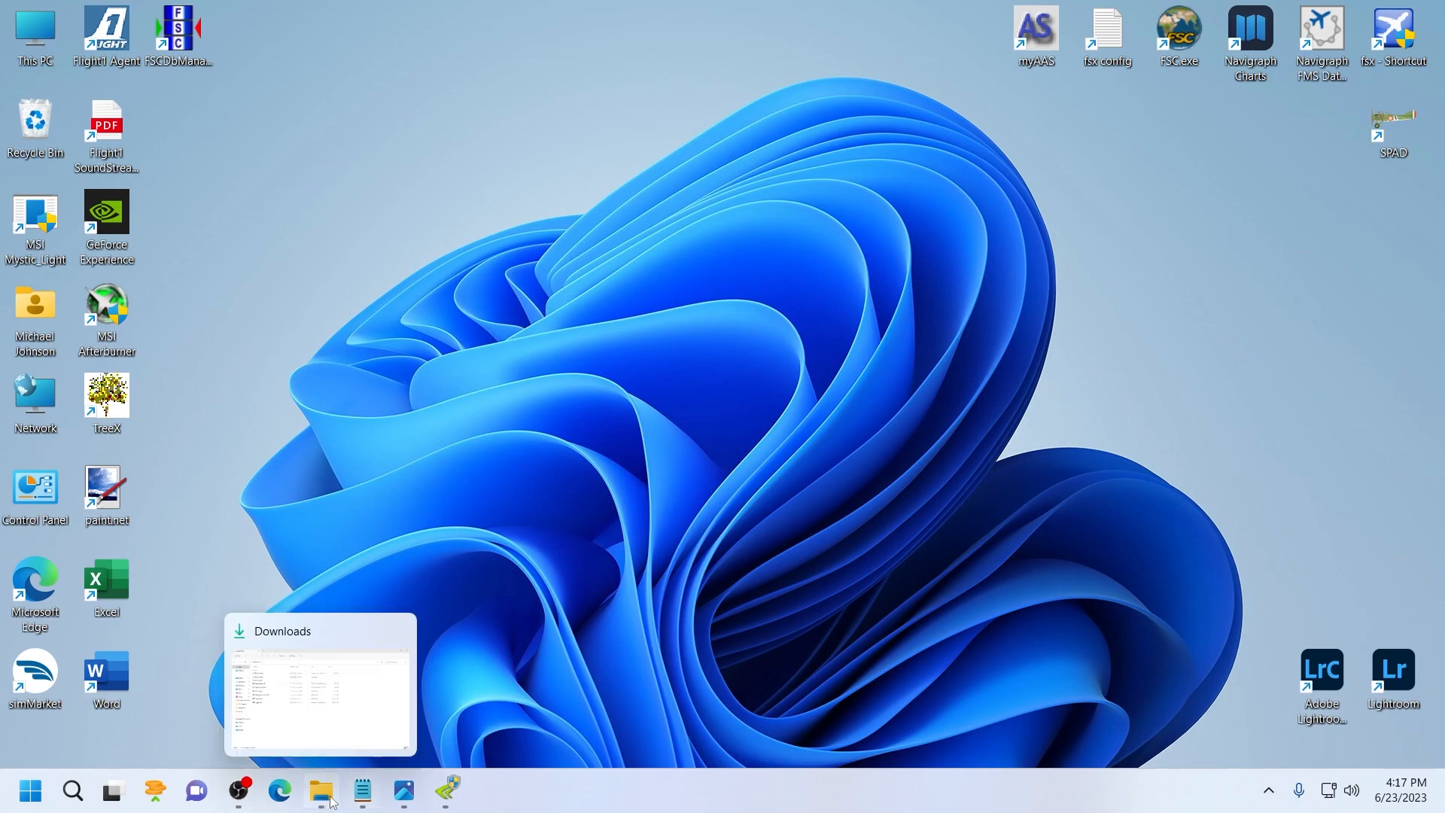
- Bring the Downloads window forward and select the FSX Tweeking folder
click(321, 791)
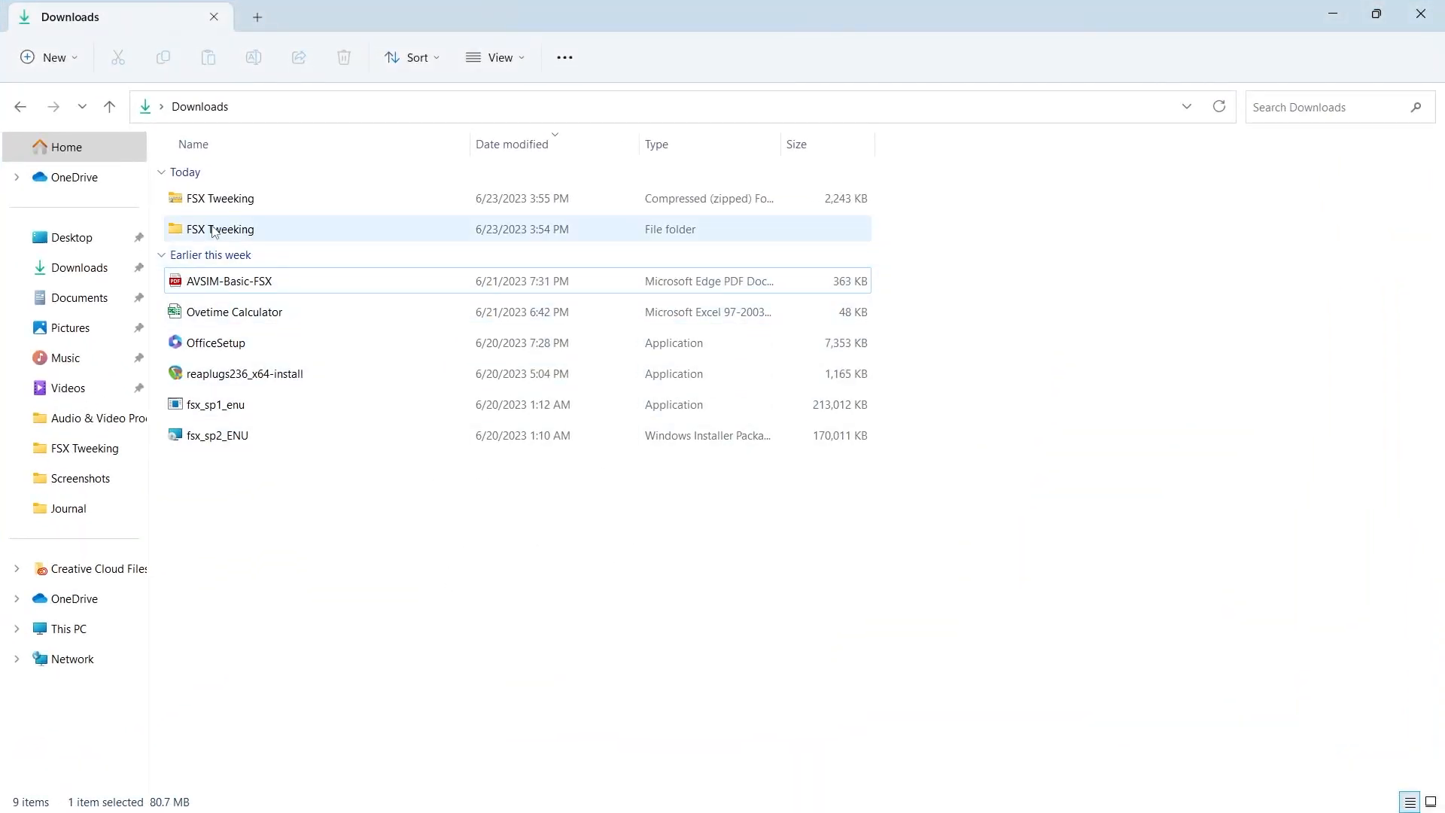
mouse_move(236, 202)
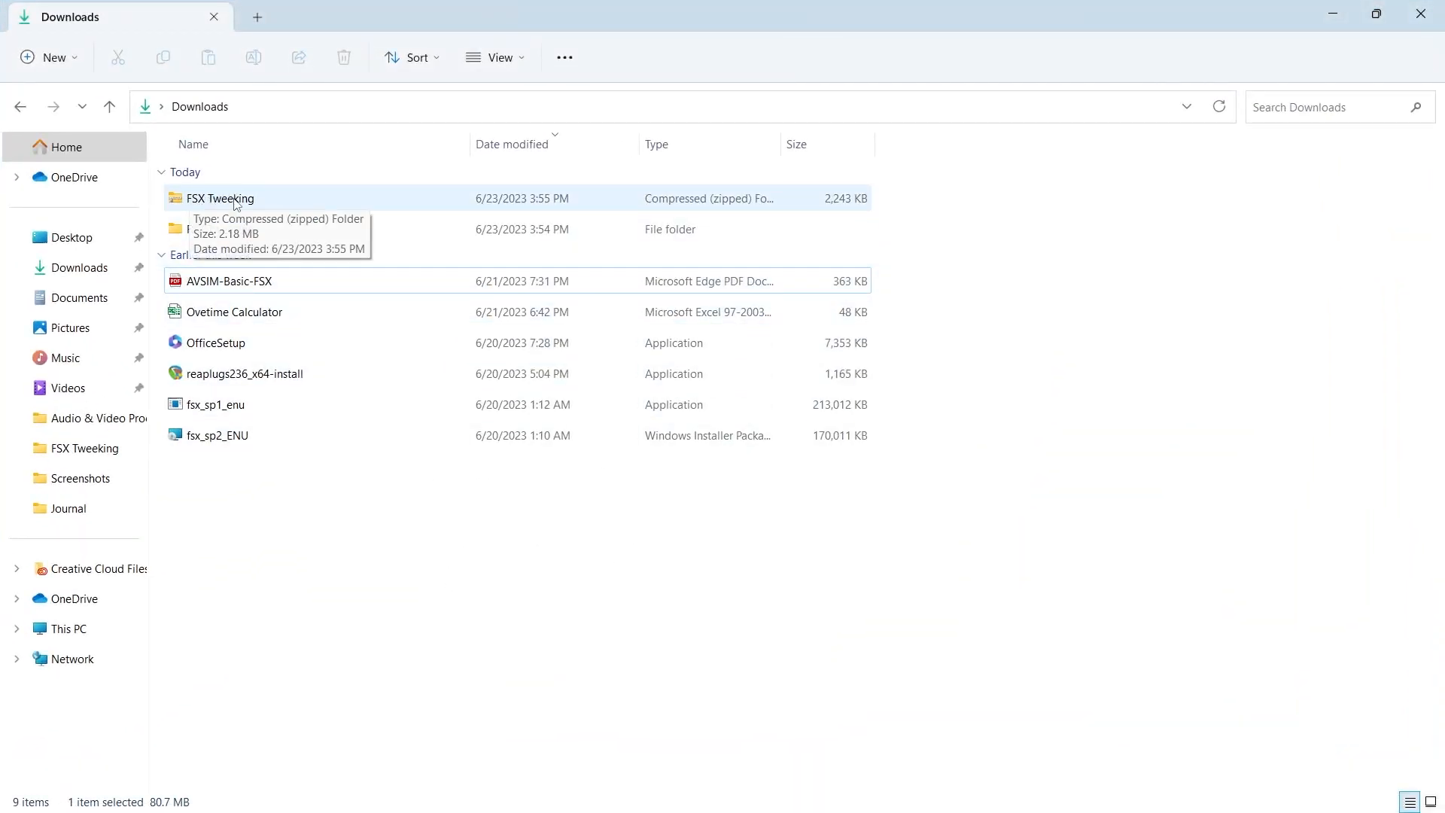
click(218, 229)
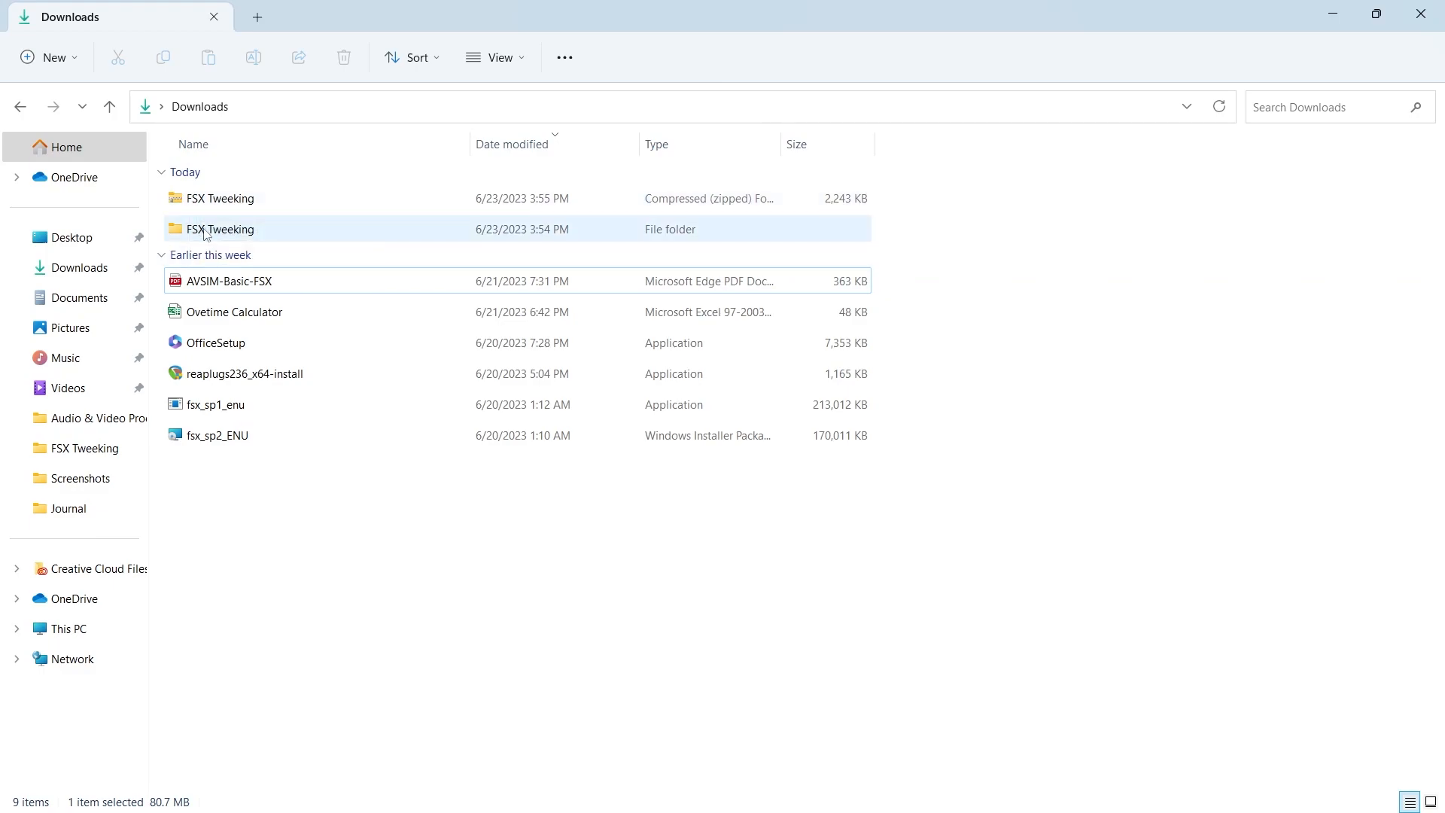
- Open FSX Tweeking, browse the Traffic screenshot, and select nvidiaProfileInspector
double_click(219, 229)
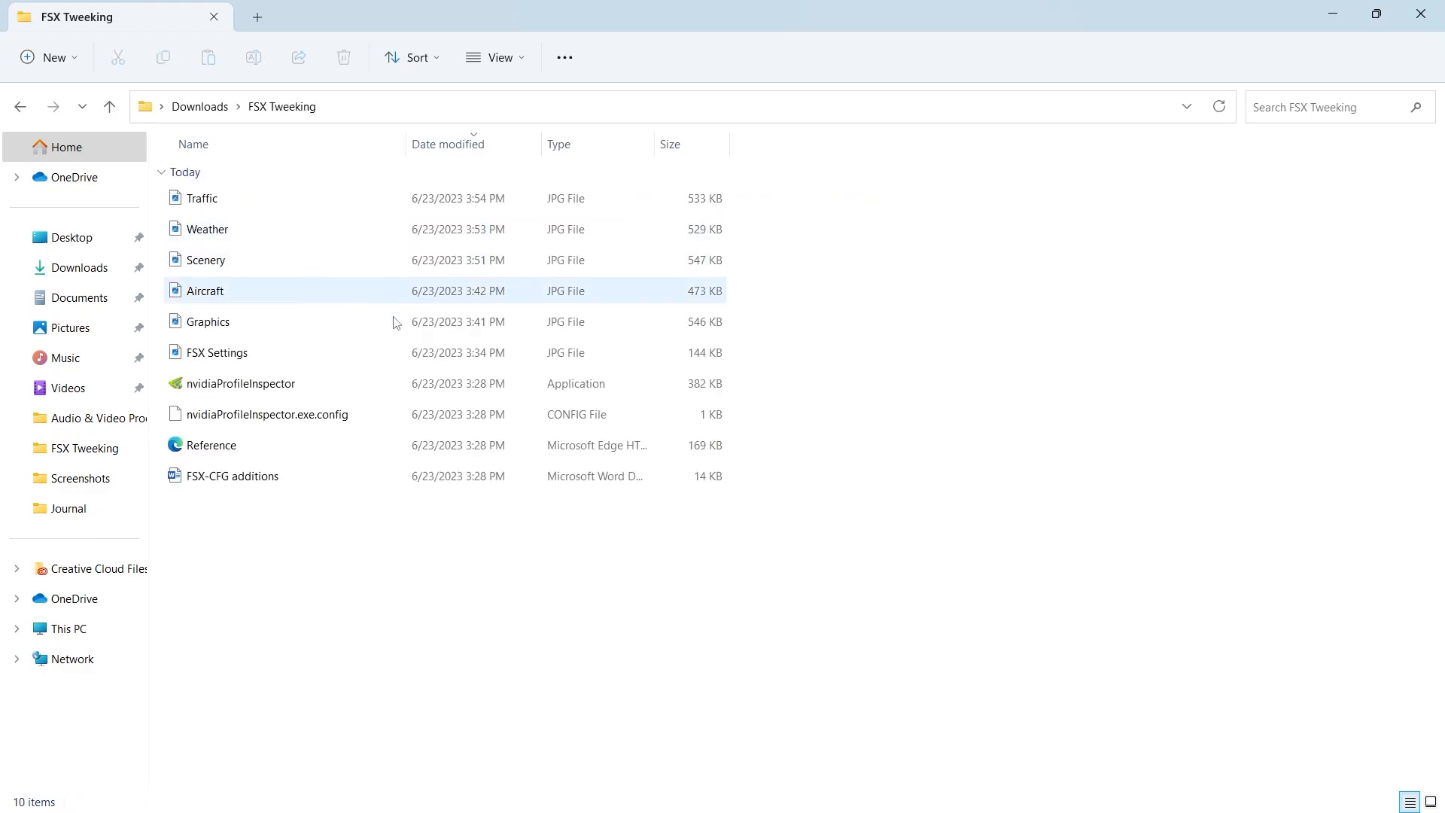
mouse_move(237, 392)
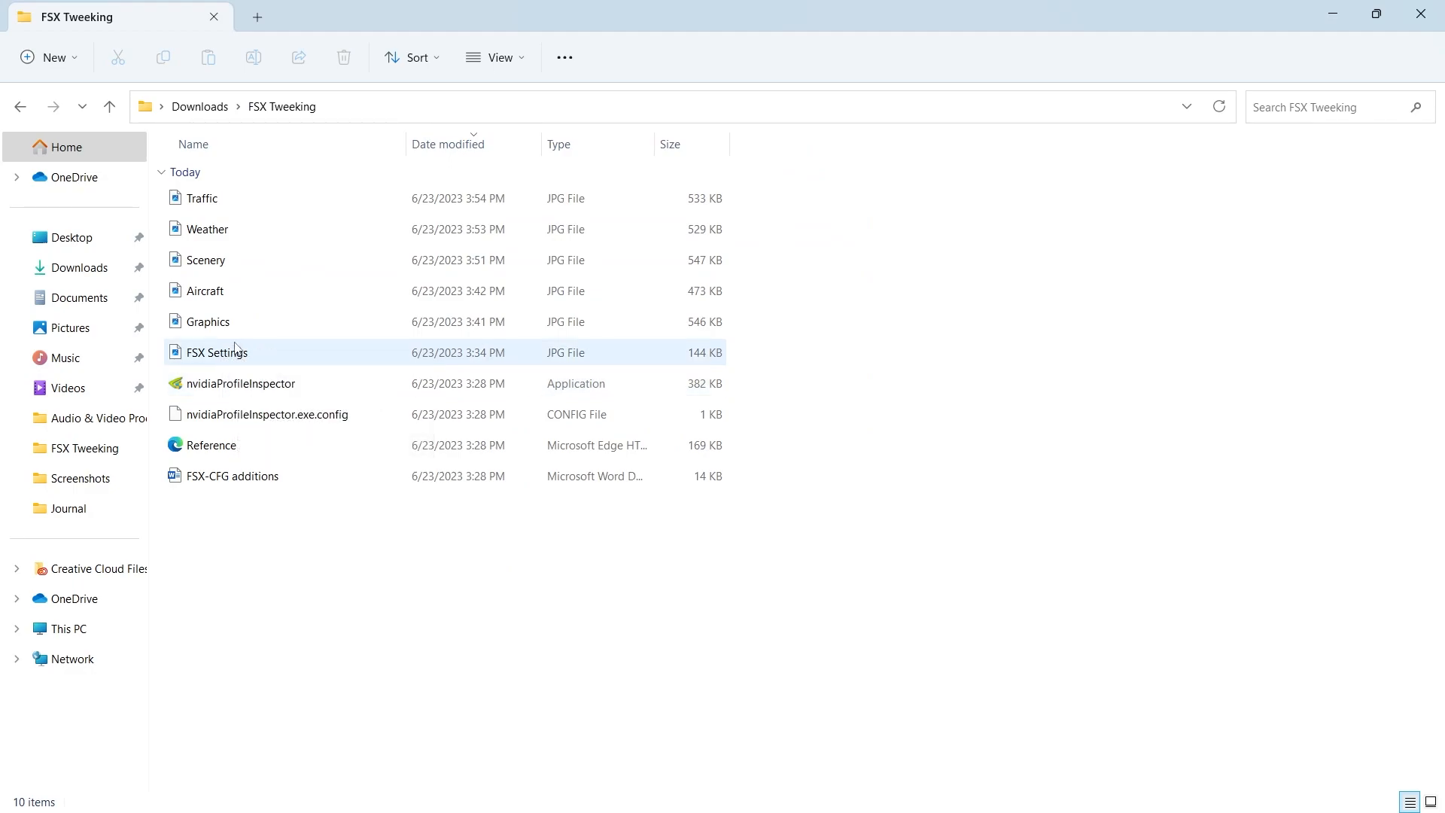
mouse_move(230, 357)
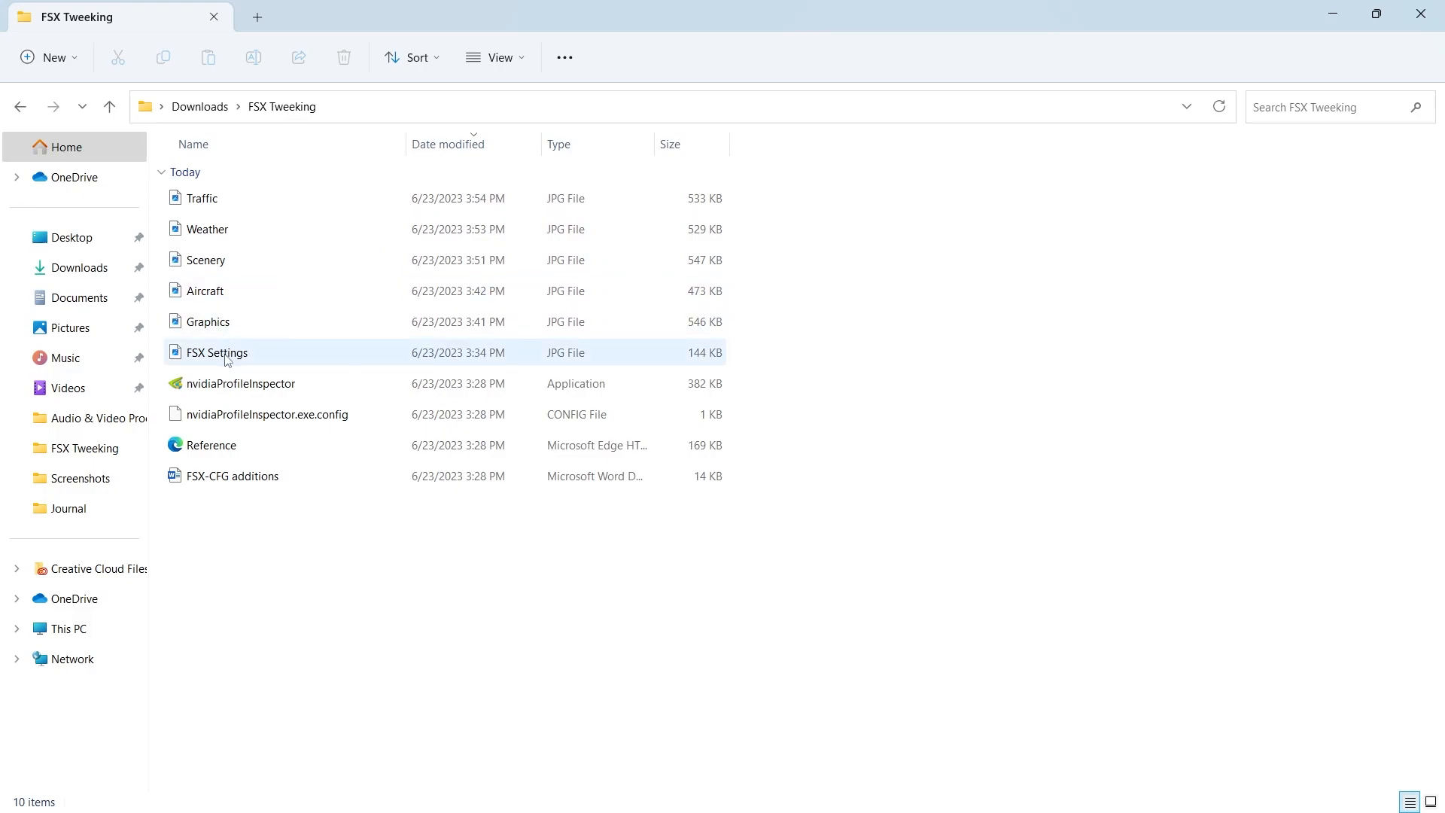
mouse_move(228, 389)
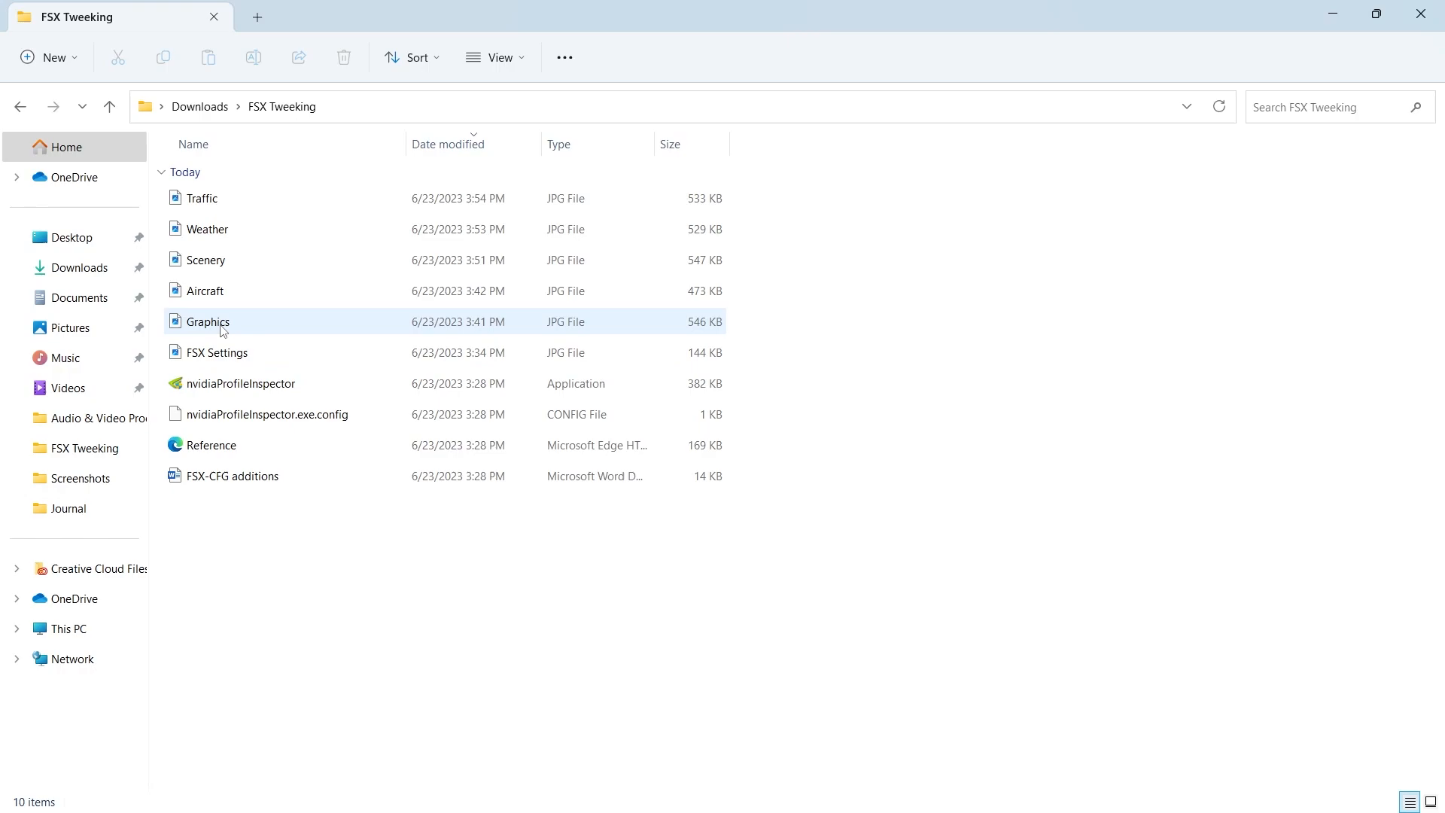
click(206, 259)
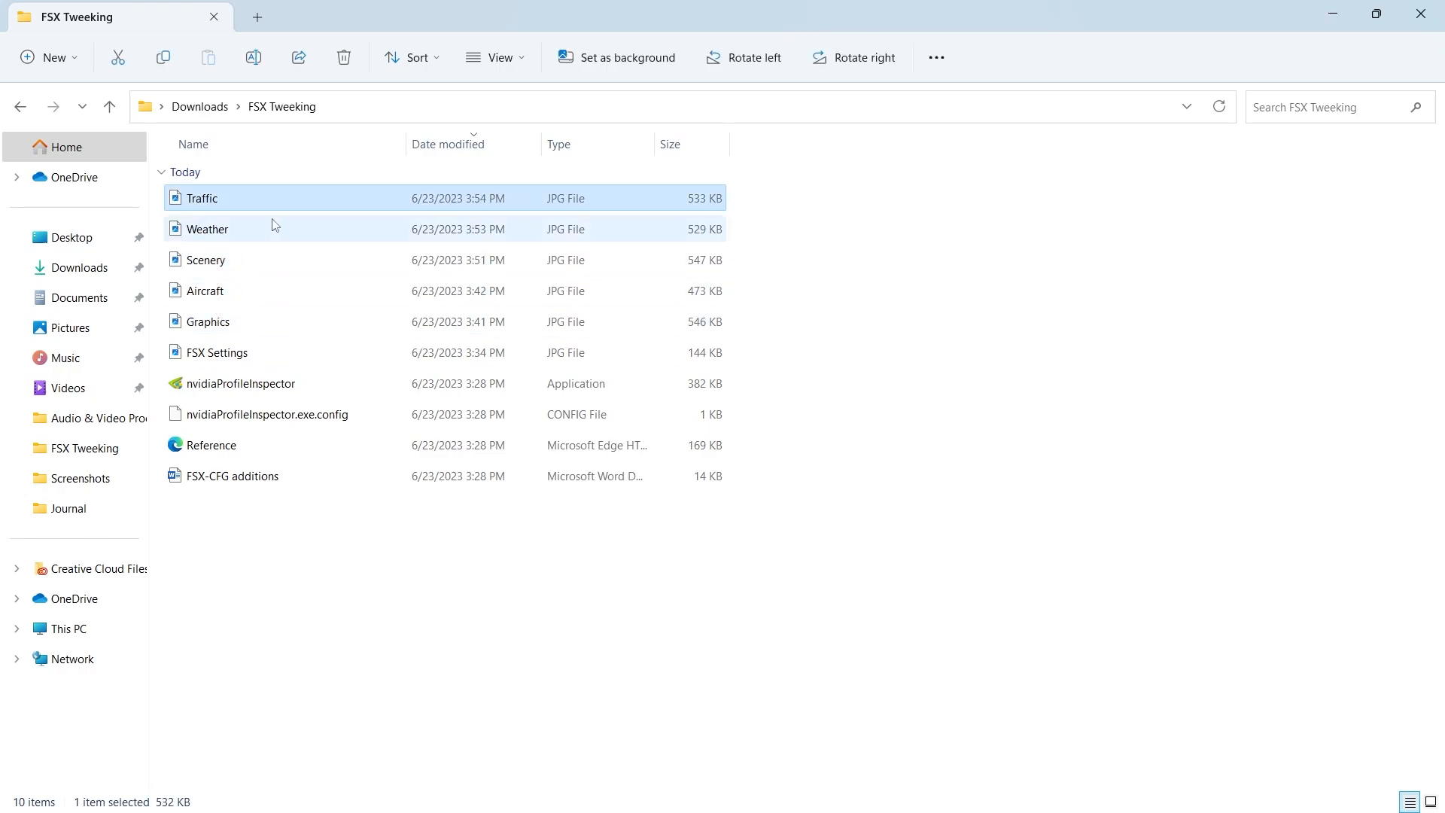
mouse_move(273, 225)
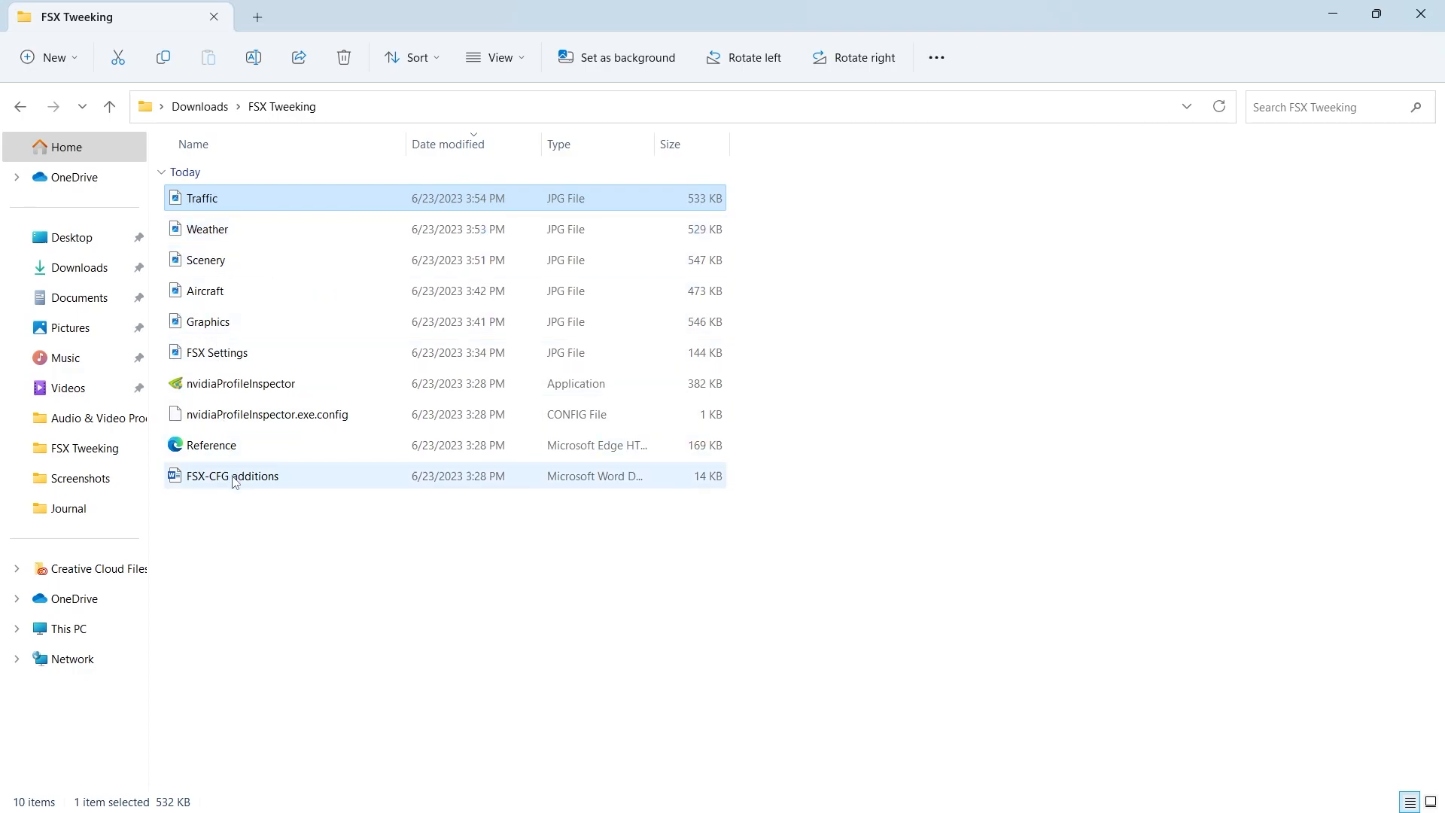
mouse_move(237, 480)
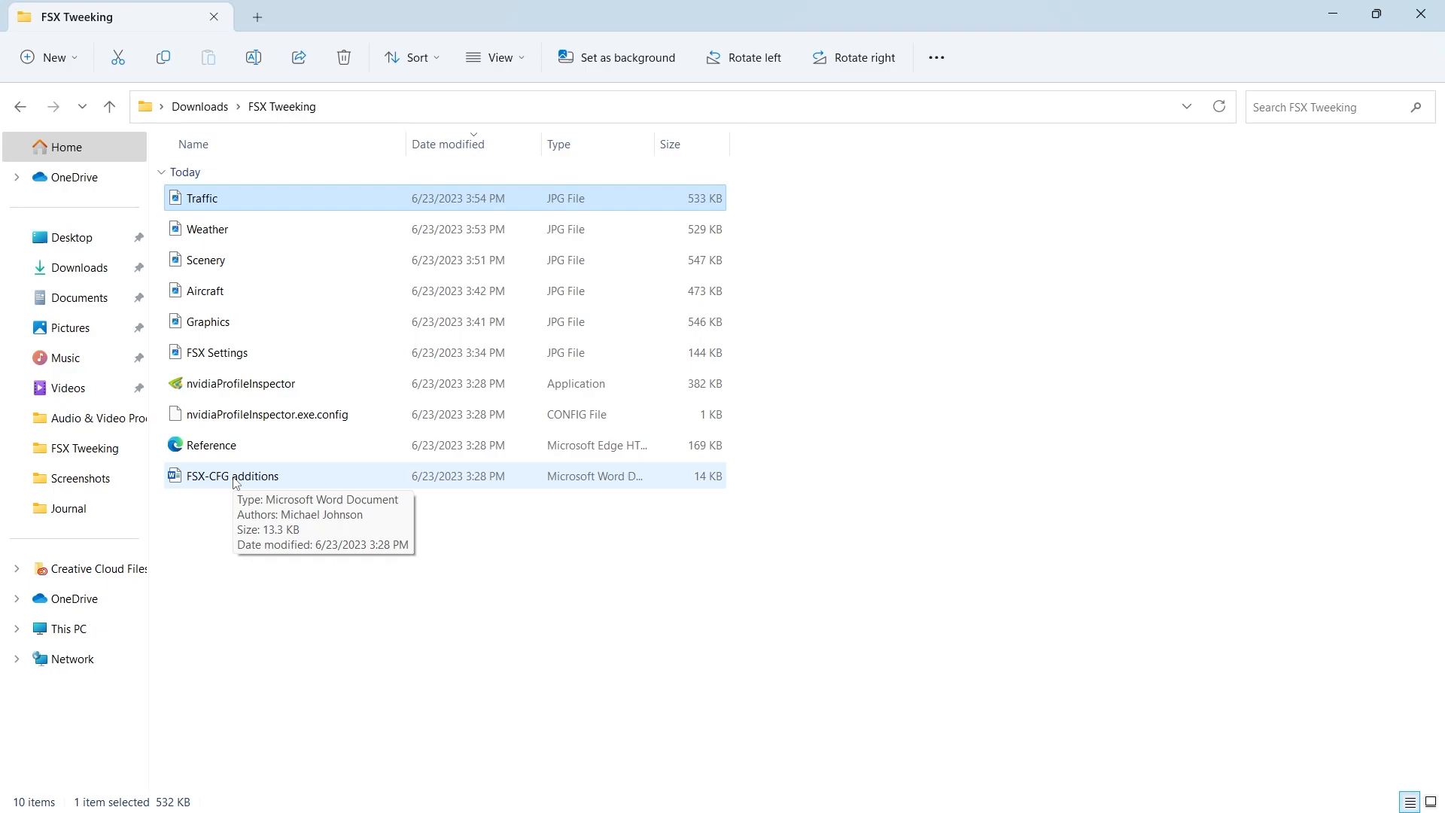
click(248, 384)
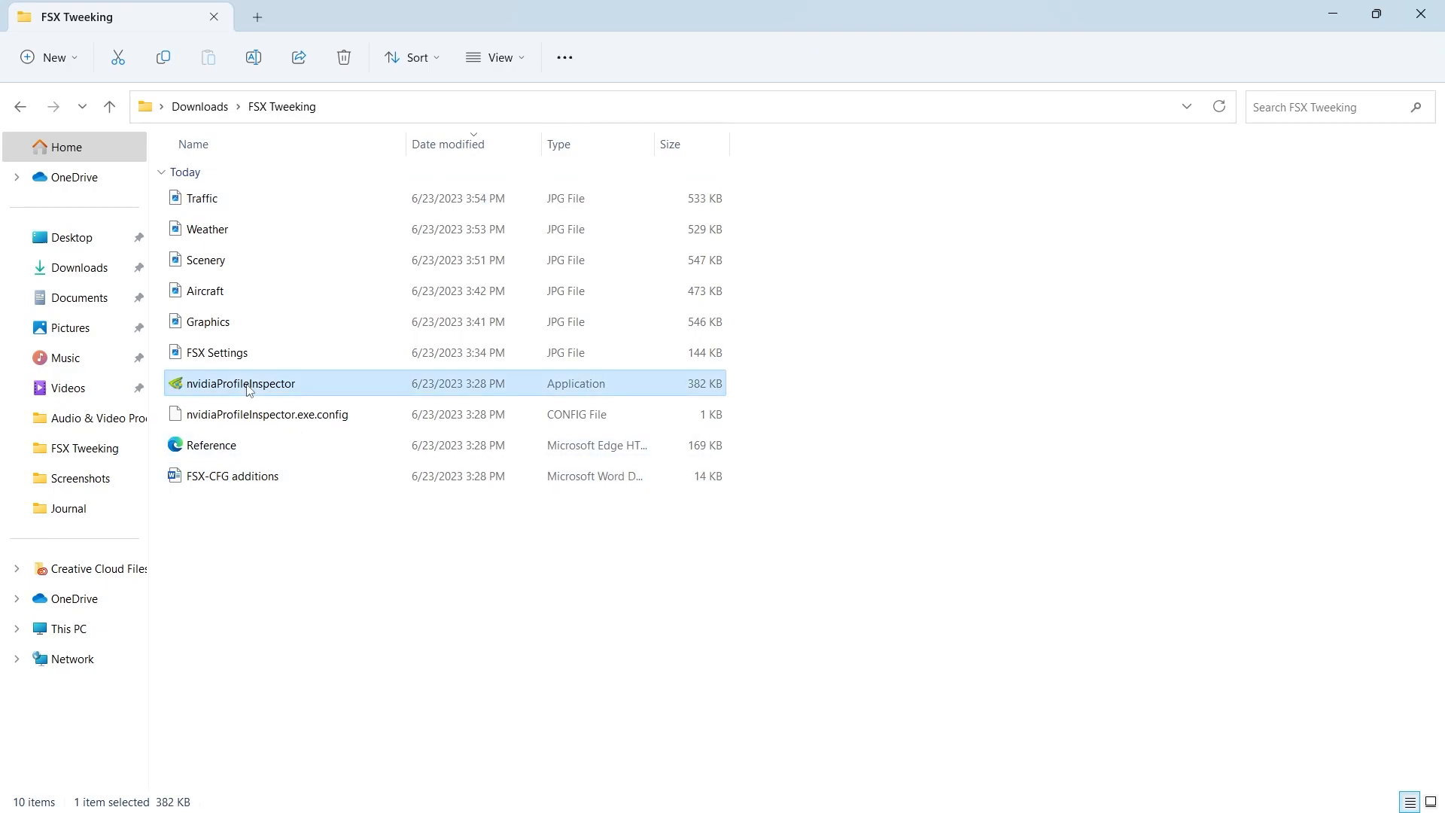
- Run nvidiaProfileInspector as administrator and show the FSX Settings.jpg guide beside it
right_click(248, 383)
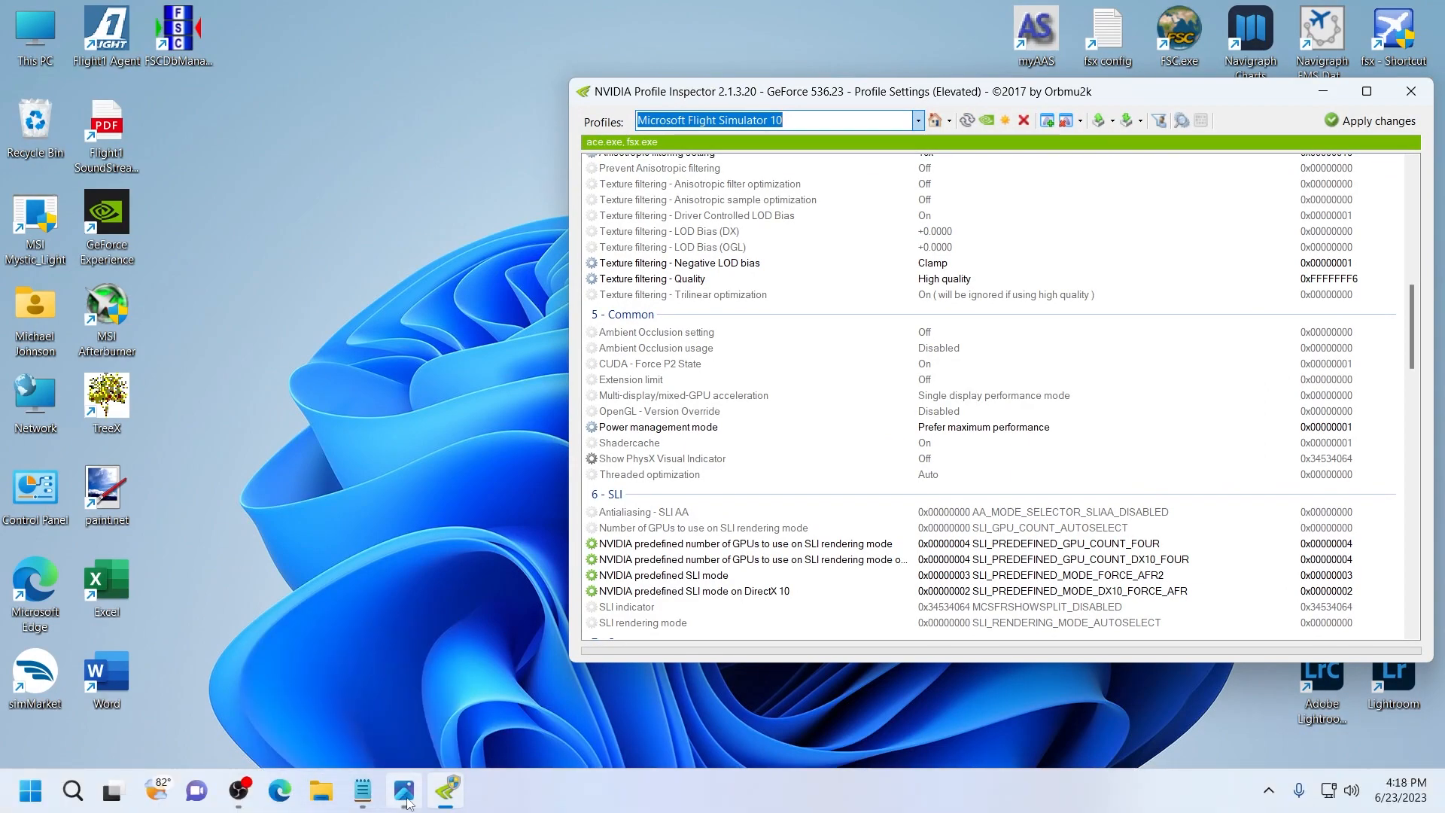
click(403, 790)
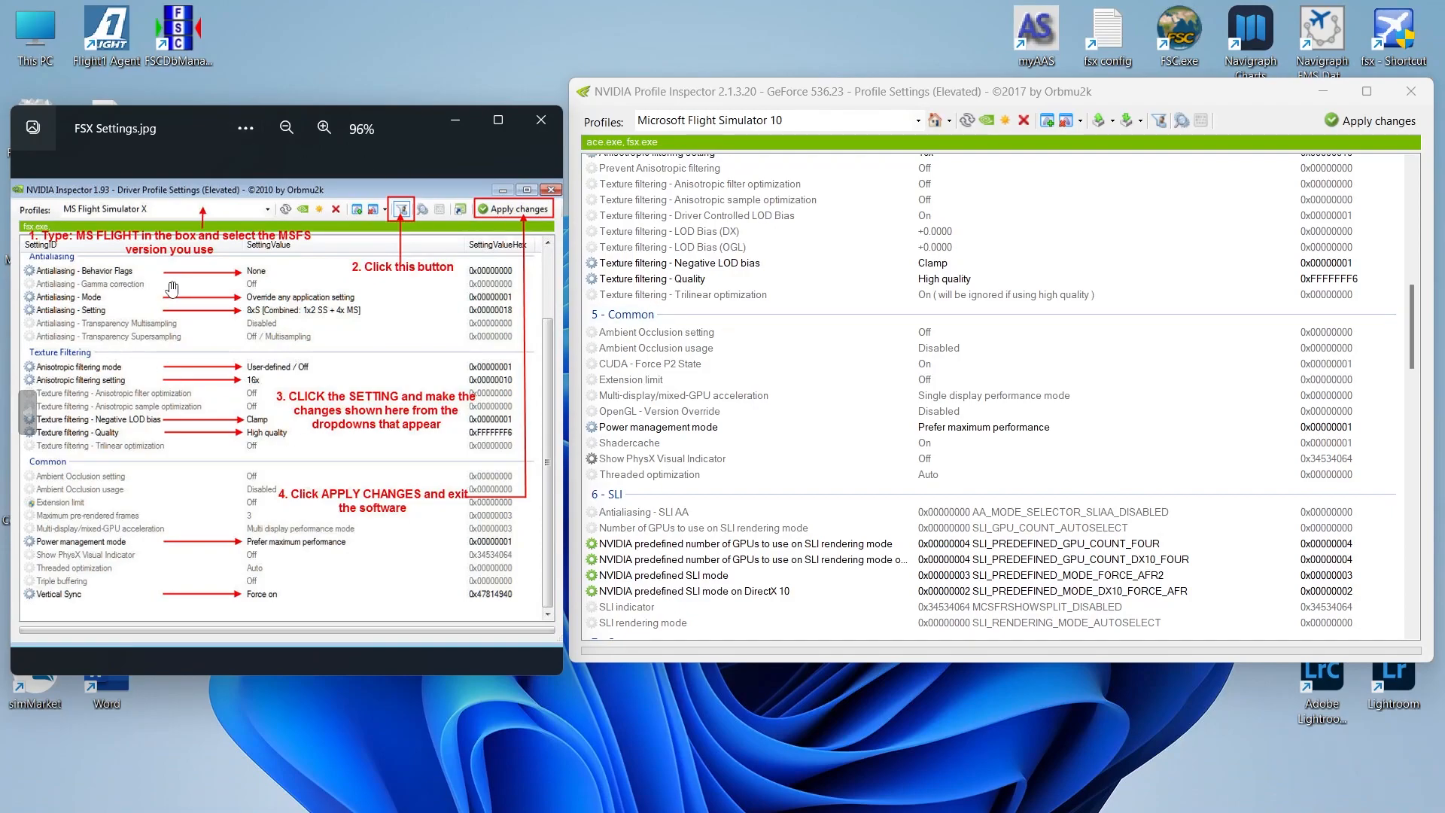
mouse_move(299, 478)
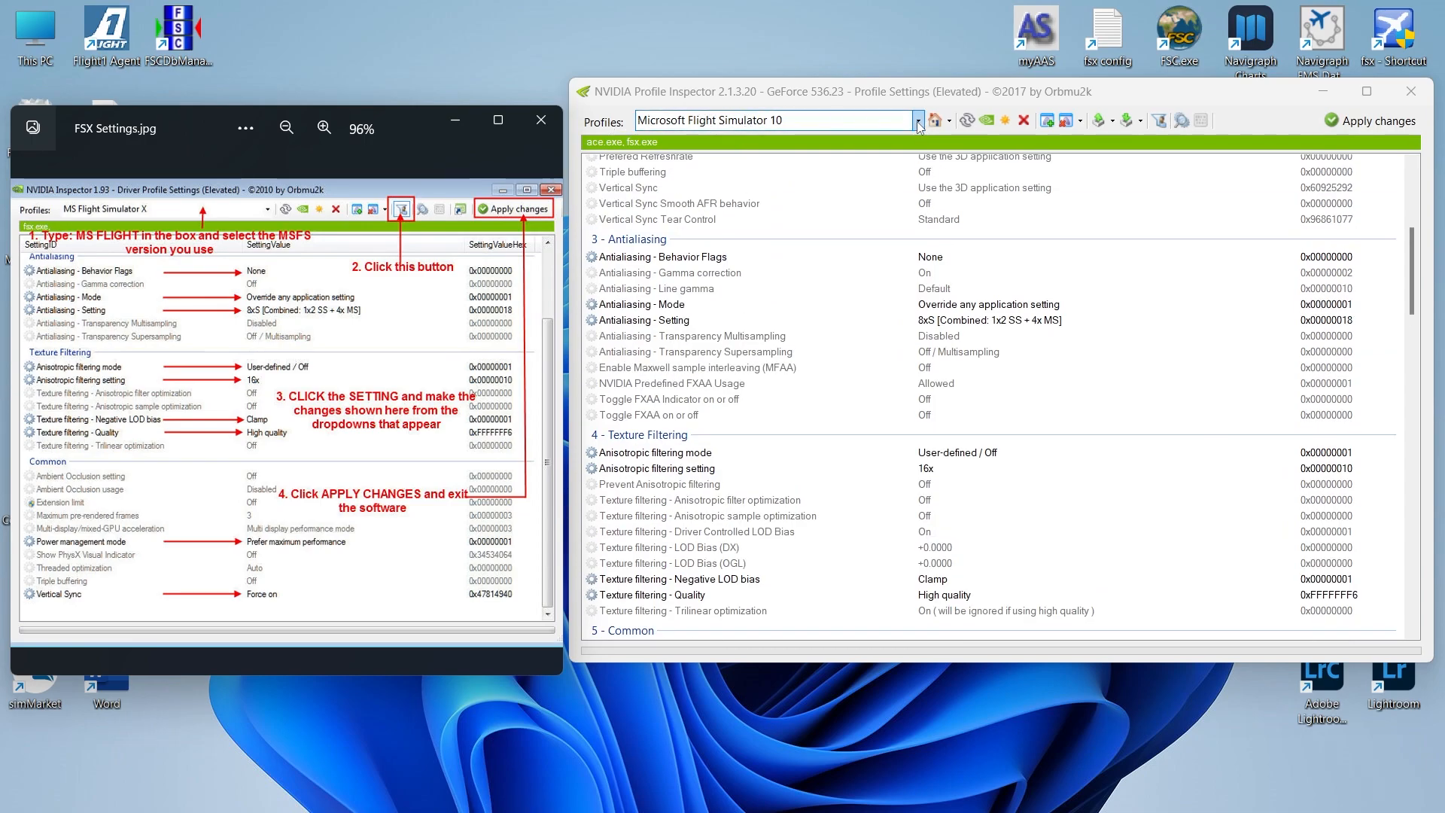
click(917, 120)
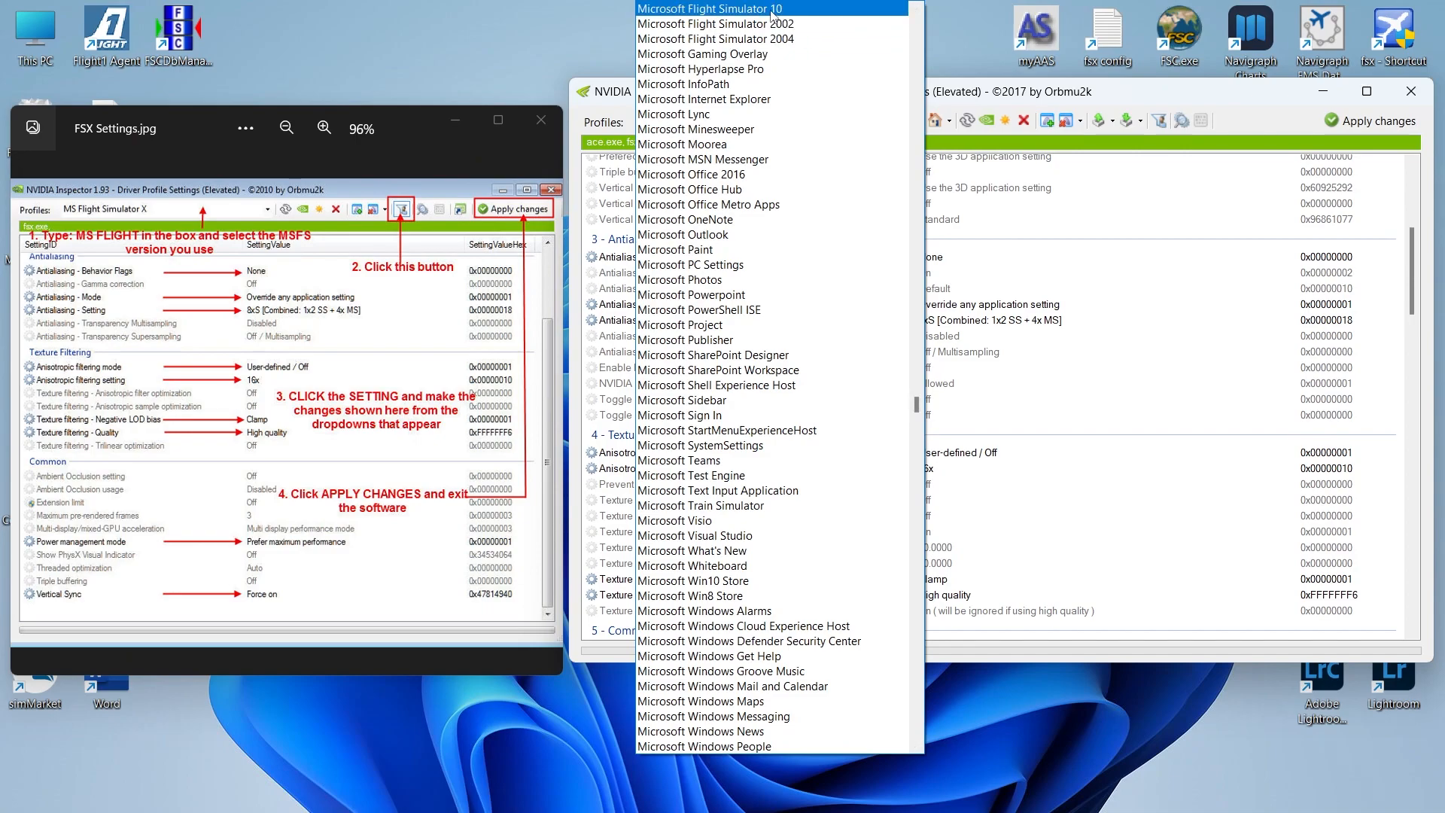
click(718, 8)
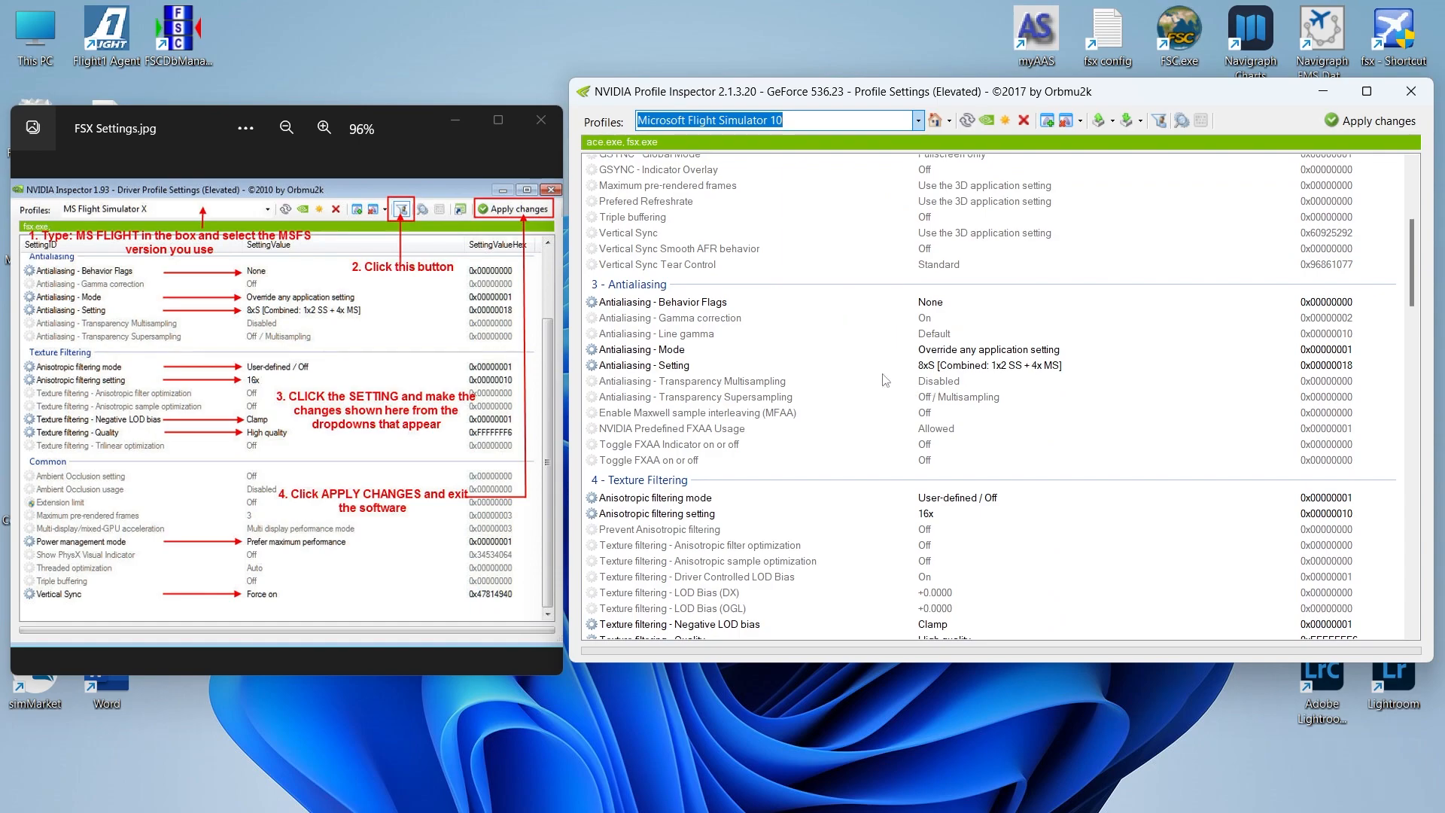
mouse_move(839, 348)
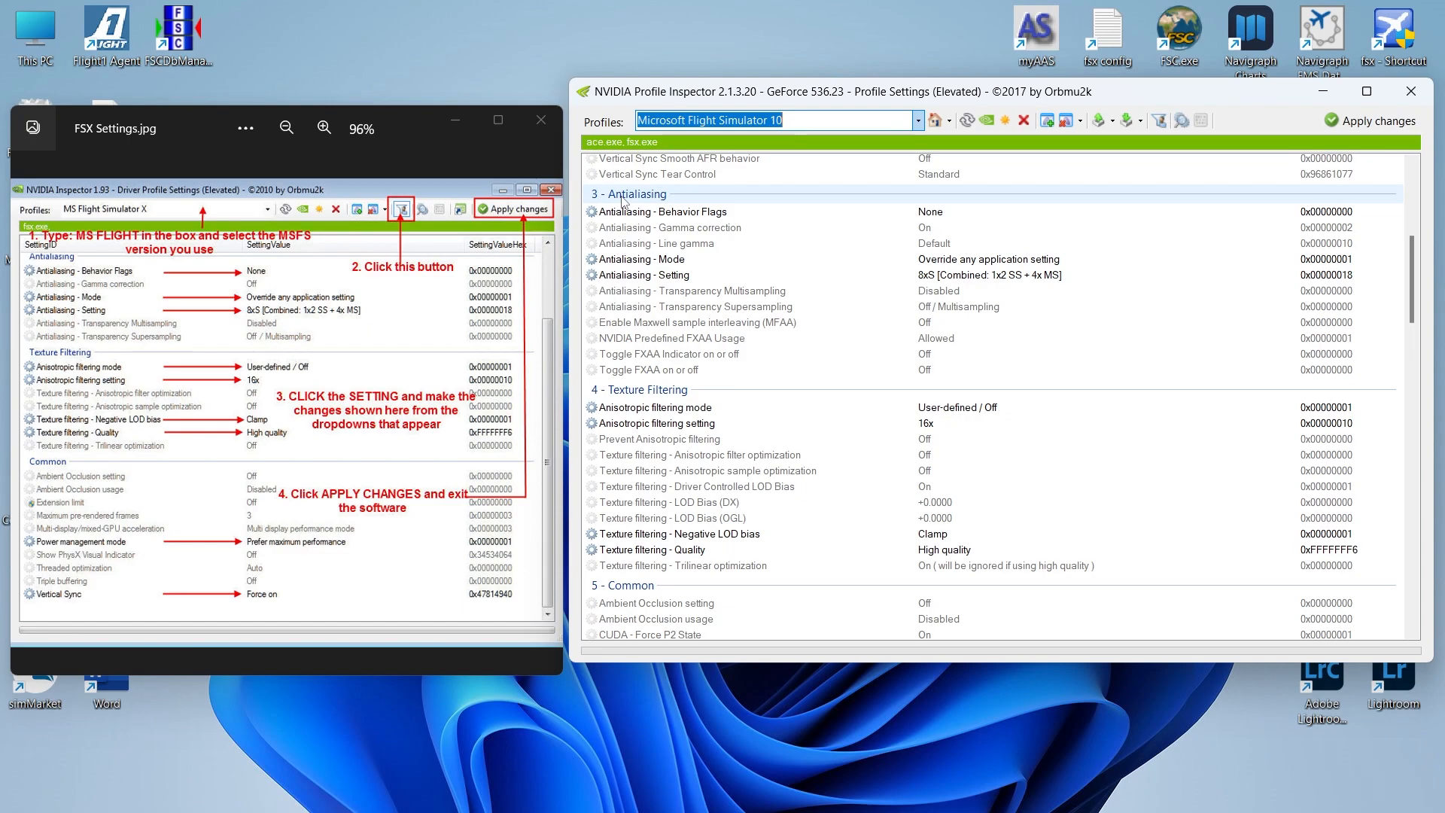
mouse_move(737, 248)
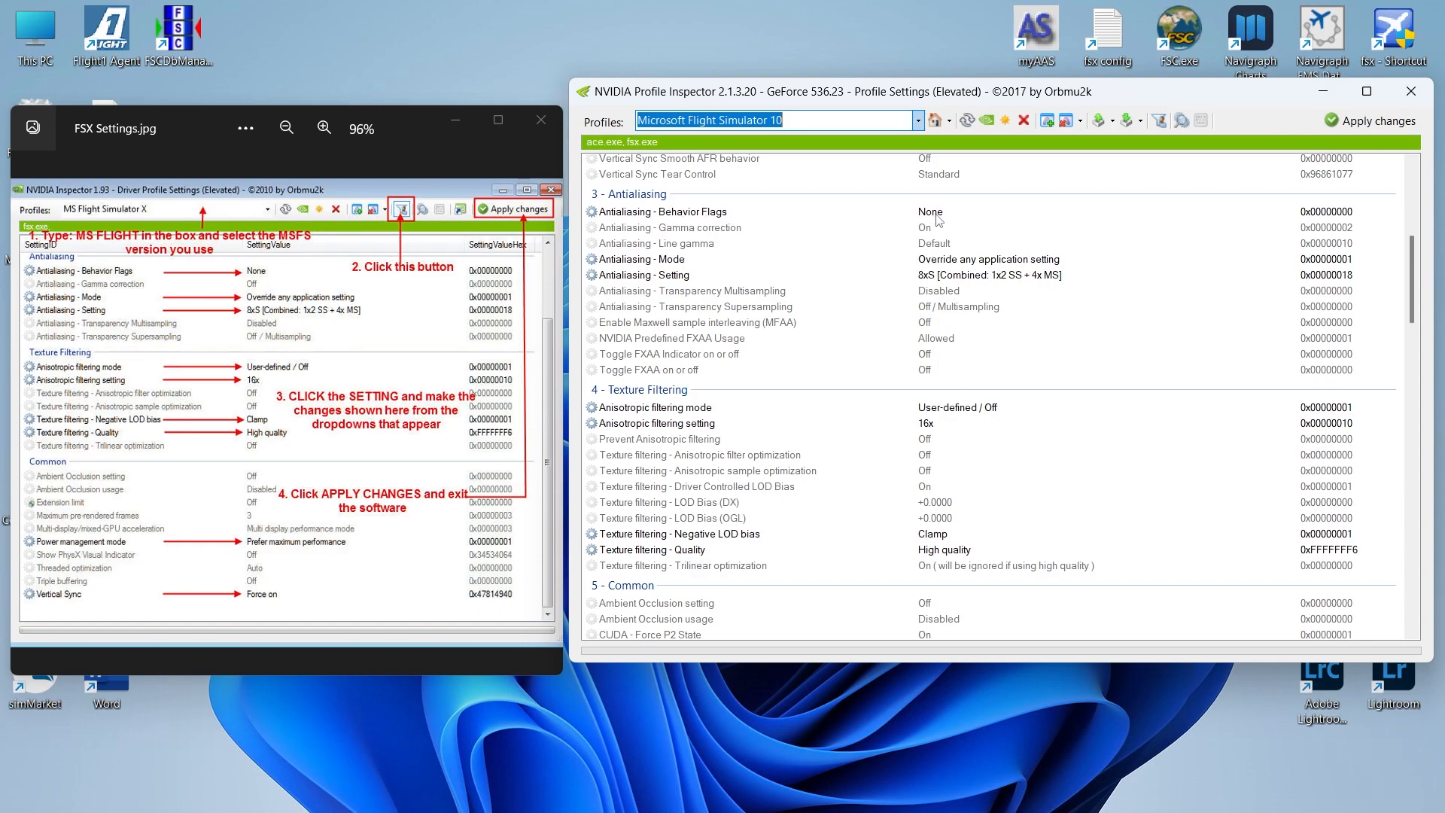
click(930, 212)
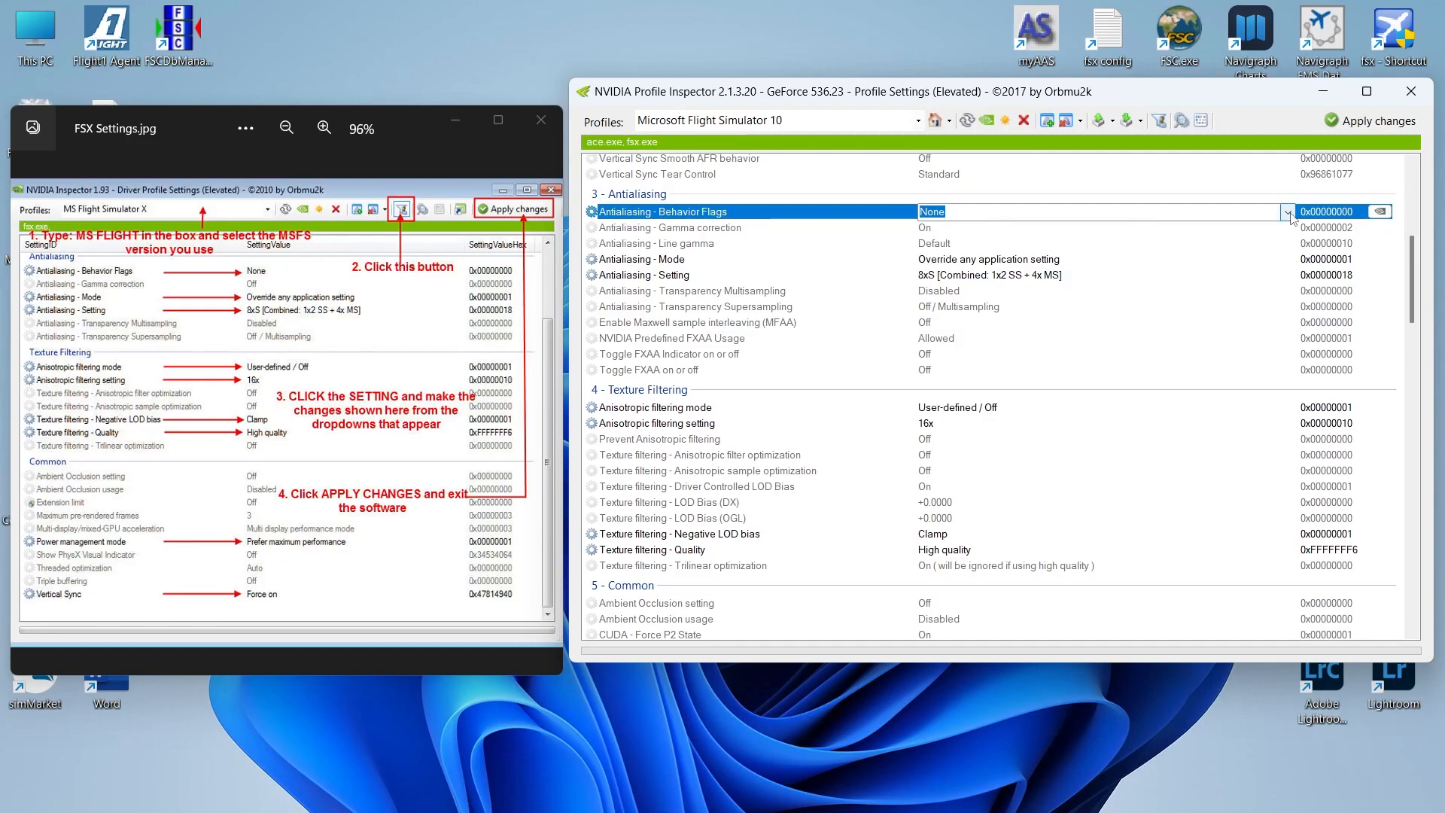
click(1288, 212)
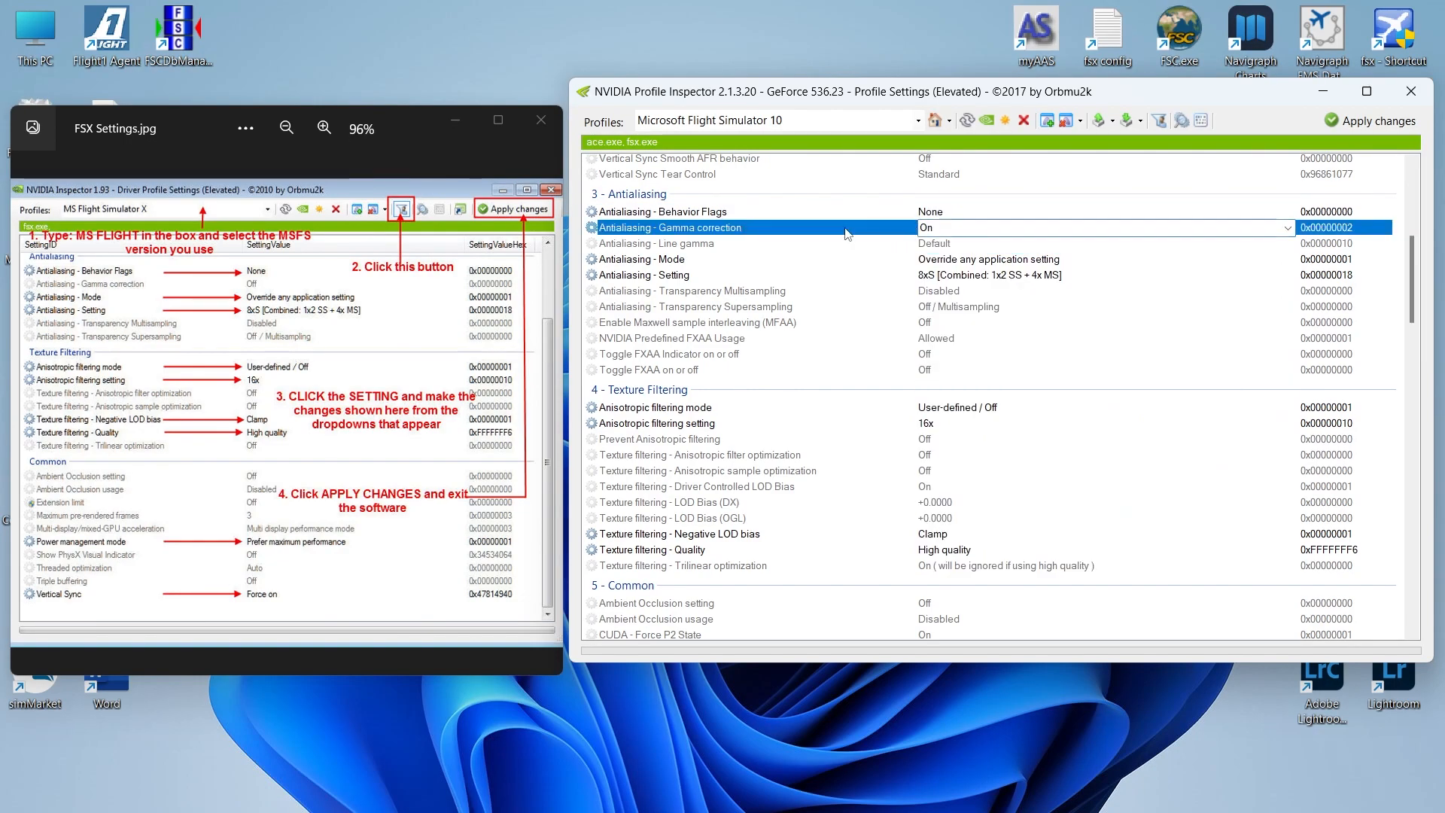
mouse_move(635, 265)
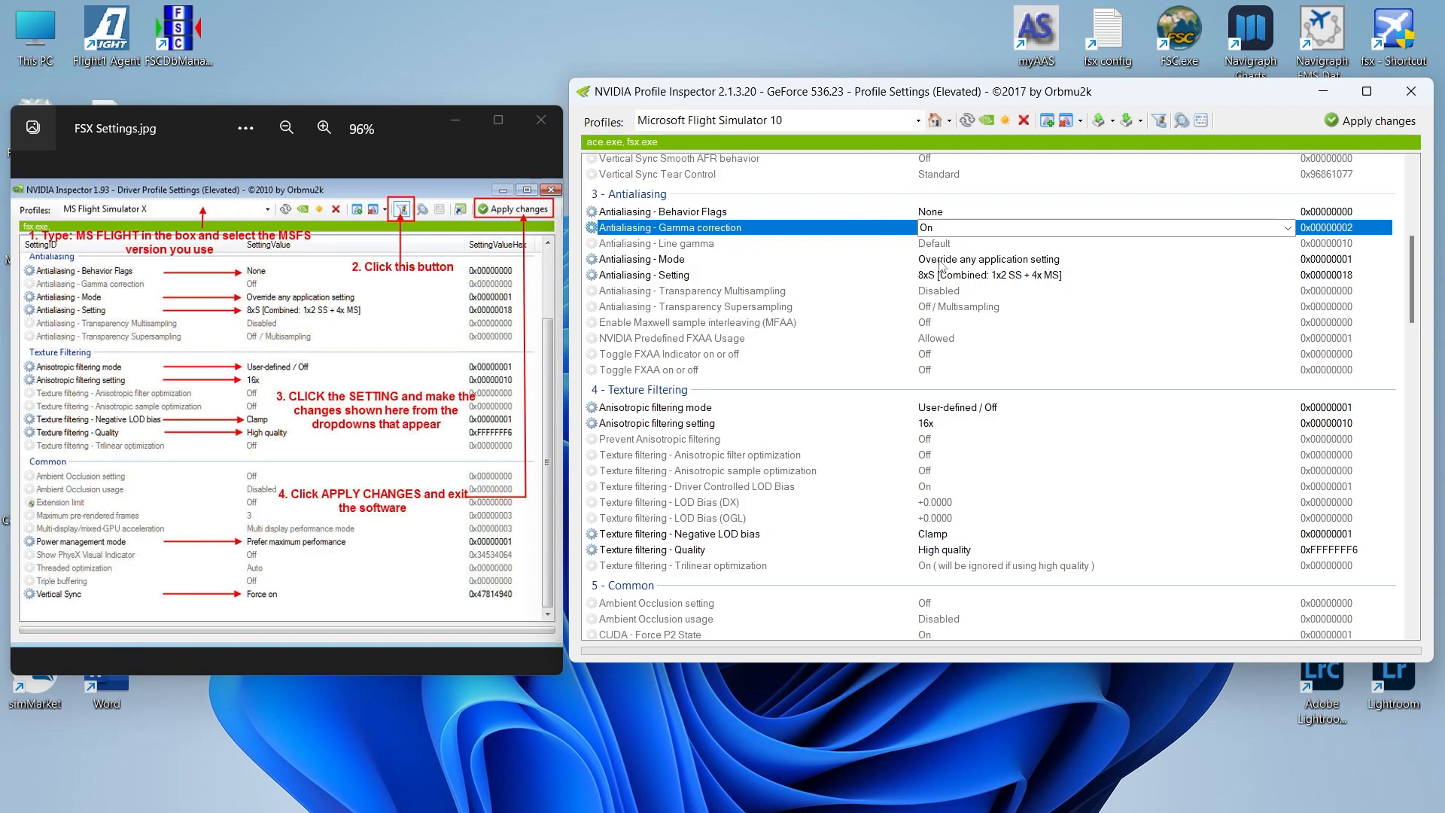
mouse_move(1037, 261)
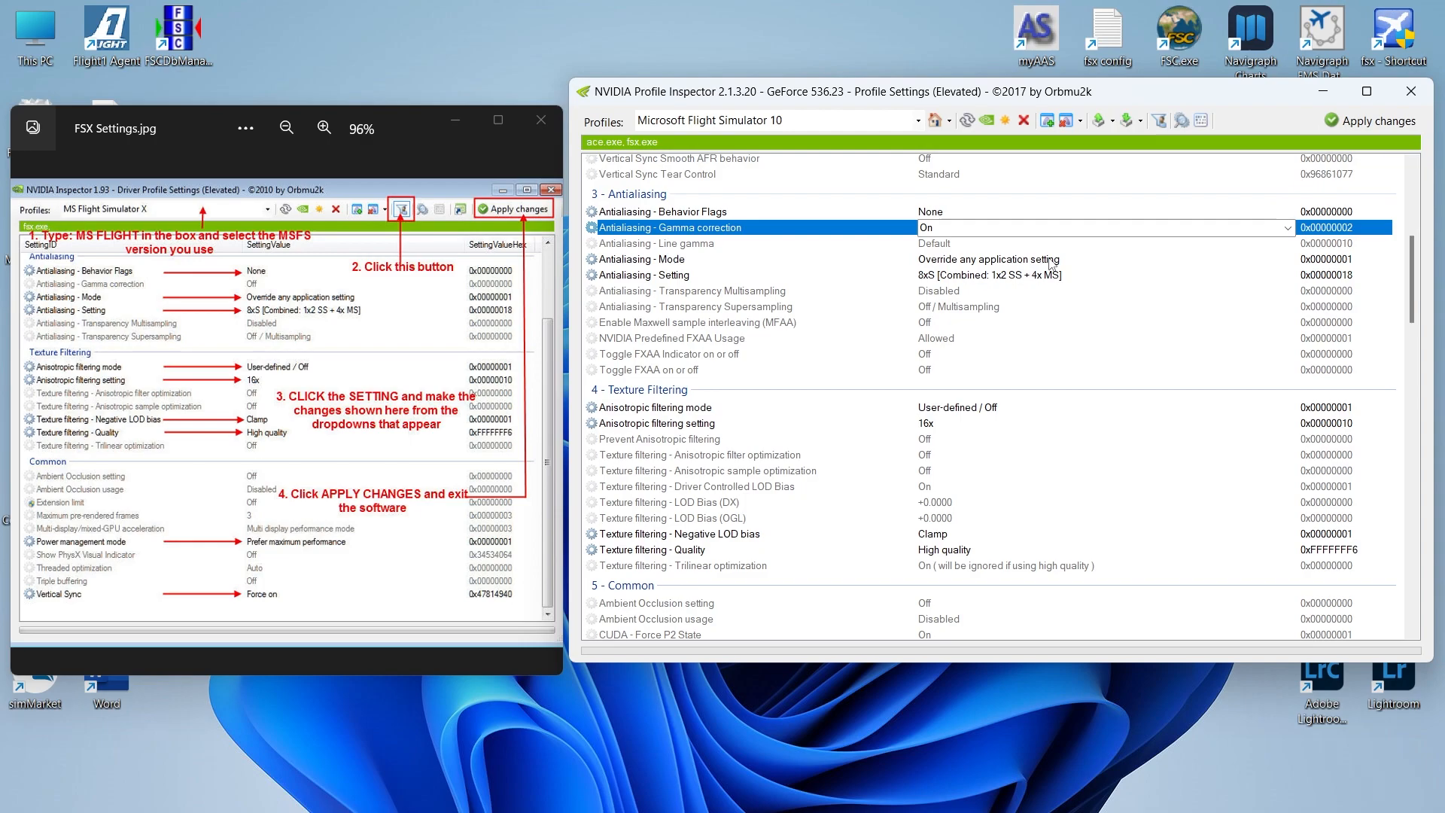
mouse_move(622, 282)
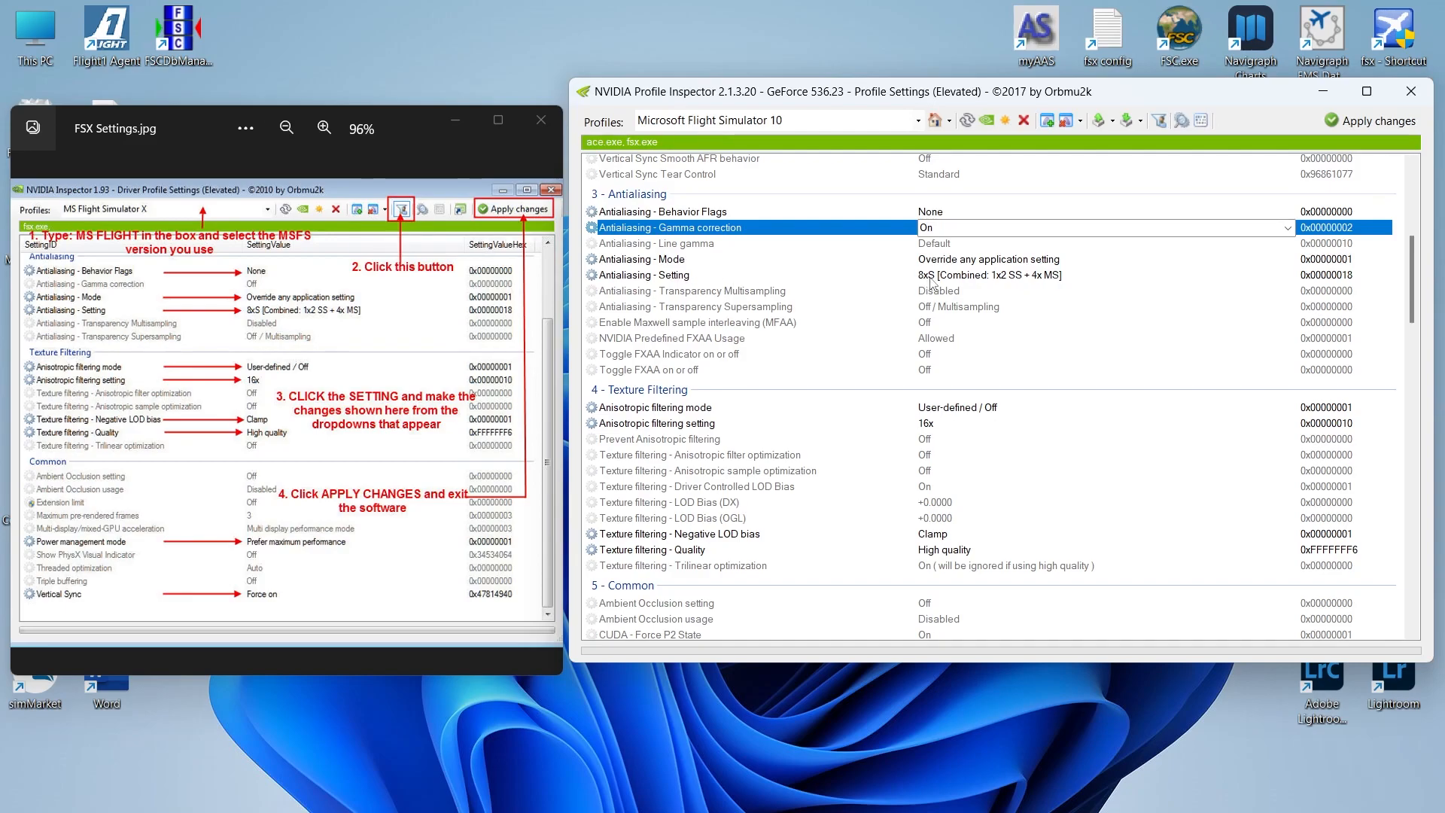
mouse_move(943, 284)
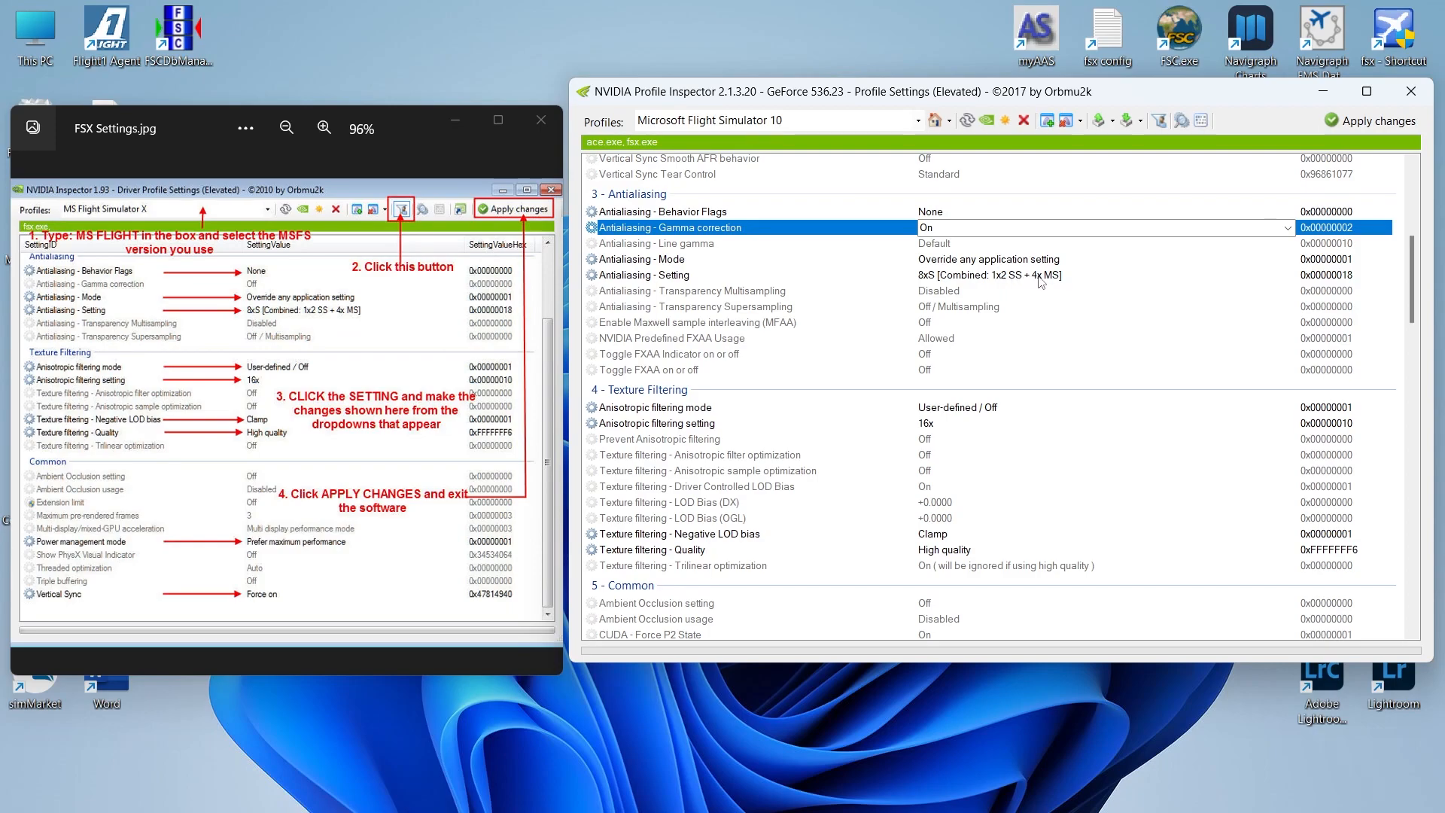
mouse_move(1056, 279)
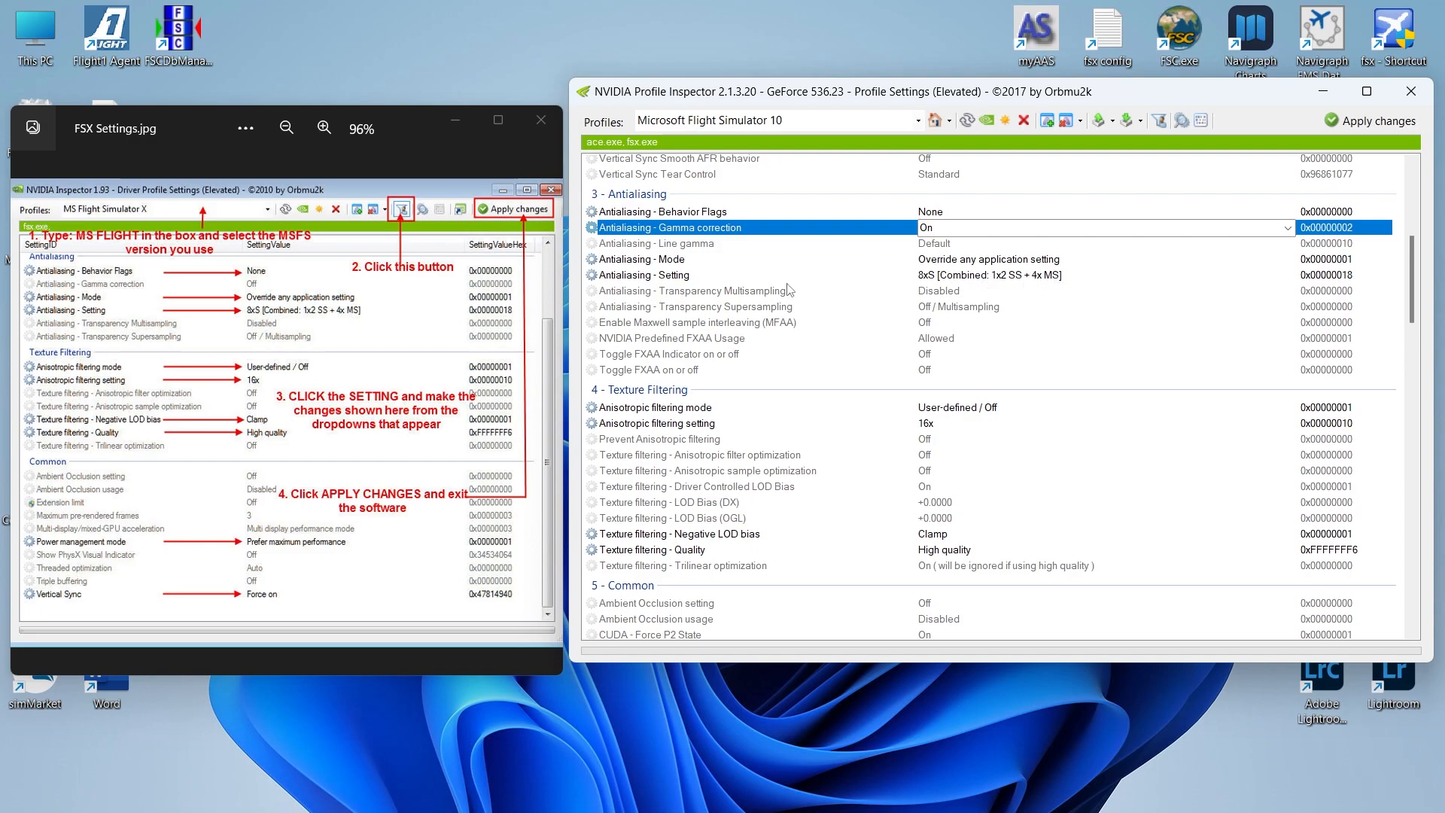
mouse_move(750, 282)
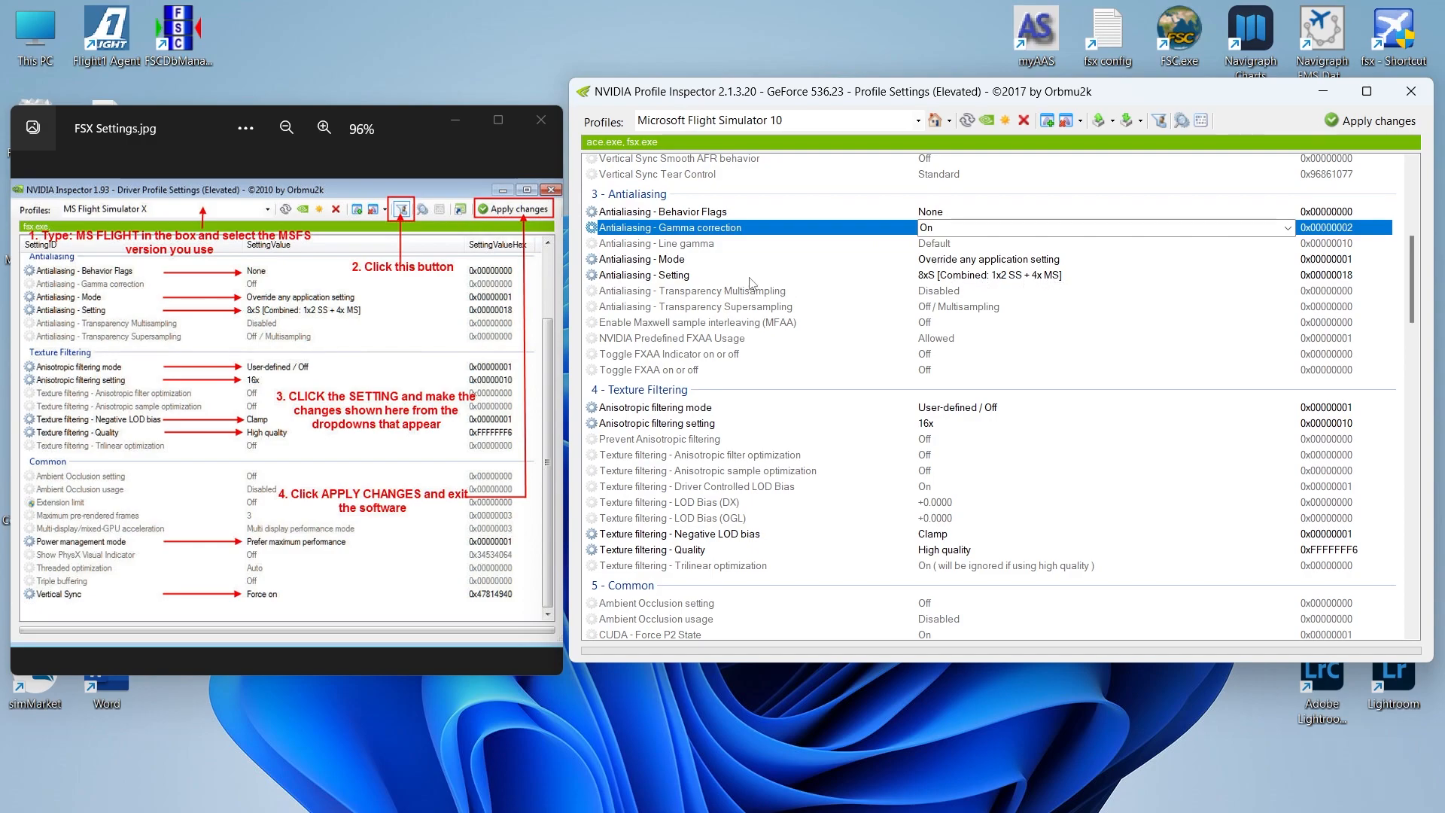
- Scroll Profile Inspector to the Texture Filtering settings, such as 16x anisotropic and Clamp LOD bias
scroll(down, 3)
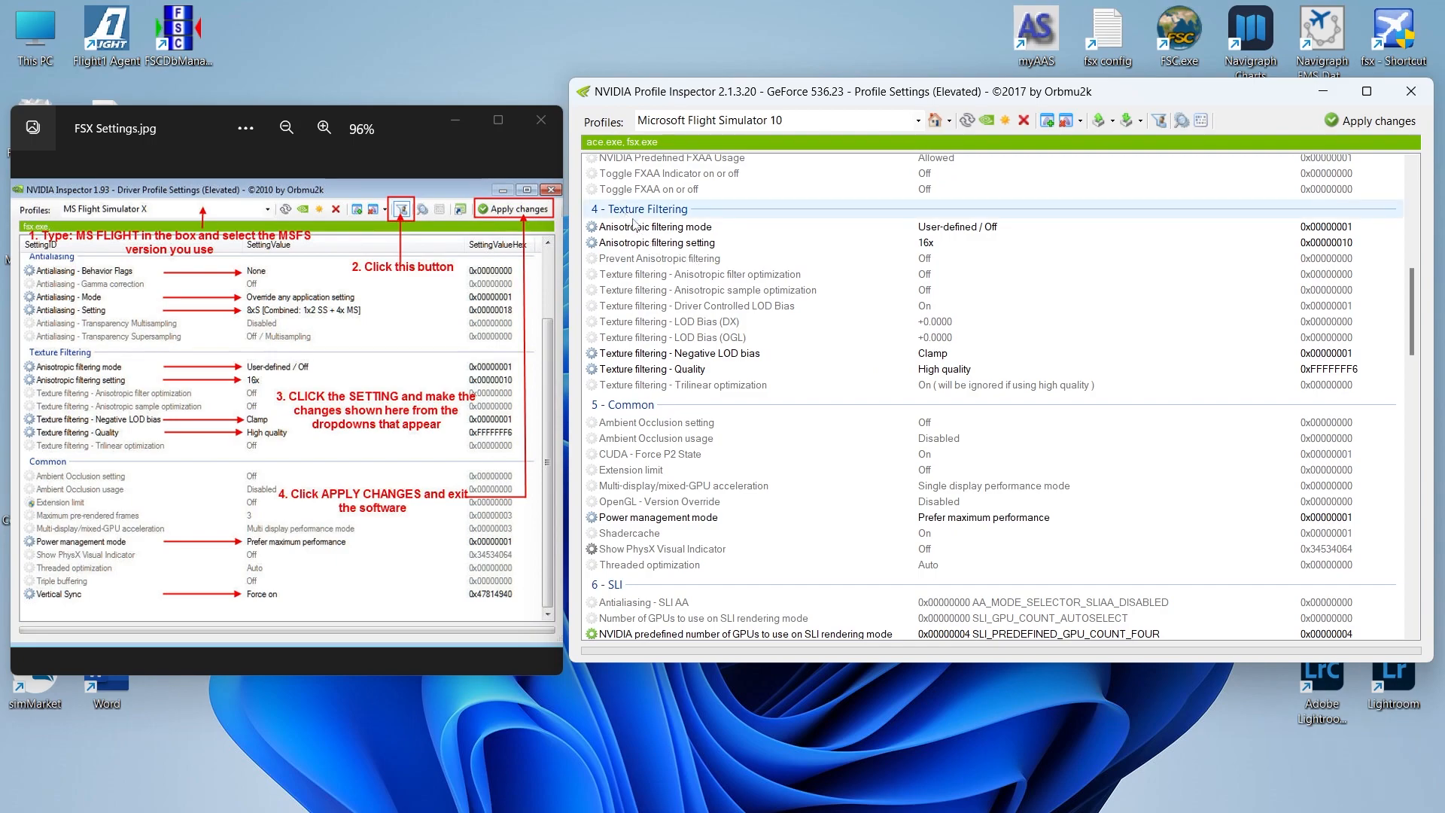
mouse_move(748, 229)
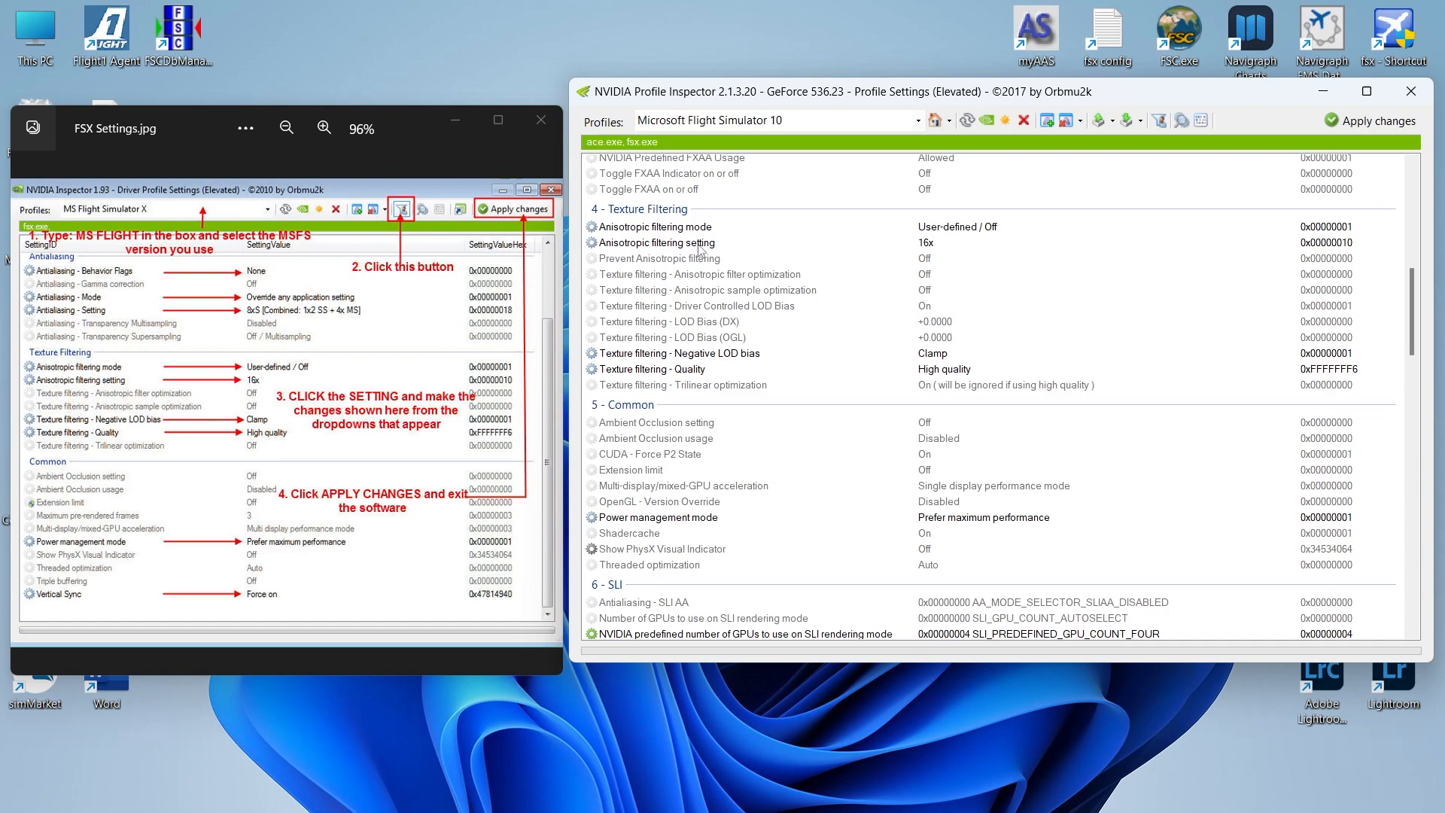
mouse_move(933, 250)
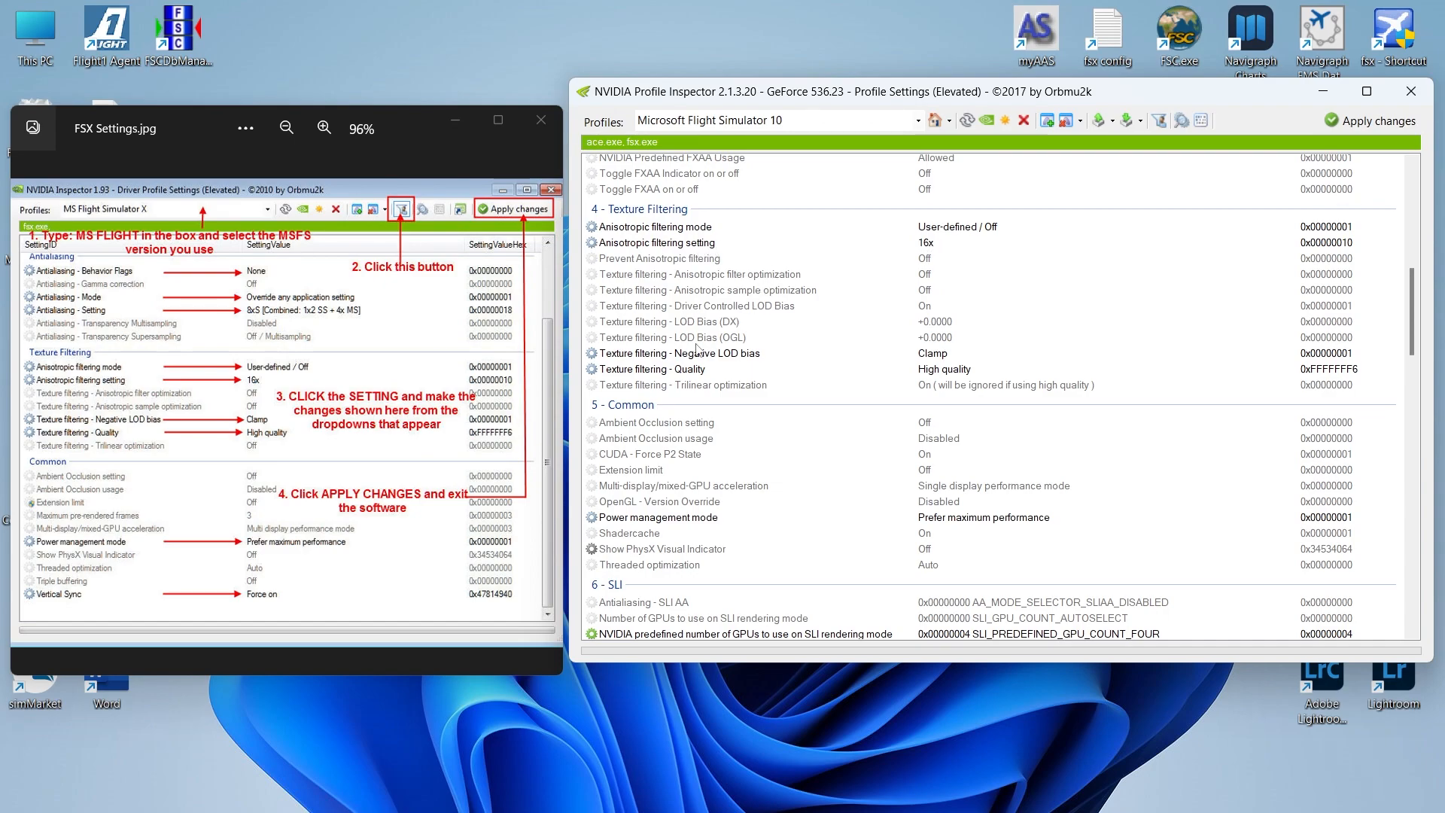
mouse_move(696, 363)
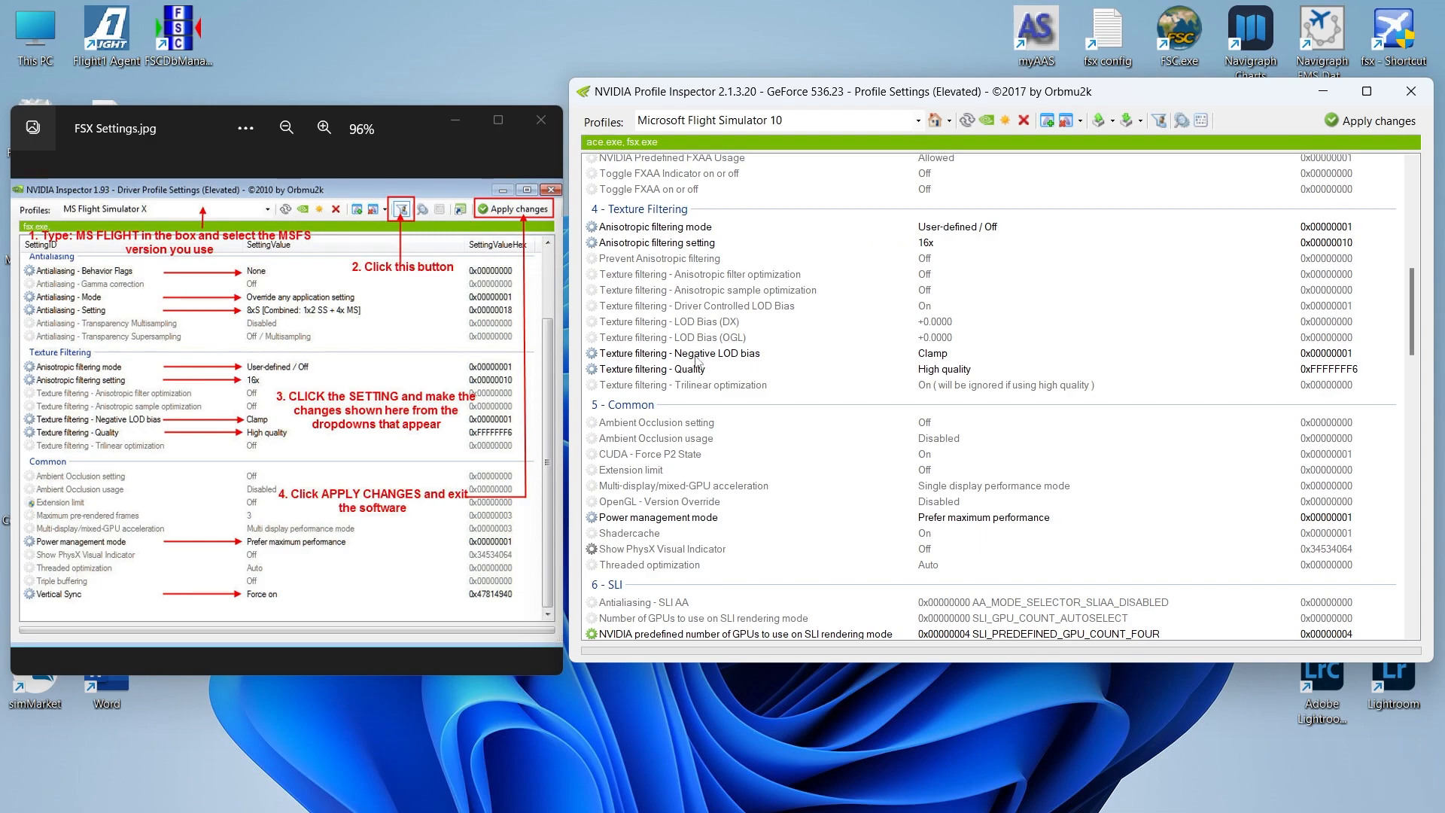
mouse_move(906, 362)
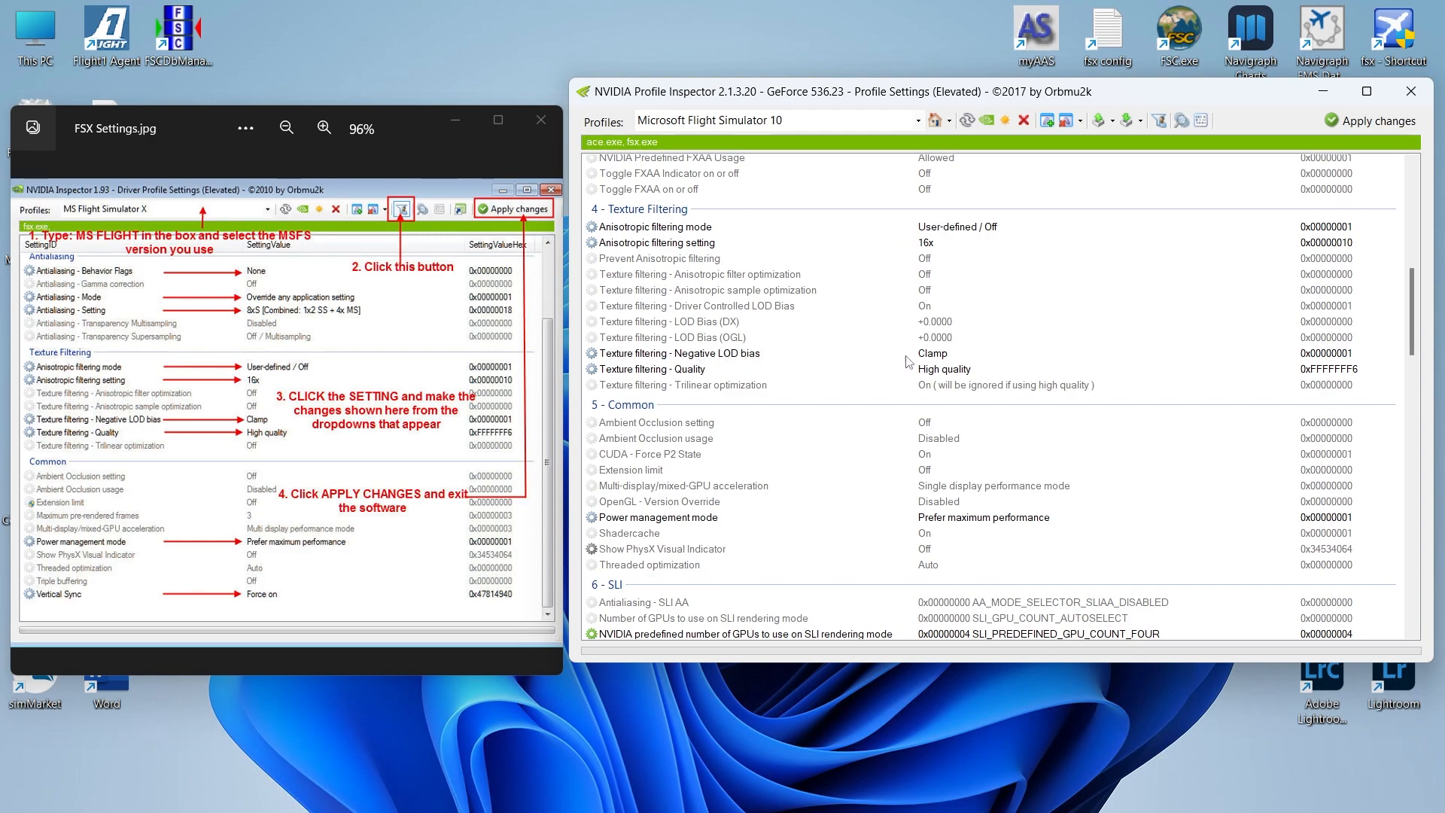
mouse_move(782, 360)
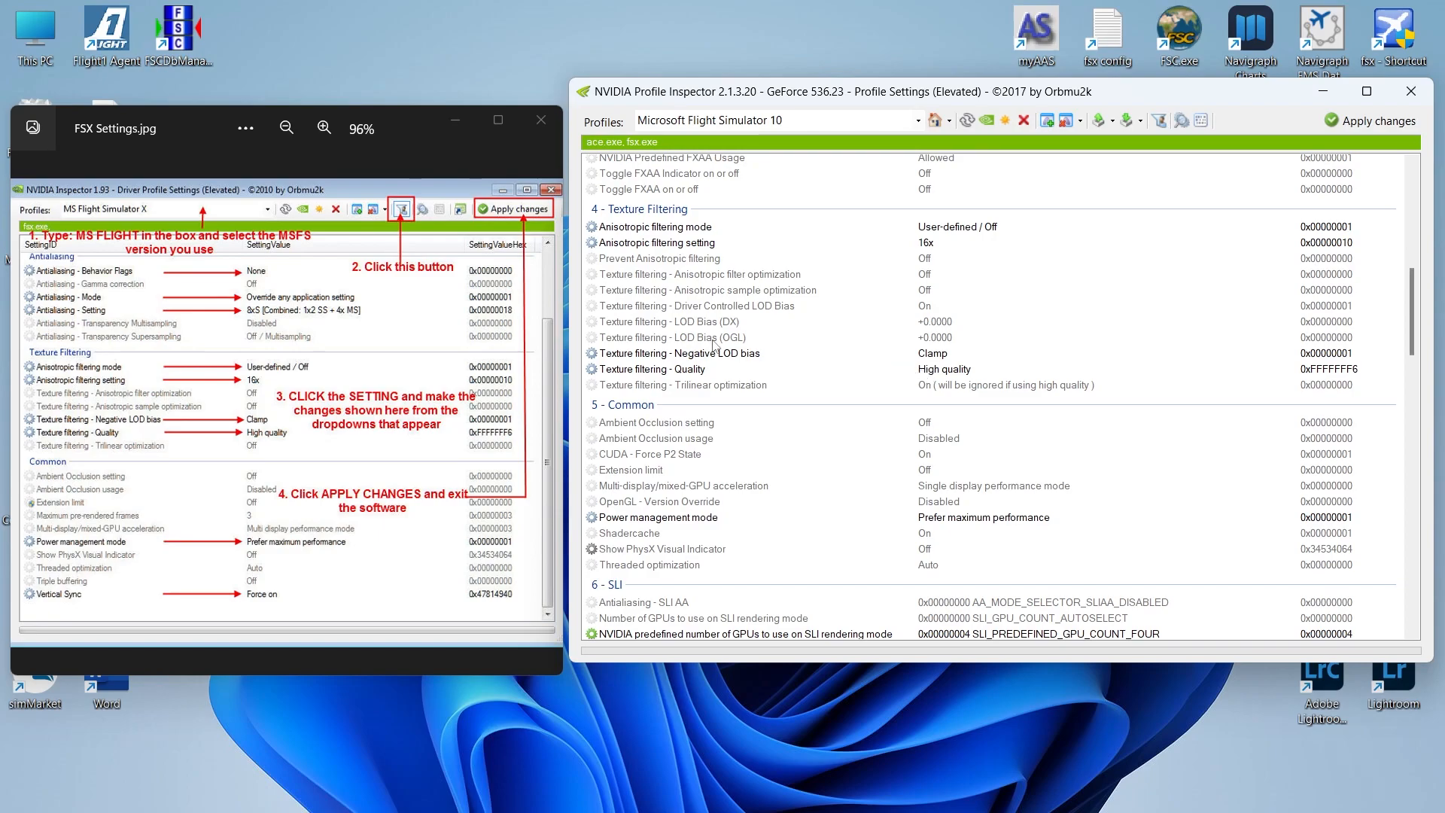
- Scroll further down to review the Common and full SLI sections
scroll(down, 3)
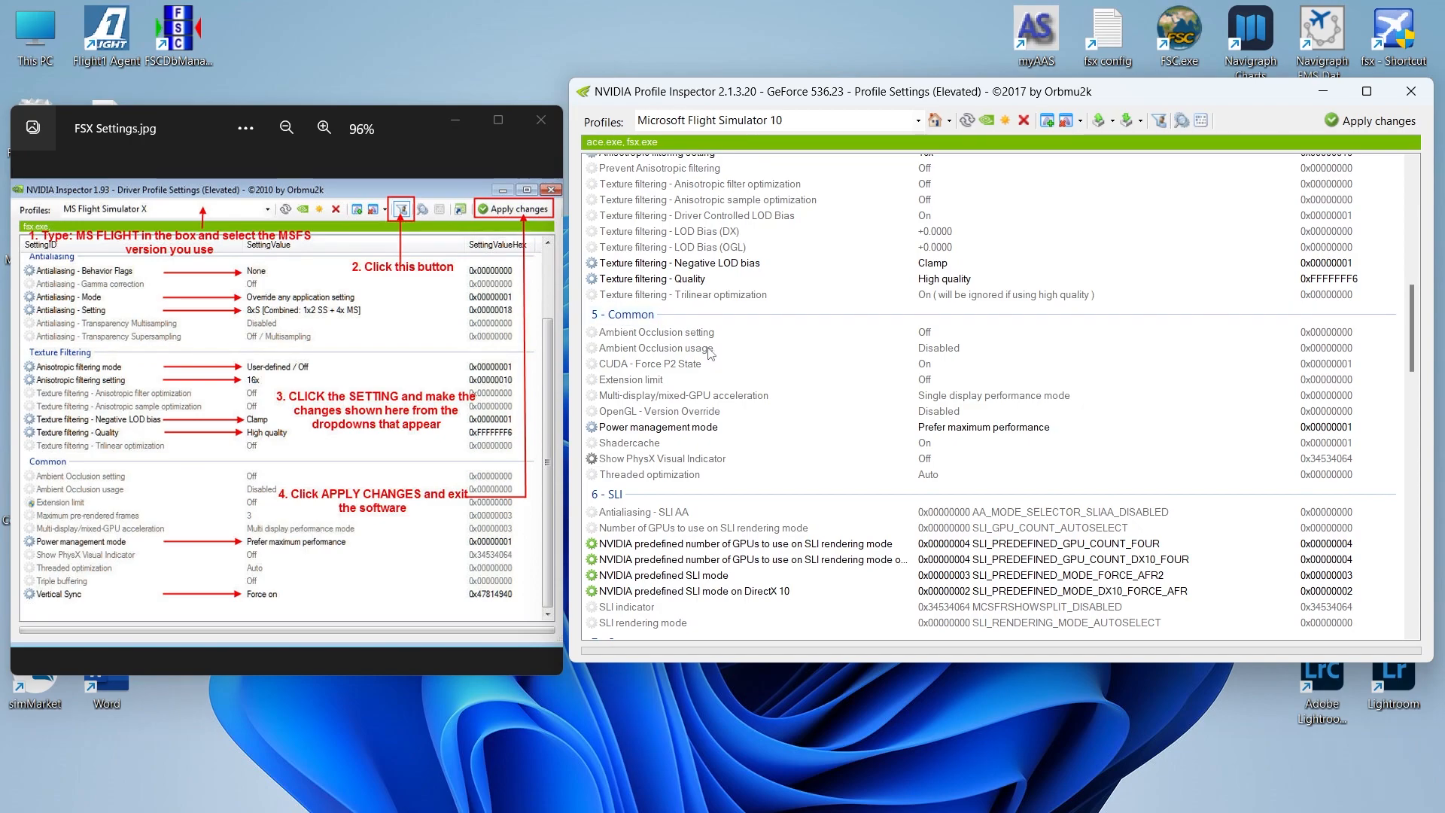
mouse_move(670, 434)
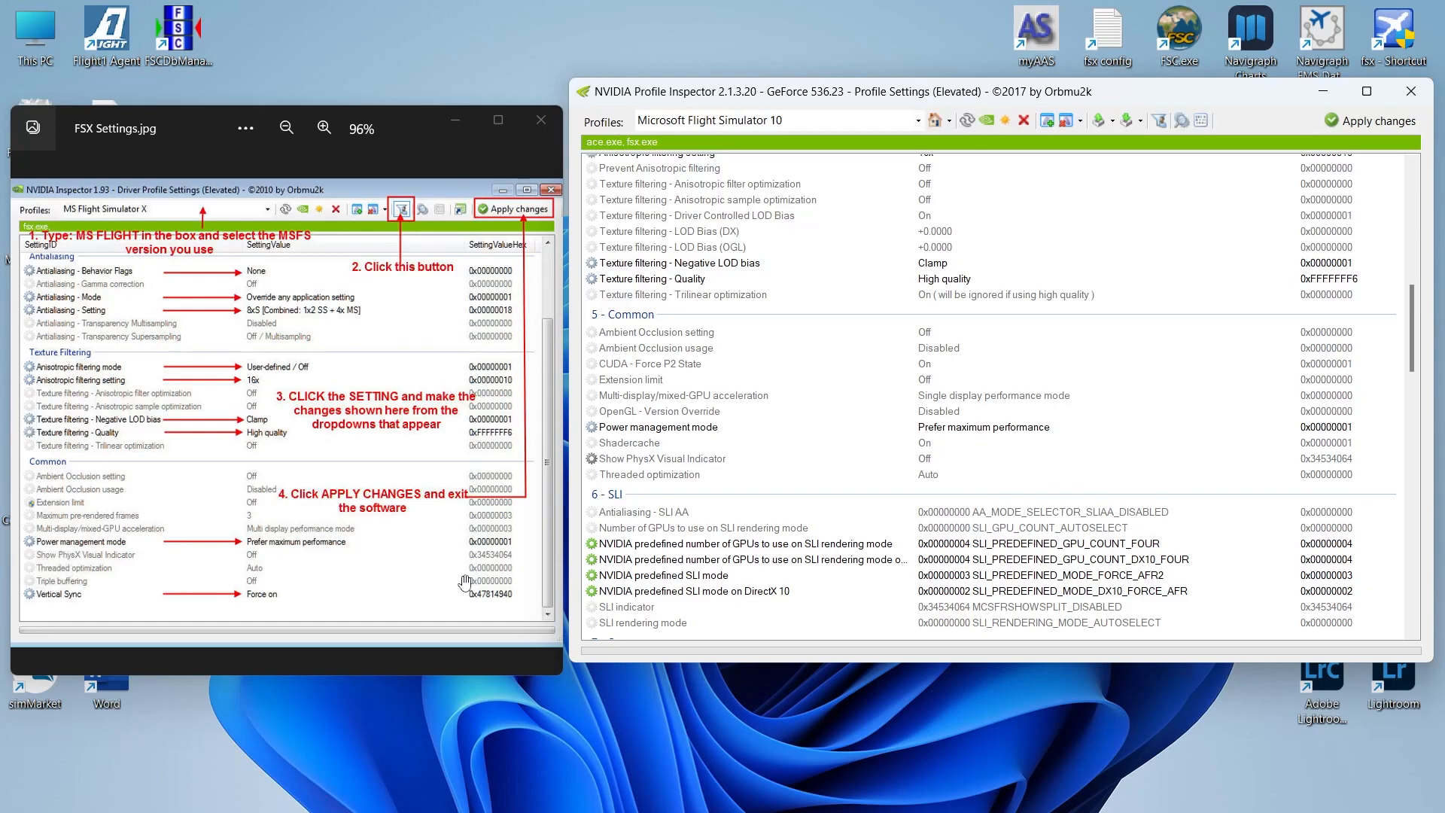
mouse_move(893, 347)
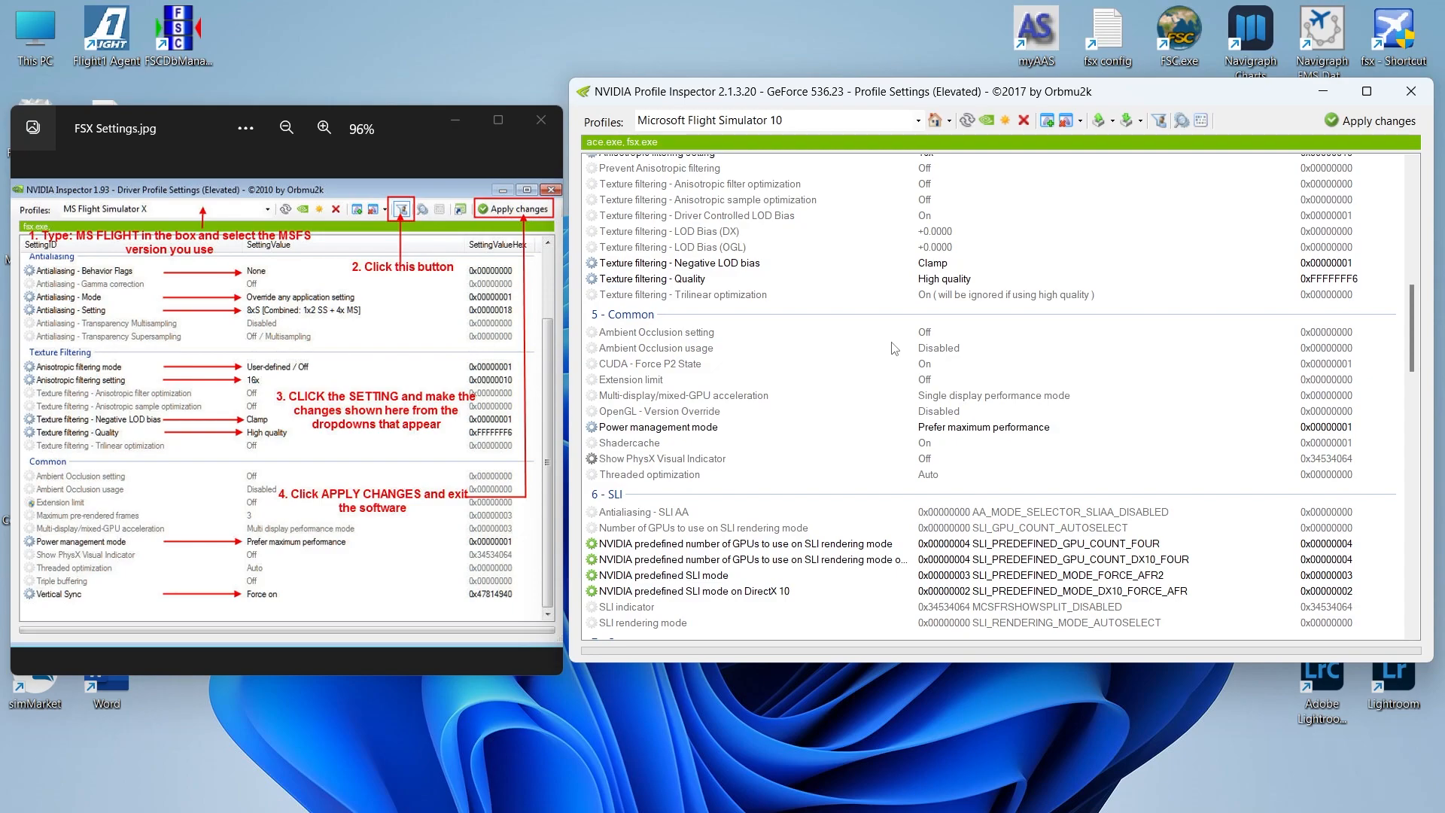
mouse_move(1059, 307)
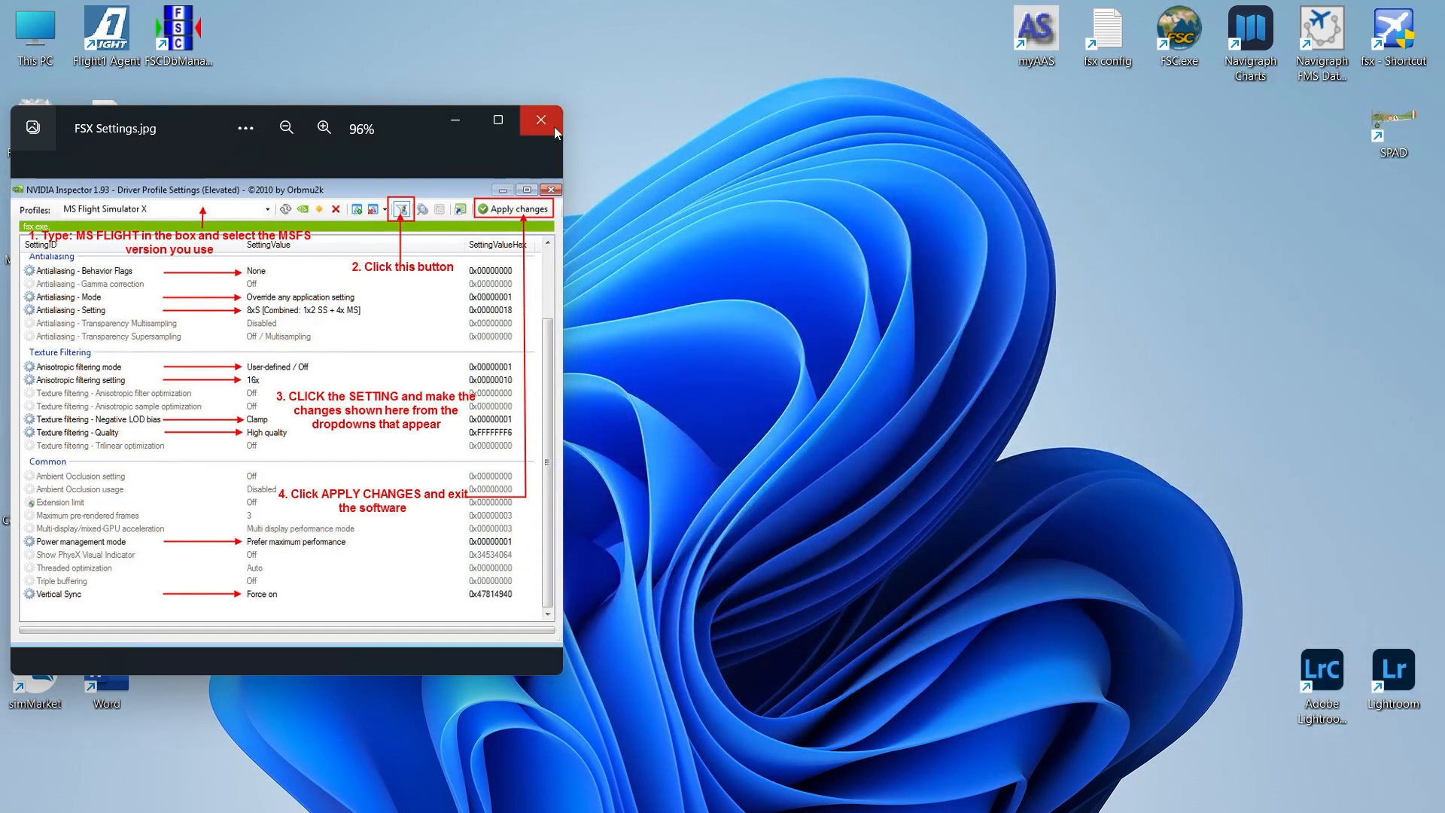
- Close the Photos window showing FSX Settings.jpg
click(541, 120)
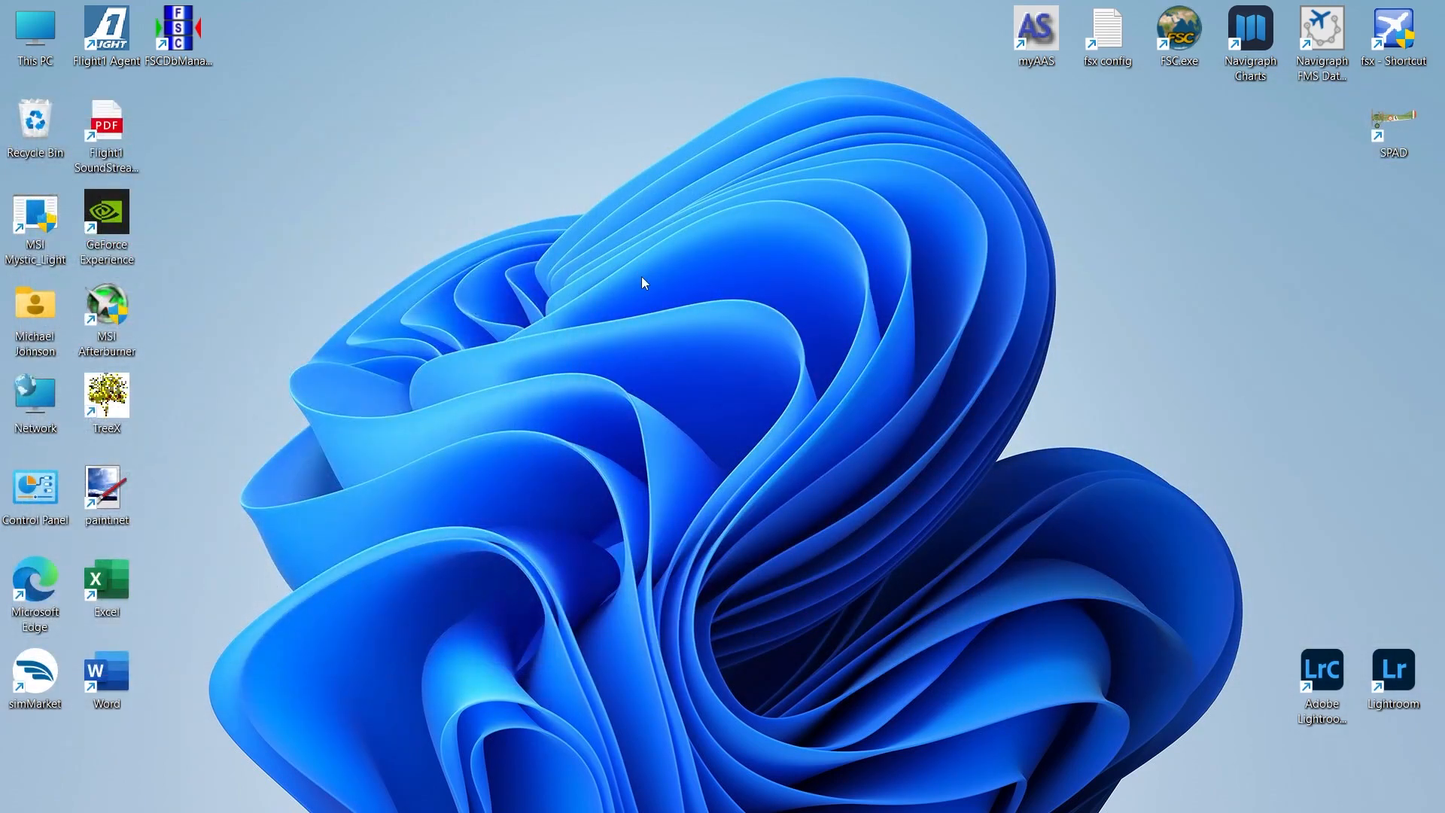
mouse_move(794, 345)
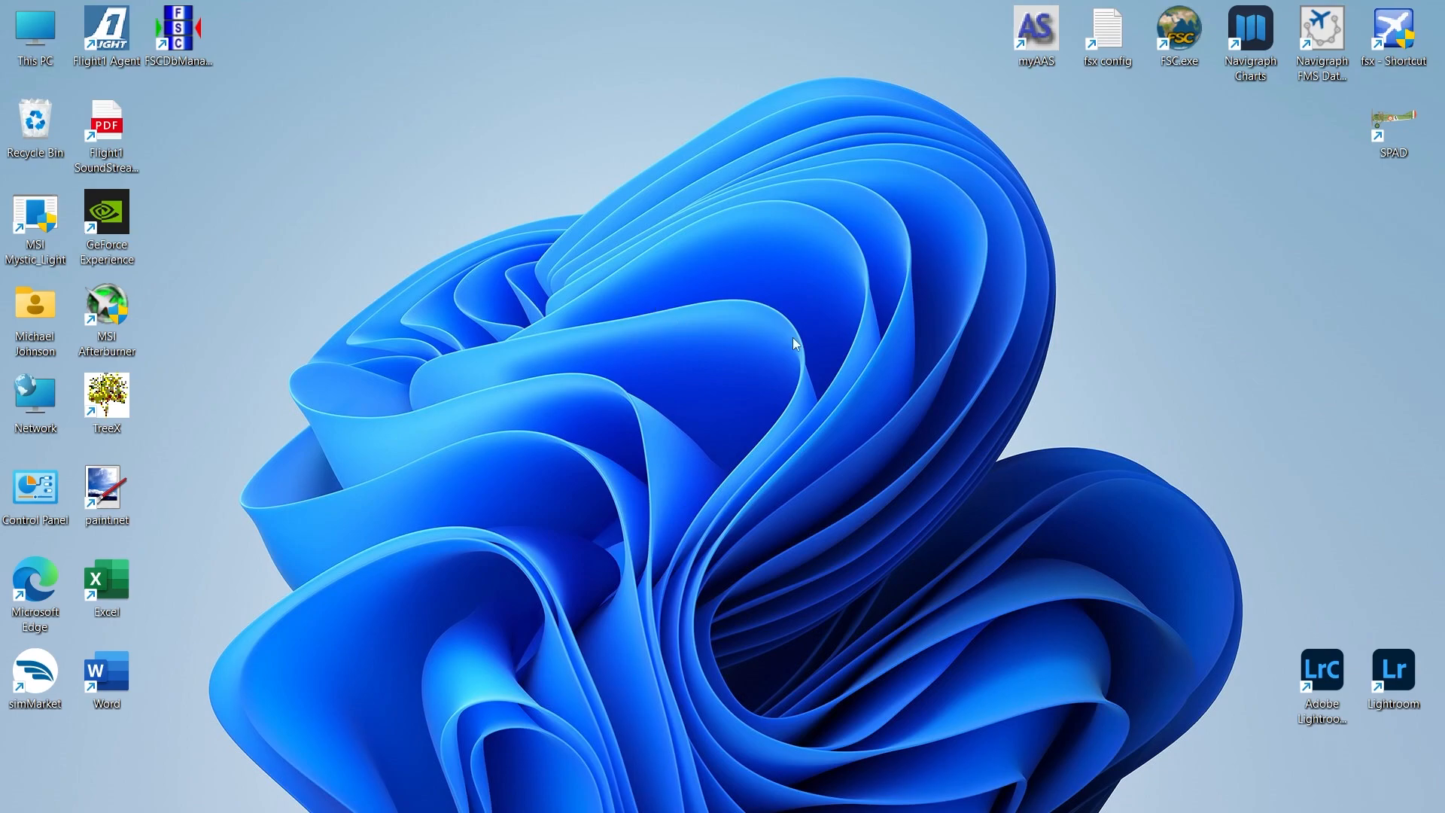
mouse_move(1113, 39)
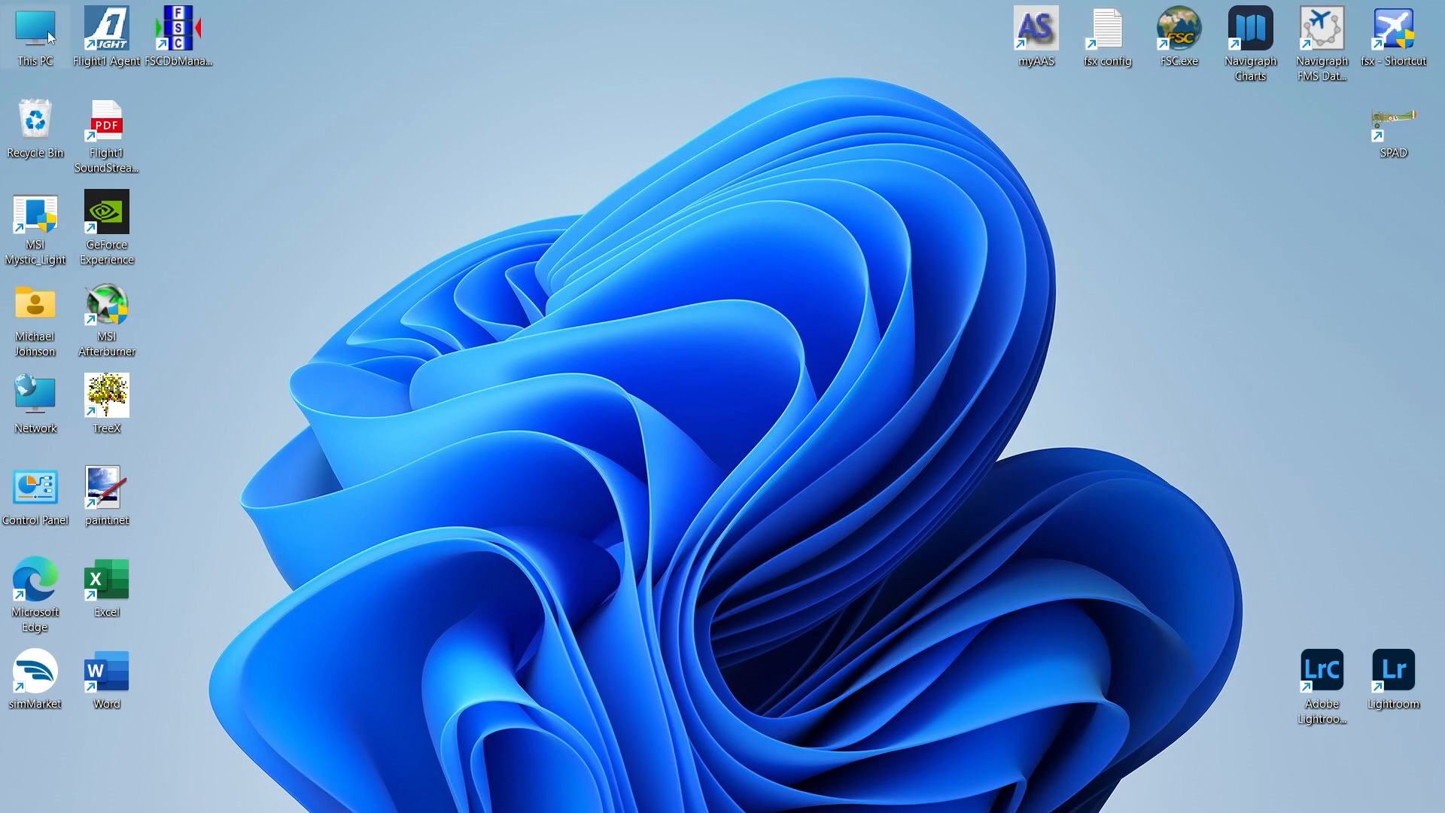
- Browse C:\Users\profile\AppData\Roaming\Microsoft\FSX and select the fsx.cfg file
double_click(34, 25)
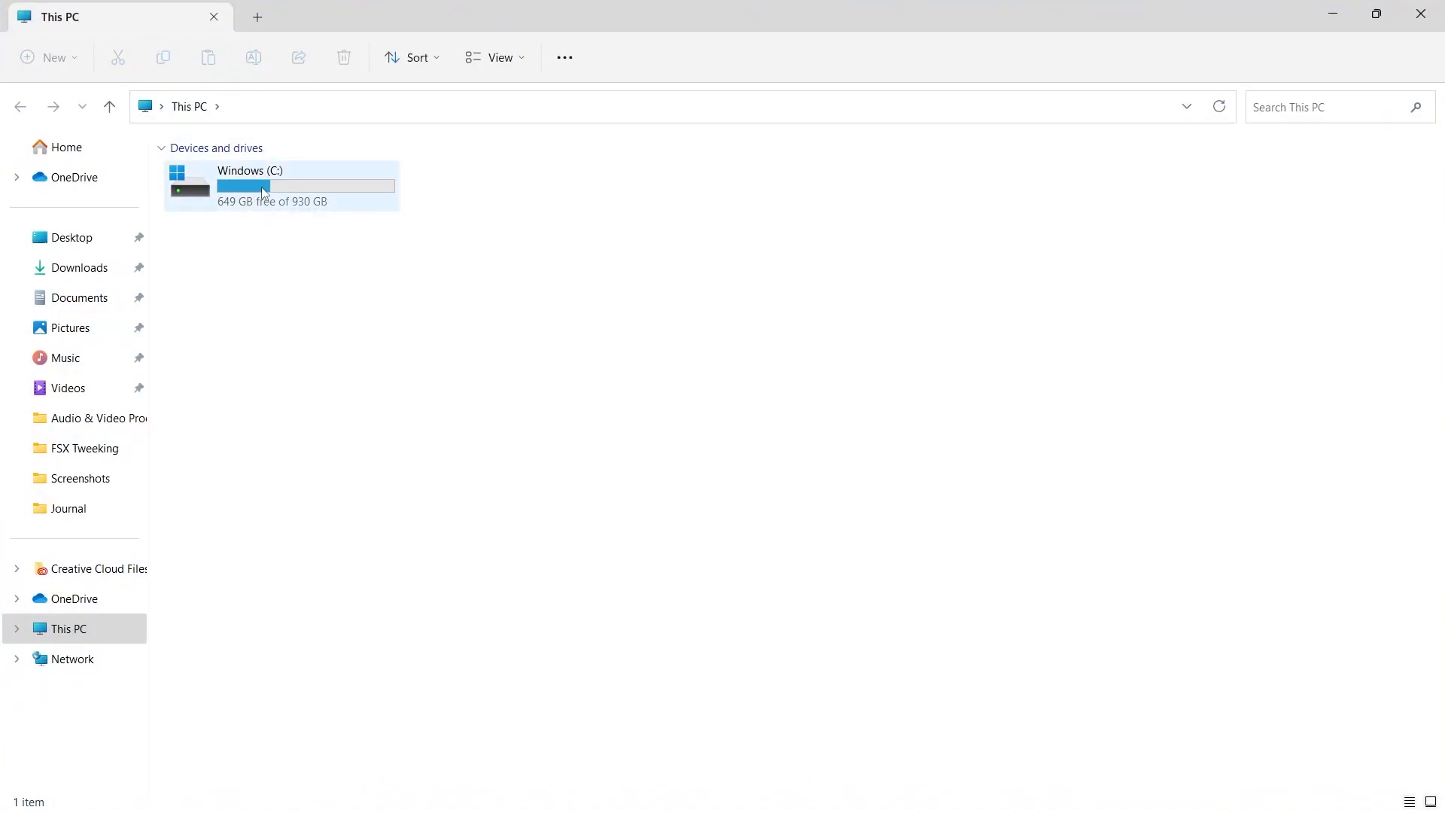
double_click(263, 187)
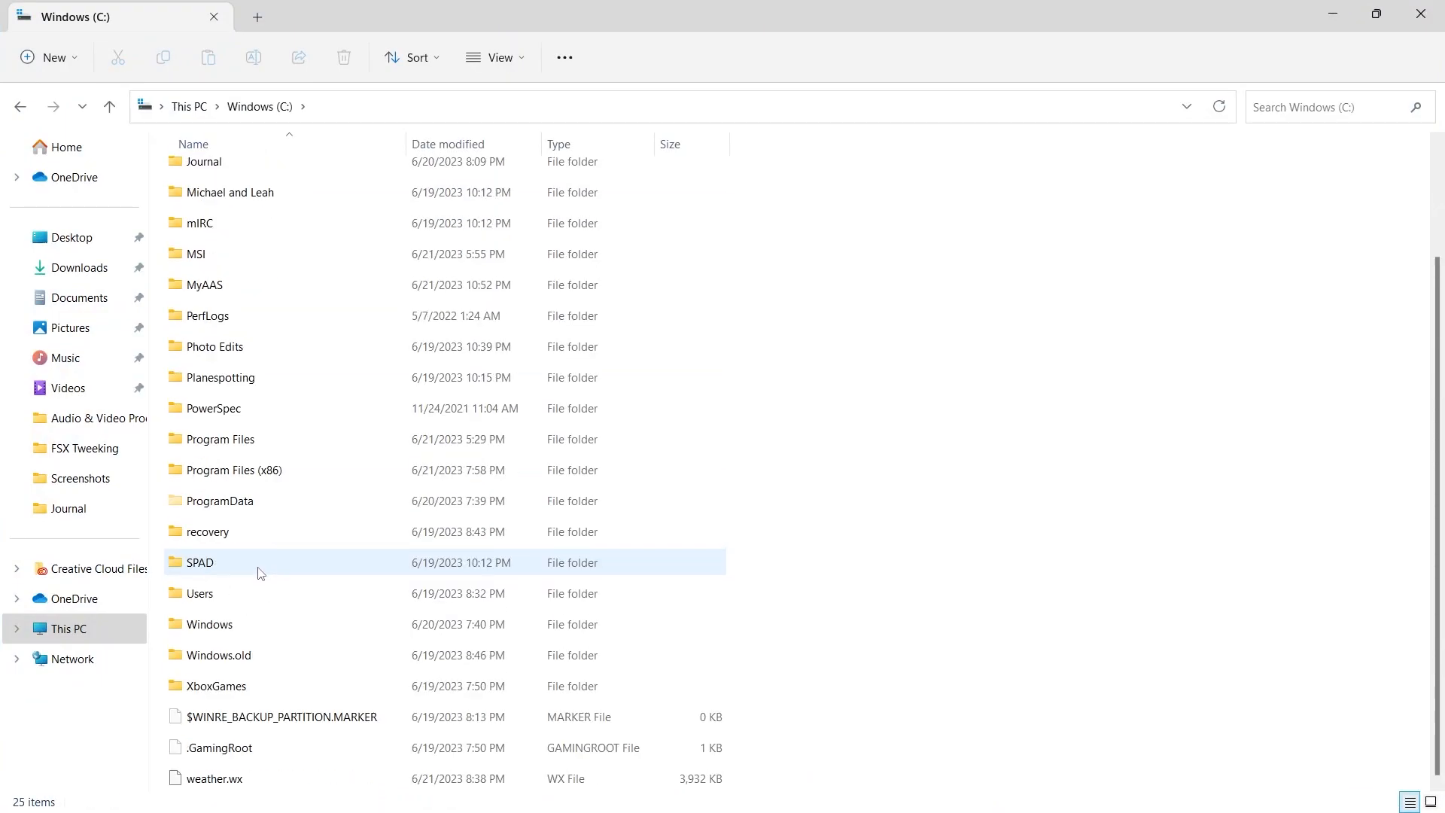
double_click(199, 593)
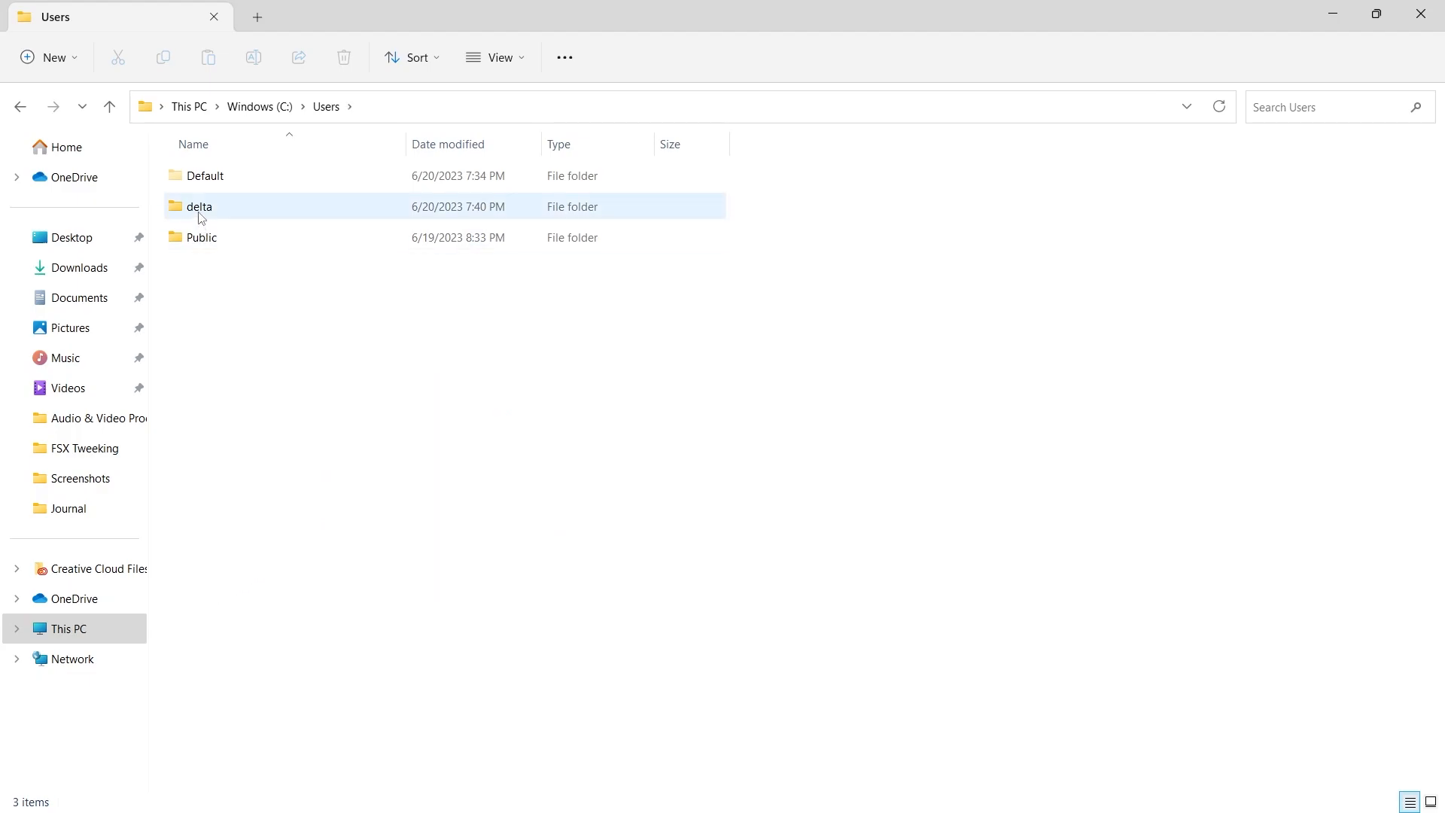
double_click(200, 206)
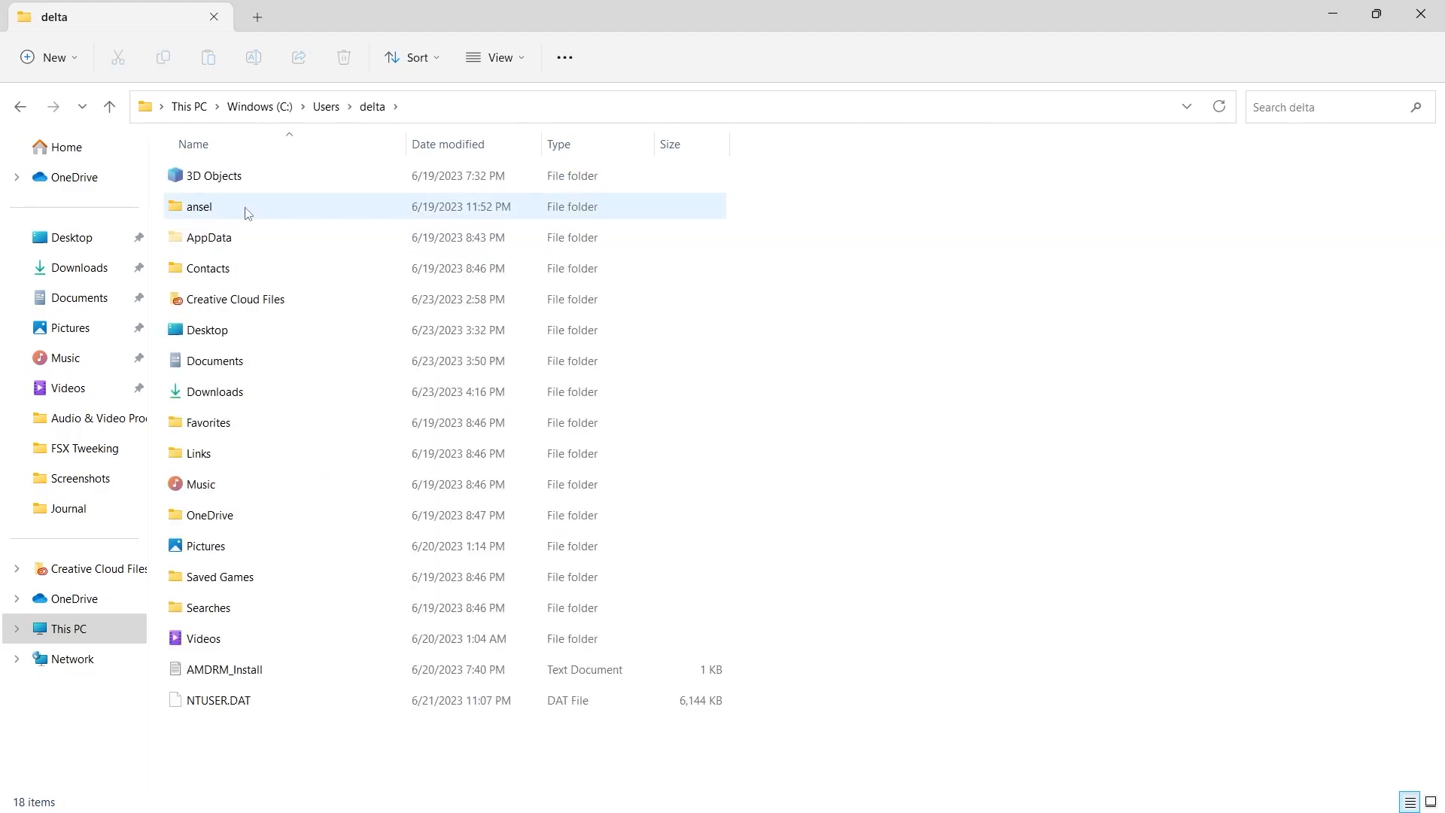
click(210, 238)
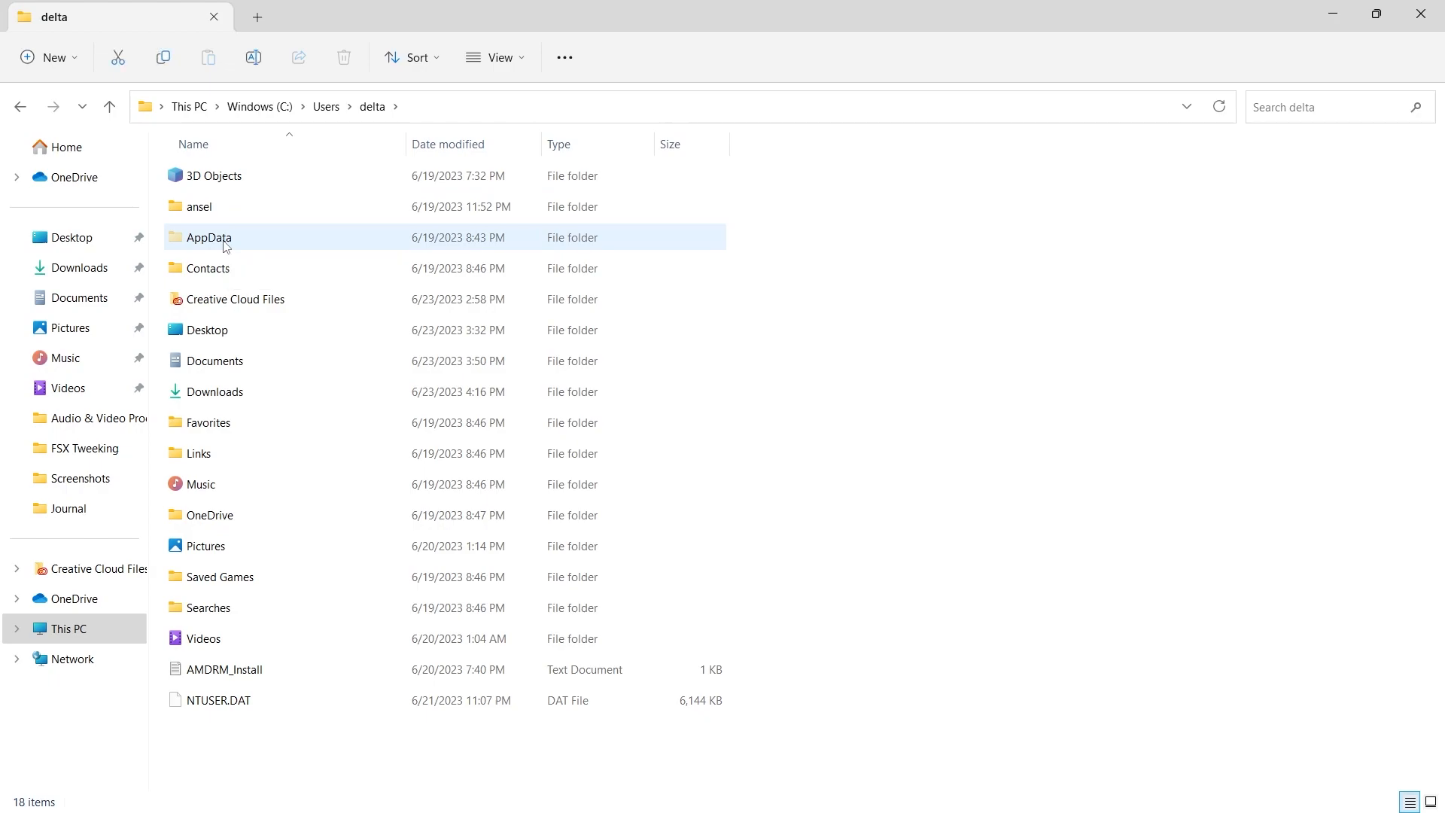
double_click(211, 237)
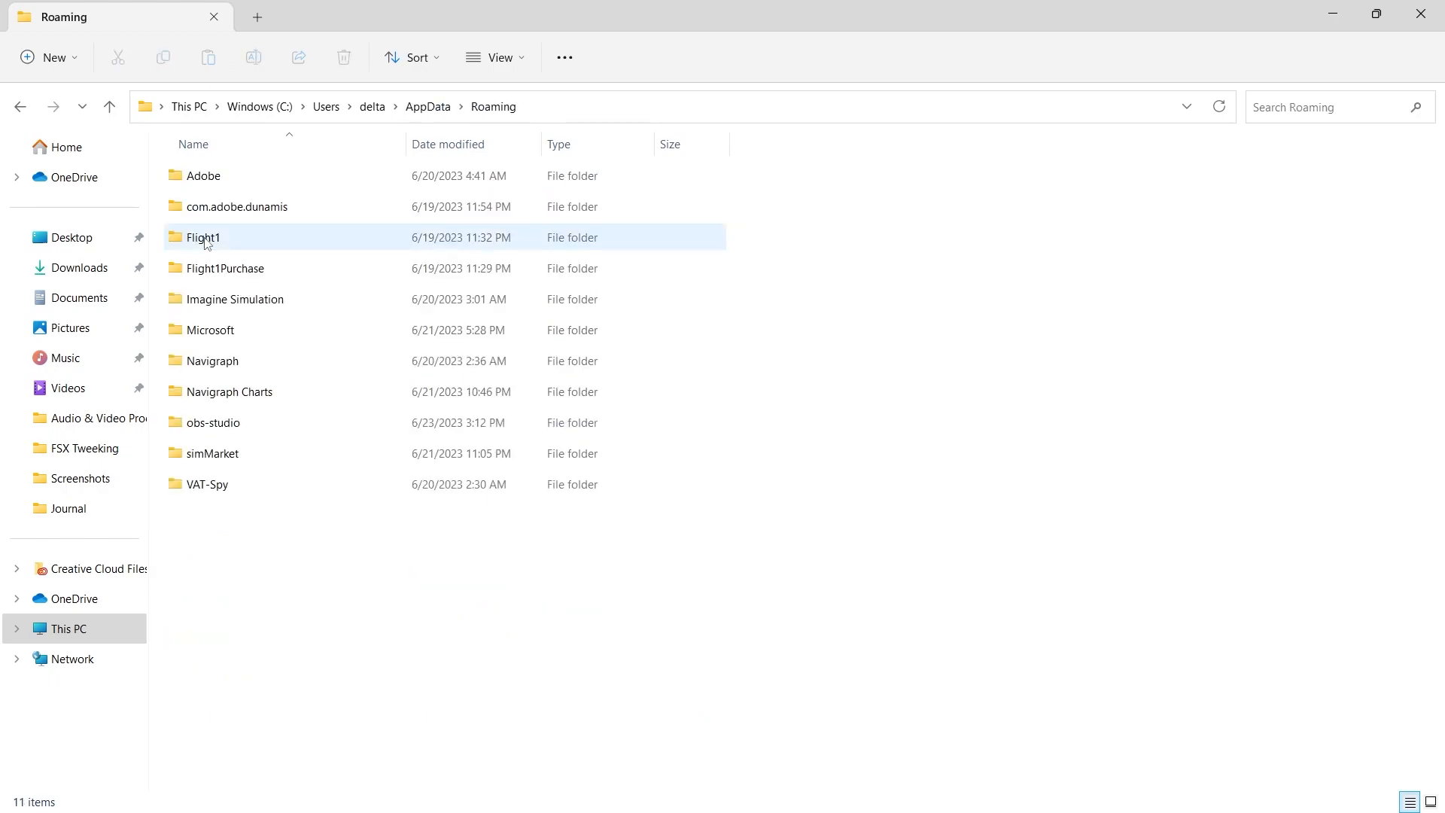
click(212, 331)
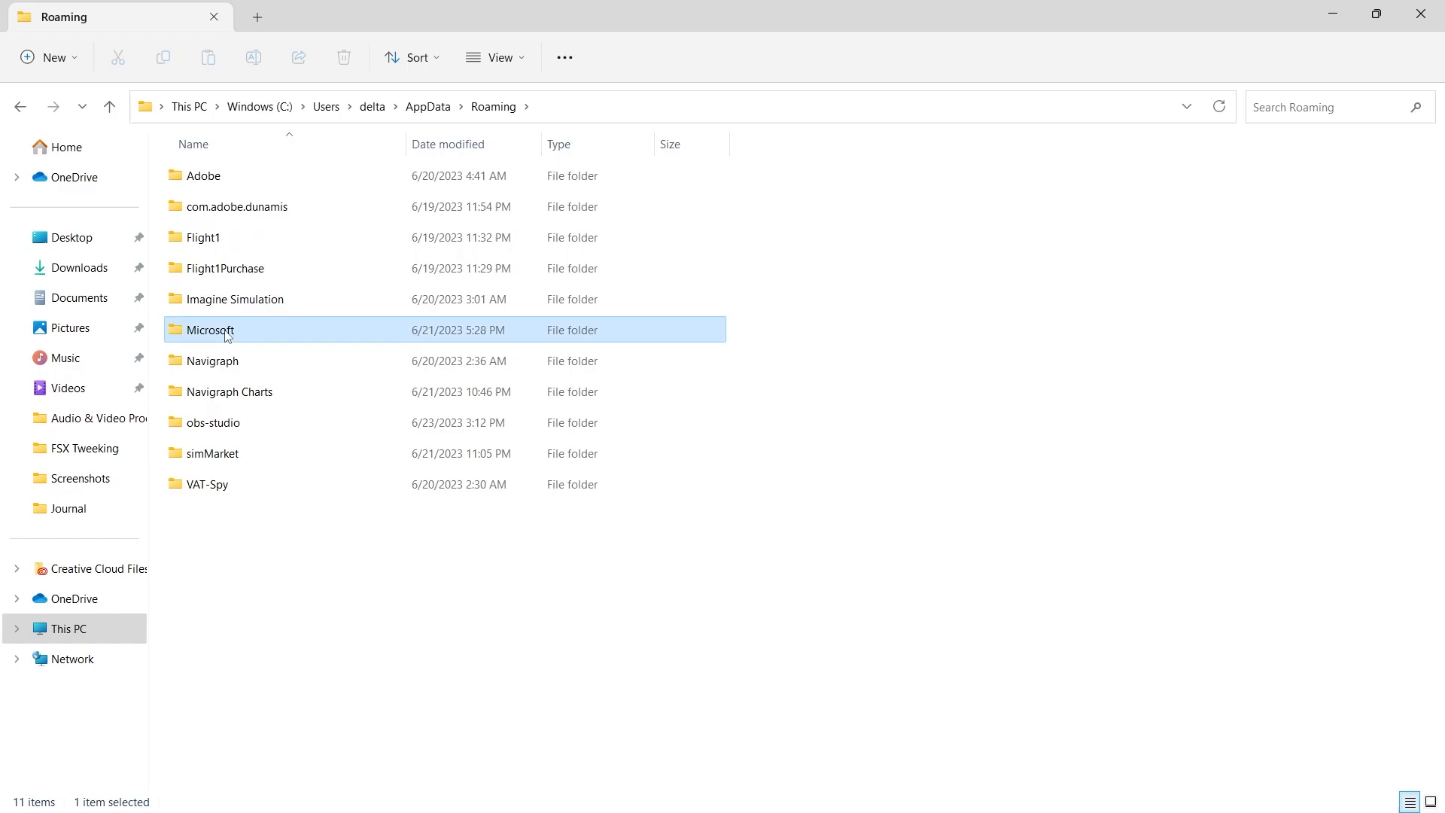
double_click(216, 329)
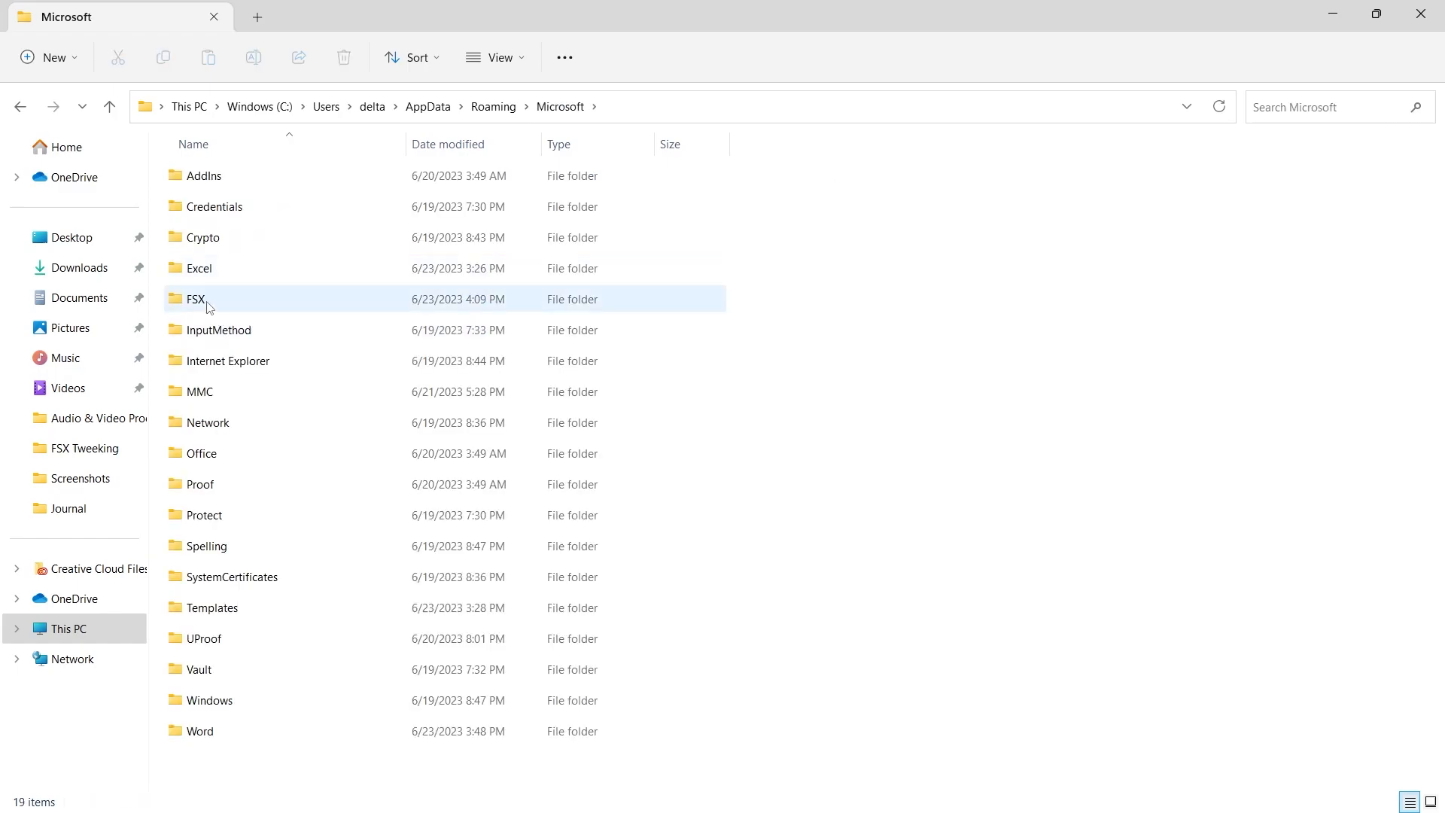
double_click(196, 299)
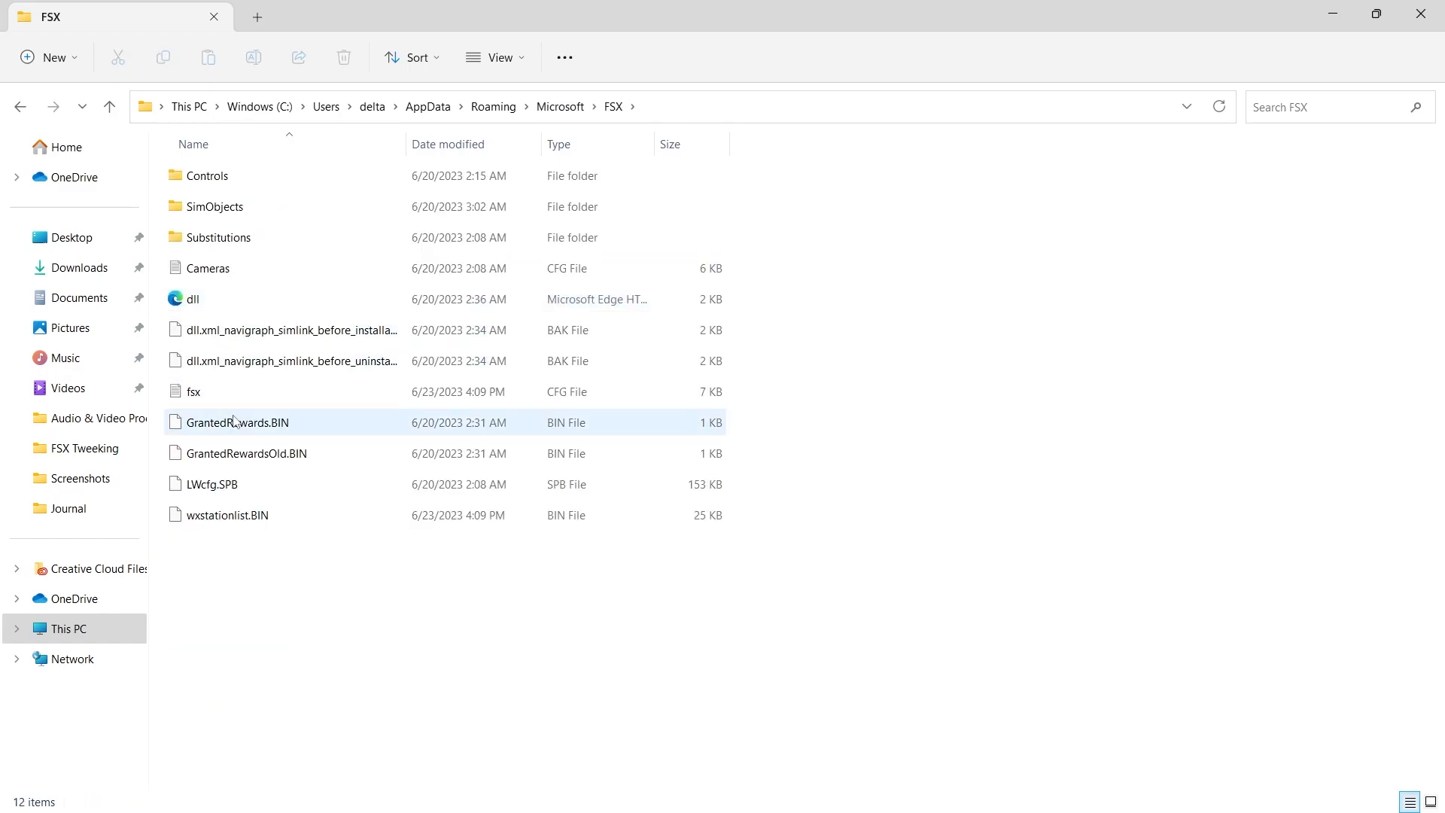
click(193, 392)
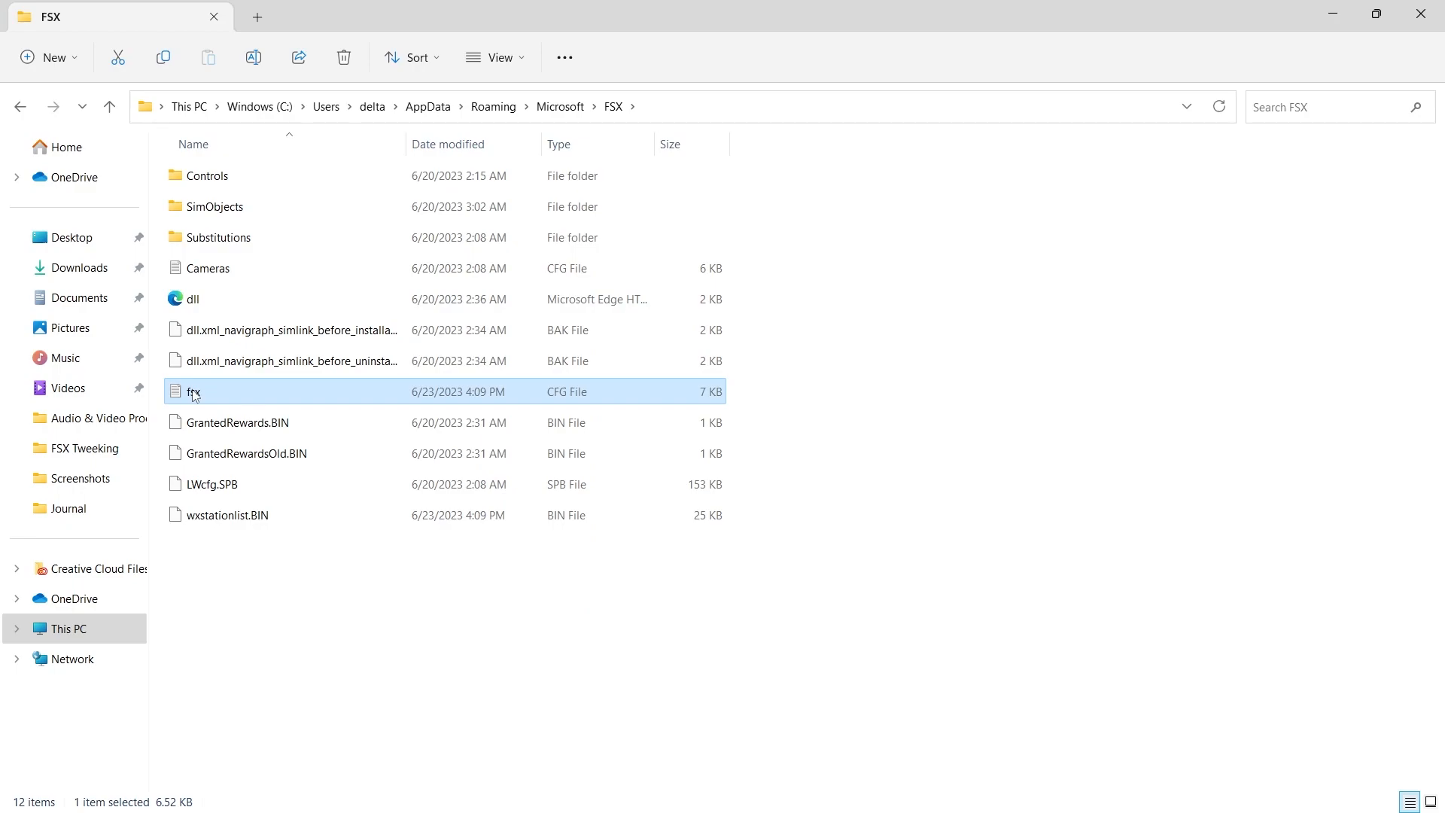
mouse_move(247, 394)
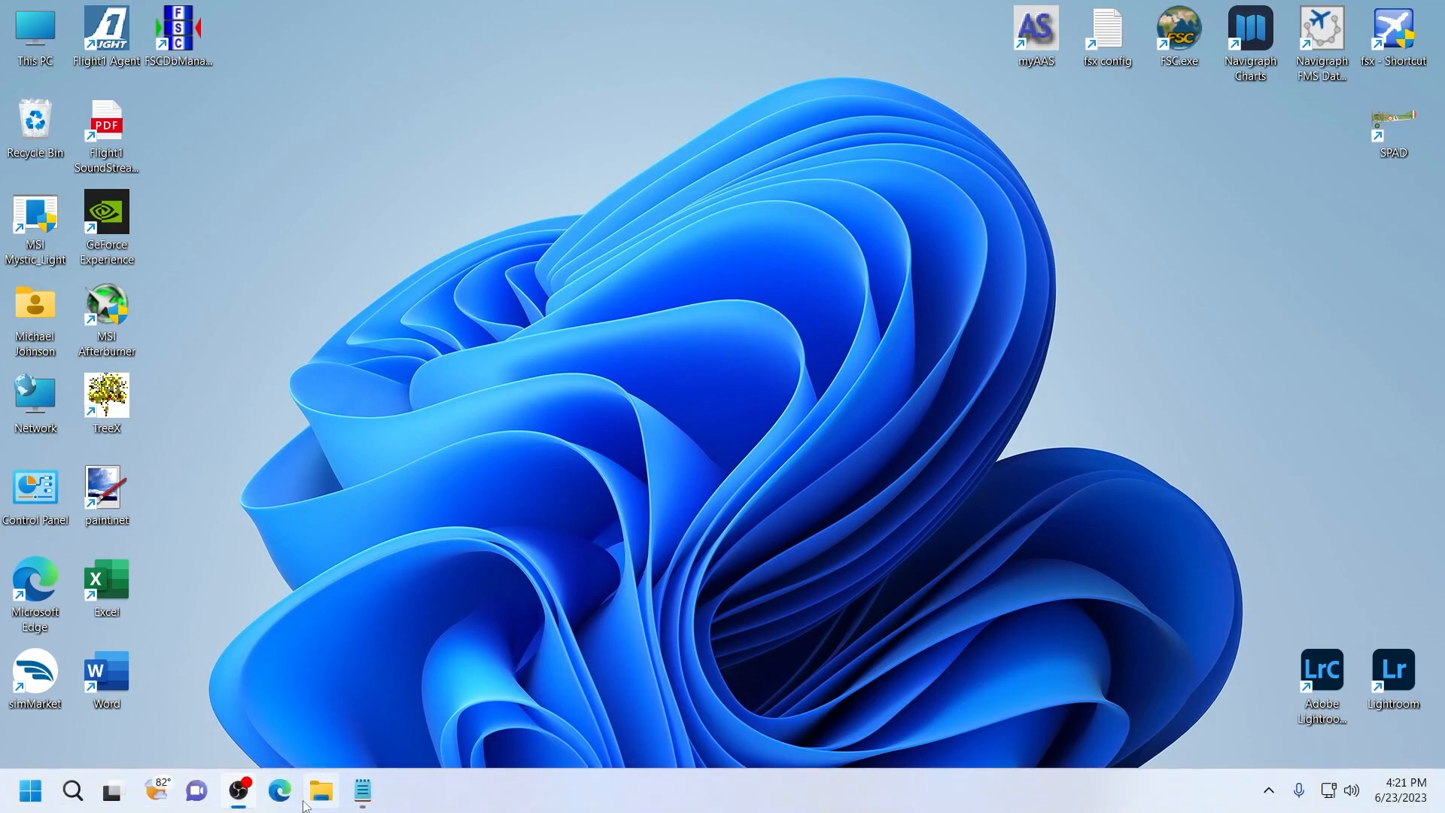
- Open the FSX-CFG additions document from Downloads\FSX Tweeking in Word
click(322, 787)
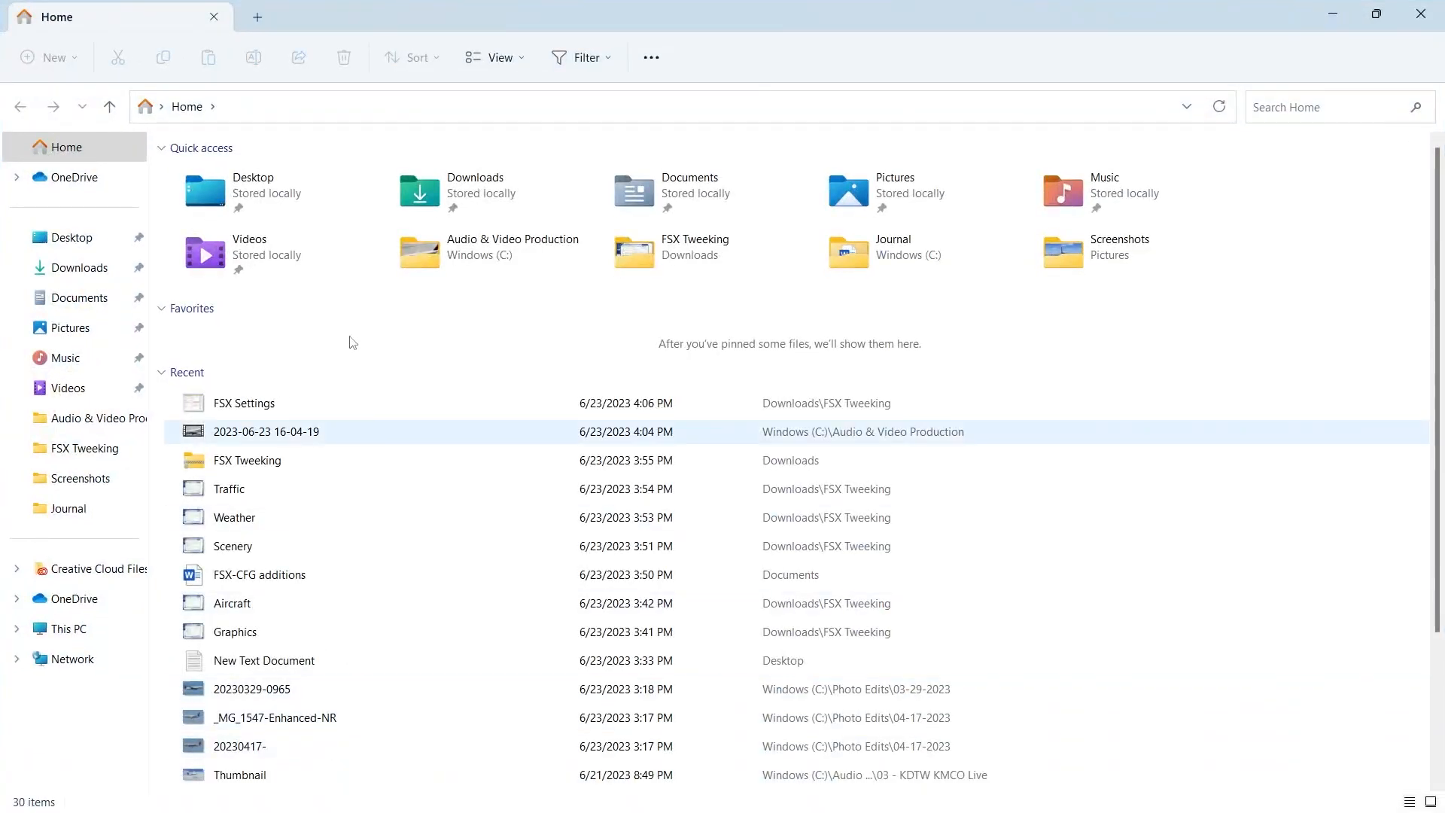
click(467, 188)
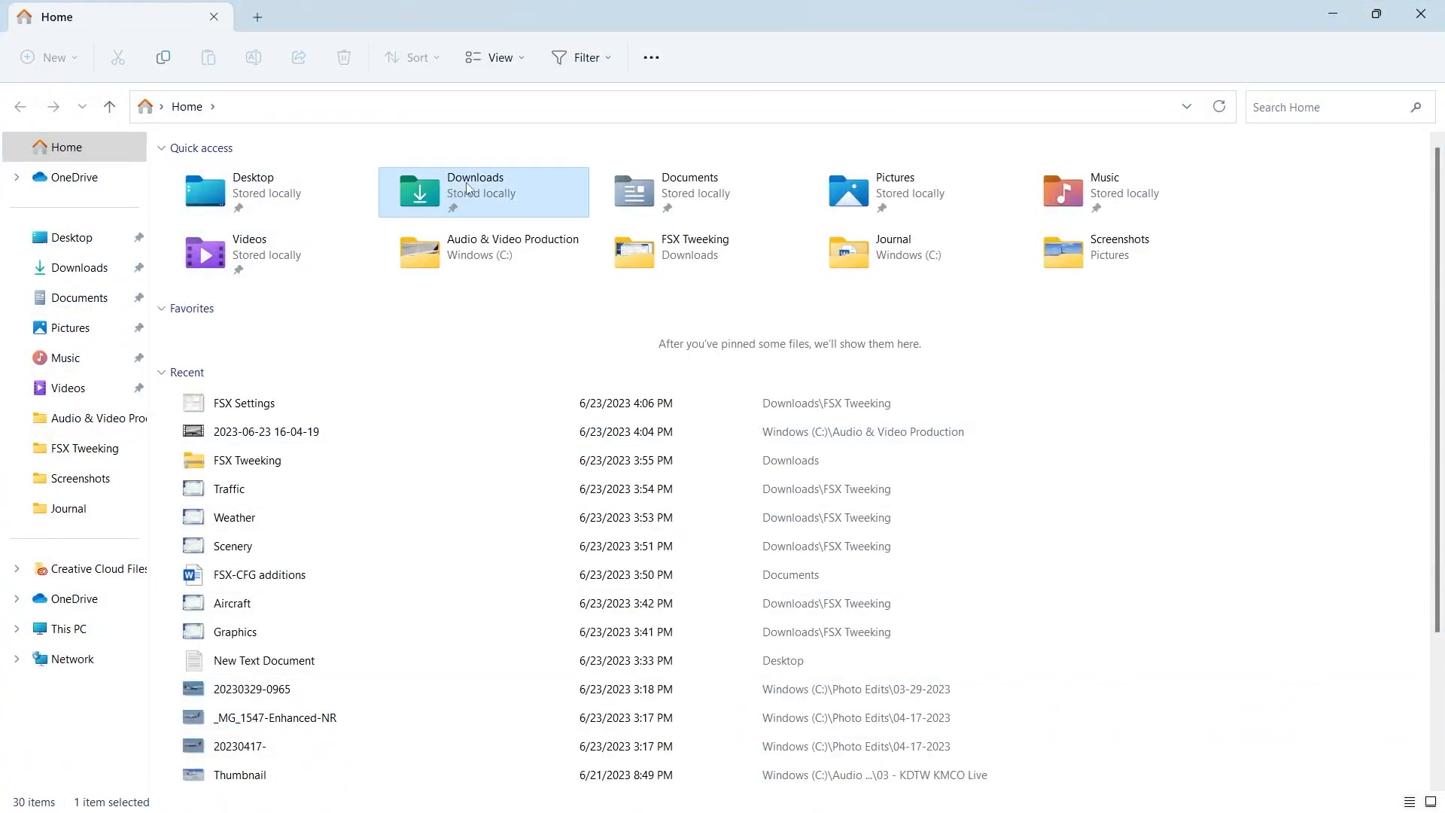
double_click(247, 460)
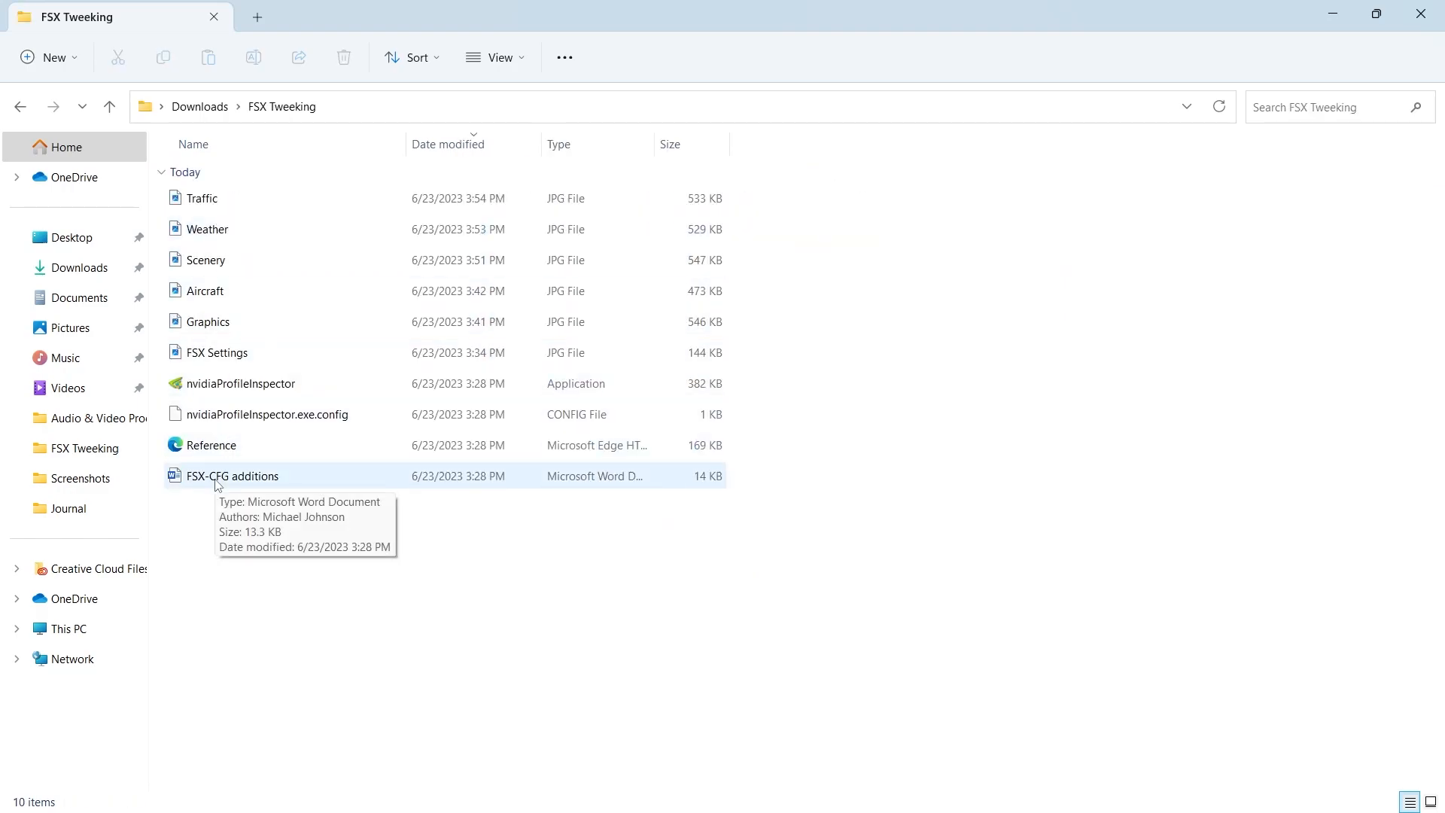
click(234, 475)
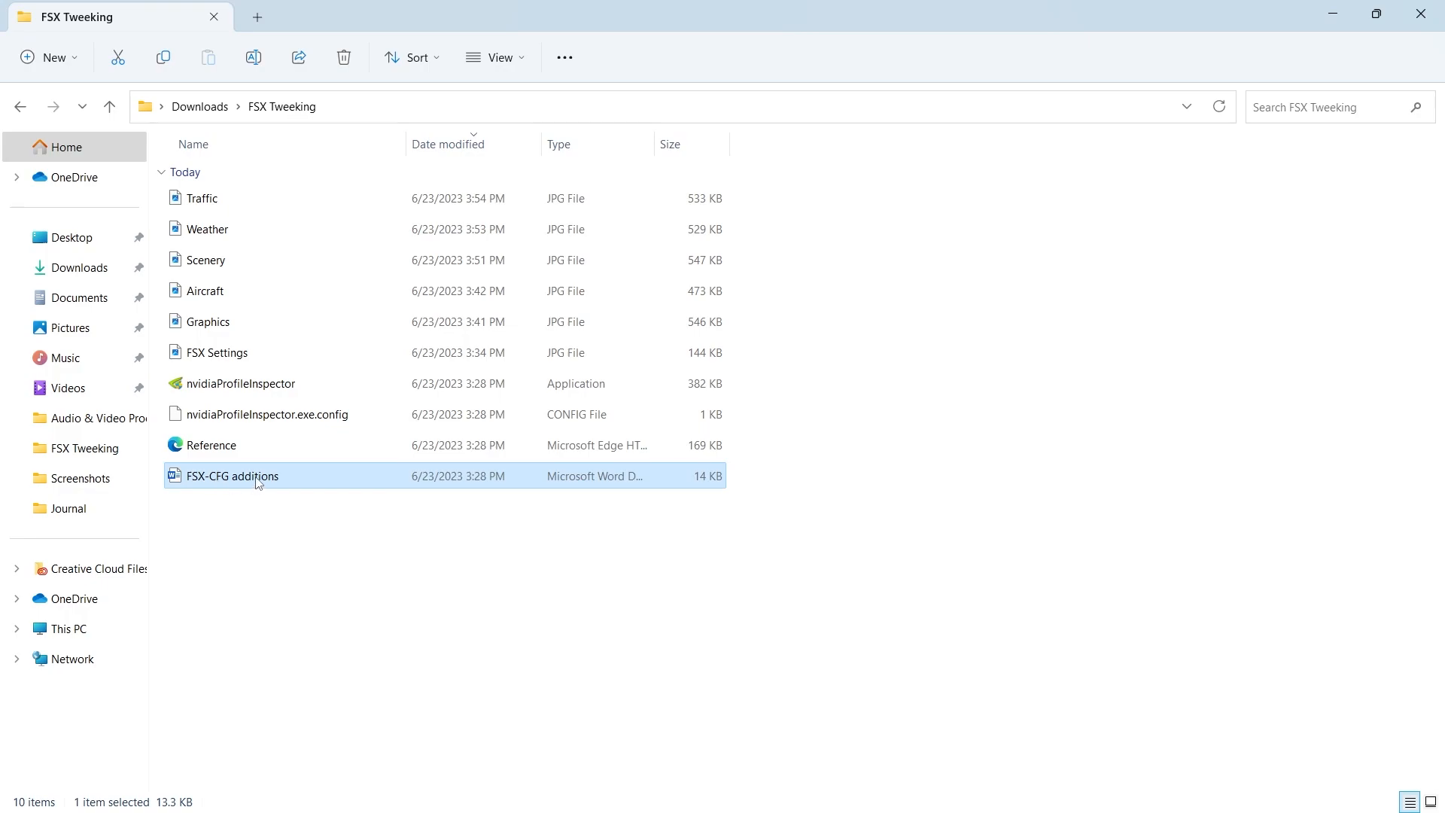
double_click(231, 475)
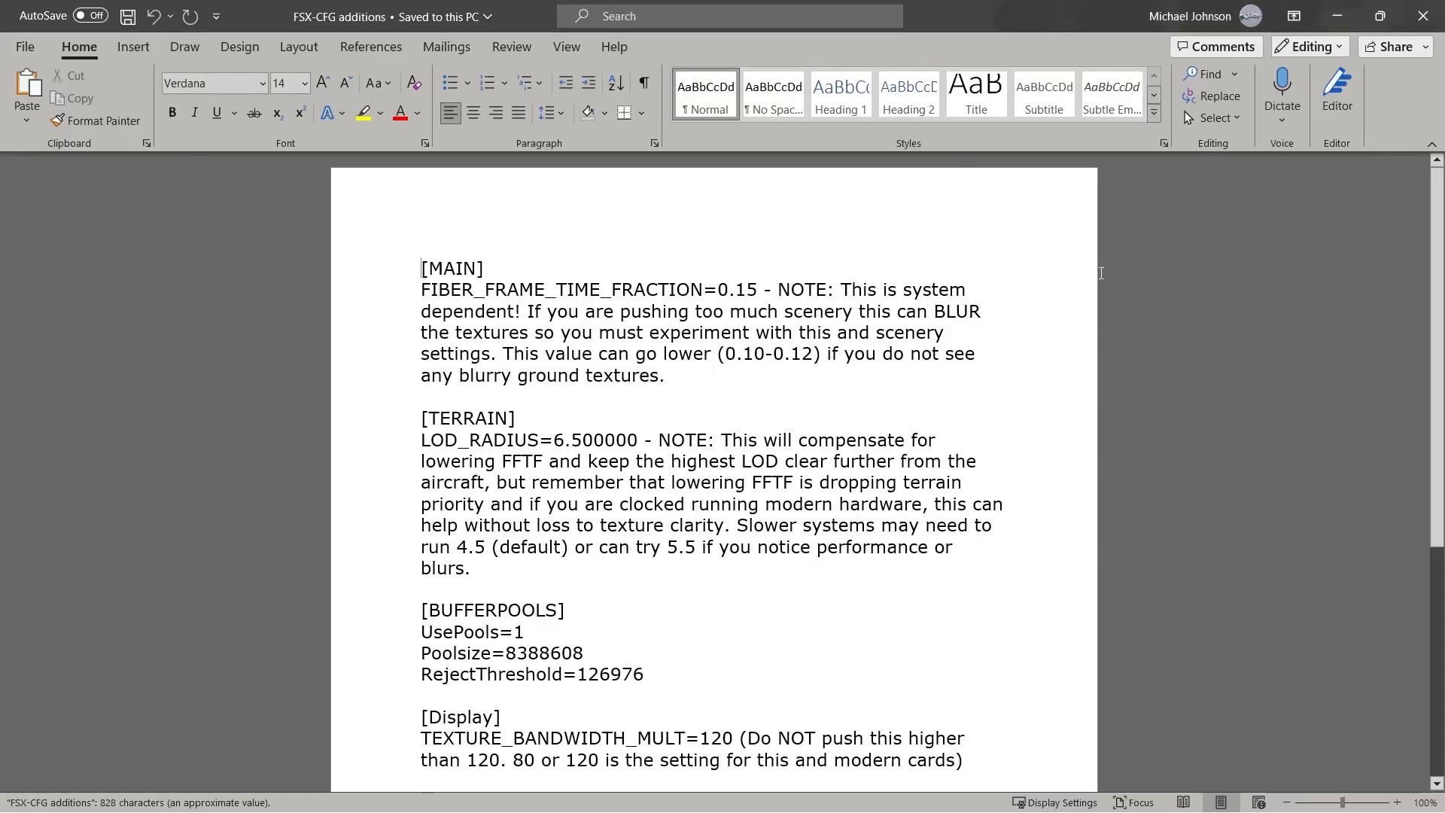
- Scroll through the notes and copy the FIBER_FRAME_TIME_FRACTION=0.15 line
scroll(down, 3)
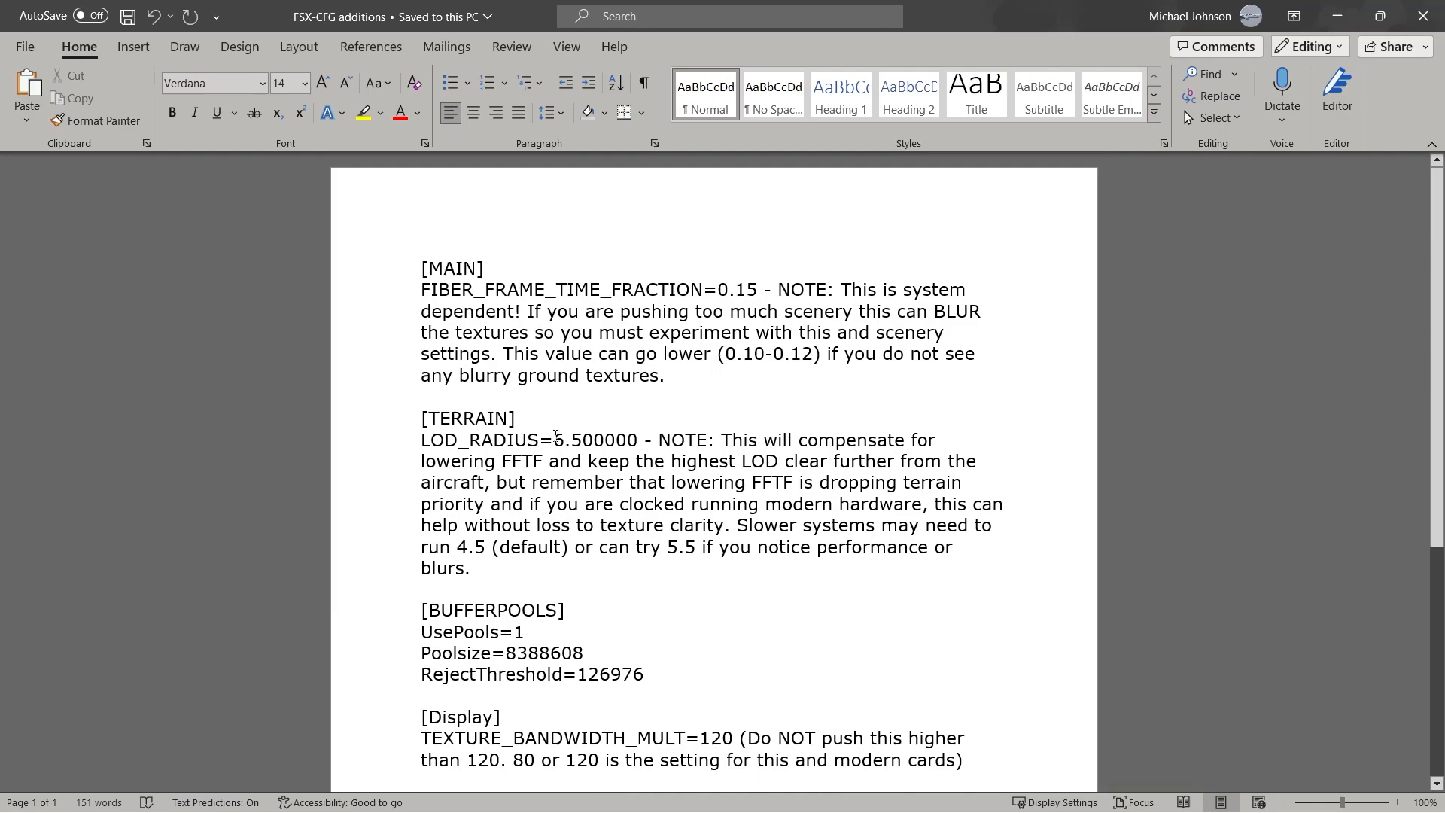
scroll(down, 3)
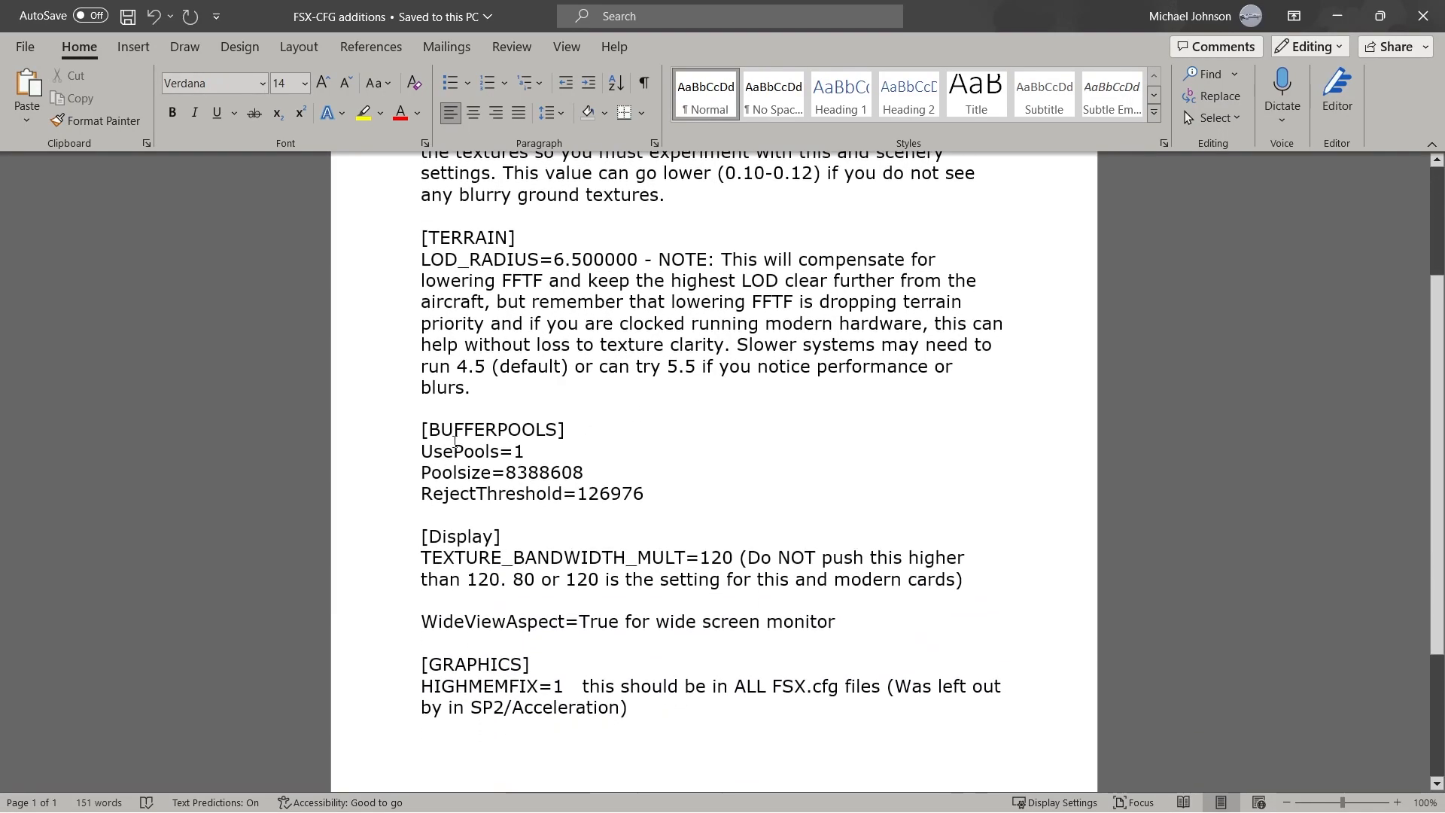
mouse_move(472, 664)
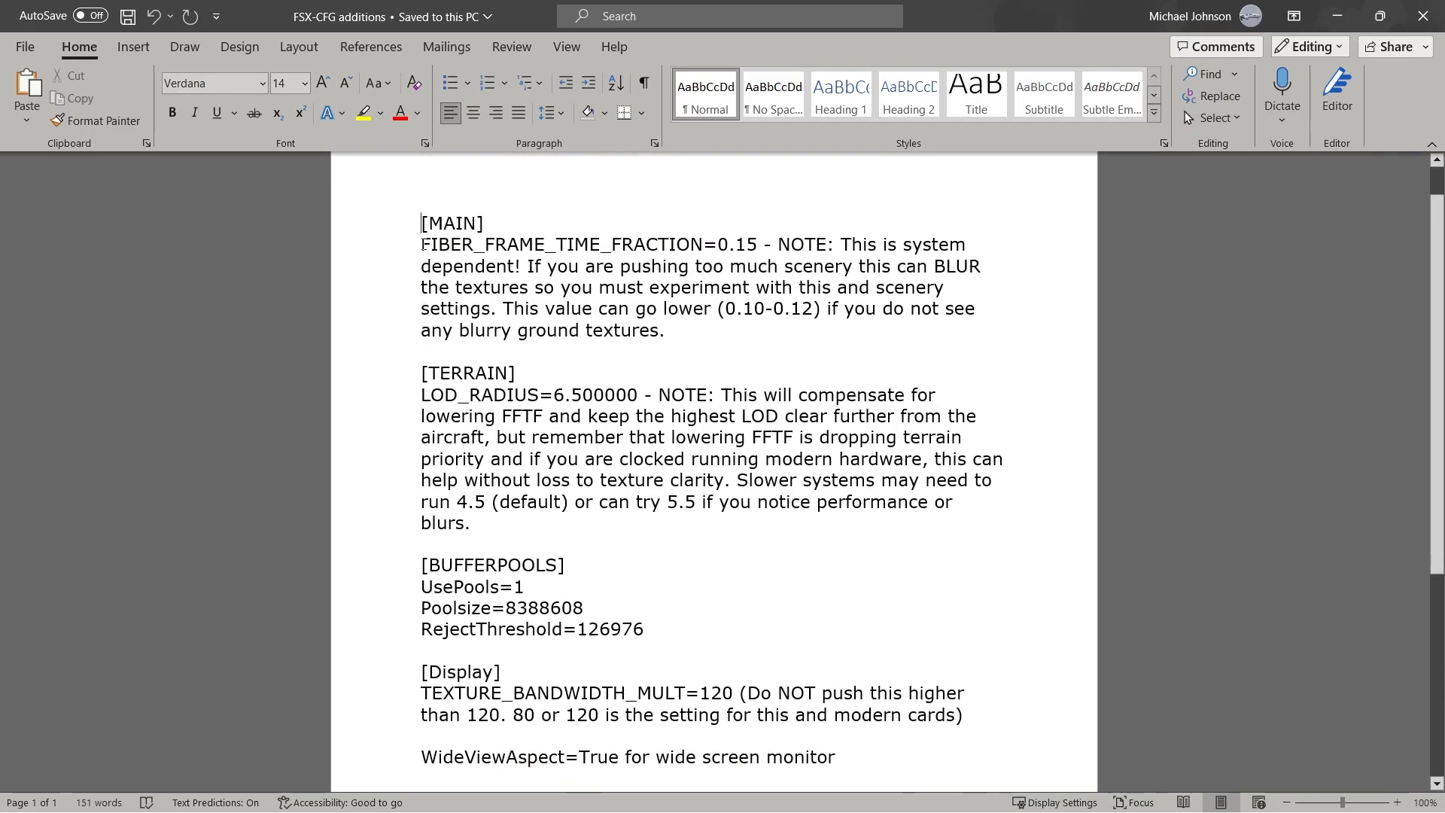
drag(422, 244, 705, 243)
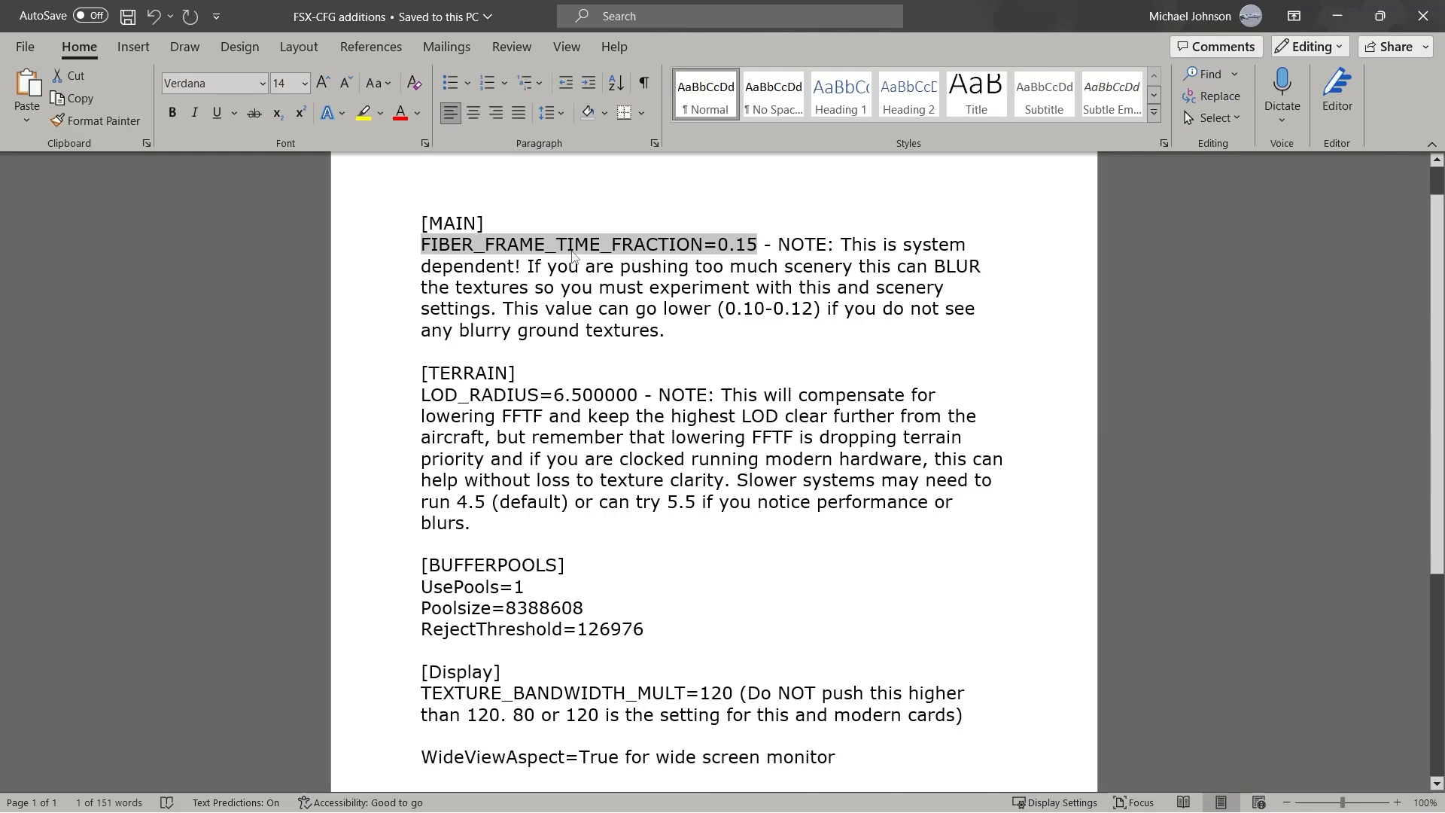
click(420, 223)
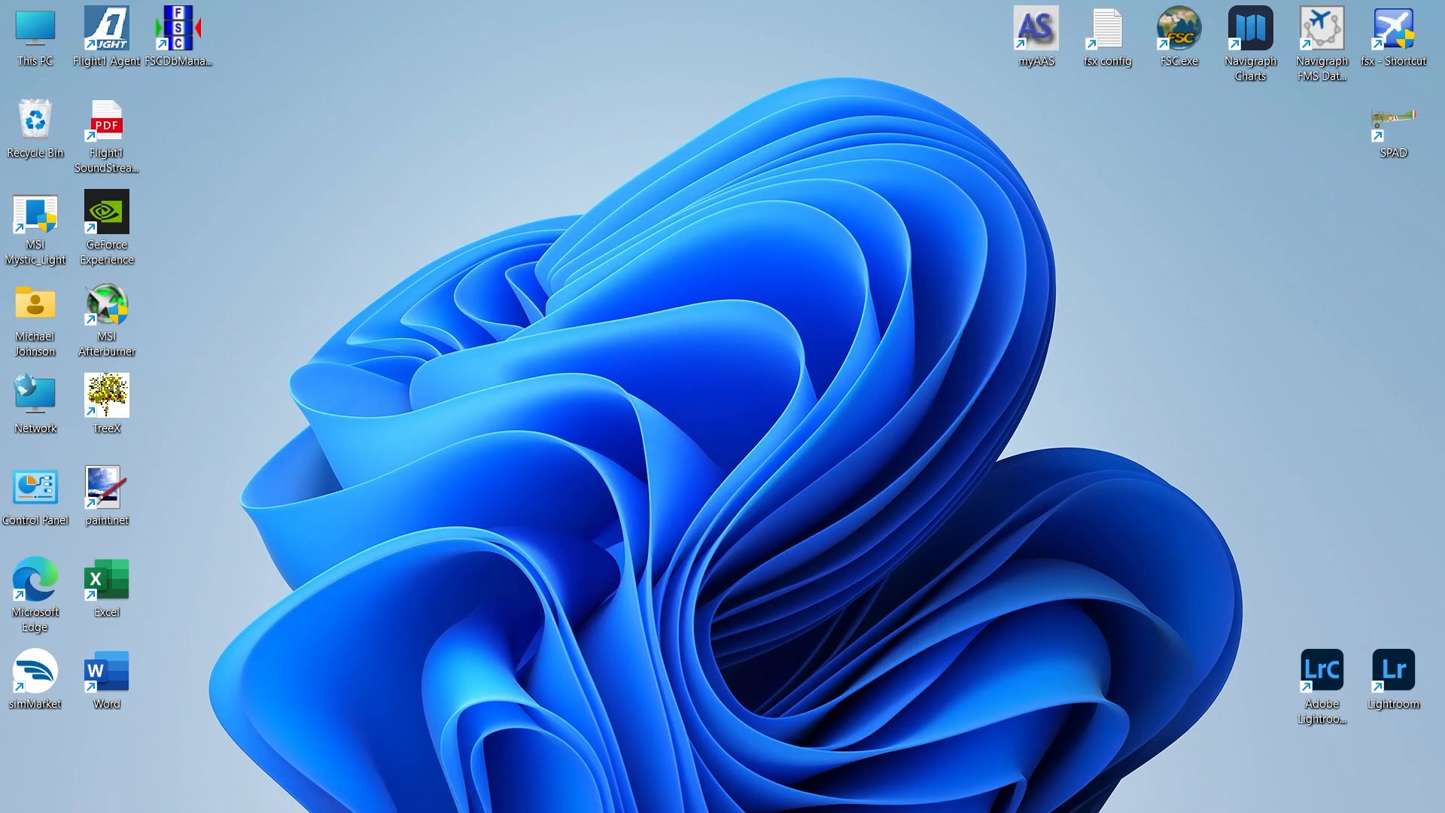
- Open fsx.cfg in Notepad and search it to locate the [Main] section
double_click(1107, 25)
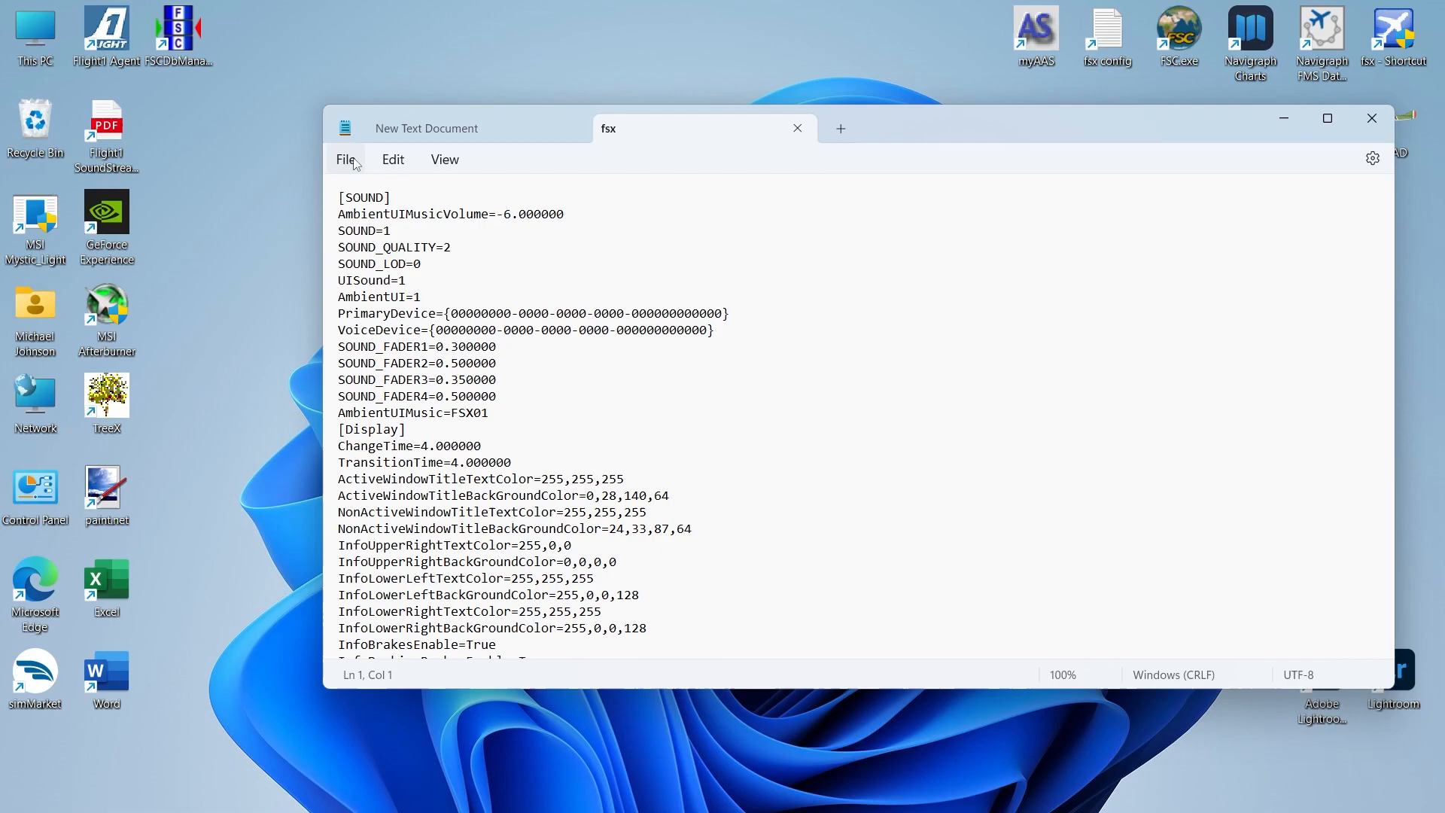
click(393, 159)
text(MA)
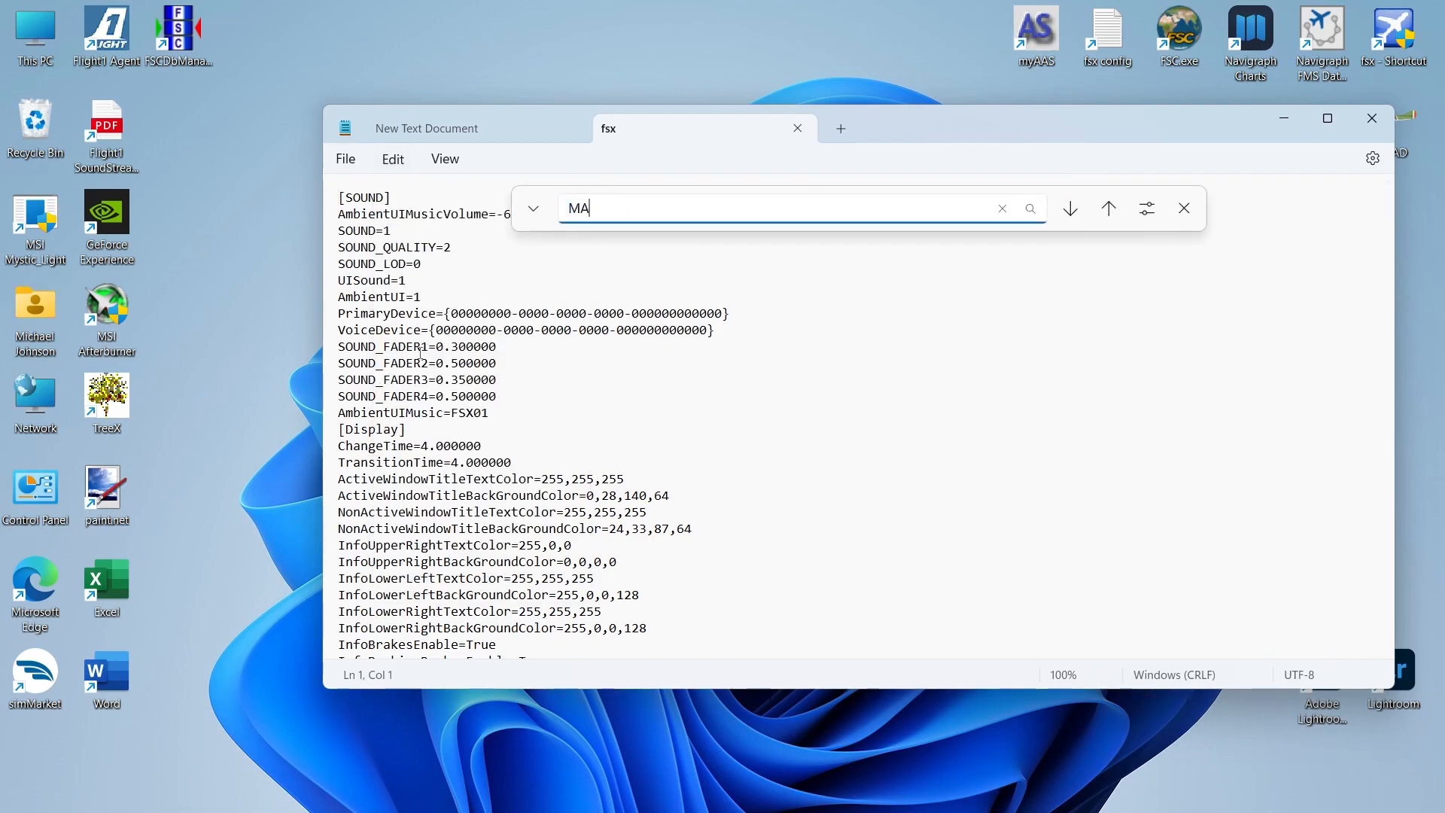
text(IN)
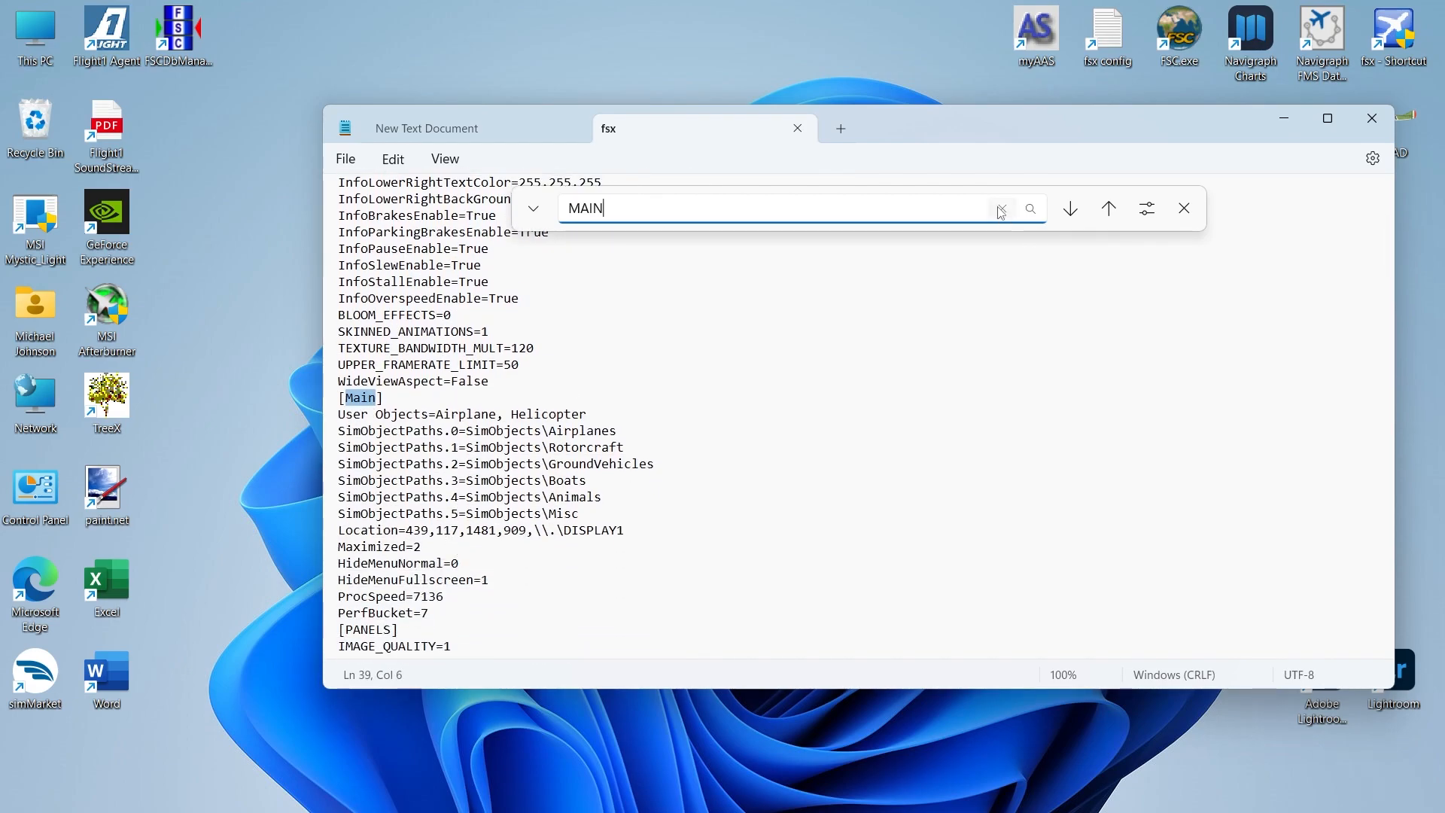
click(1002, 208)
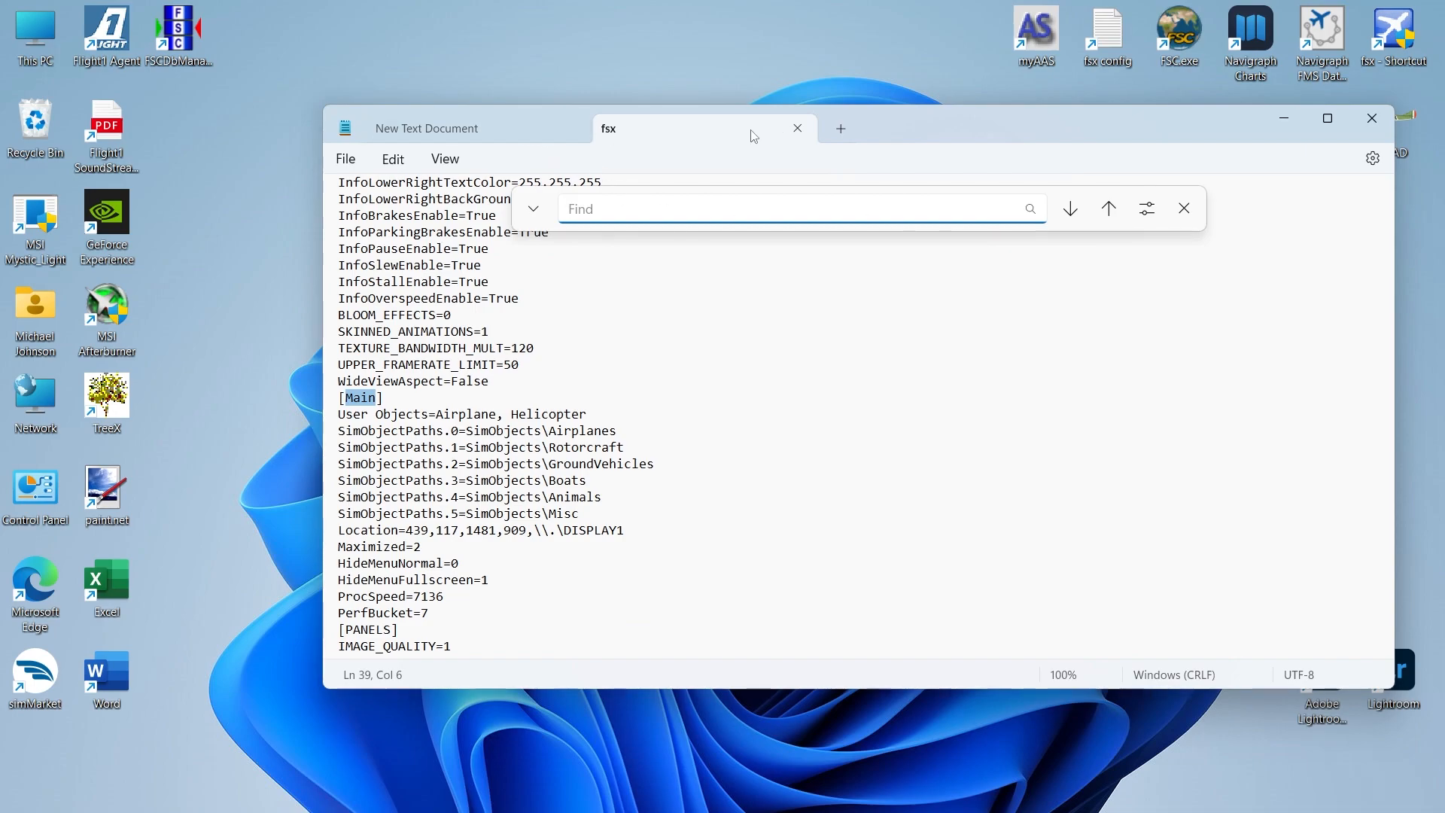
click(1183, 208)
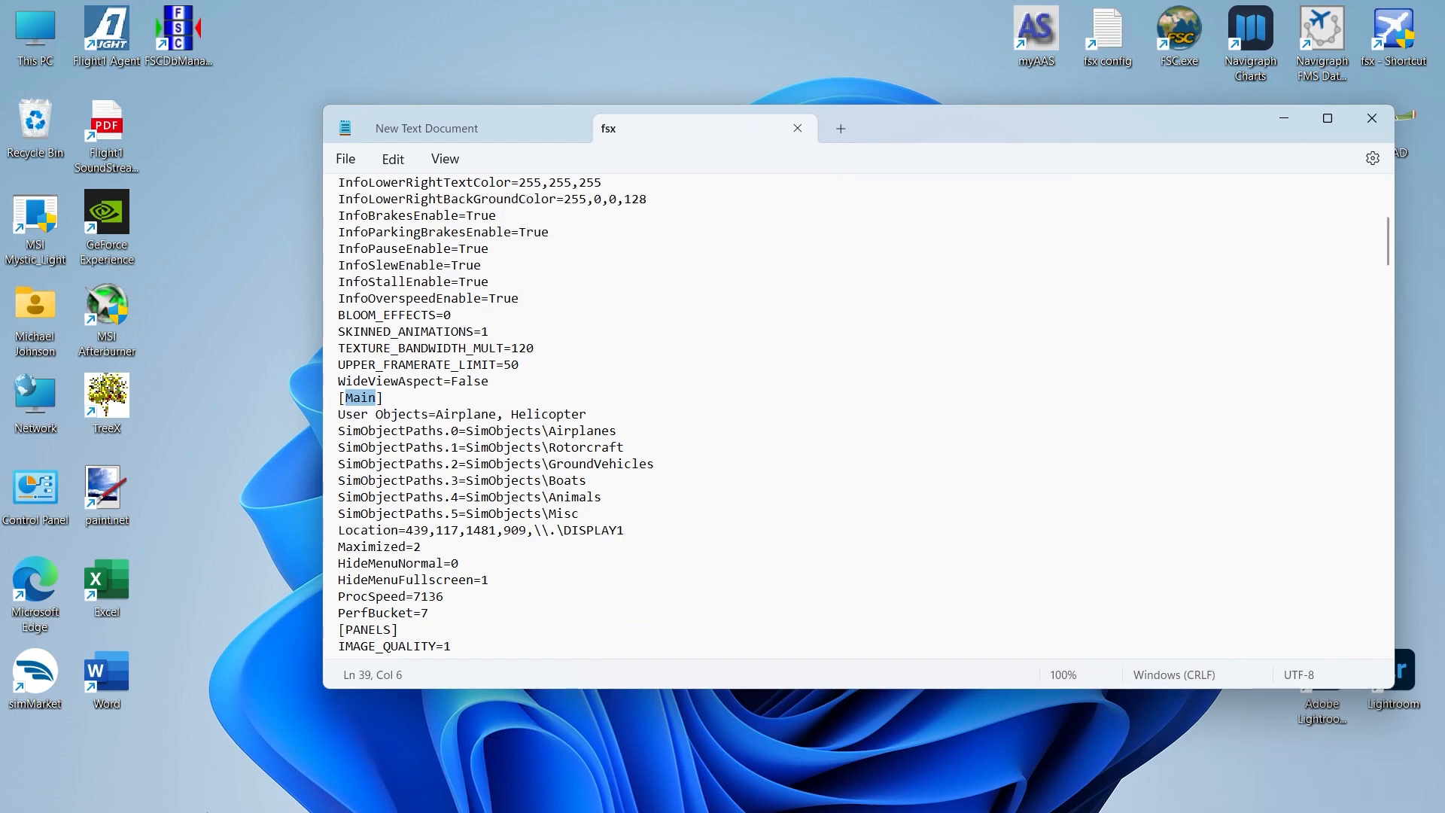
click(401, 790)
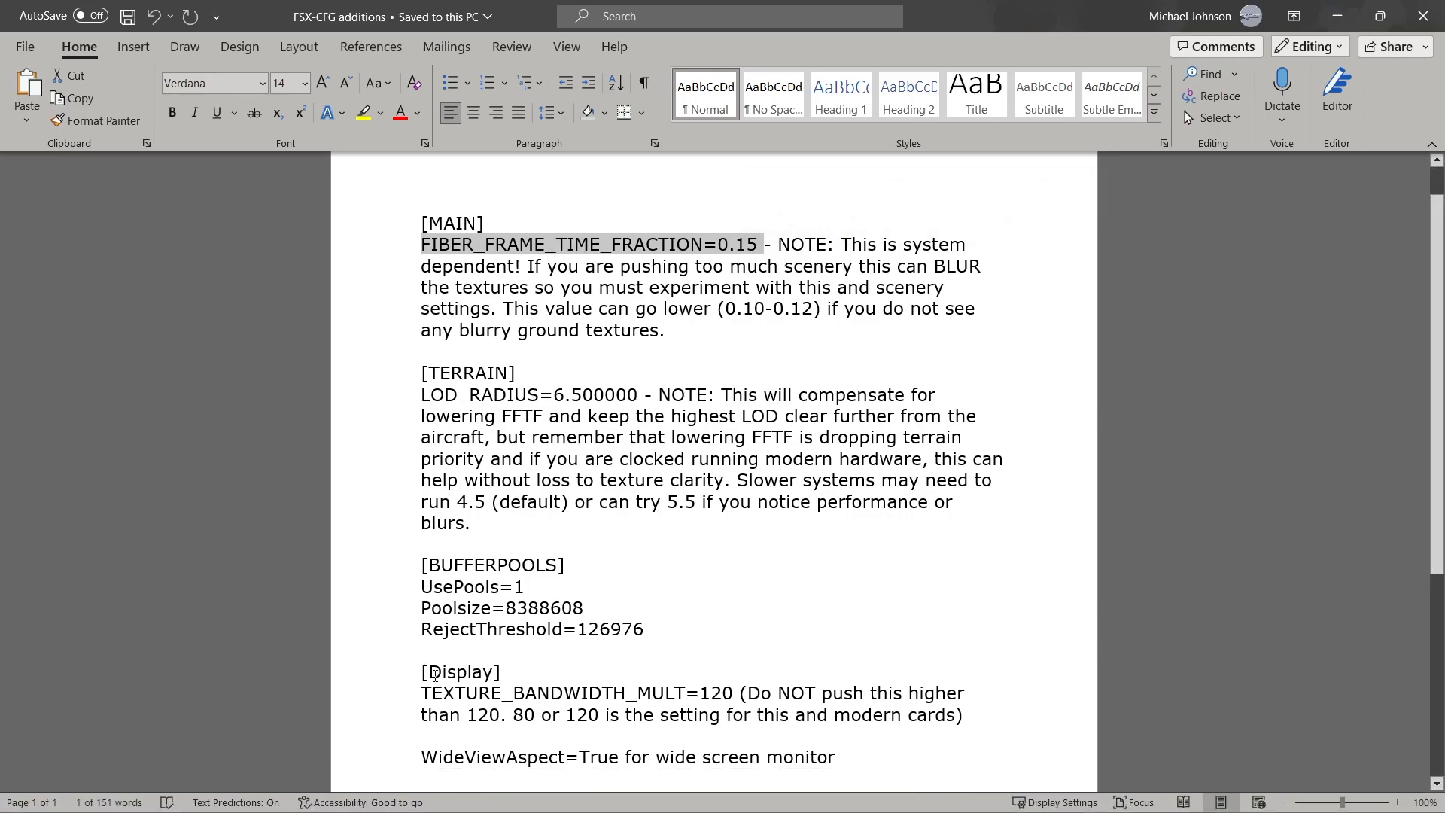
double_click(440, 394)
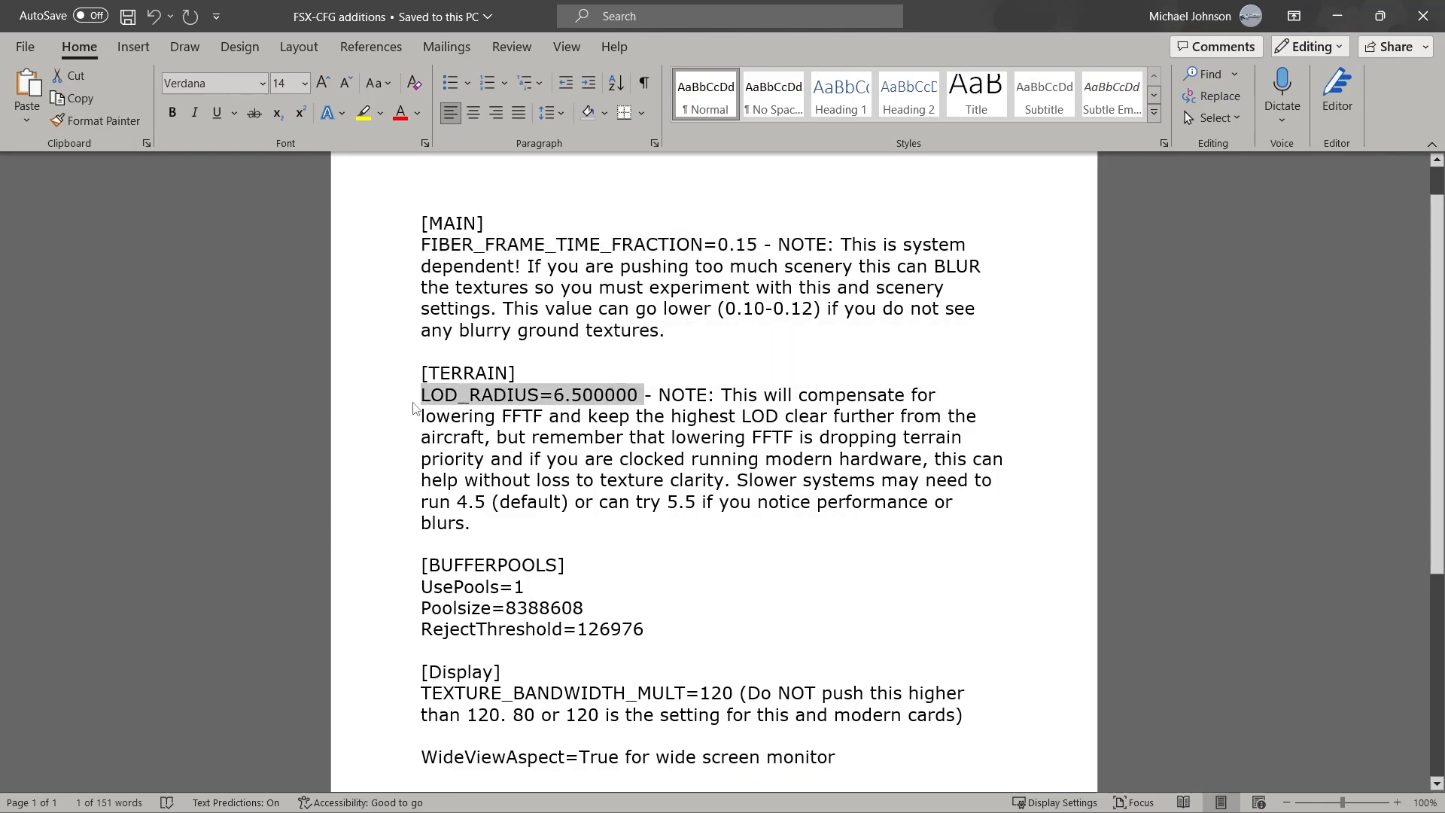
mouse_move(552, 404)
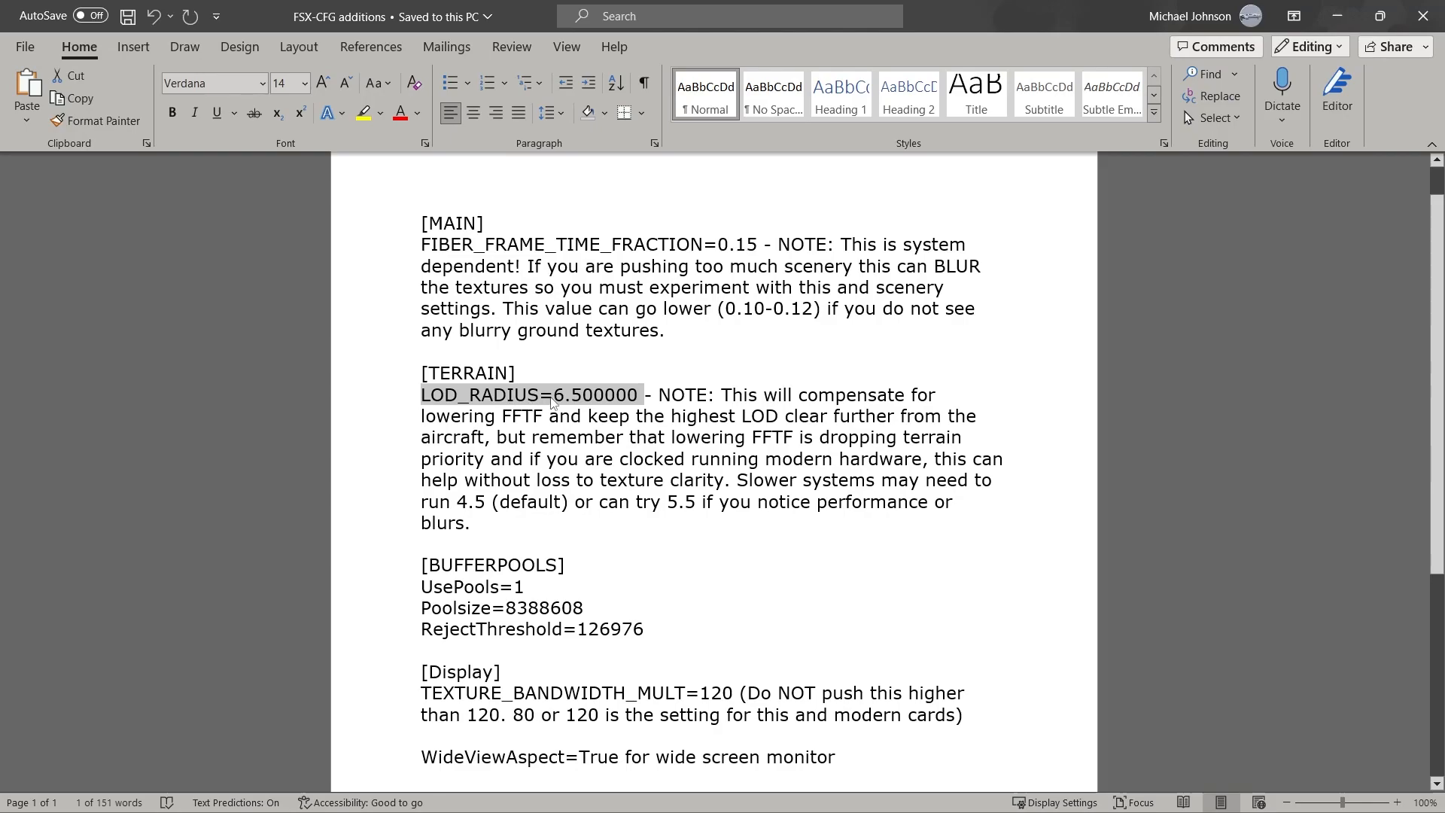
mouse_move(585, 410)
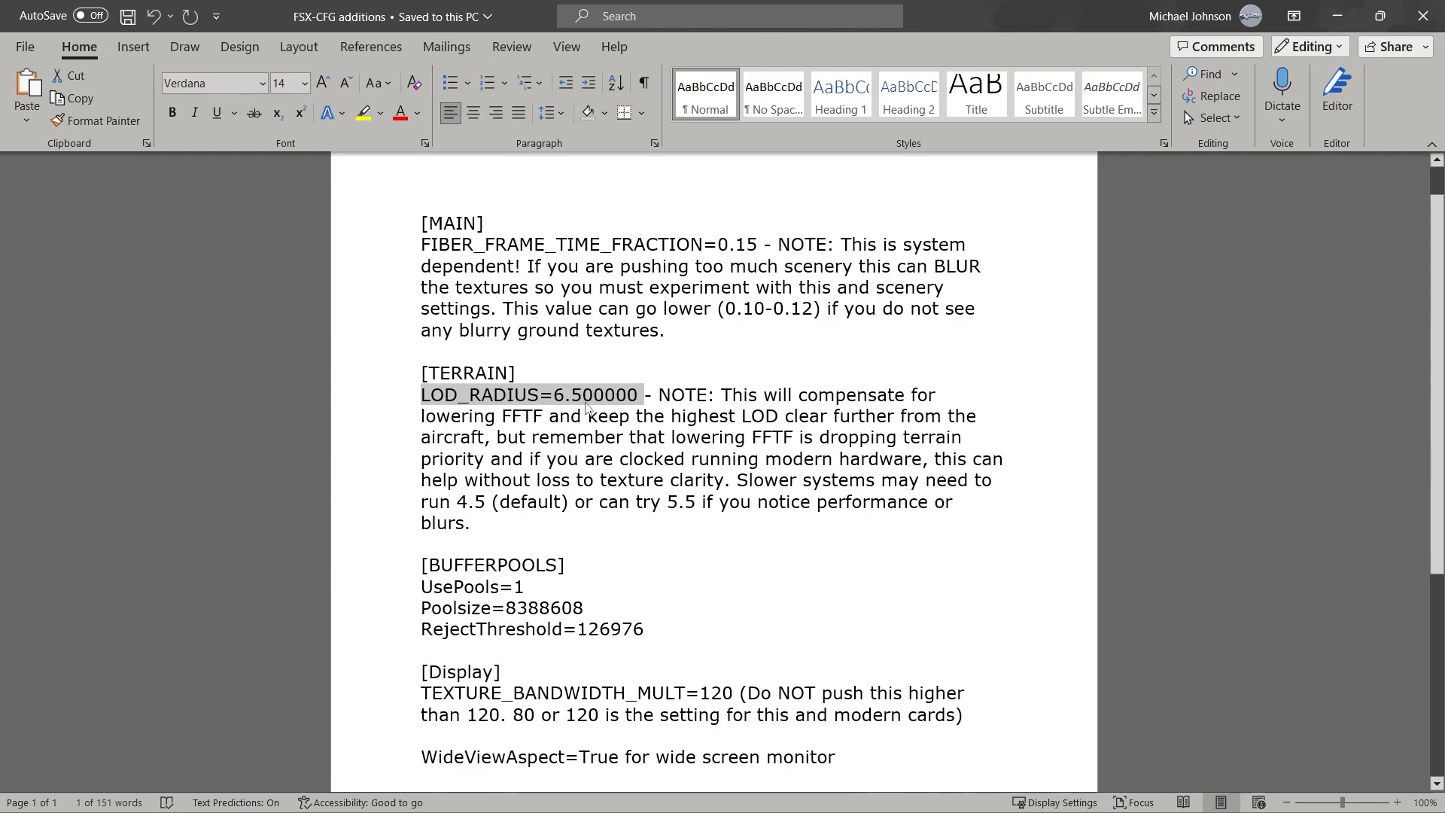
mouse_move(556, 409)
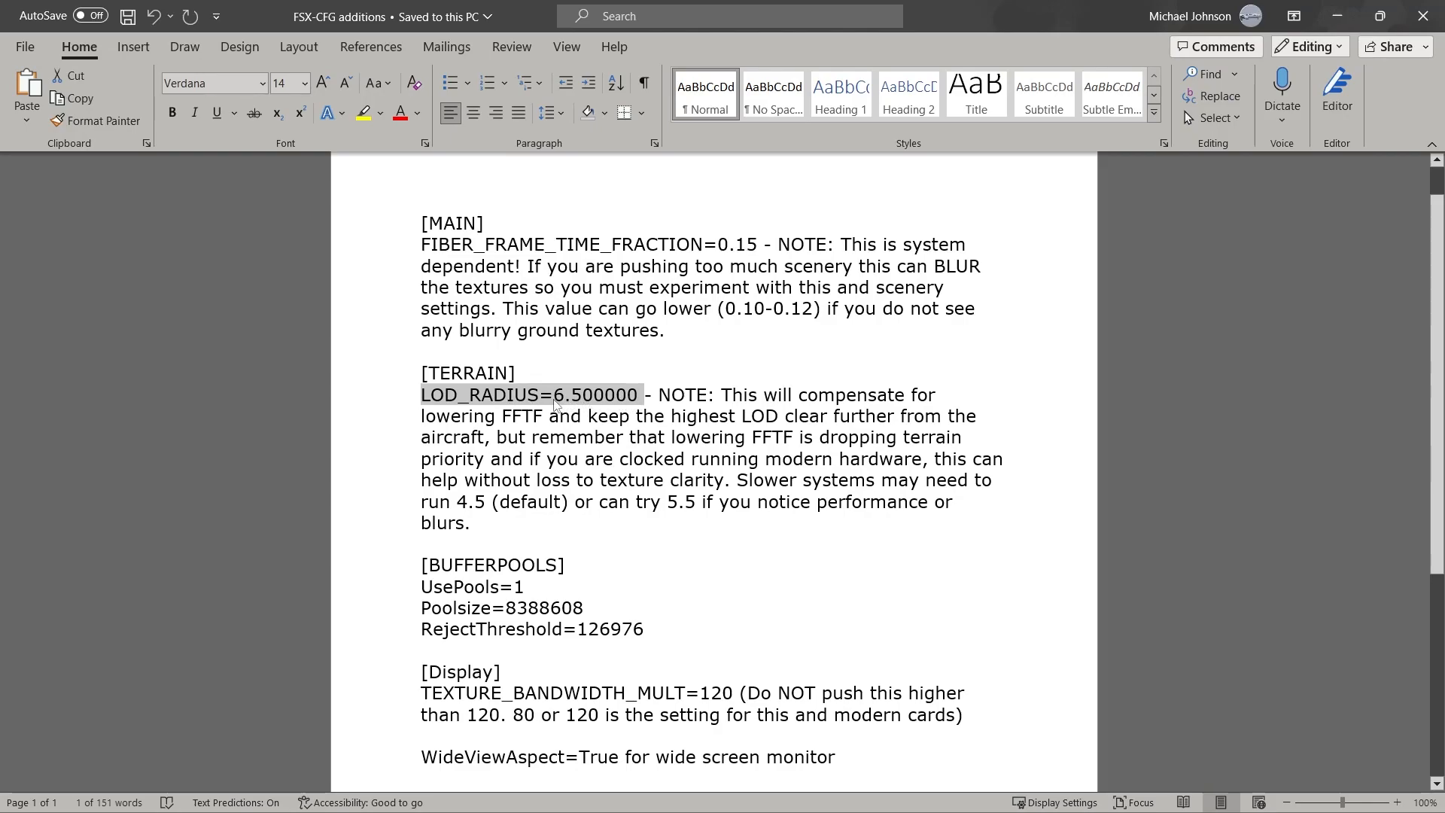
mouse_move(581, 413)
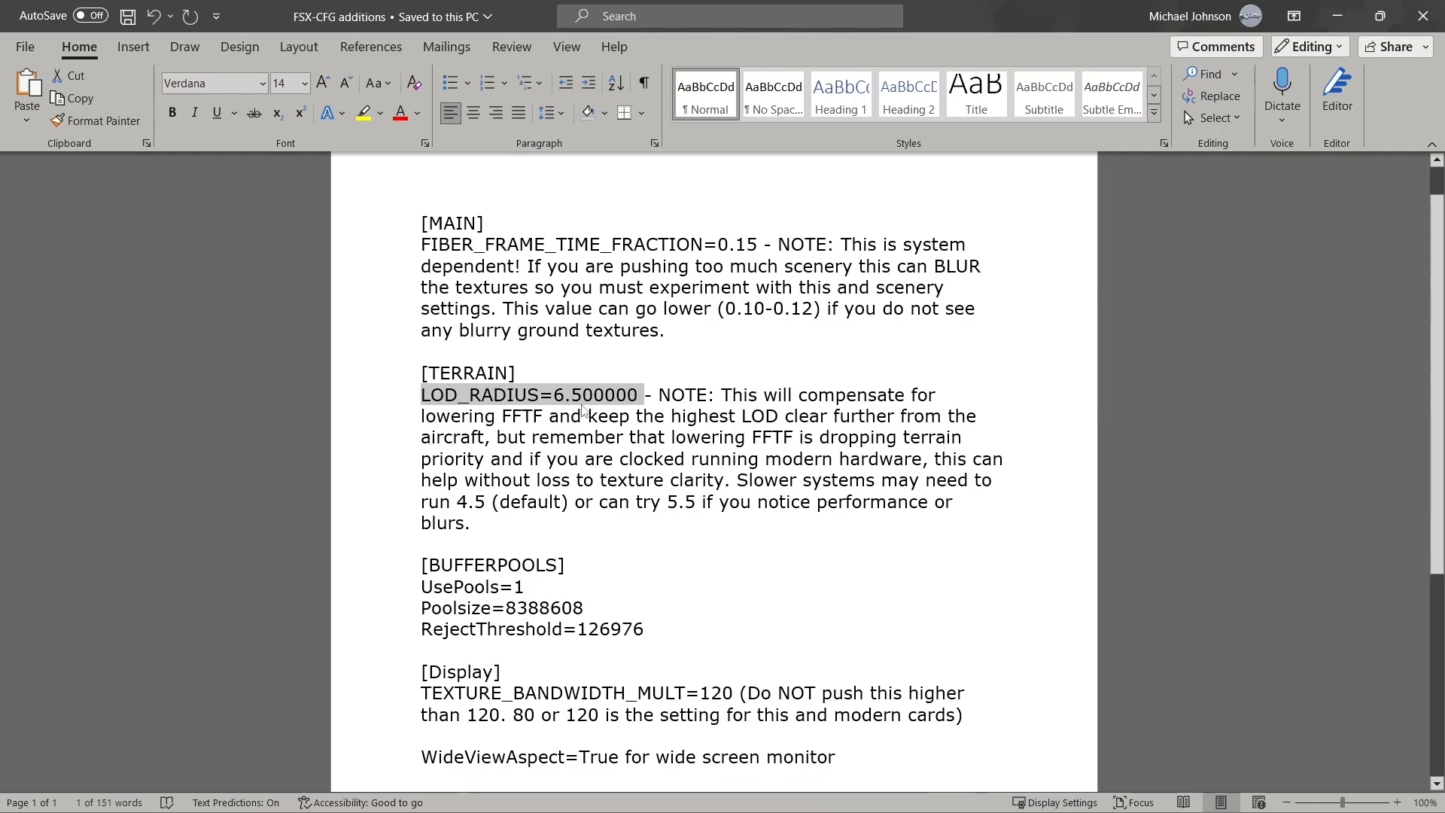
mouse_move(581, 401)
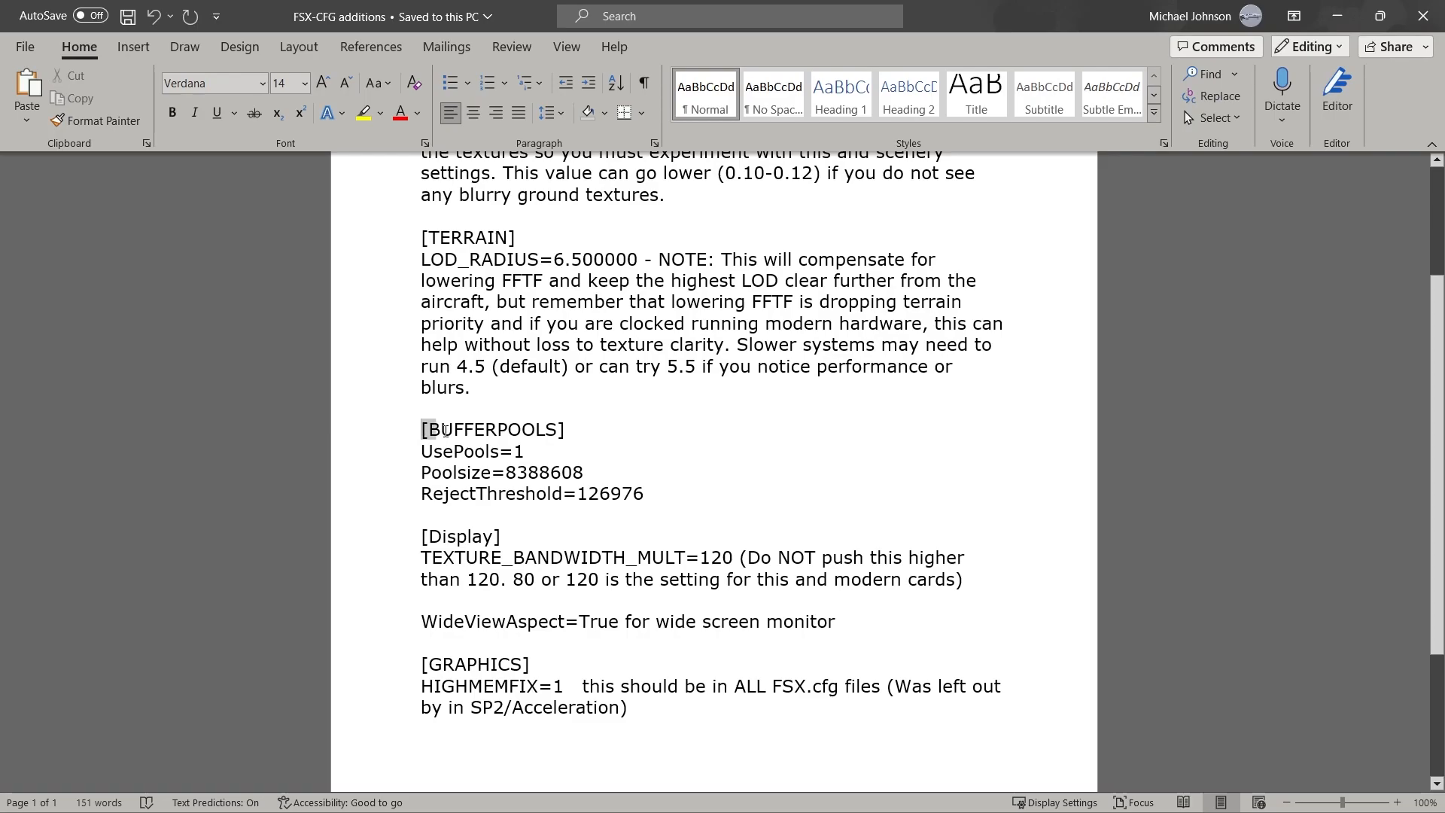
- Check the [BUFFERPOOLS] block in the fsx file, then close Notepad without changes
drag(420, 430, 647, 493)
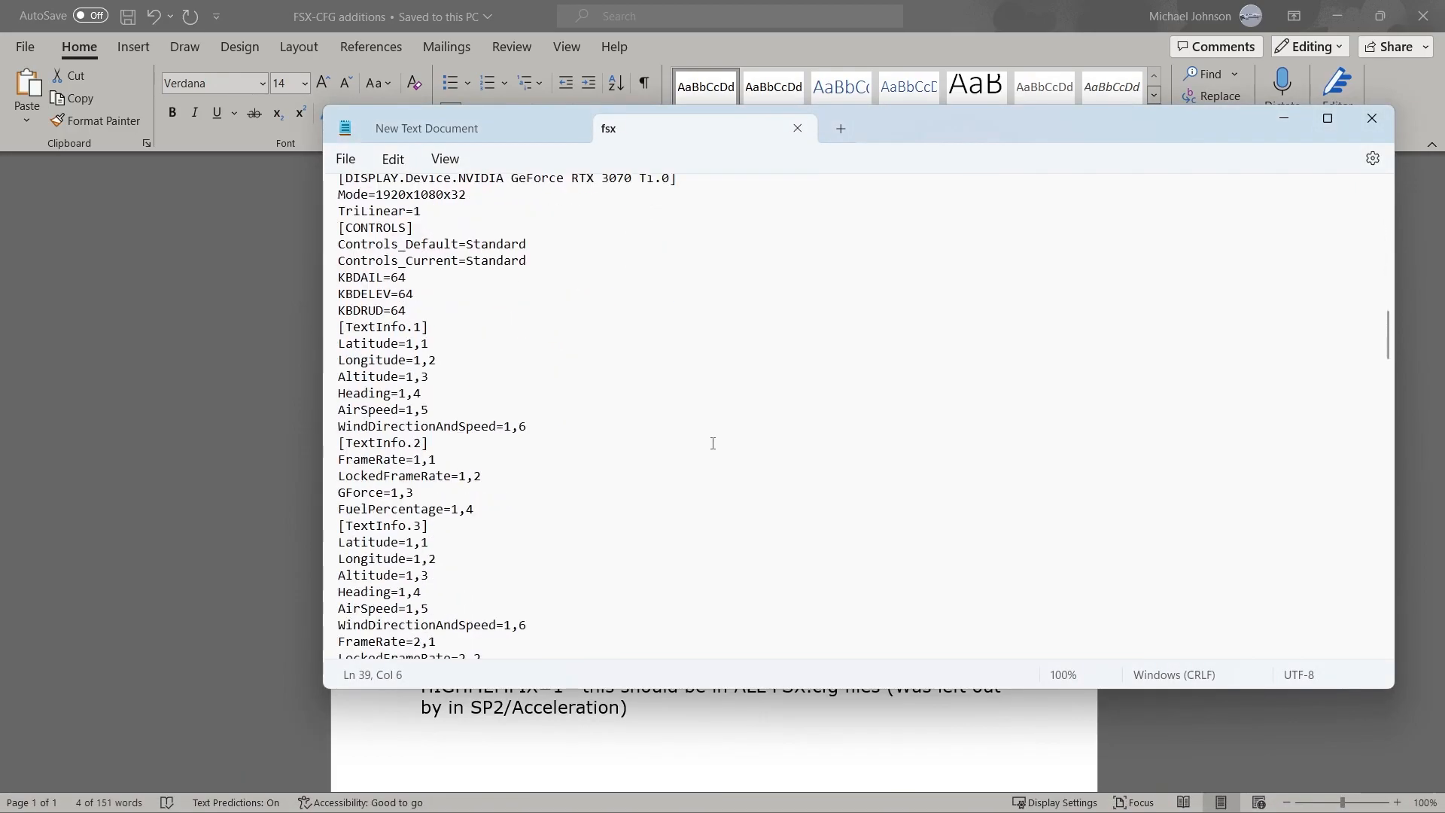
scroll(down, 3)
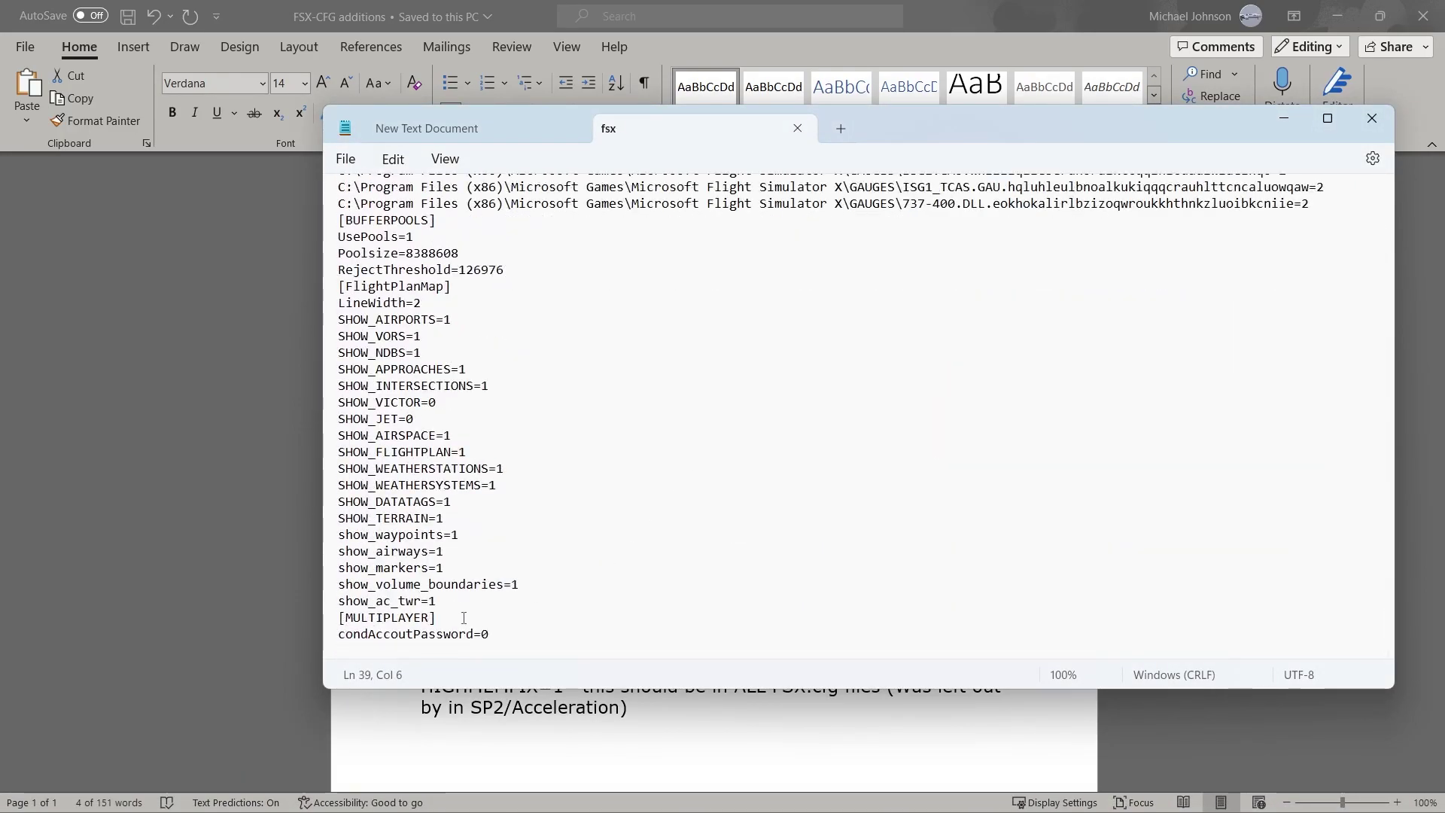
mouse_move(549, 465)
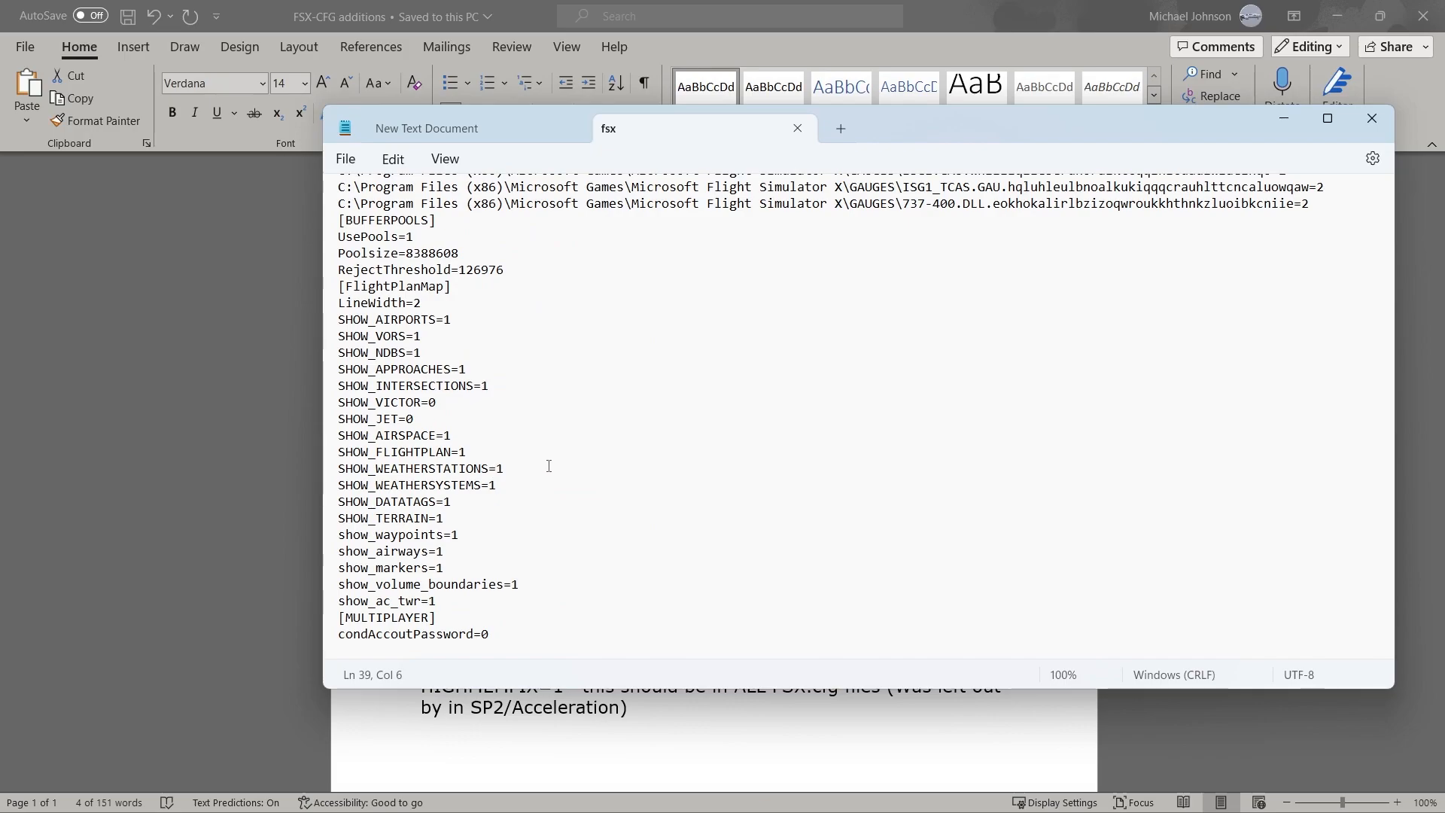
mouse_move(1372, 119)
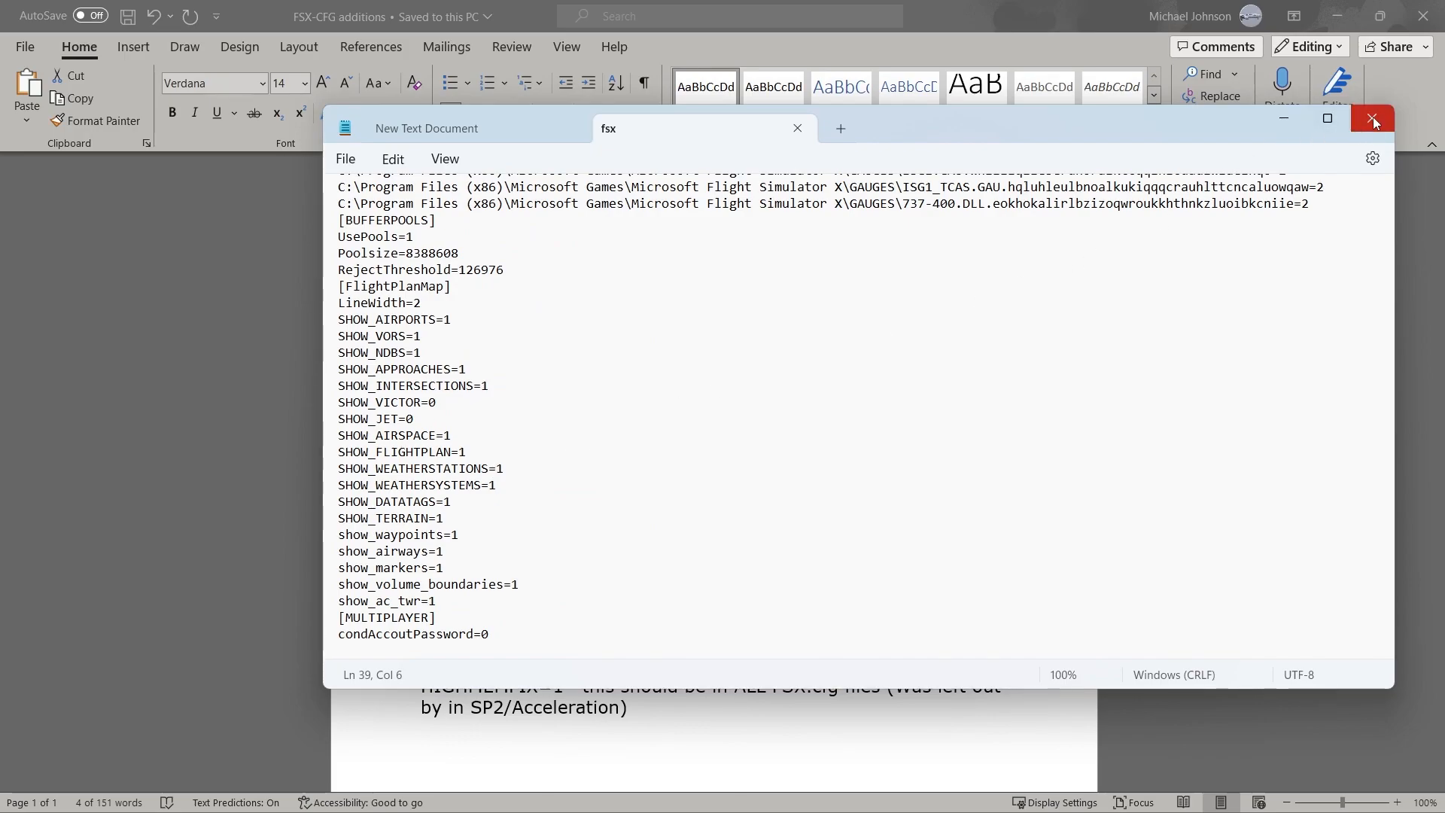
click(1372, 118)
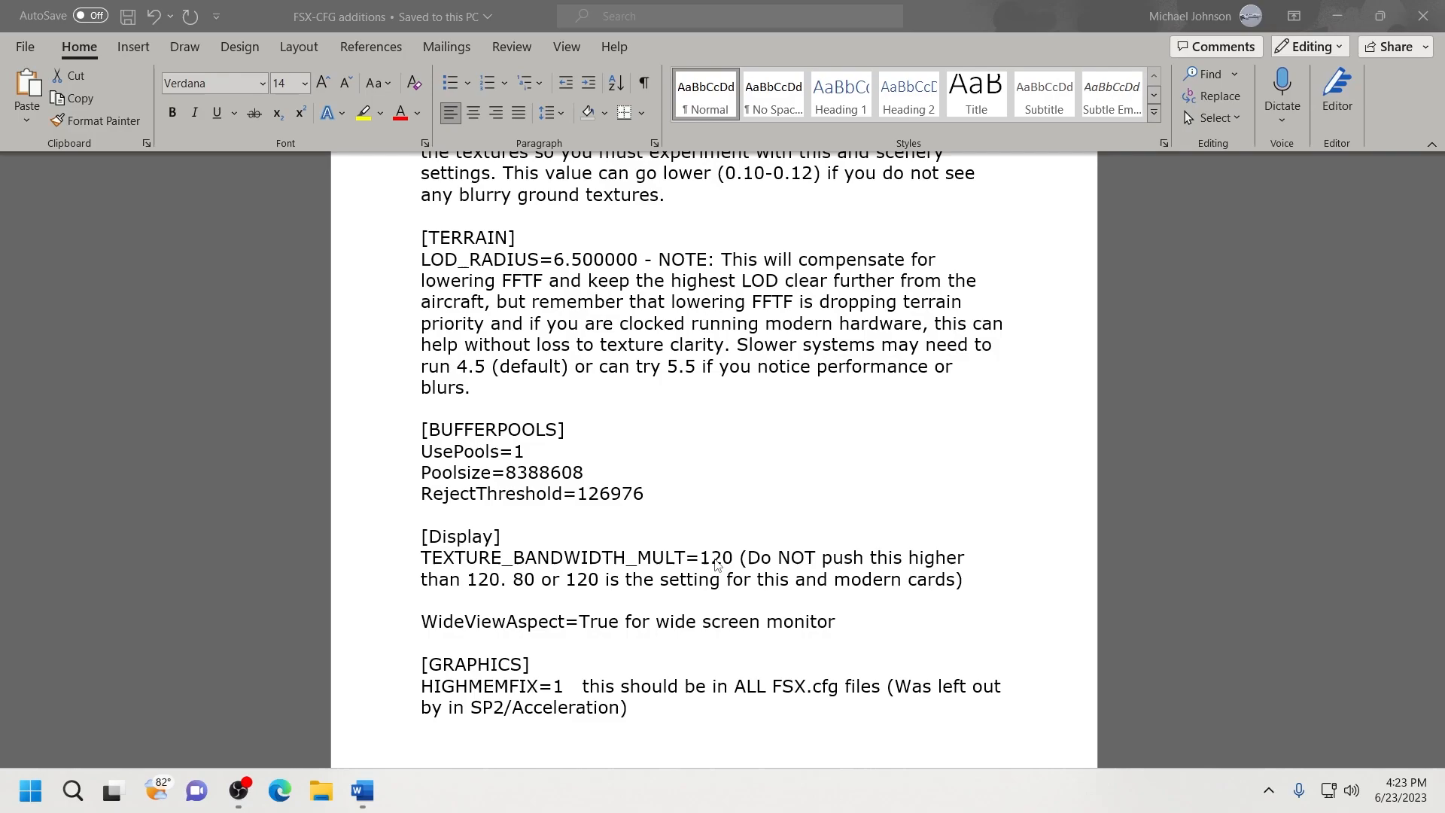
- Highlight HIGHMEMFIX=1 under [GRAPHICS] in the additions document, then close Word
drag(420, 428, 645, 493)
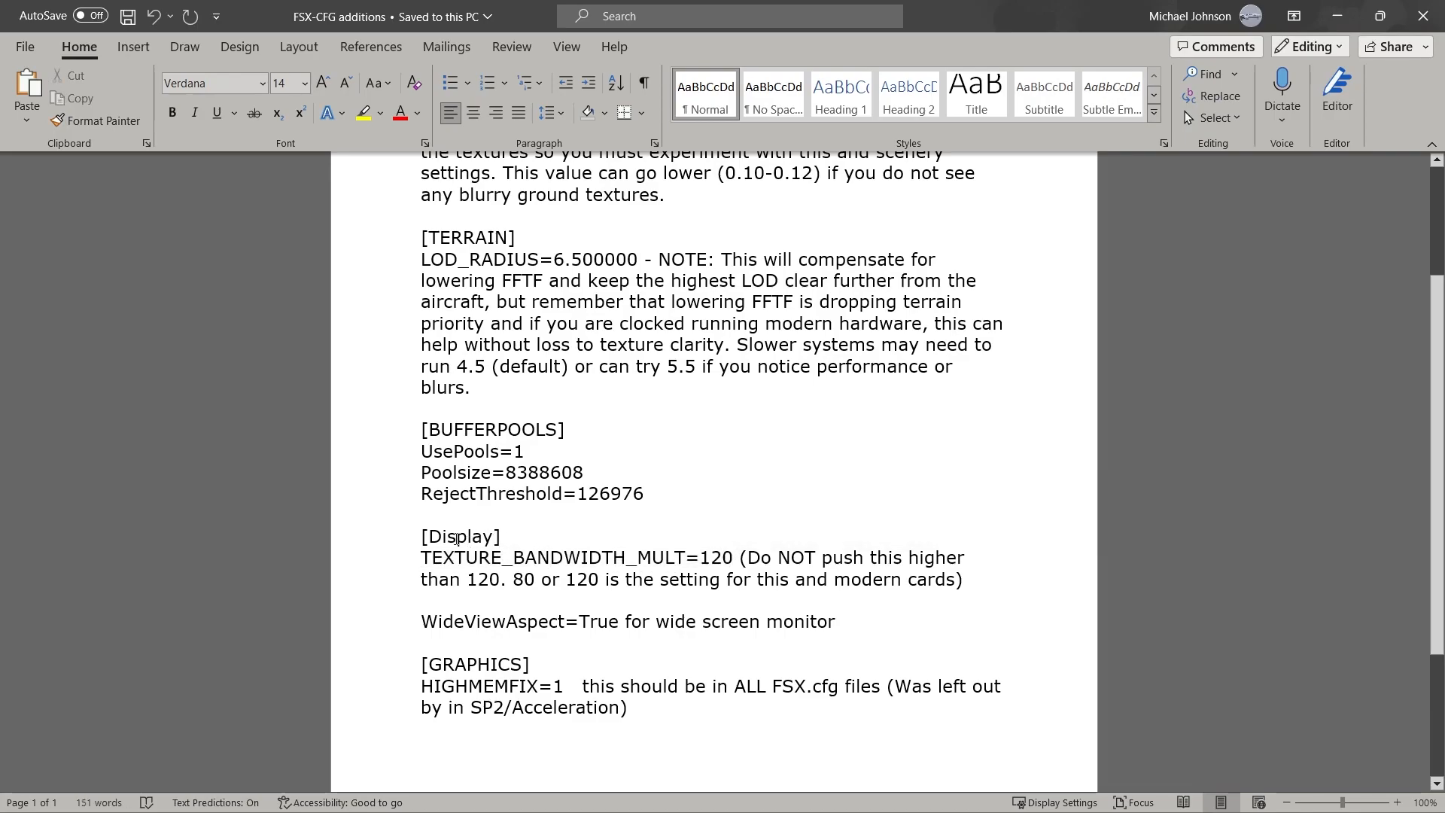
scroll(down, 3)
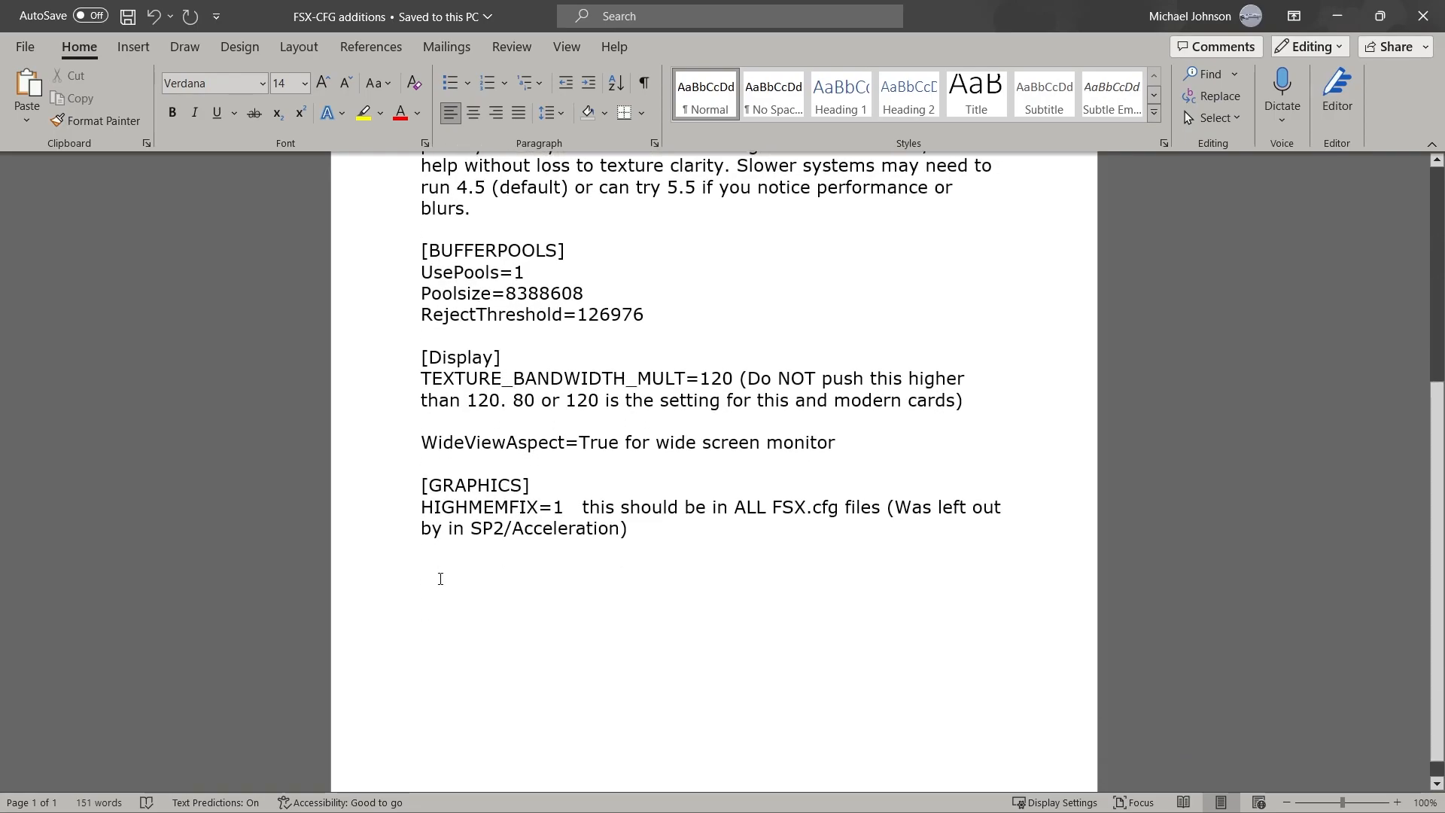
scroll(down, 3)
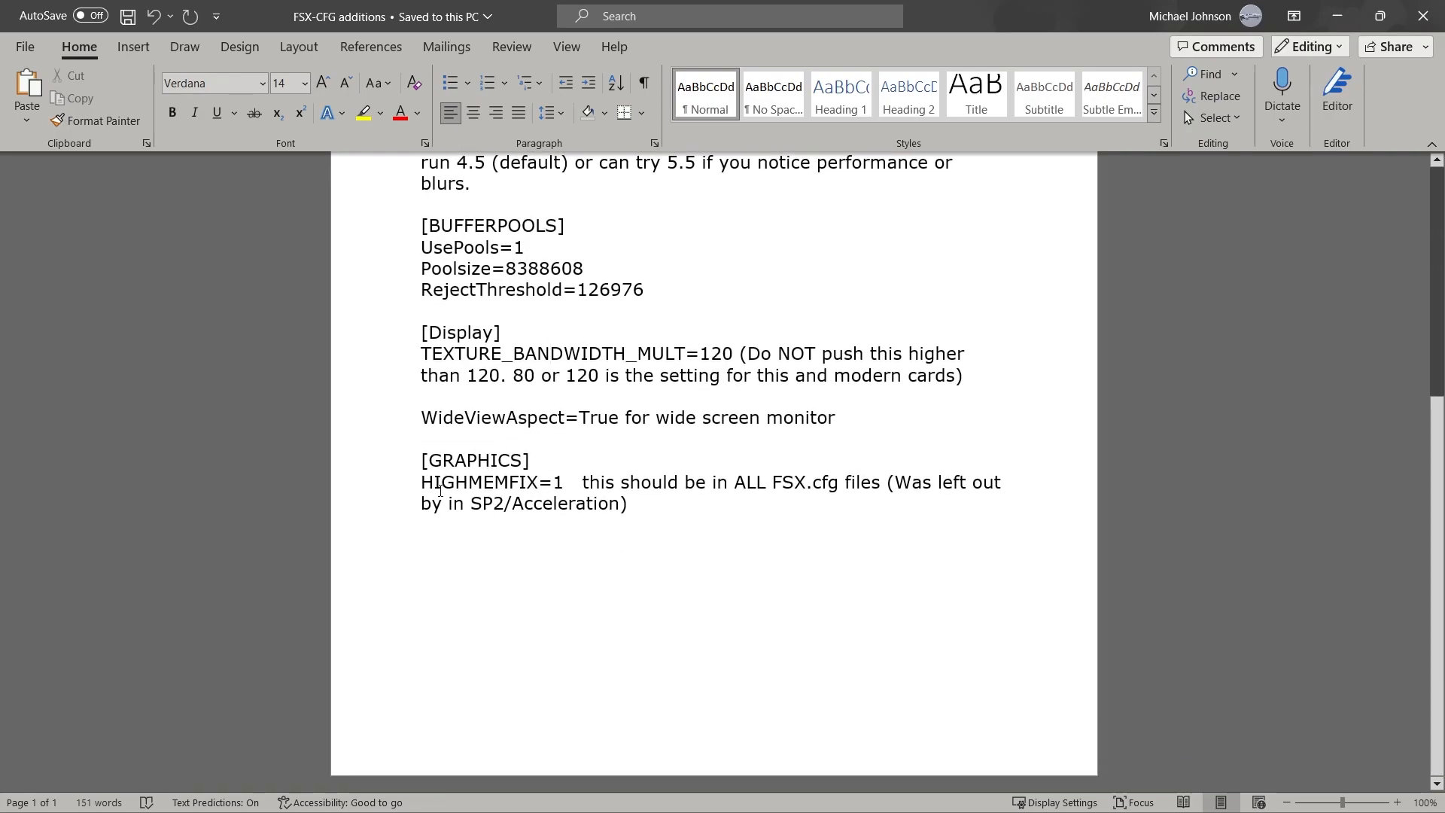
drag(419, 481, 575, 482)
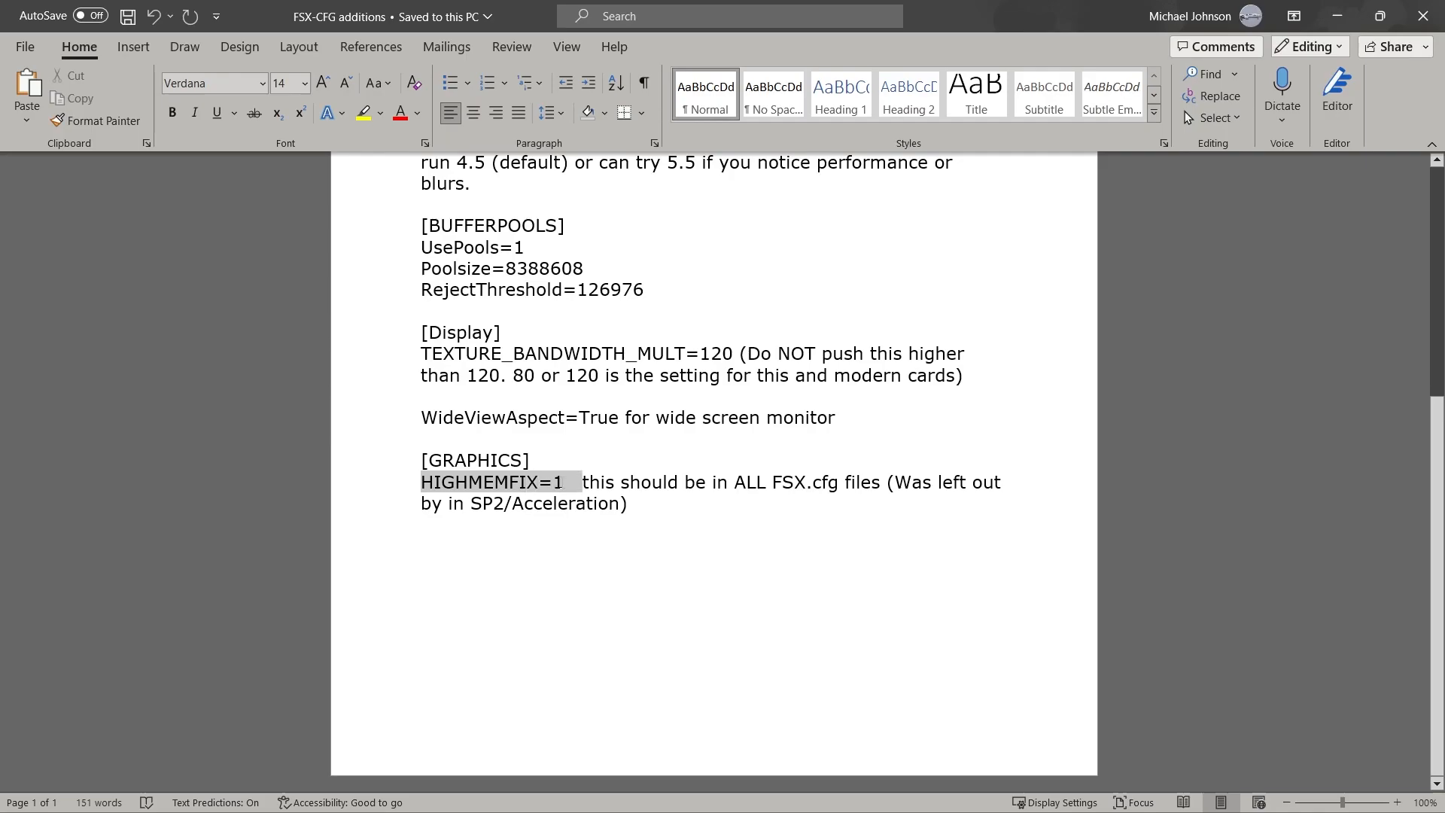
click(573, 481)
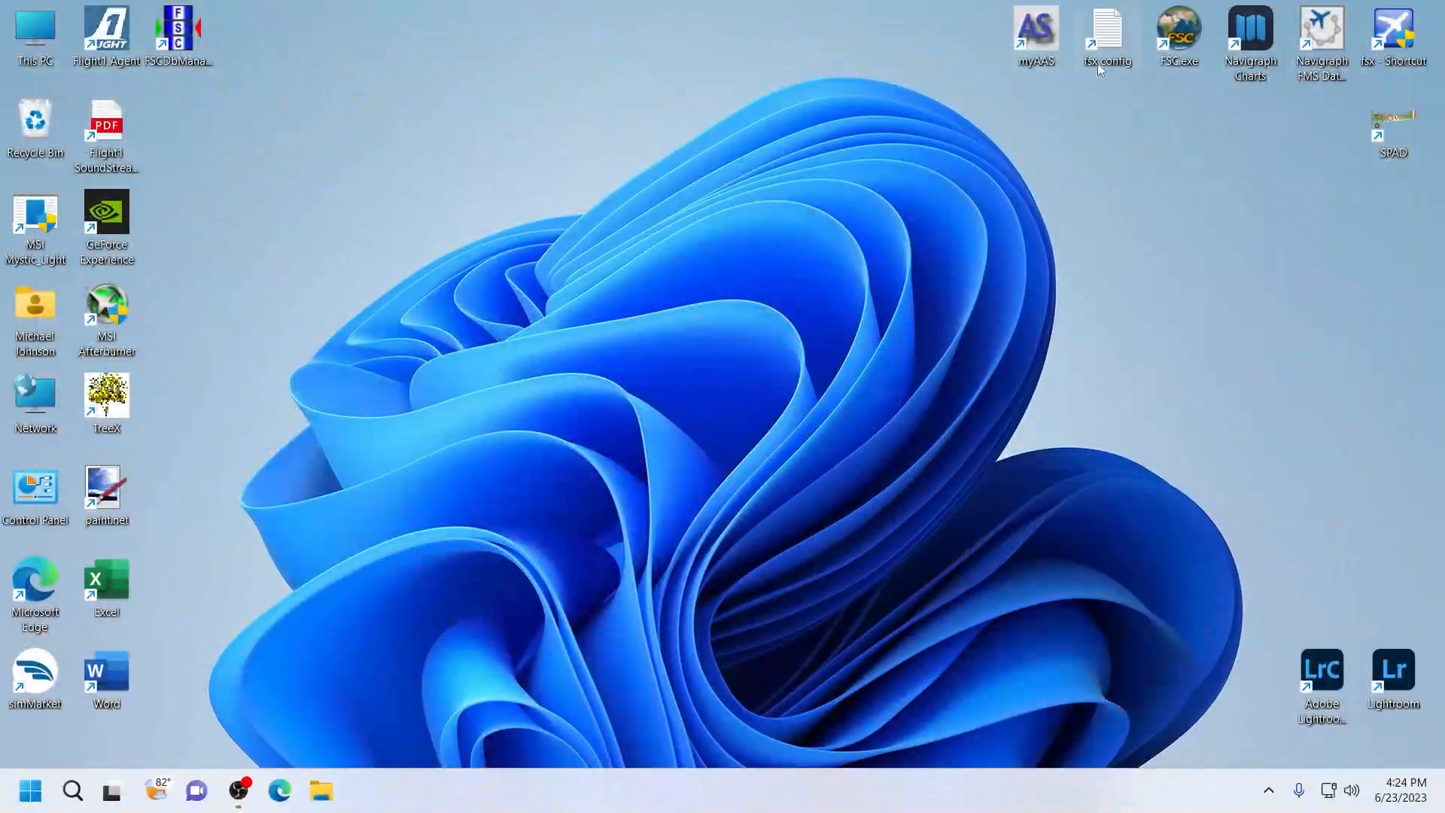
mouse_move(1107, 41)
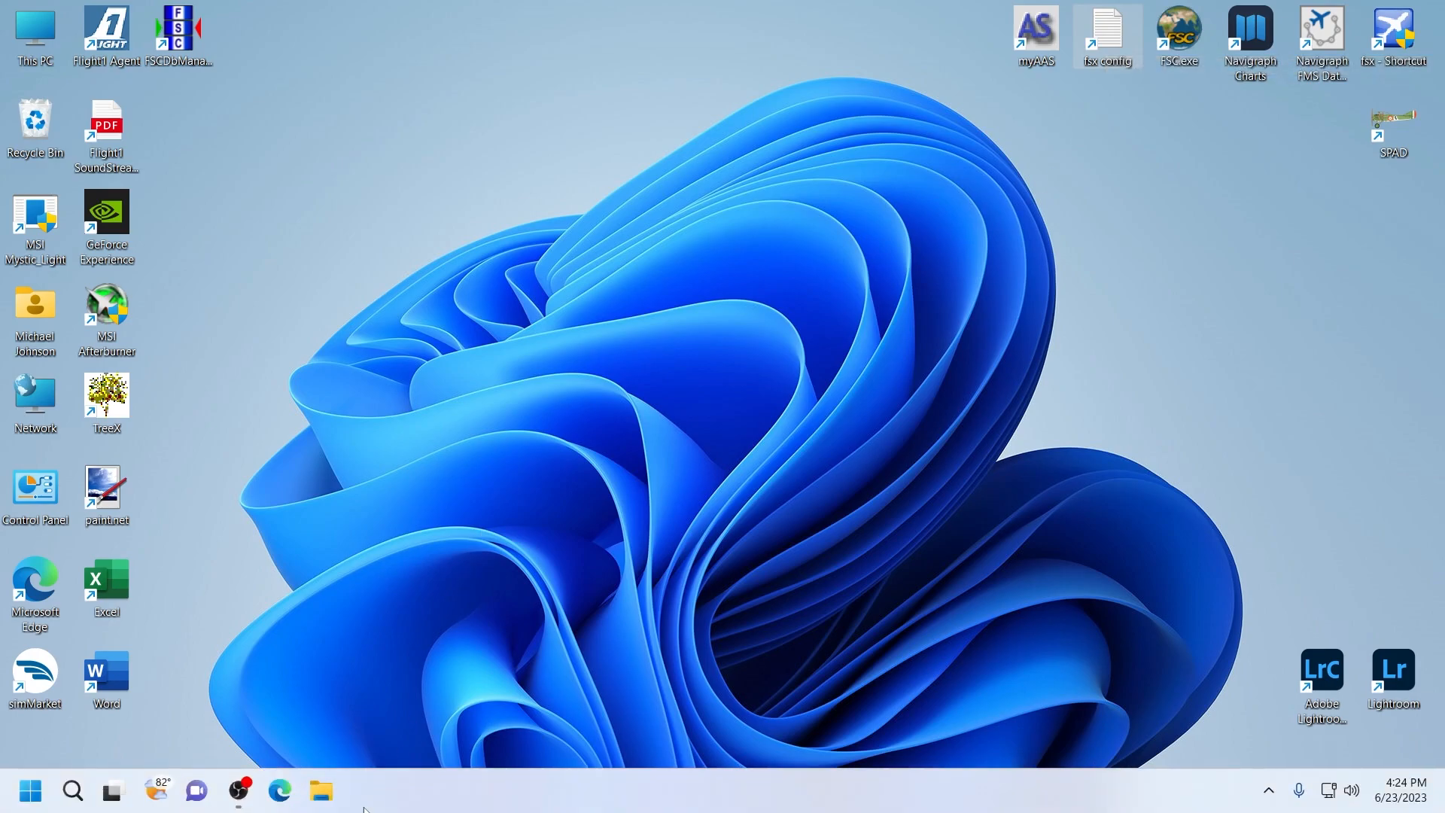
click(328, 787)
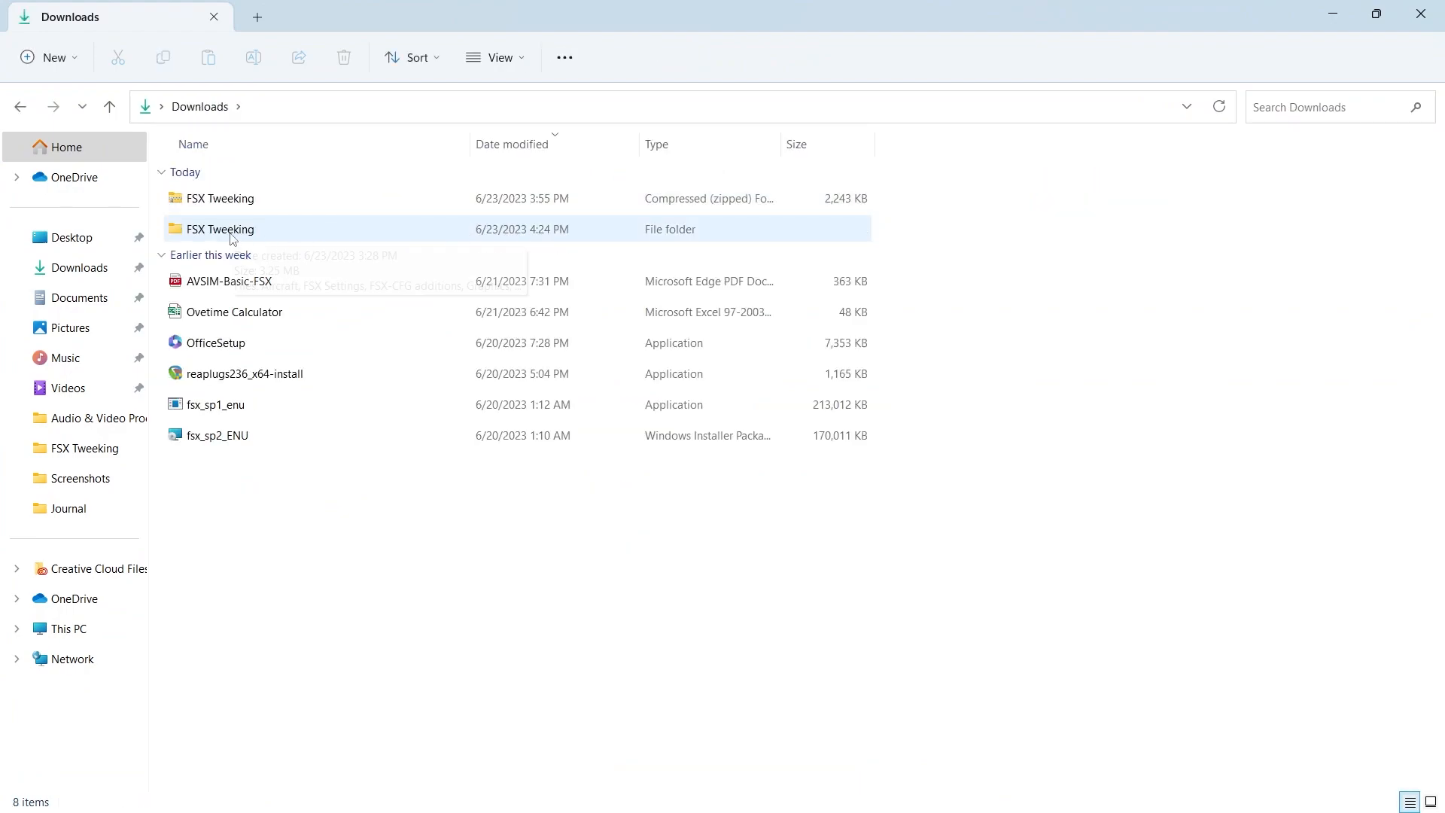
double_click(220, 229)
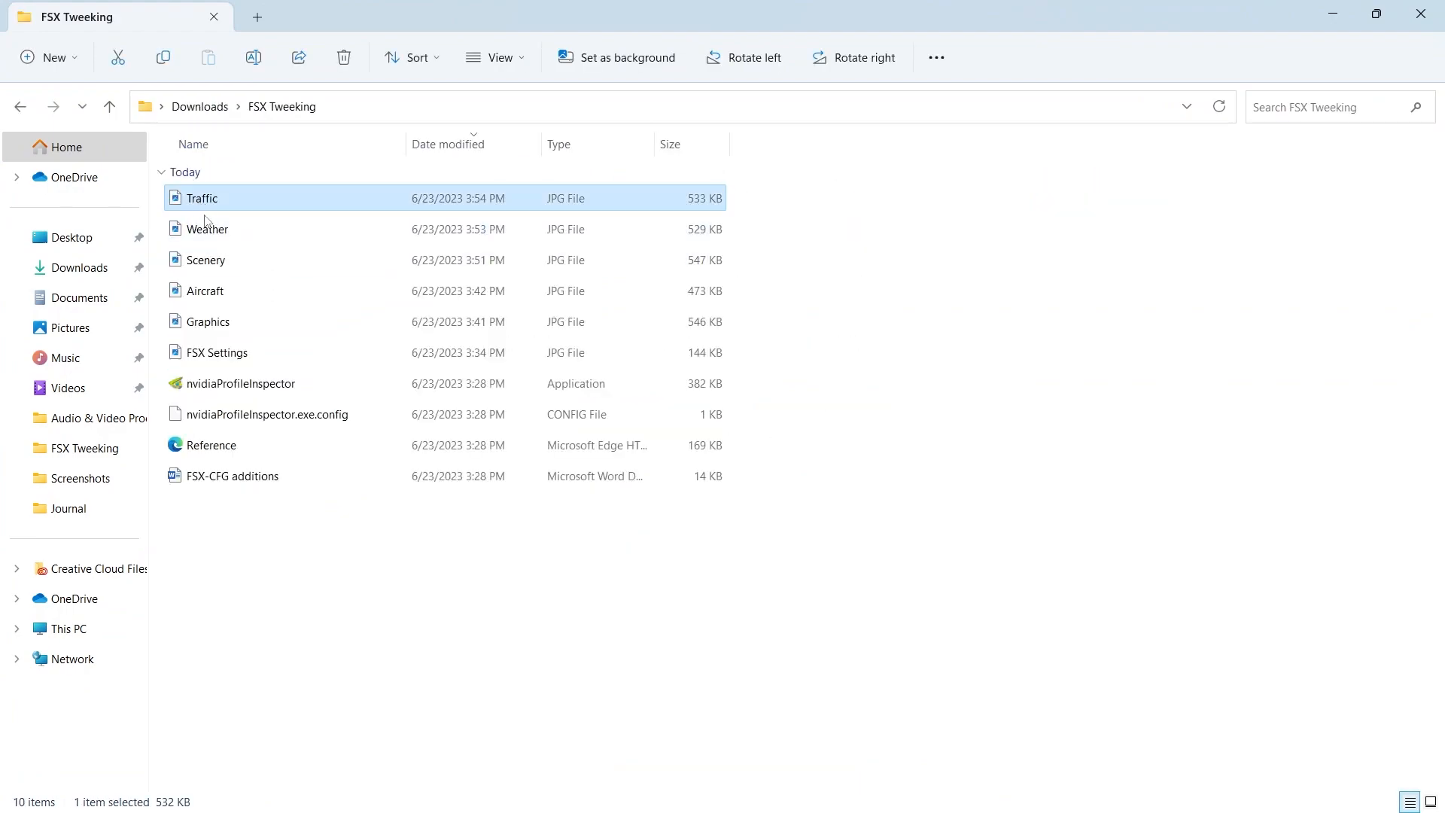
mouse_move(209, 322)
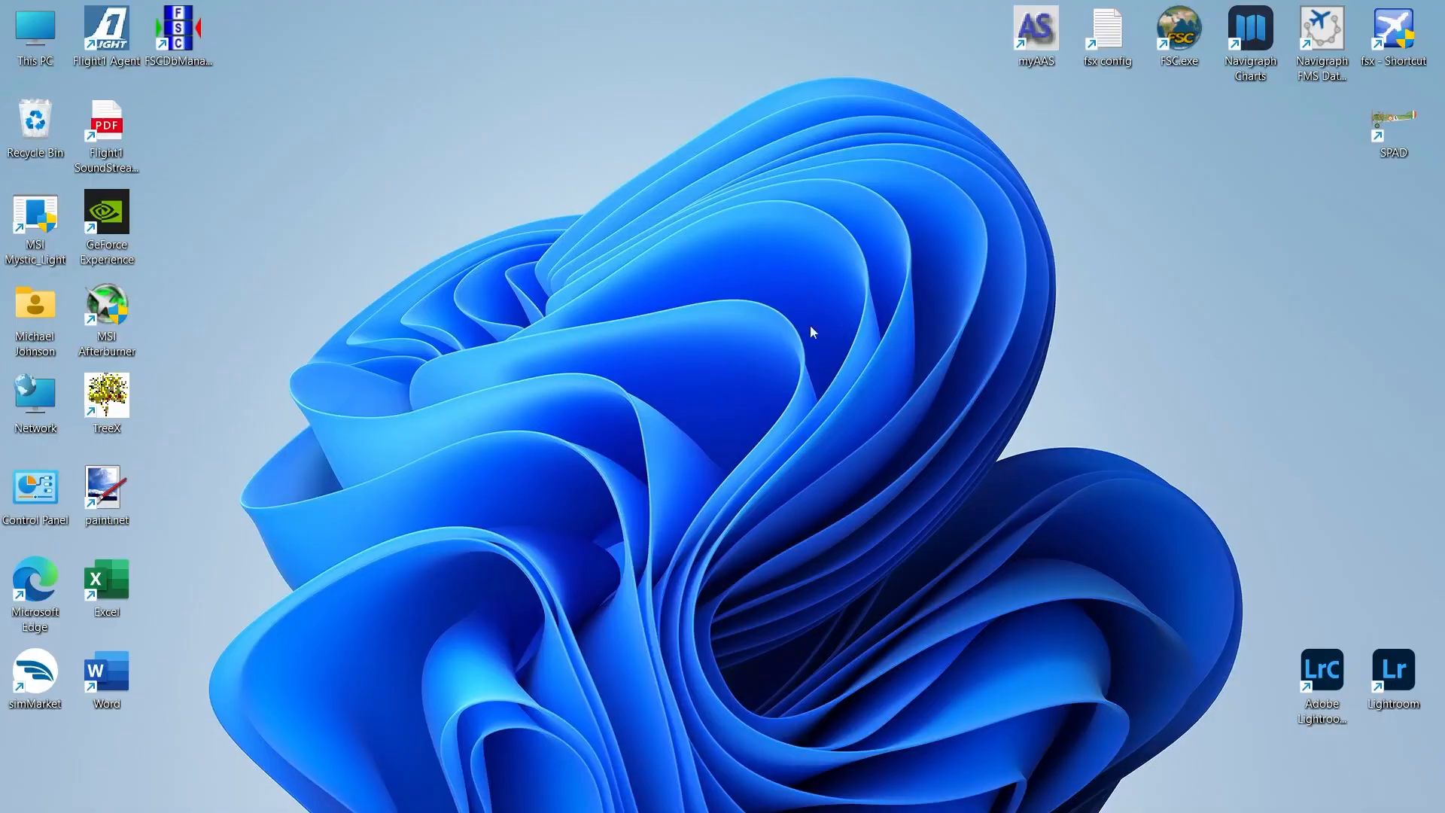
mouse_move(1397, 31)
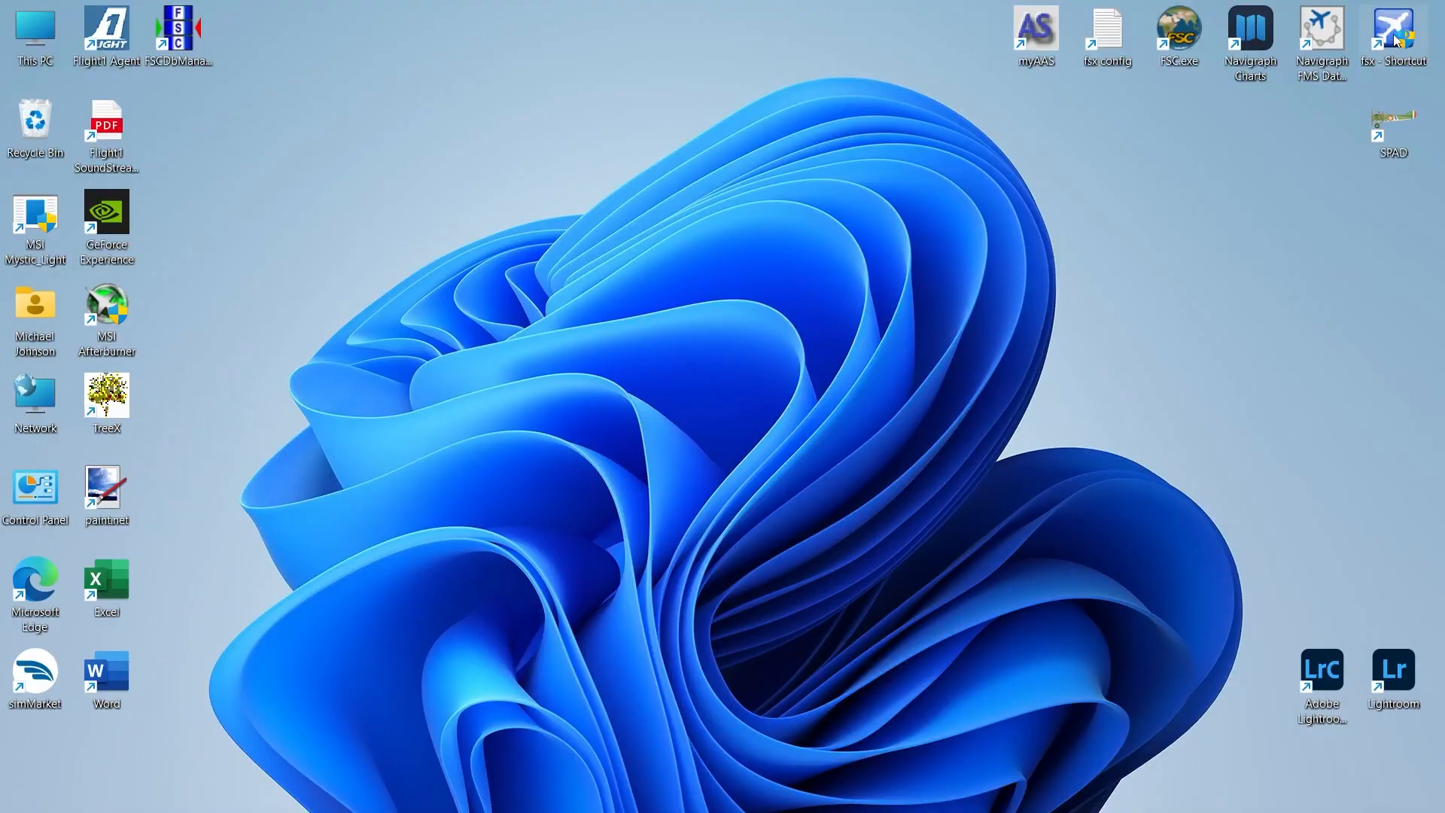
double_click(1396, 27)
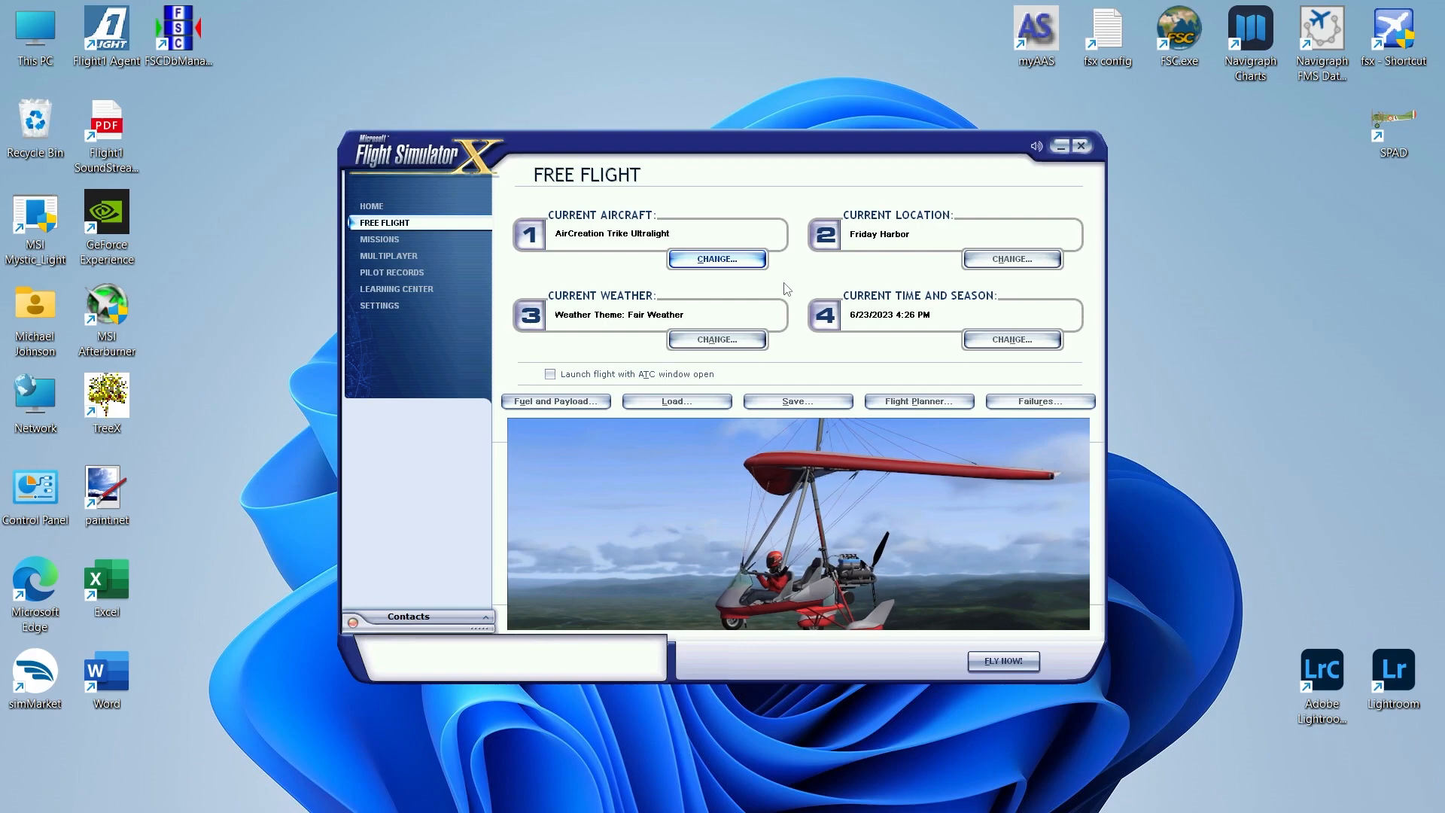
mouse_move(387, 310)
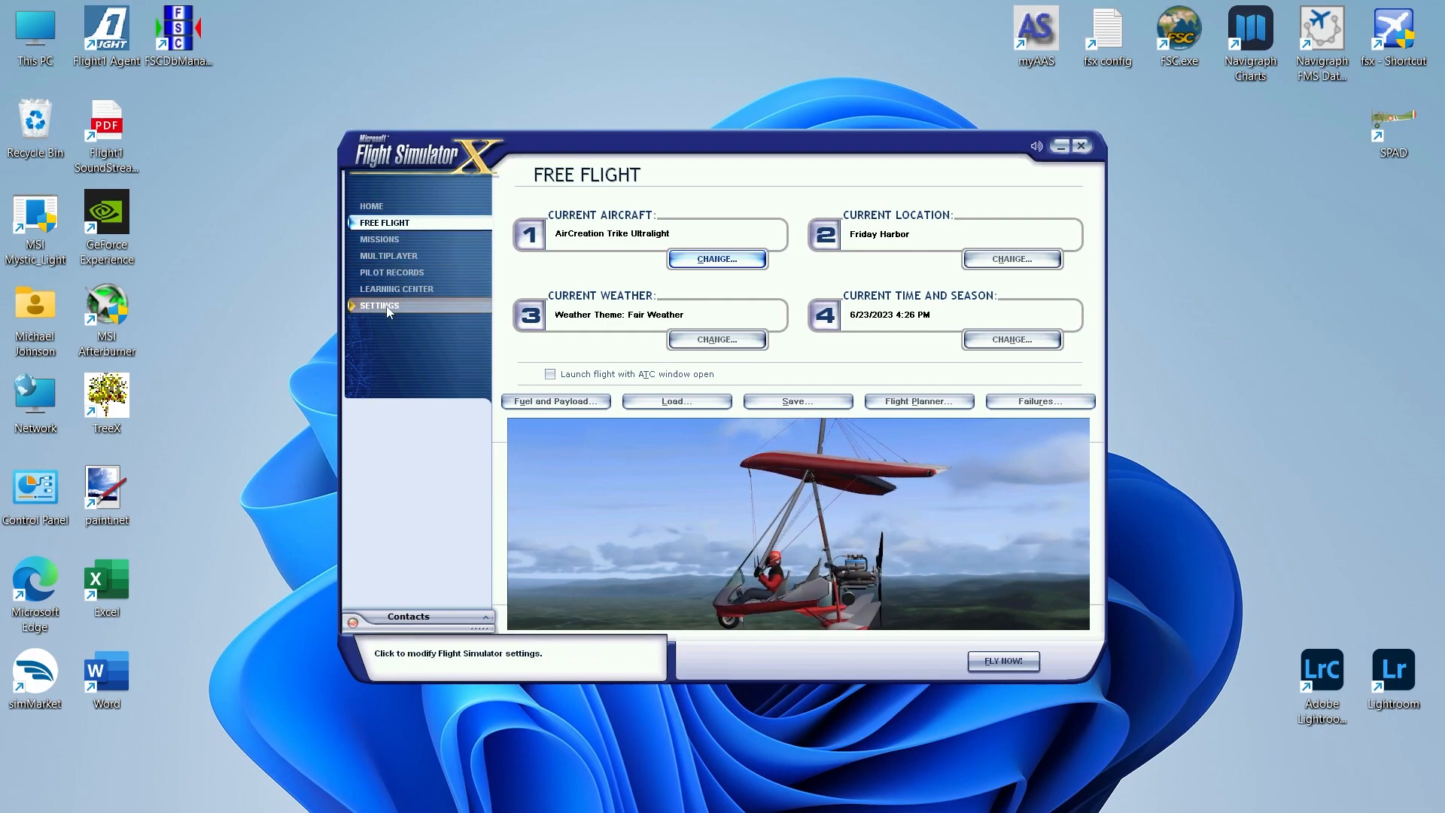
- Open Settings, then the Display settings on the Graphics tab
click(379, 305)
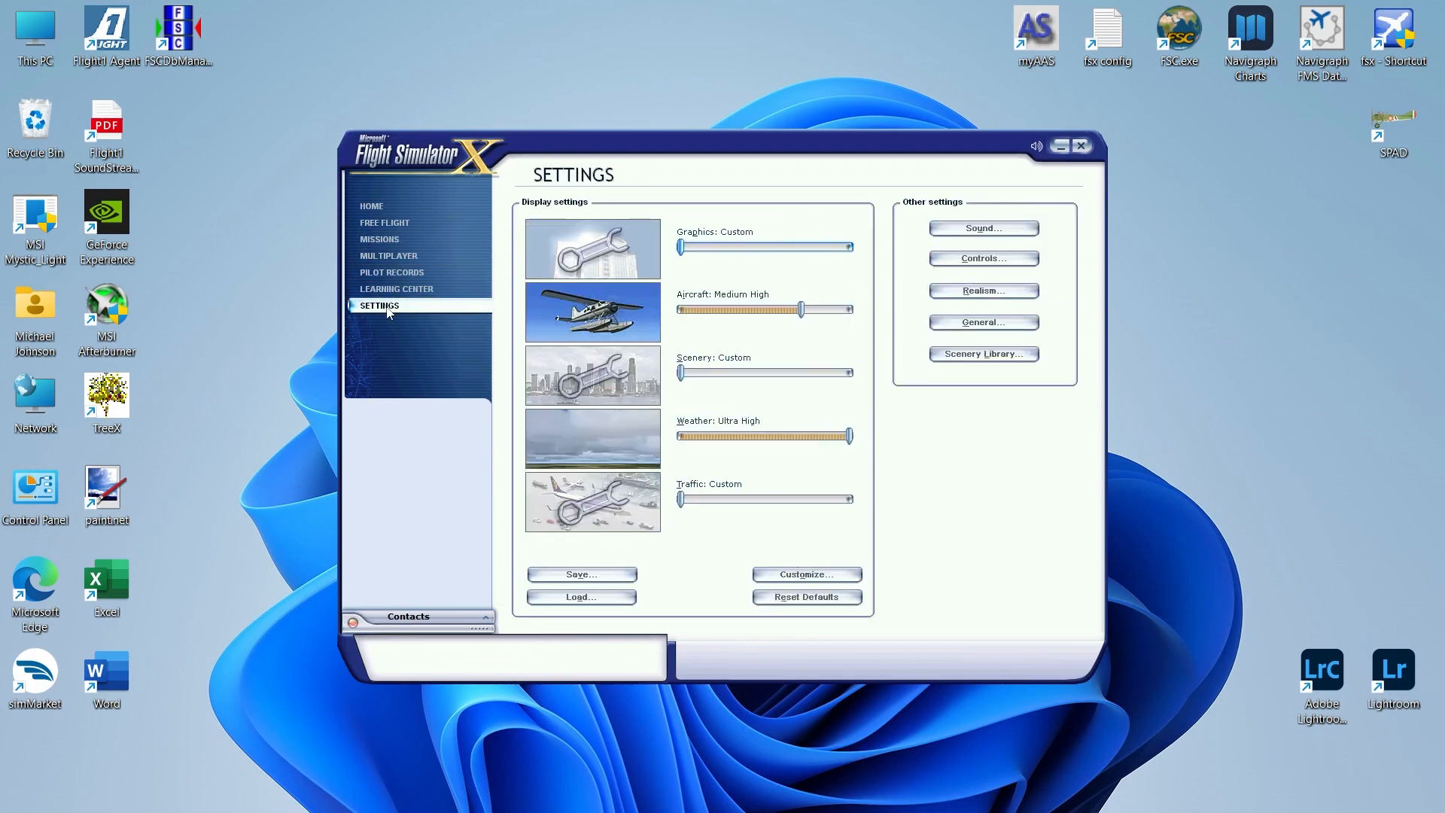
mouse_move(800, 579)
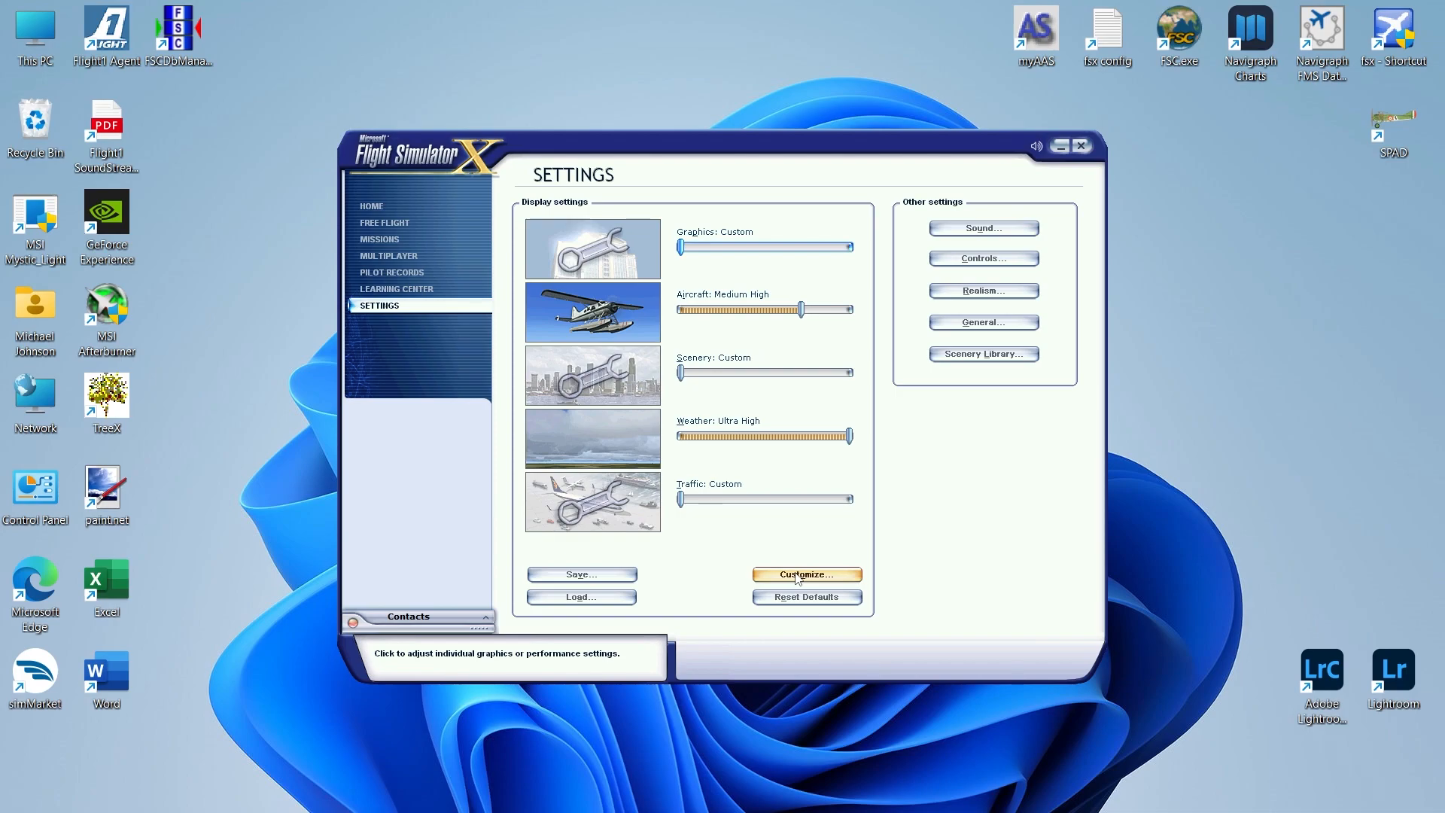
click(807, 574)
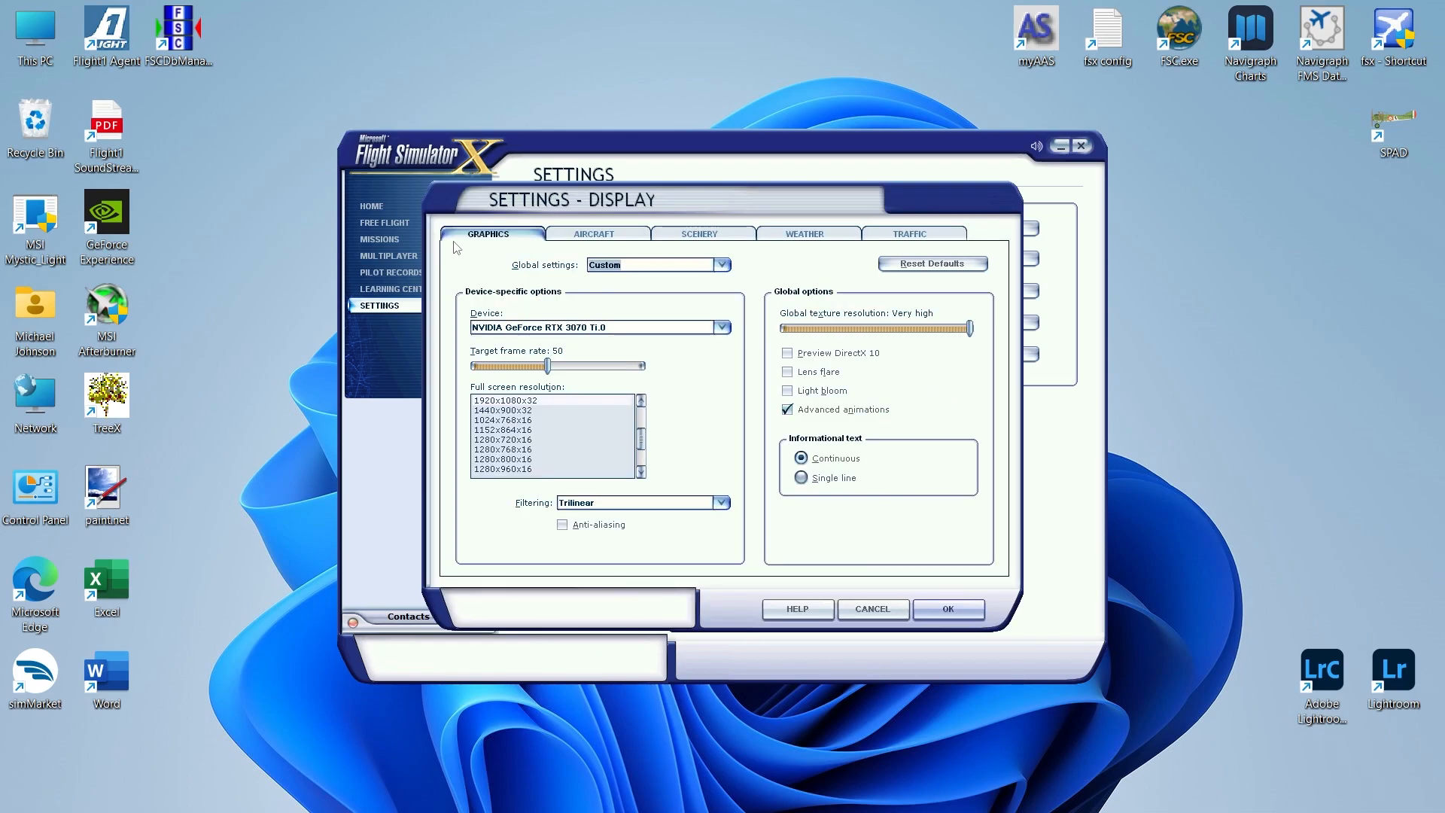
mouse_move(474, 247)
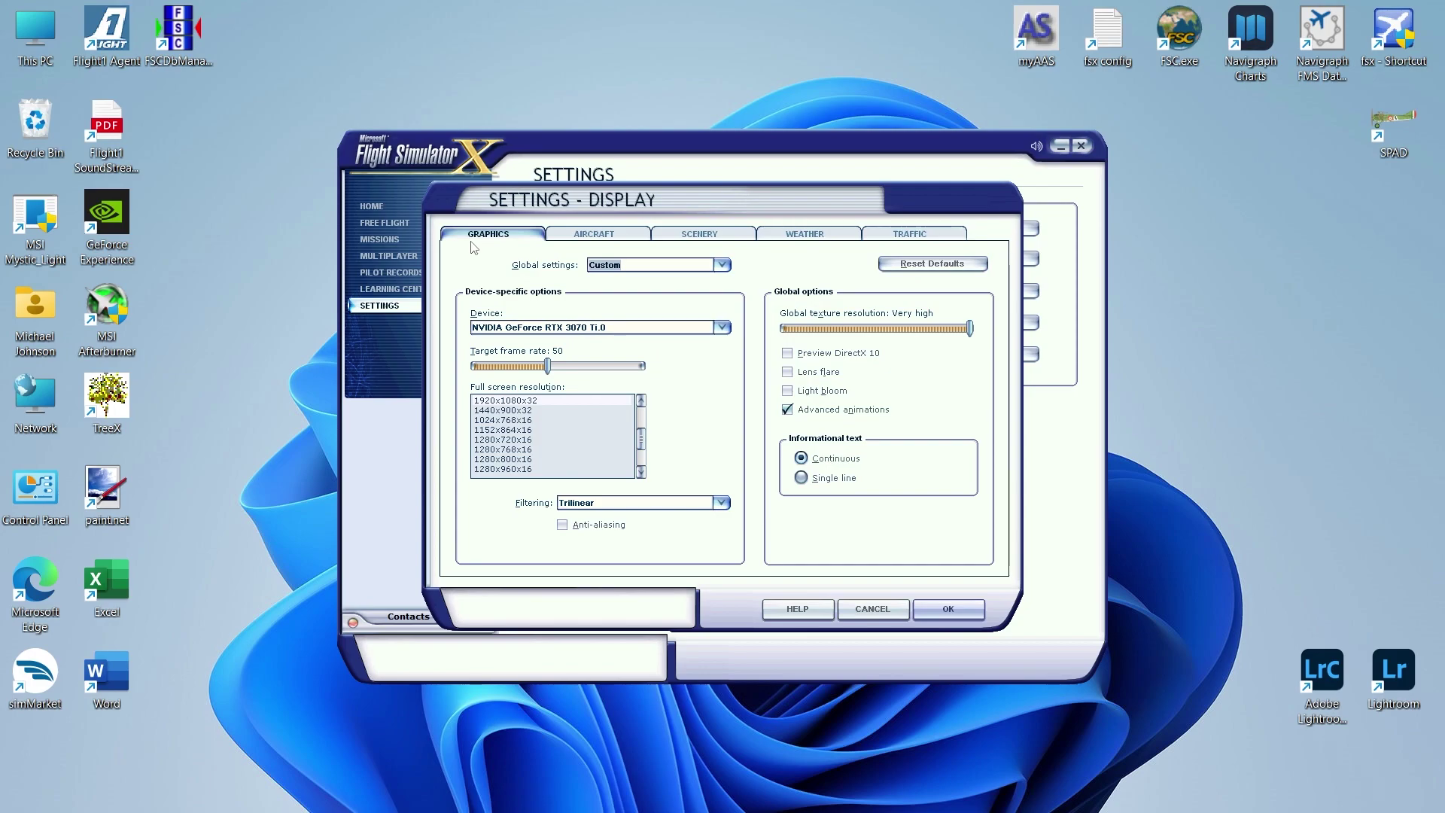
mouse_move(750, 347)
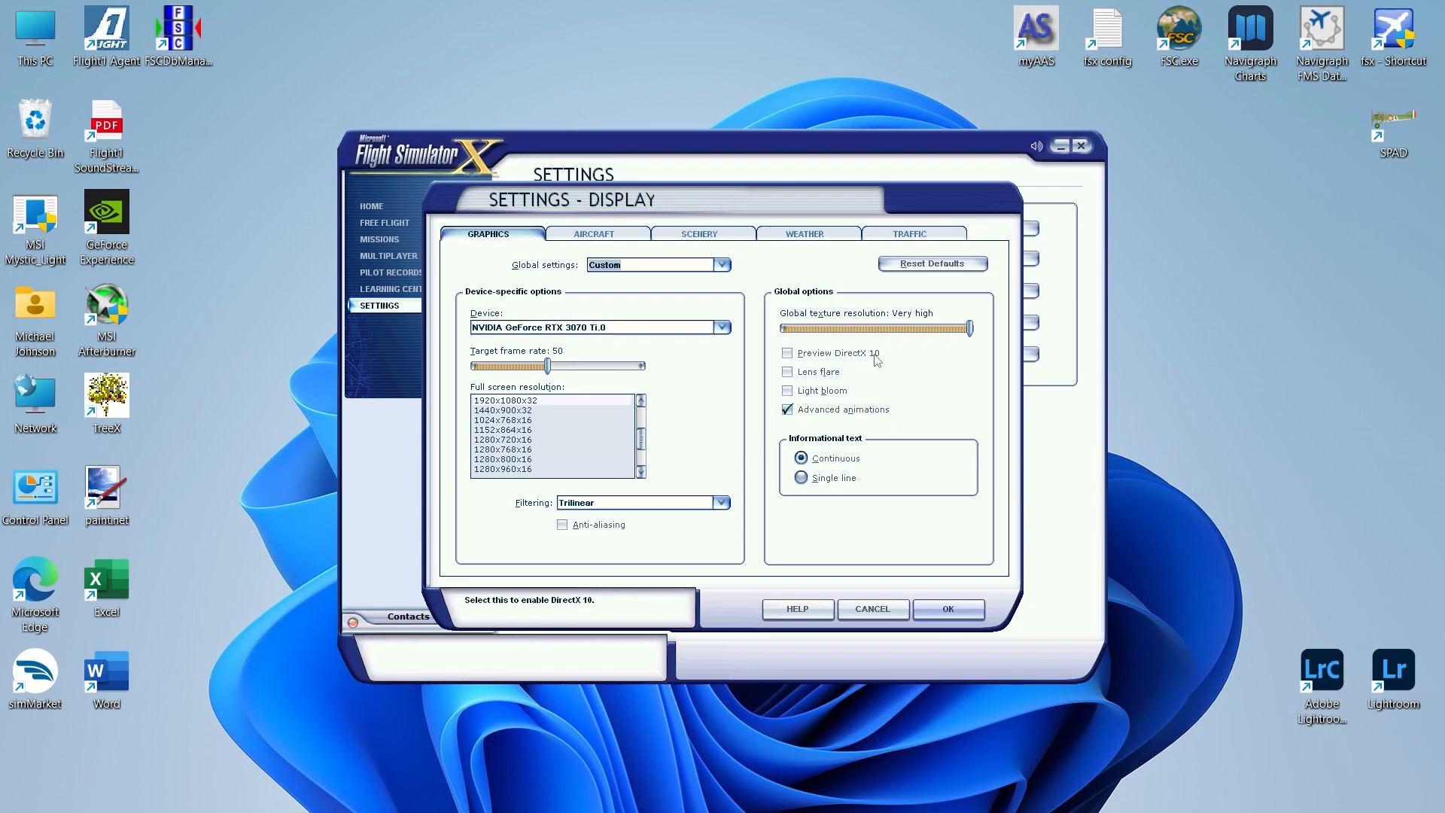
mouse_move(828, 363)
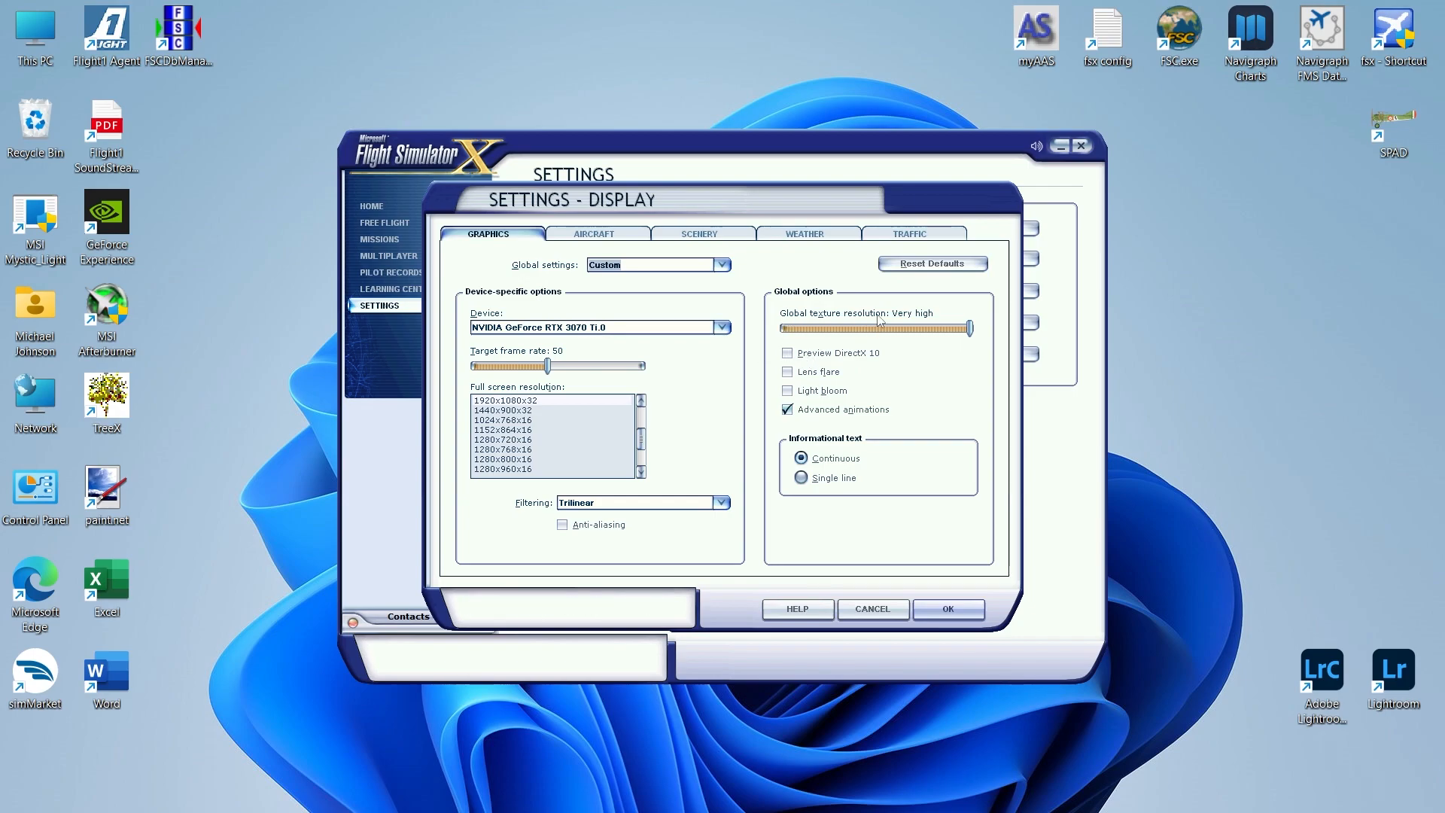
mouse_move(741, 370)
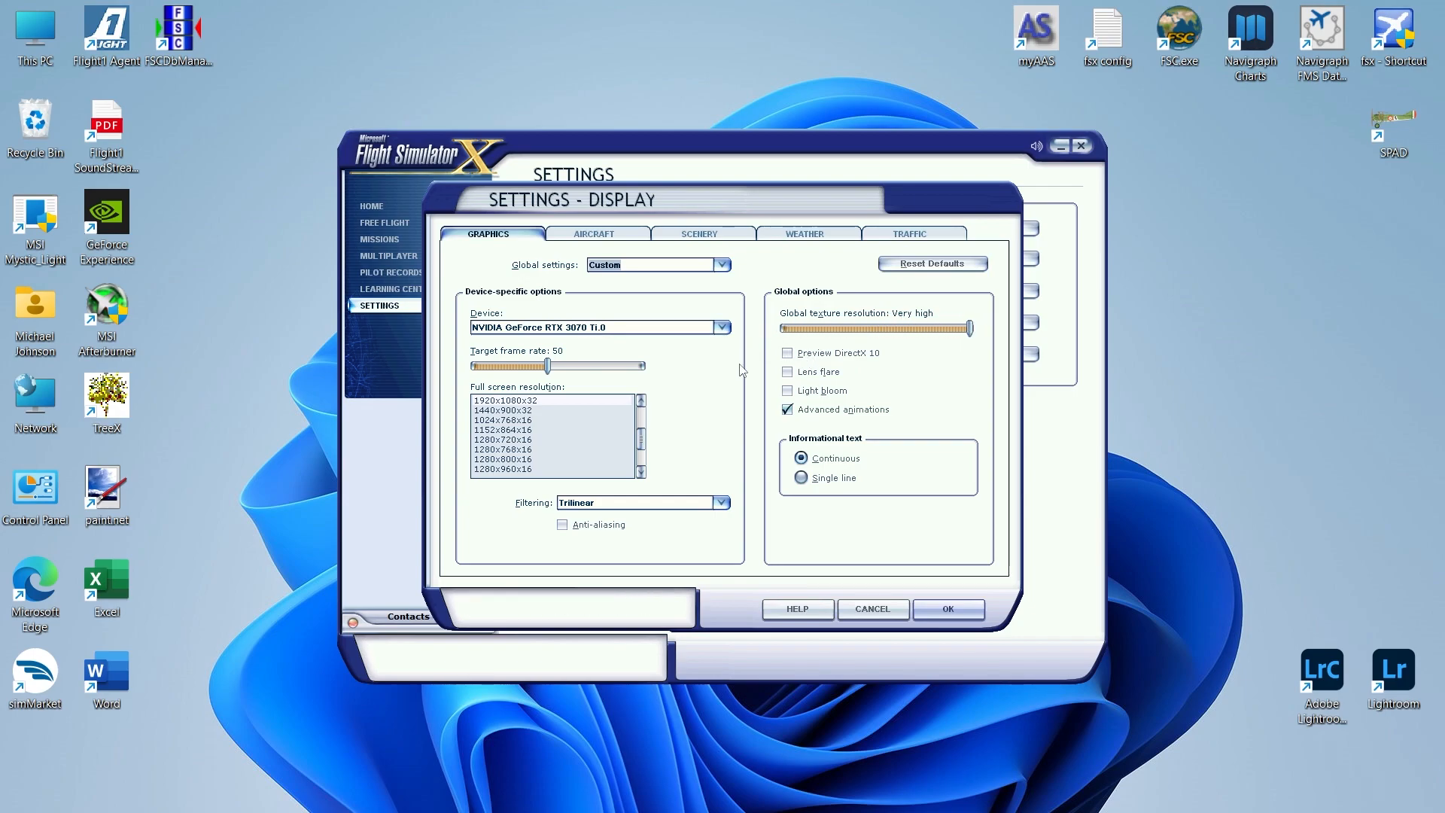
mouse_move(583, 509)
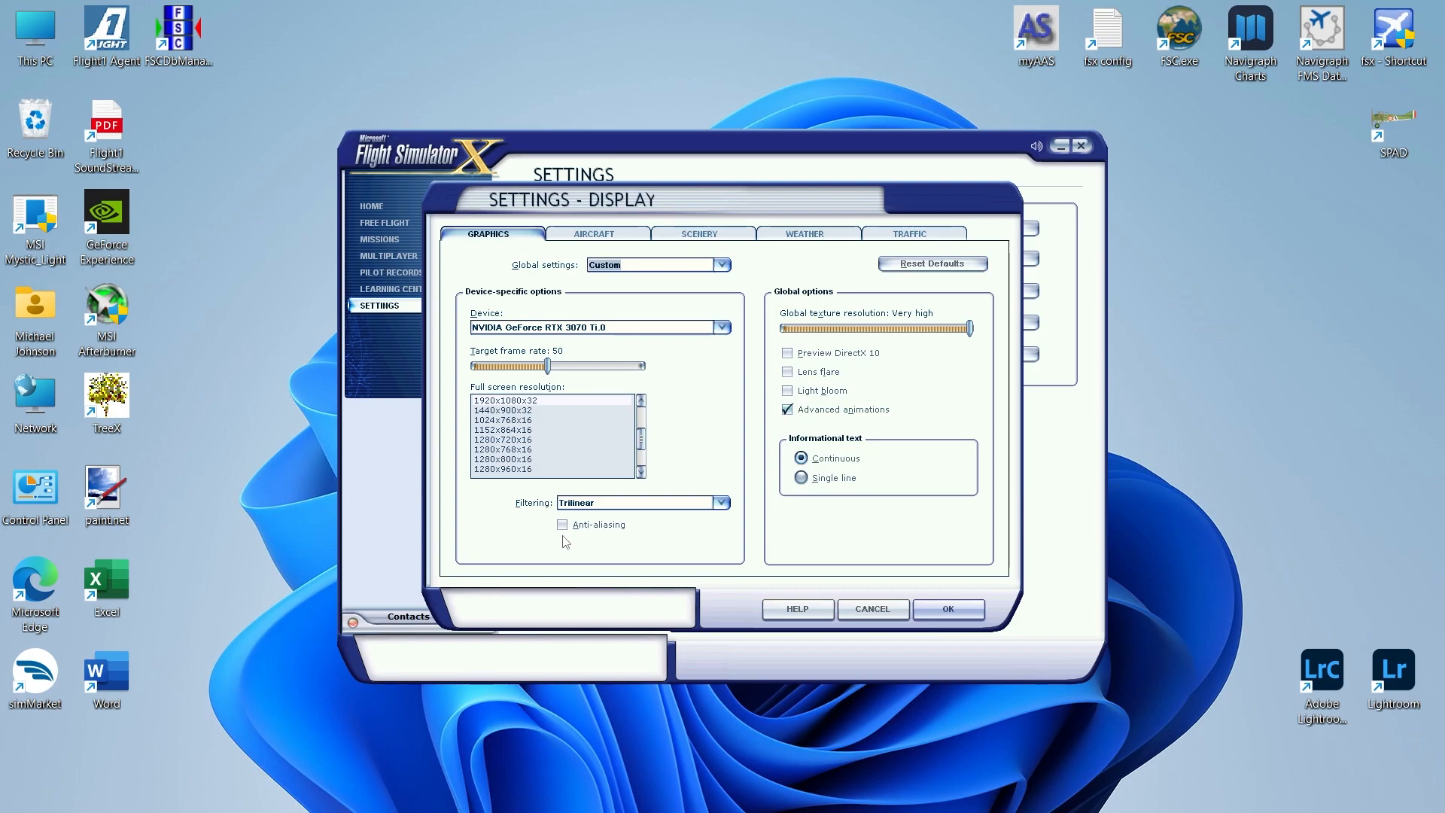
mouse_move(478, 373)
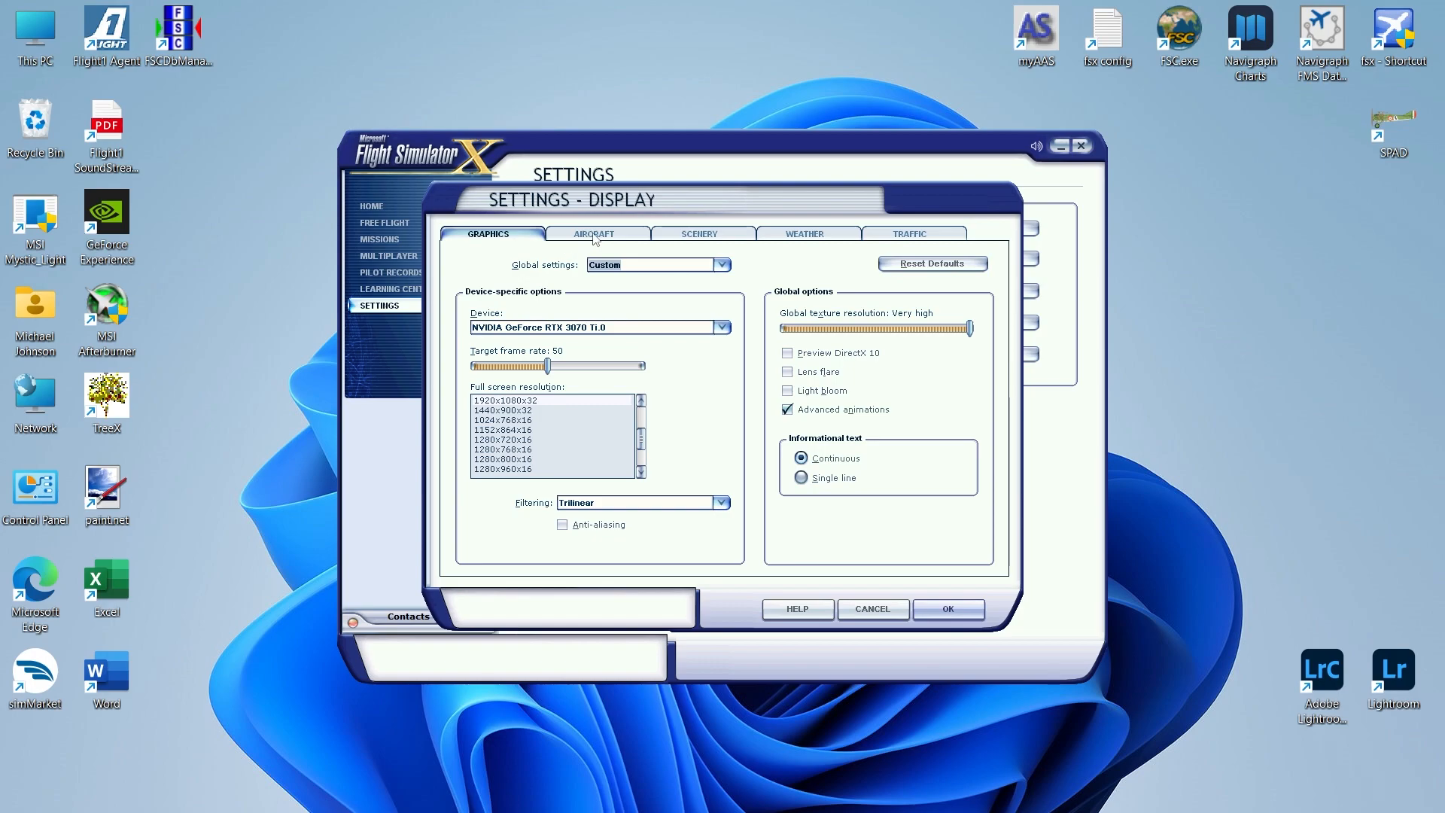
- Keep the Graphics settings unchanged and move to the Aircraft tab
click(597, 234)
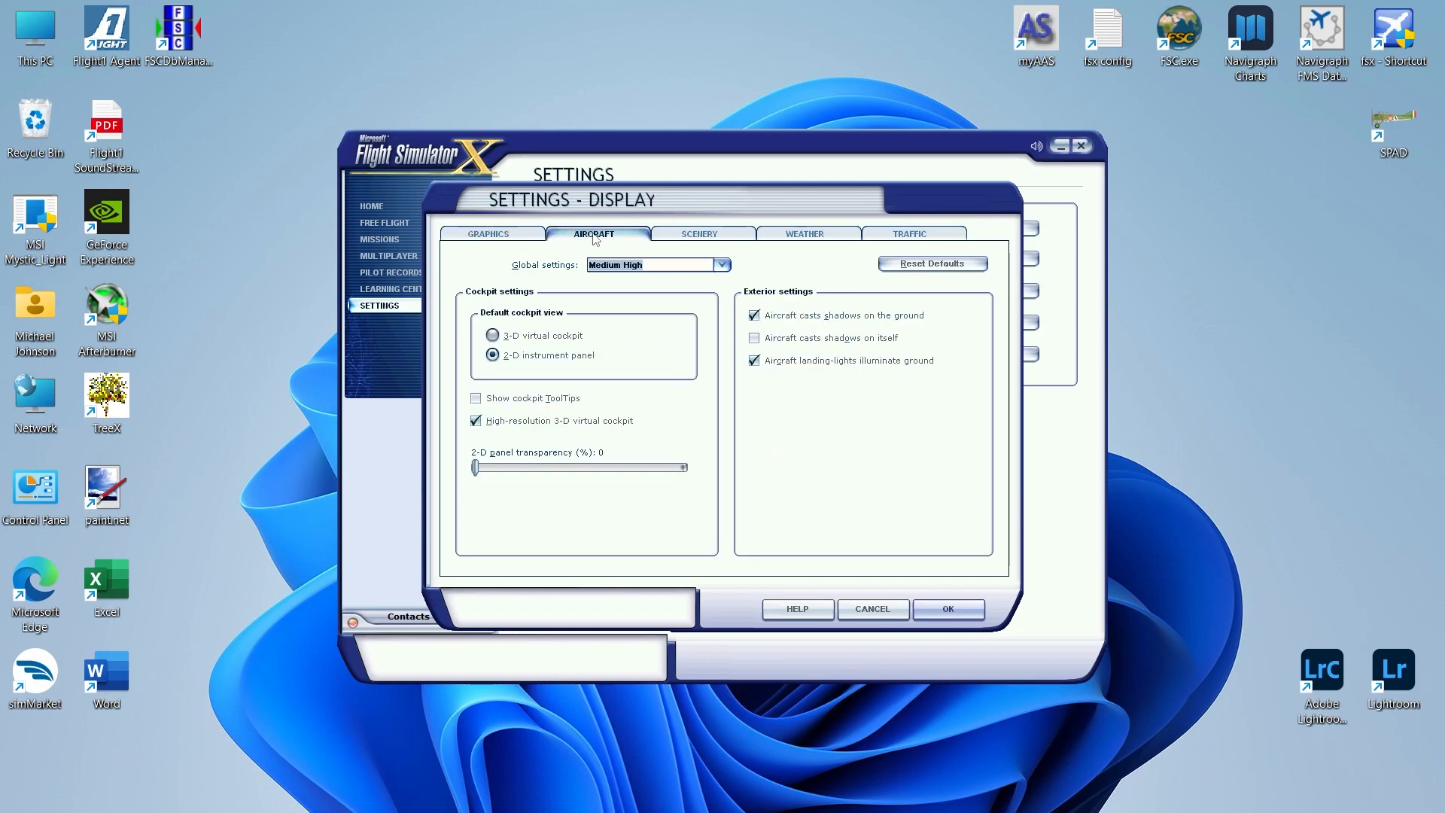
mouse_move(552, 329)
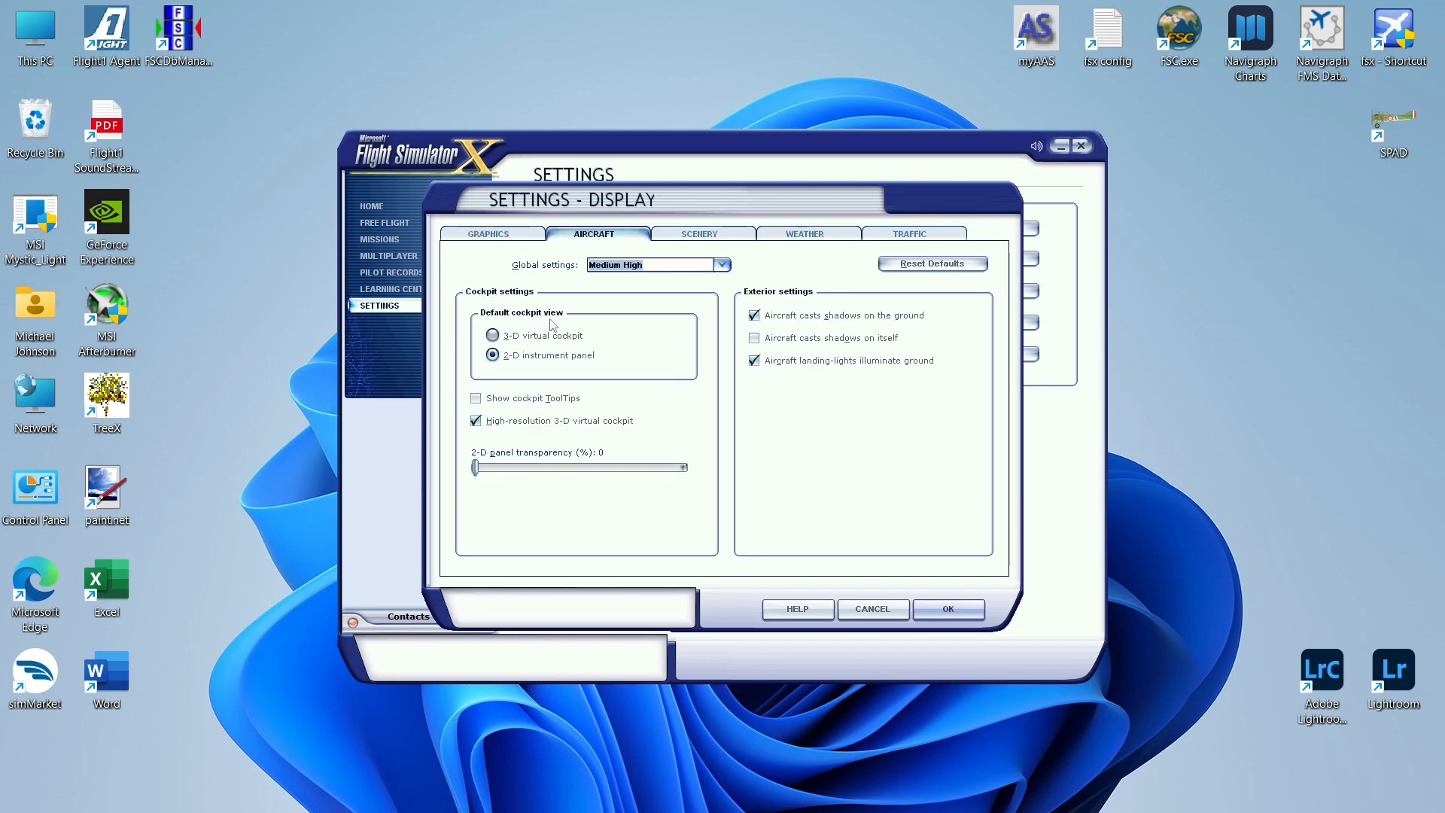
mouse_move(578, 360)
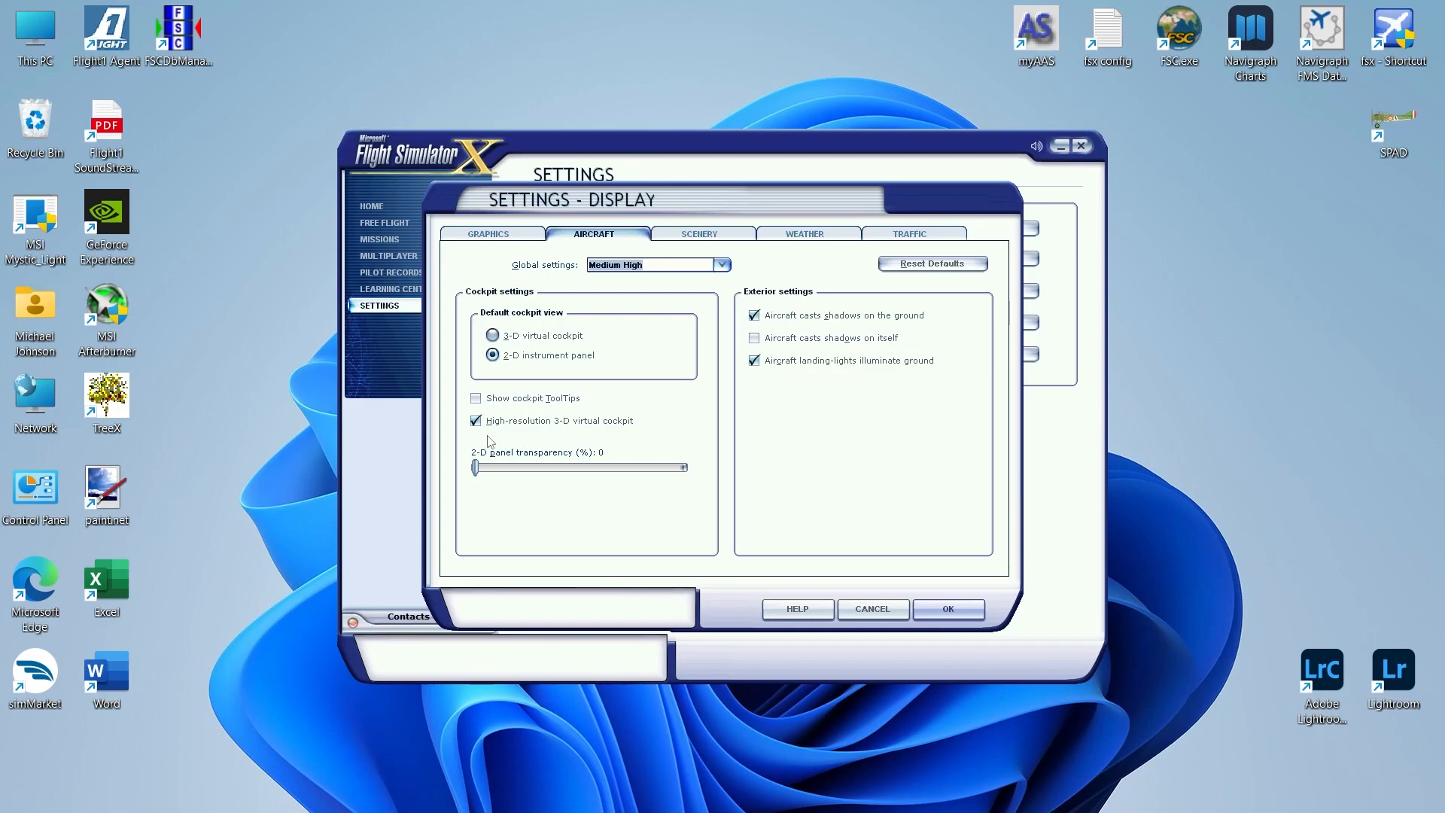
mouse_move(608, 433)
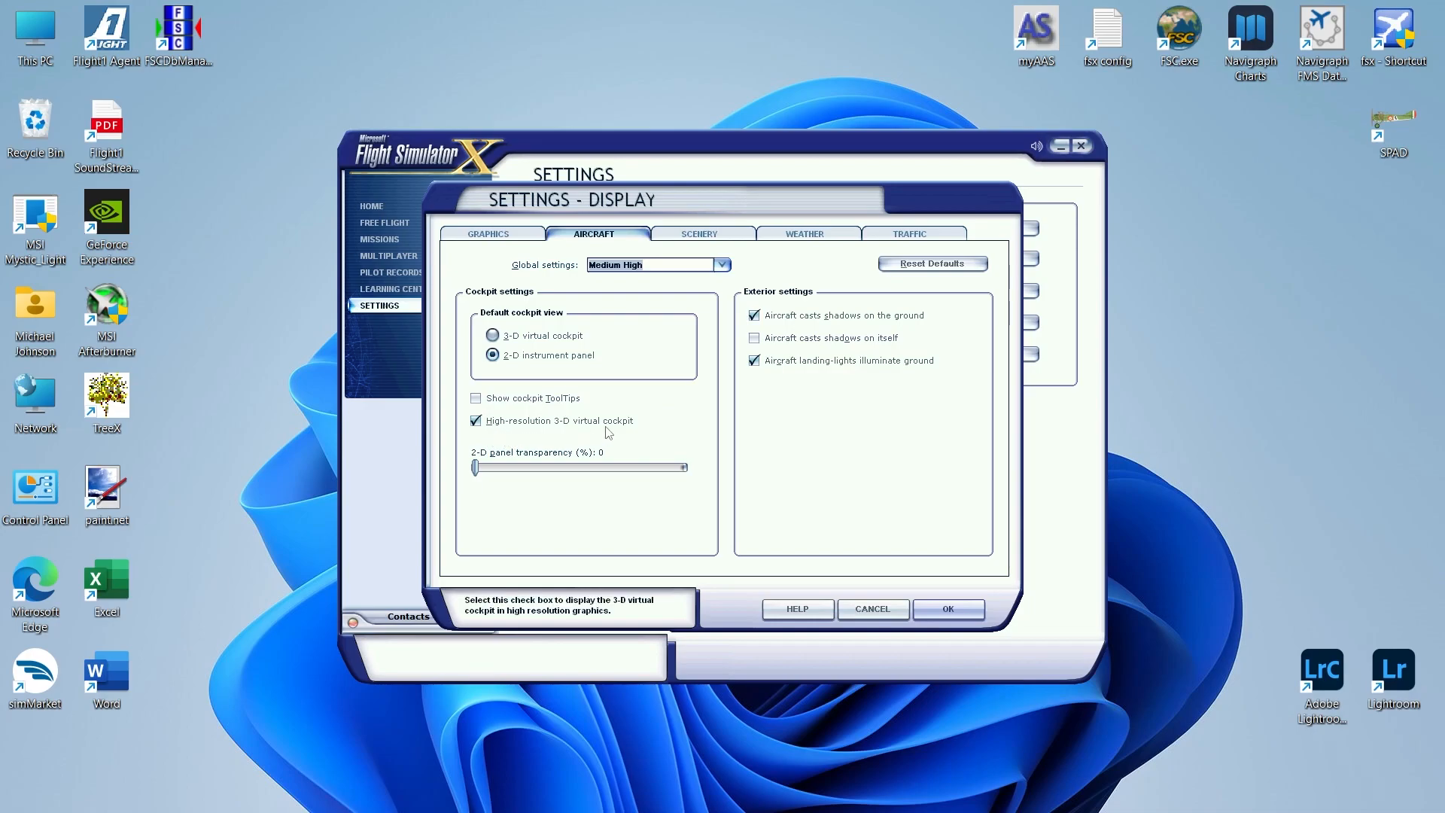
mouse_move(507, 433)
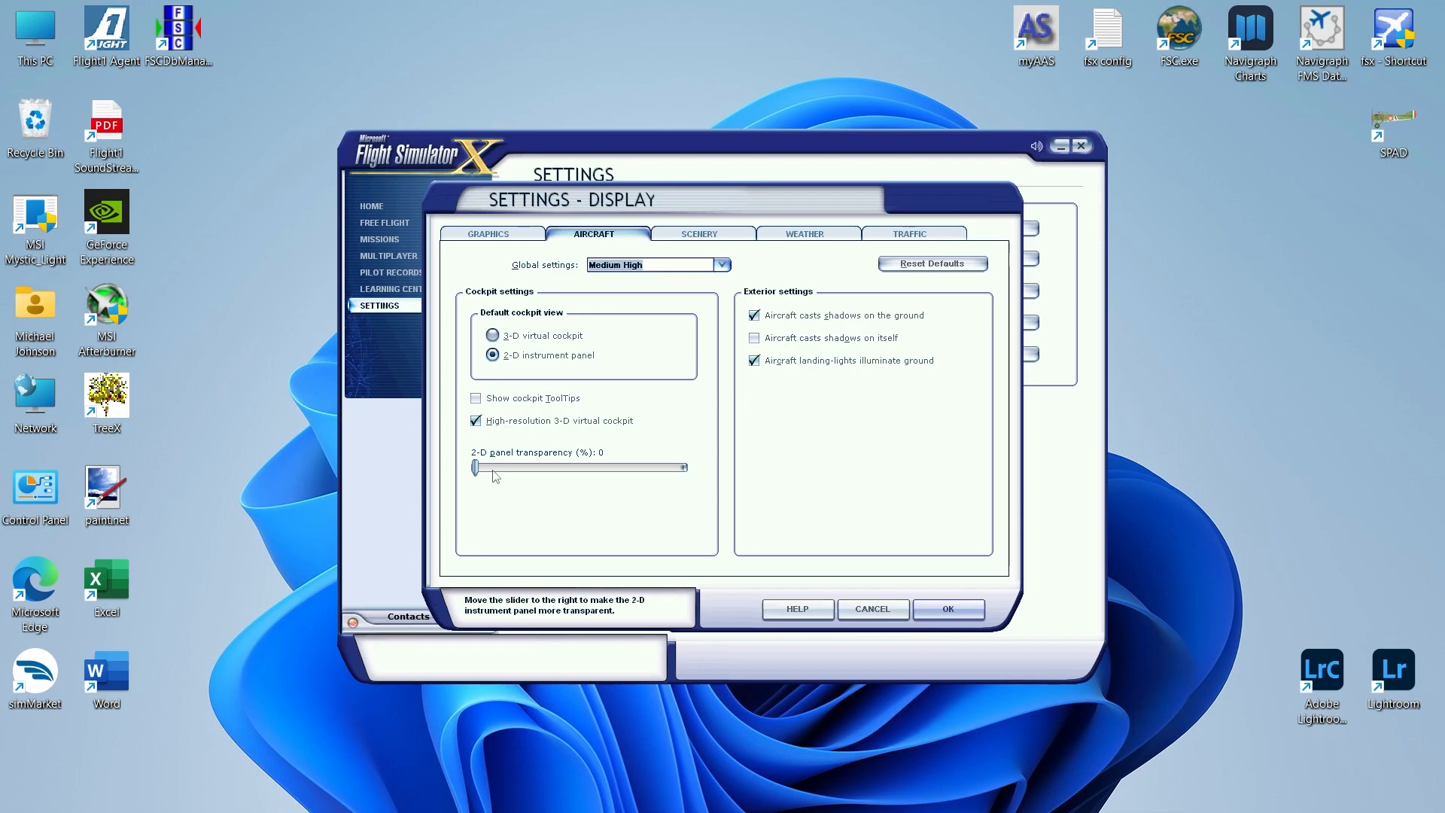
mouse_move(774, 445)
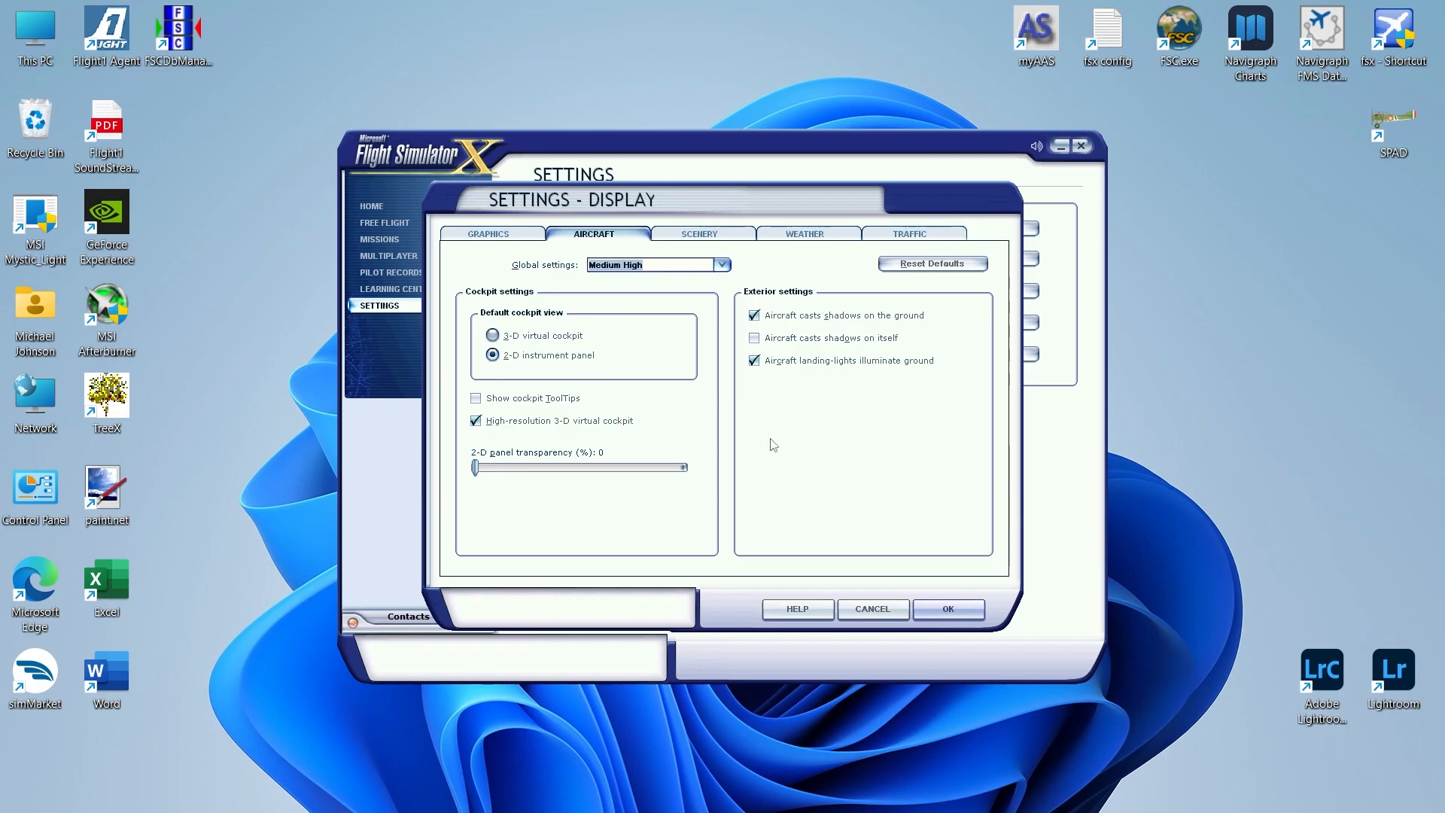
mouse_move(807, 392)
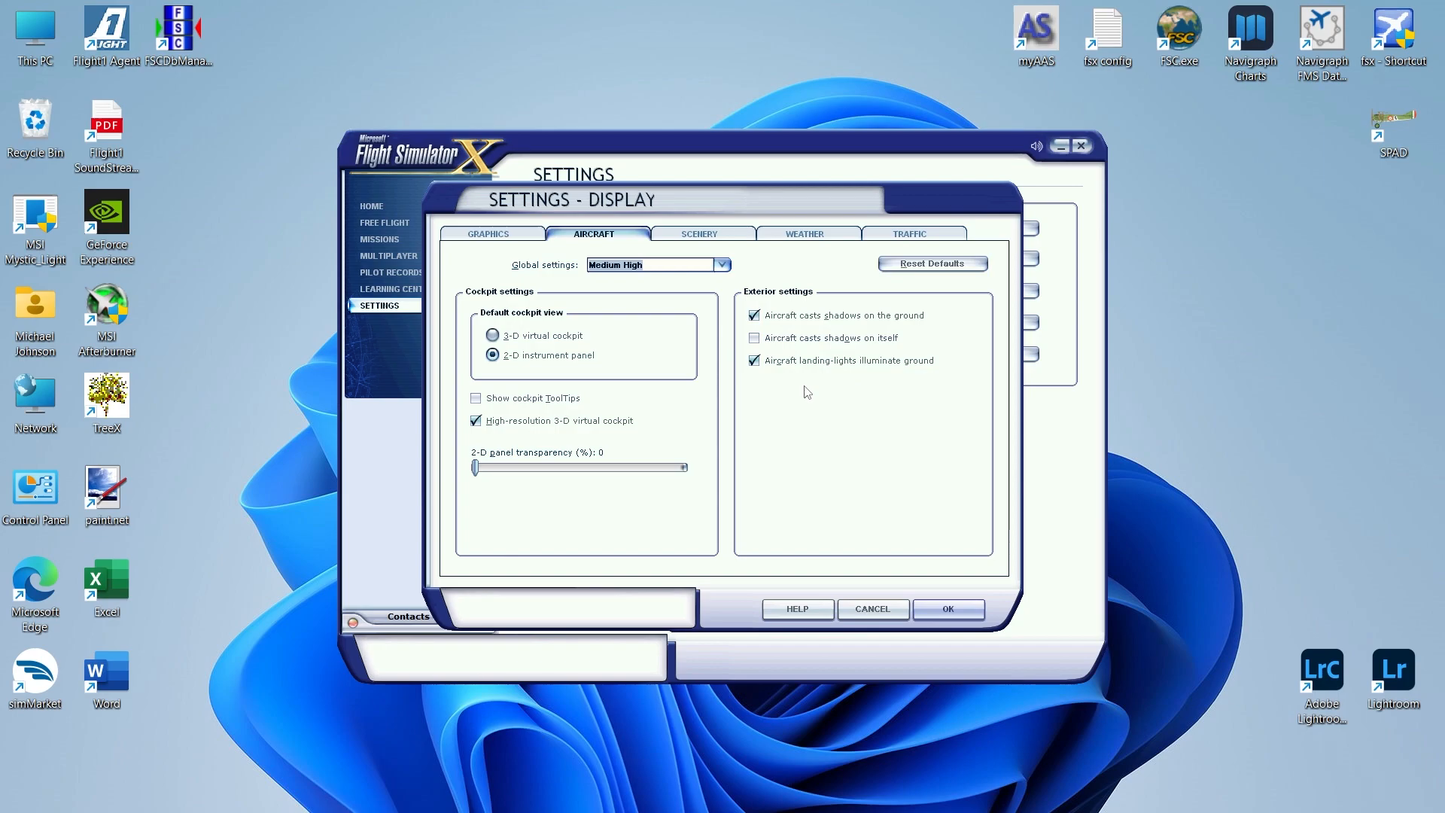
mouse_move(803, 398)
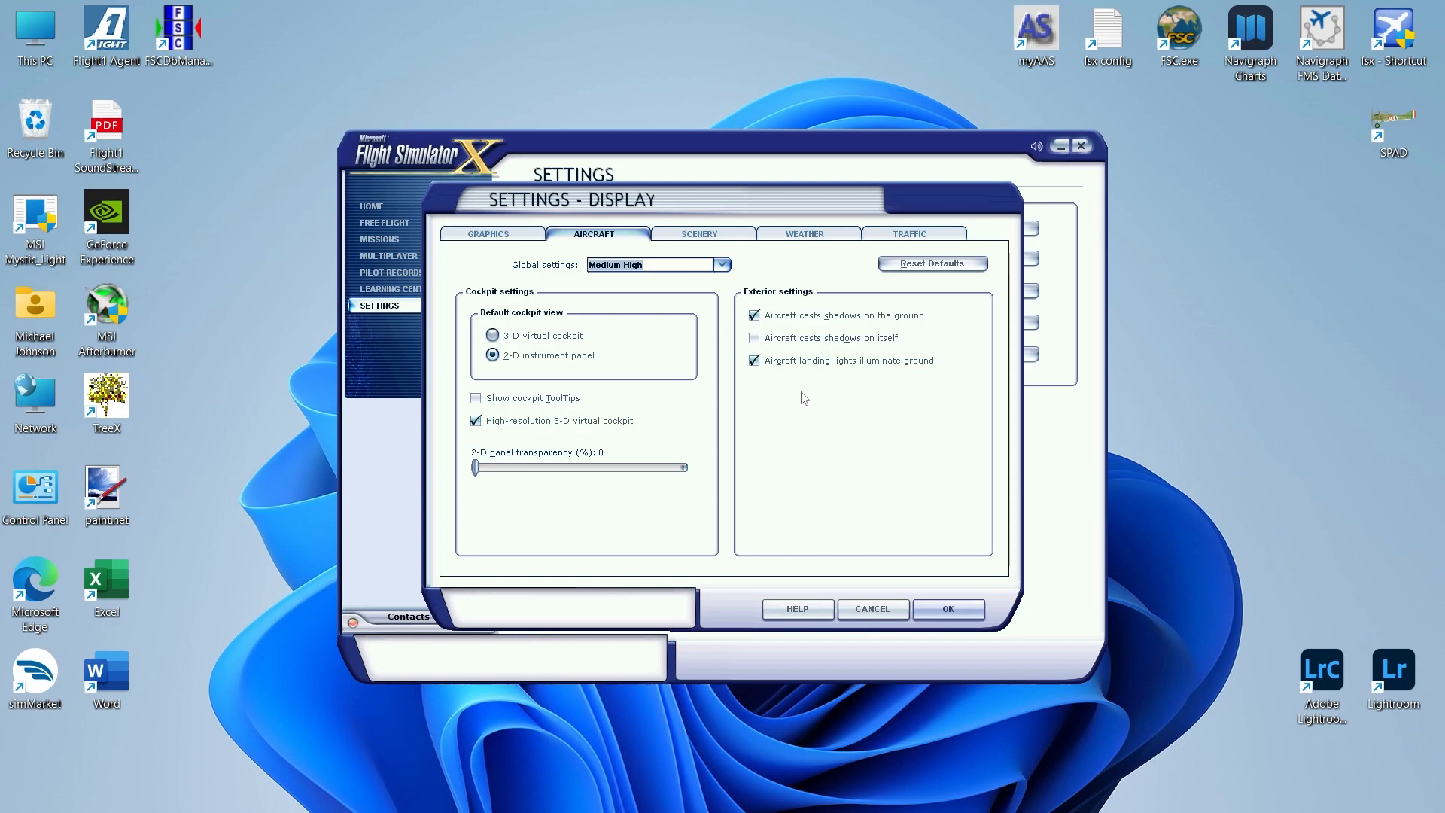
mouse_move(799, 343)
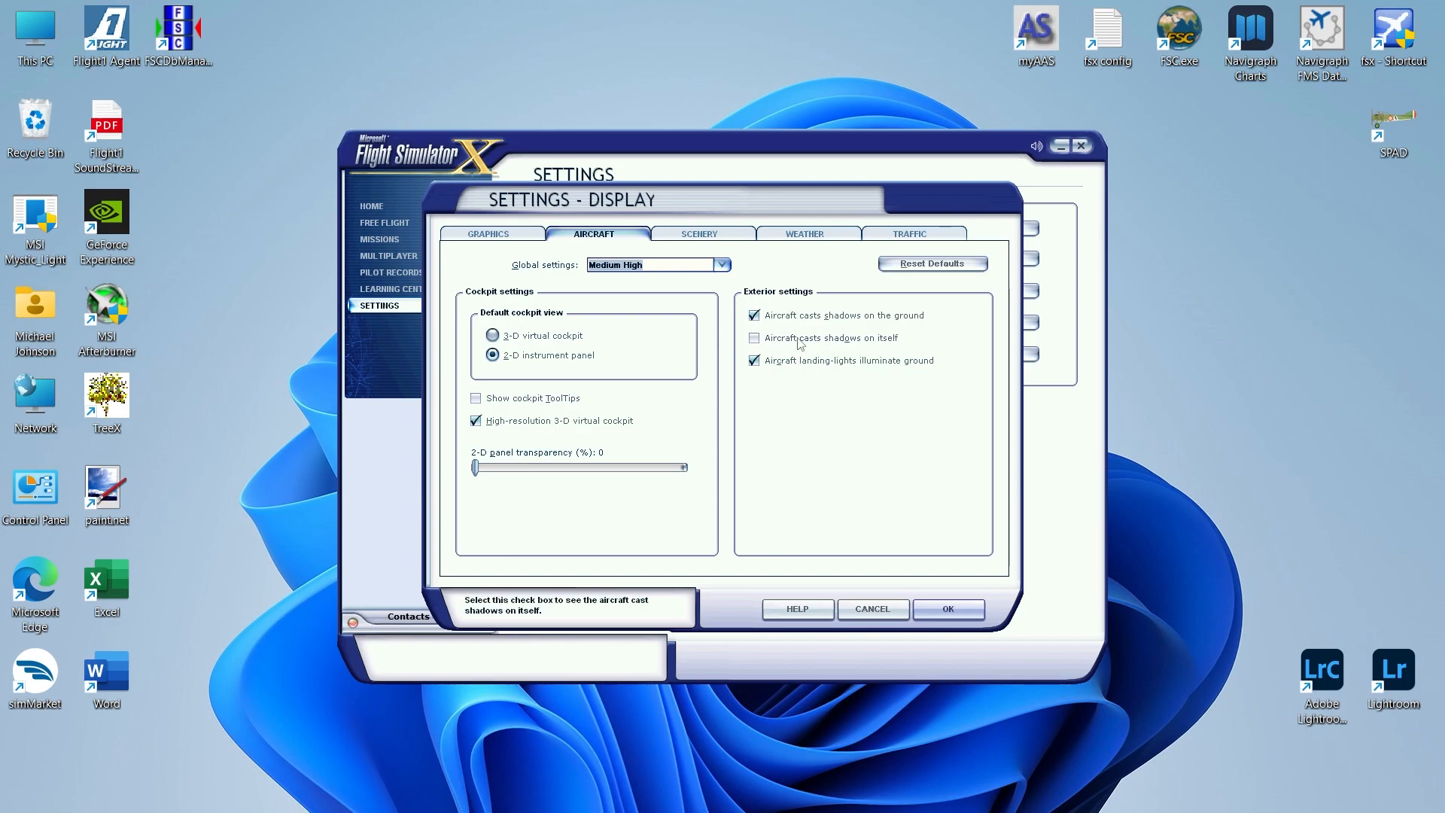
mouse_move(896, 343)
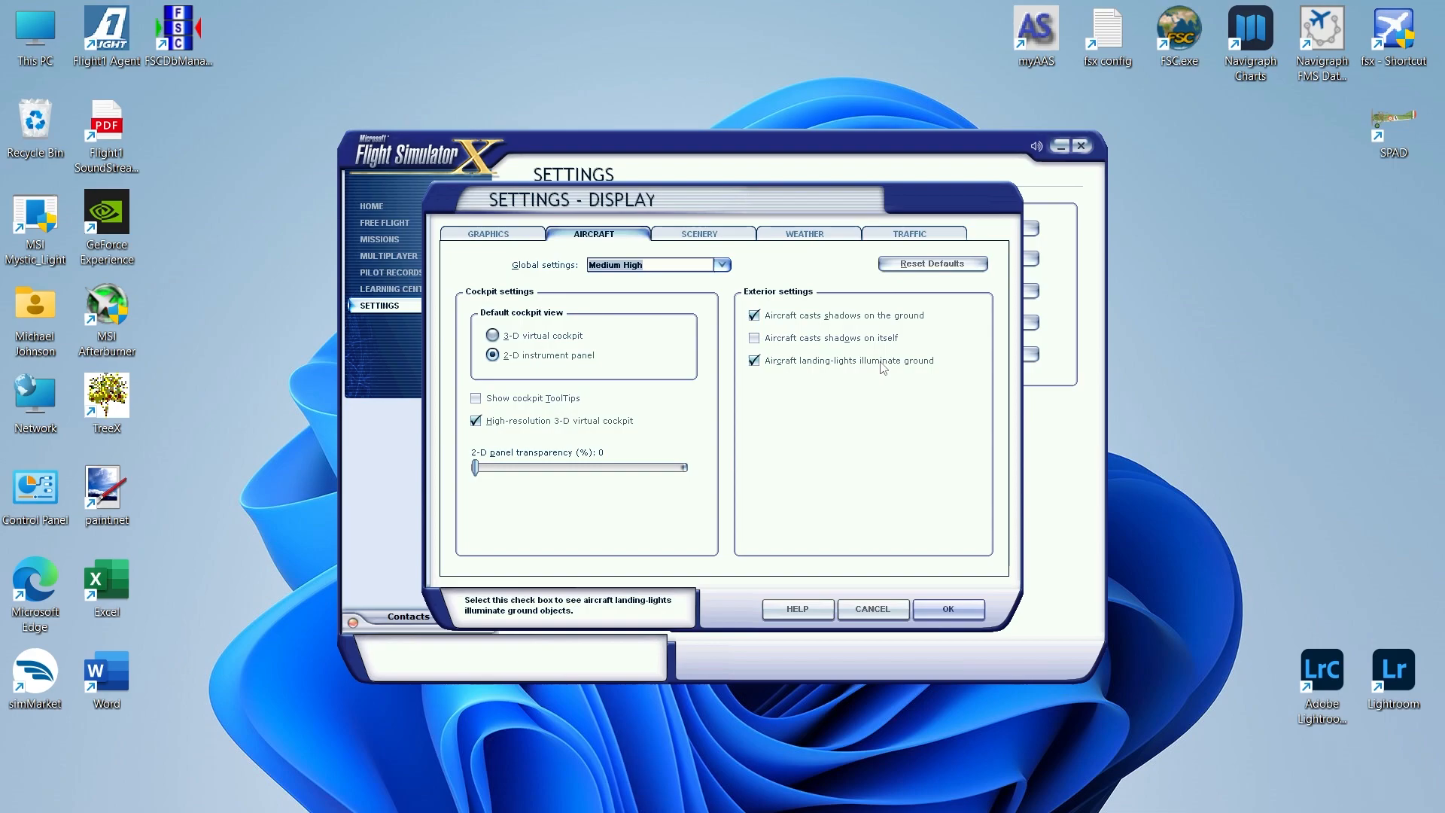
mouse_move(741, 281)
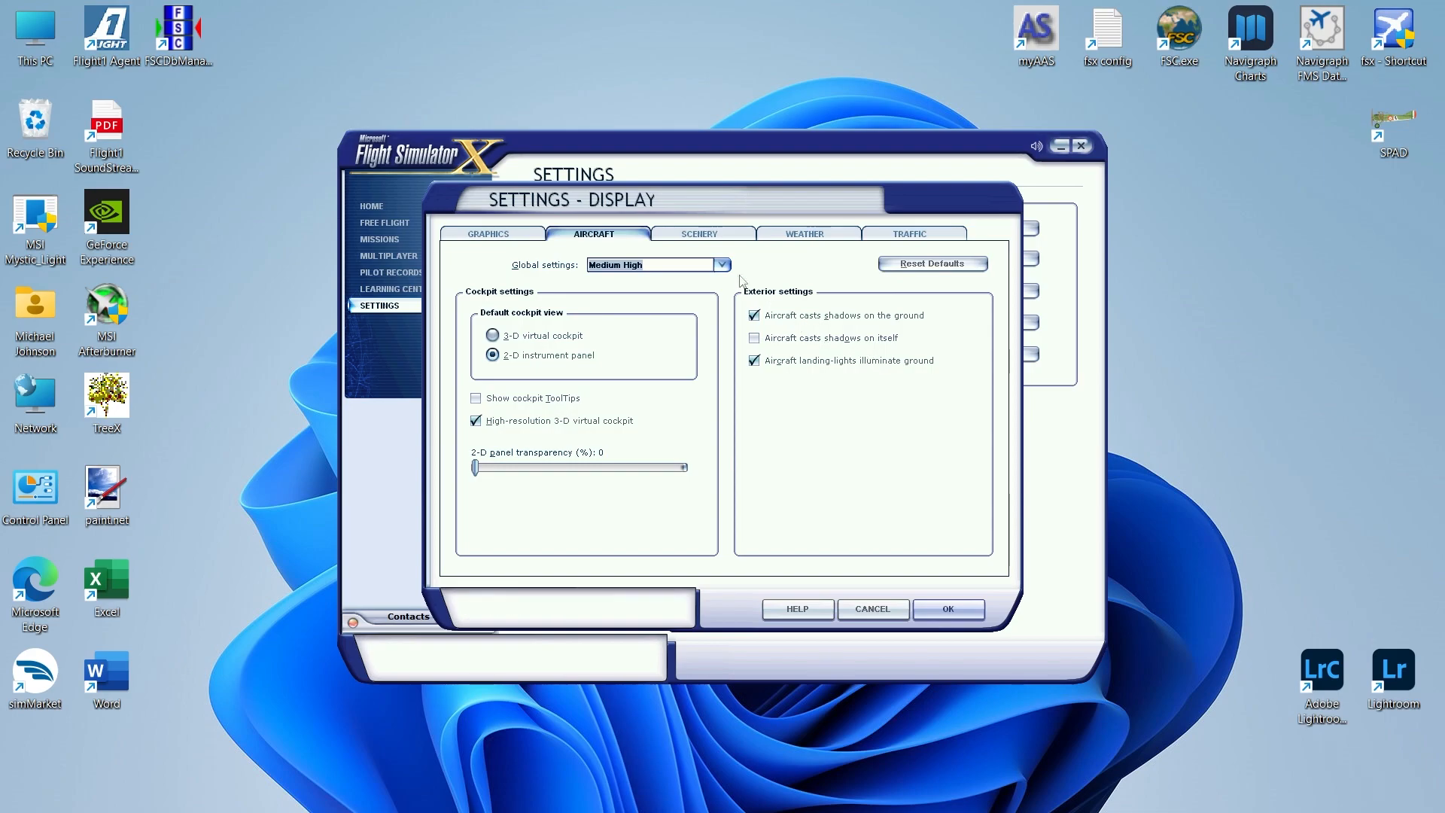
- Keep the aircraft options unchanged and move to the Scenery tab
click(699, 233)
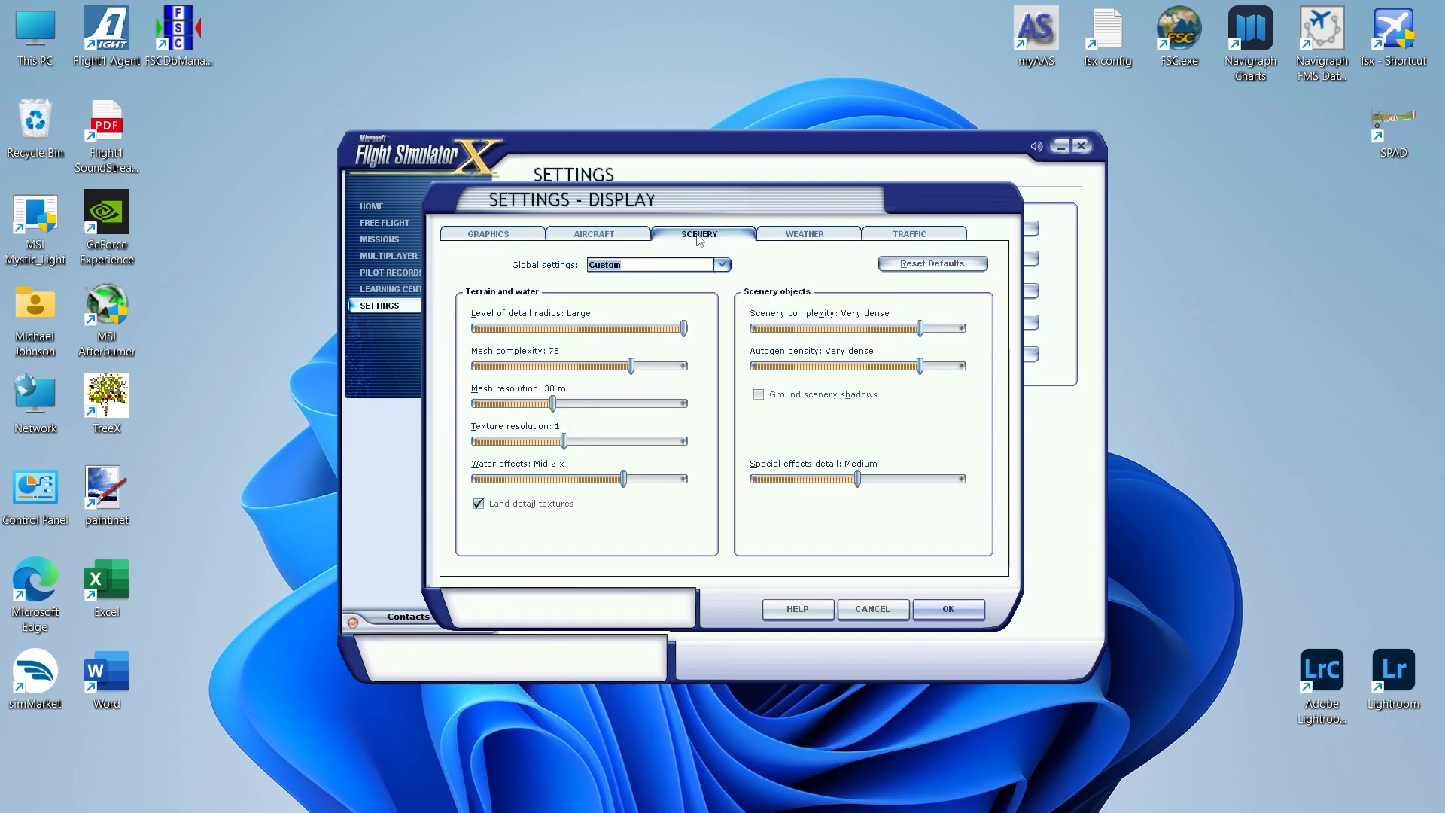
mouse_move(463, 310)
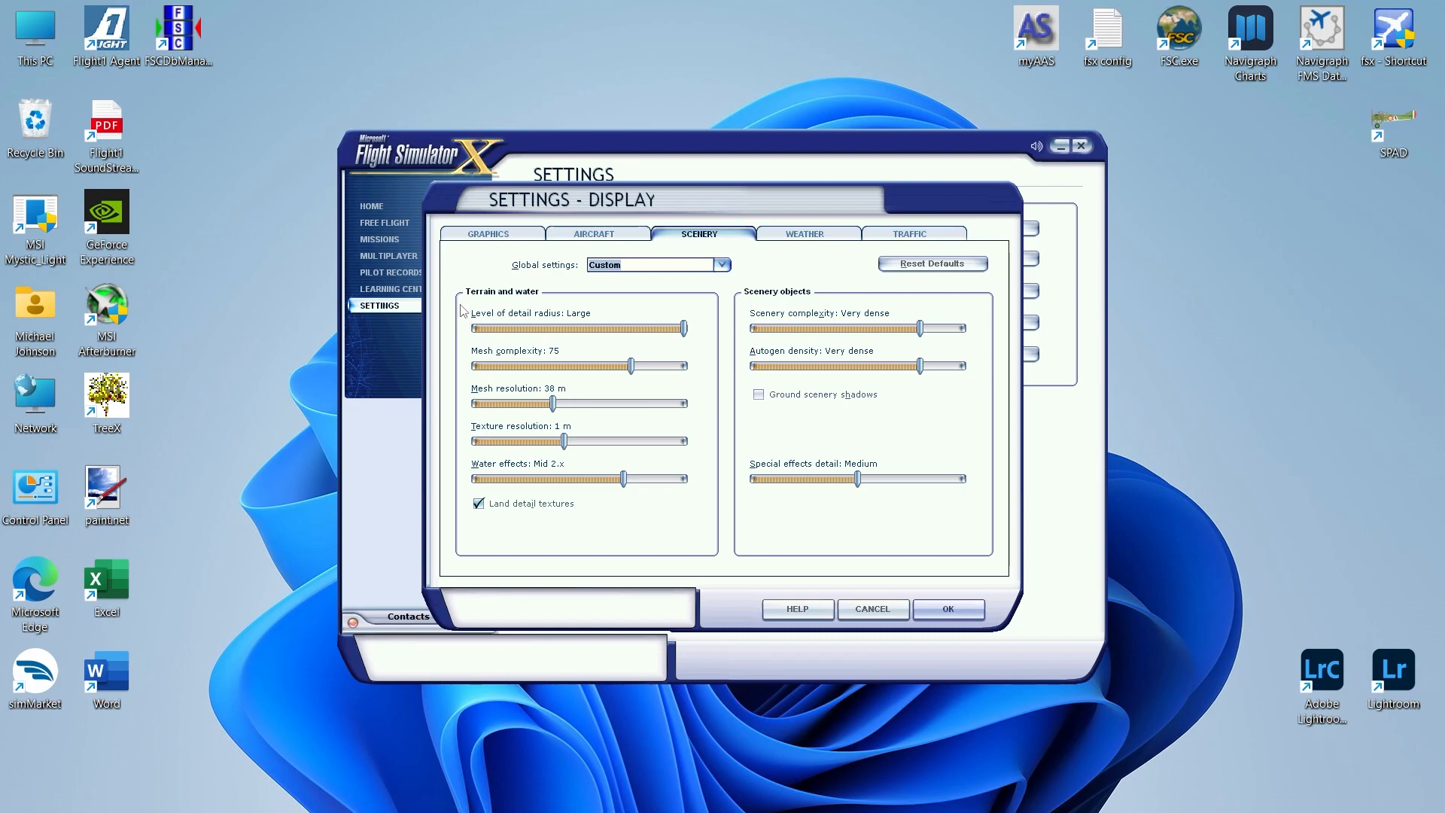
mouse_move(519, 341)
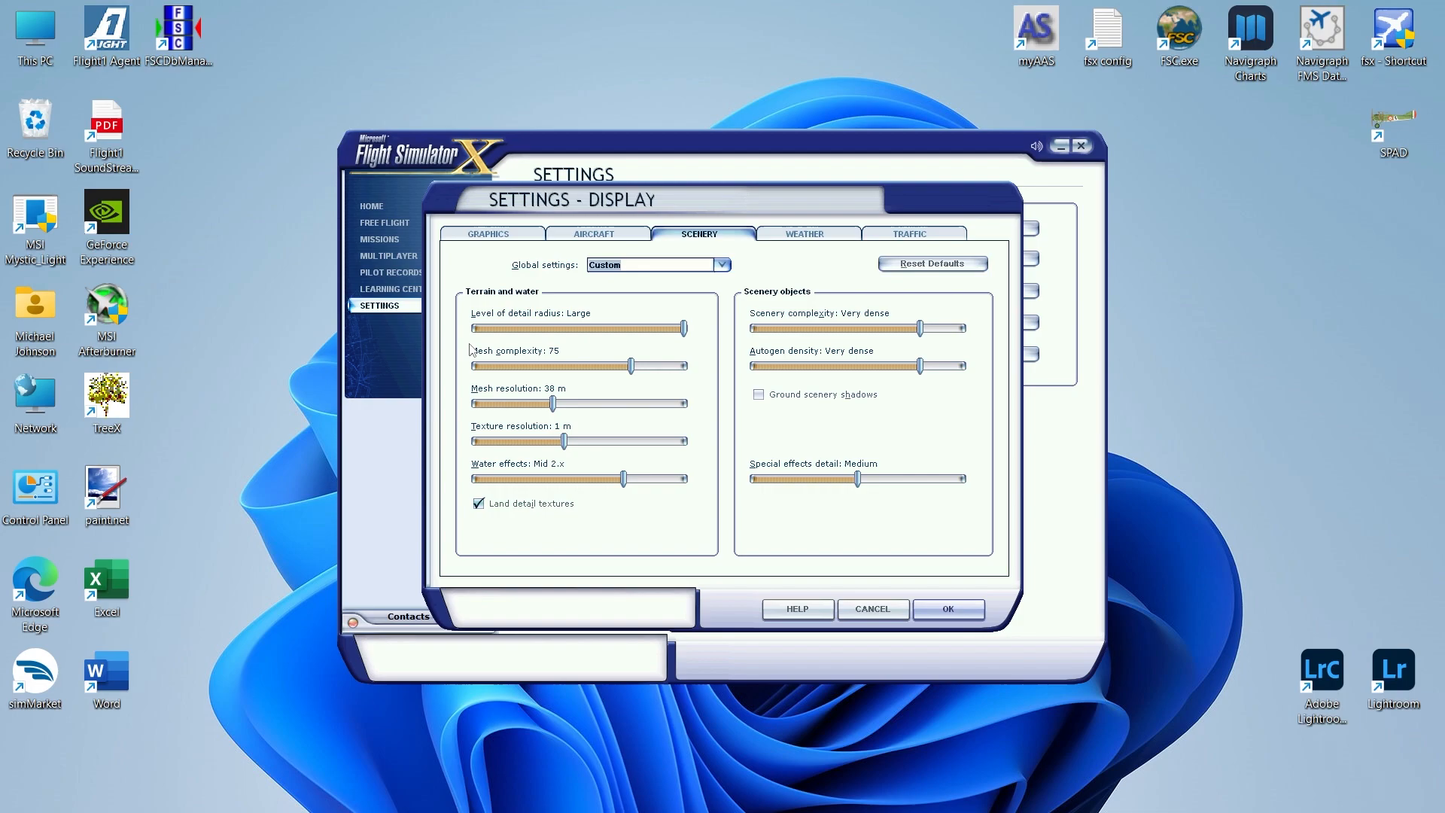
mouse_move(558, 382)
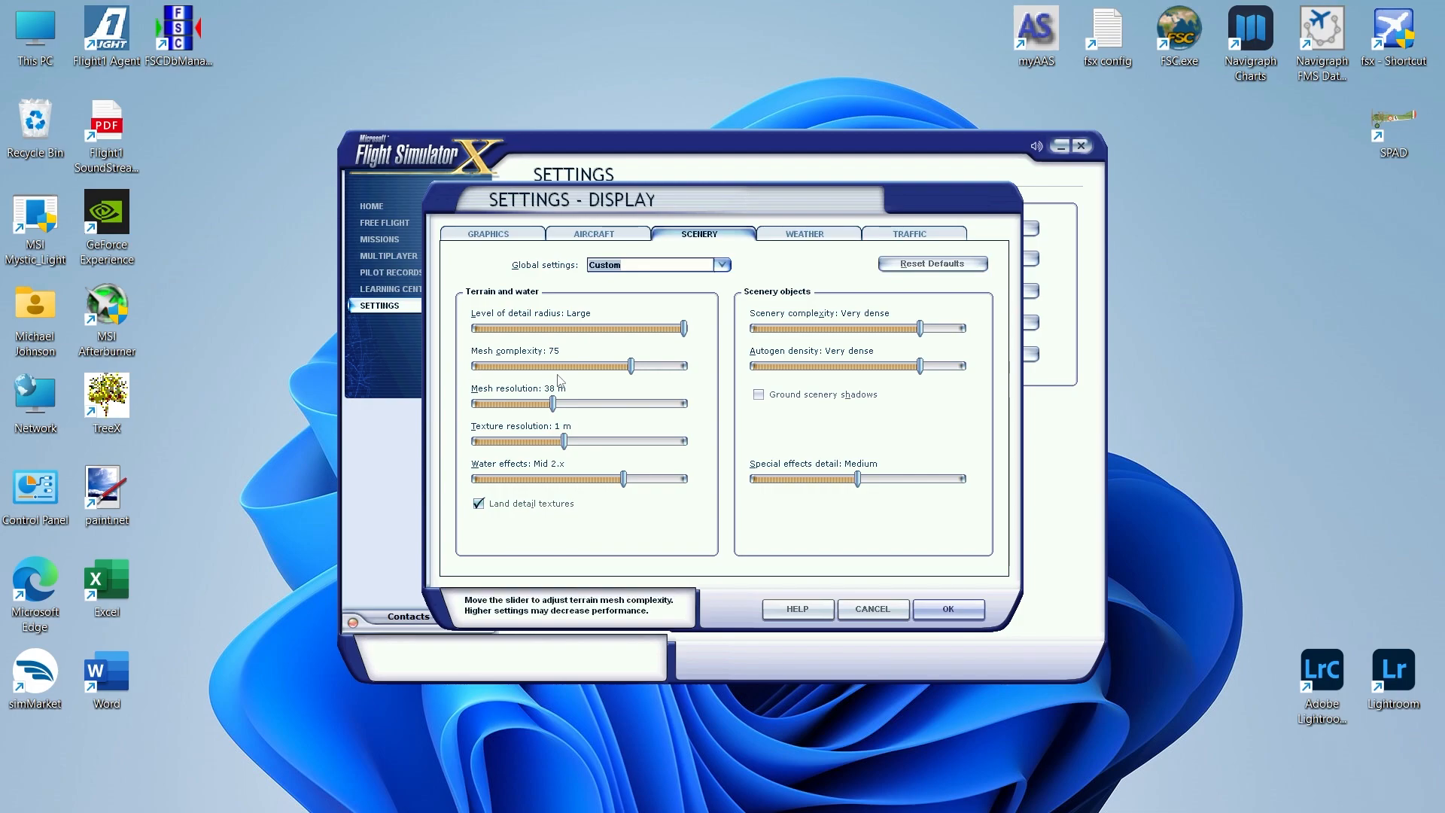
mouse_move(471, 420)
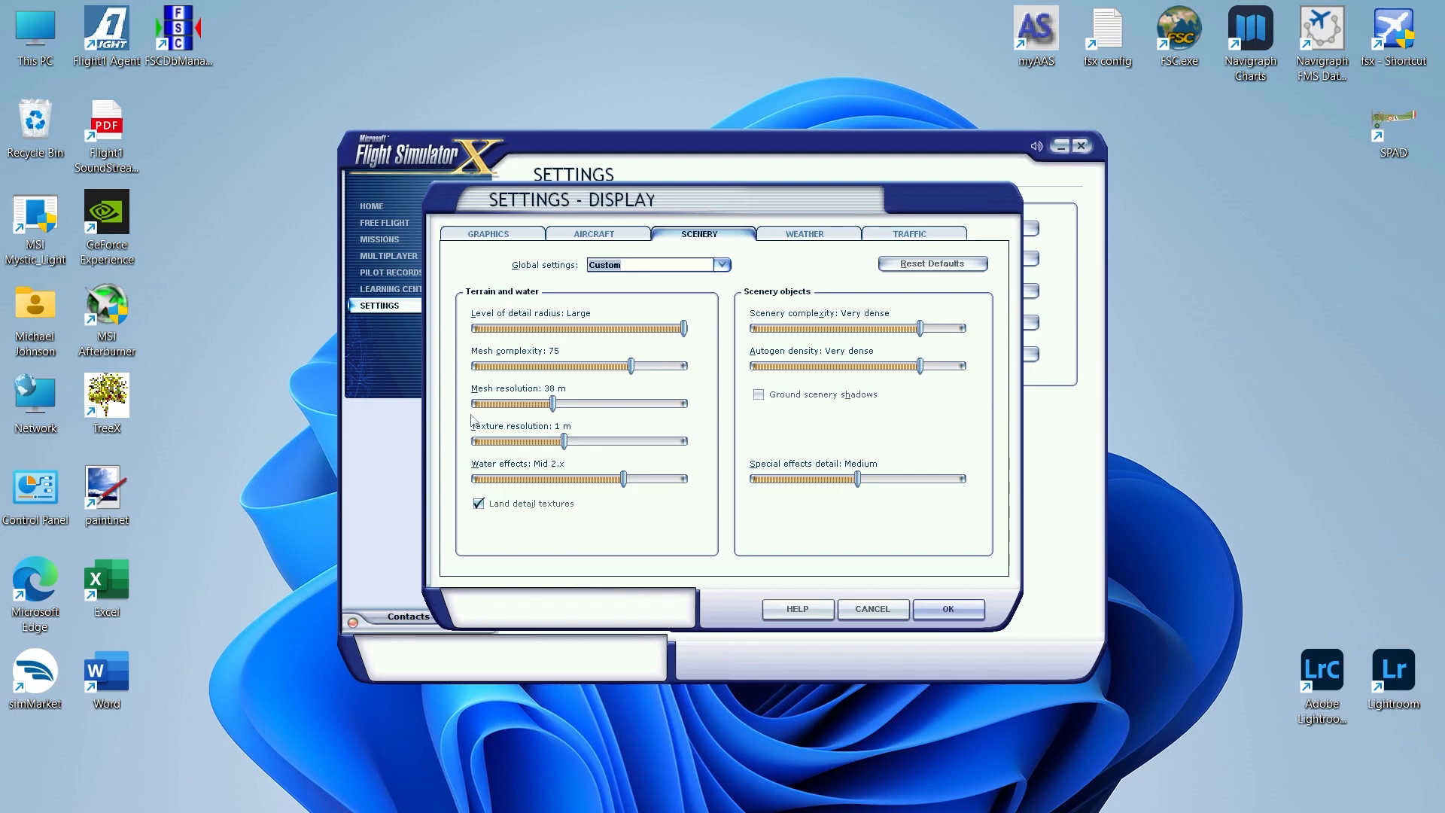
mouse_move(549, 422)
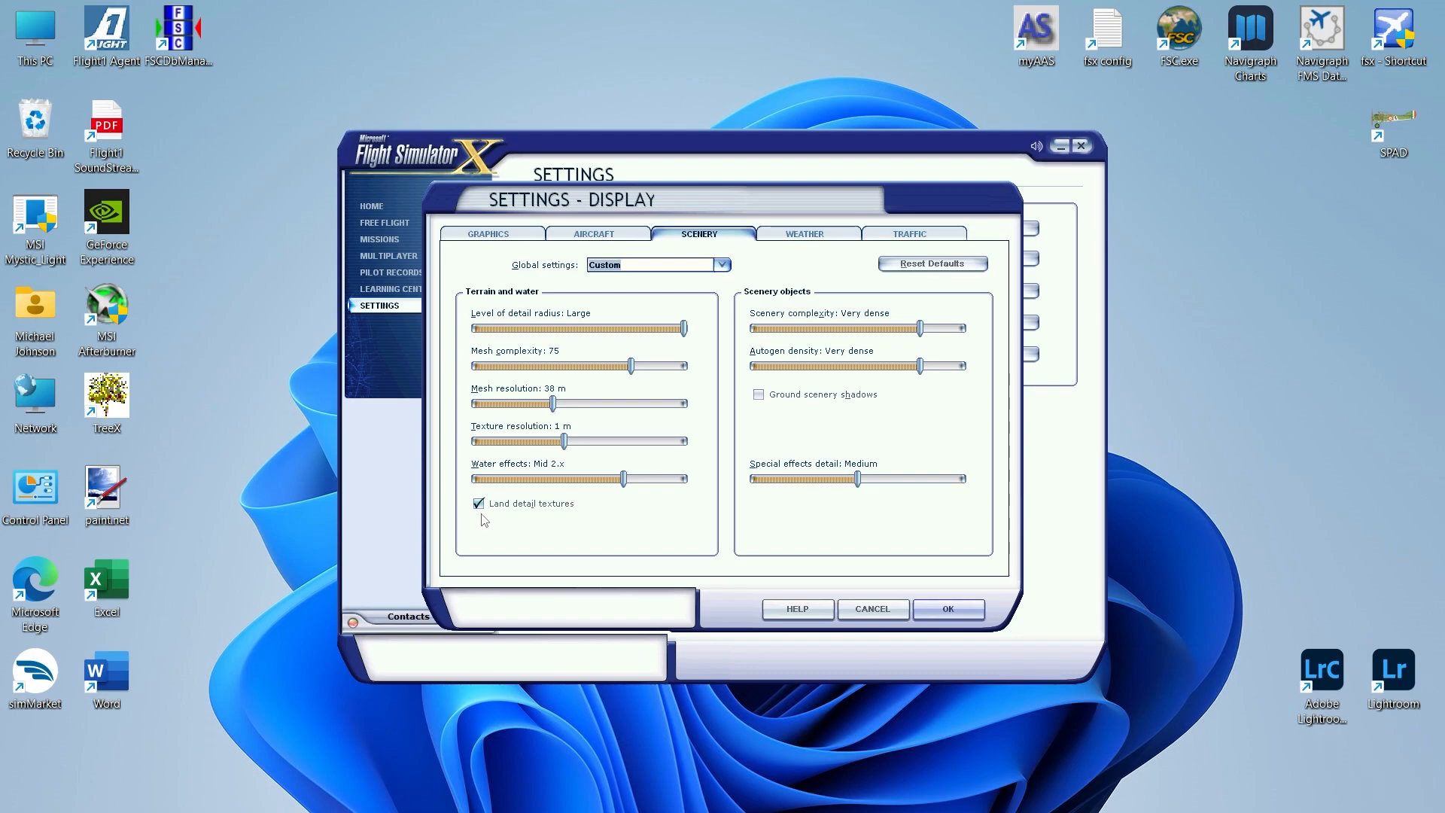
mouse_move(807, 419)
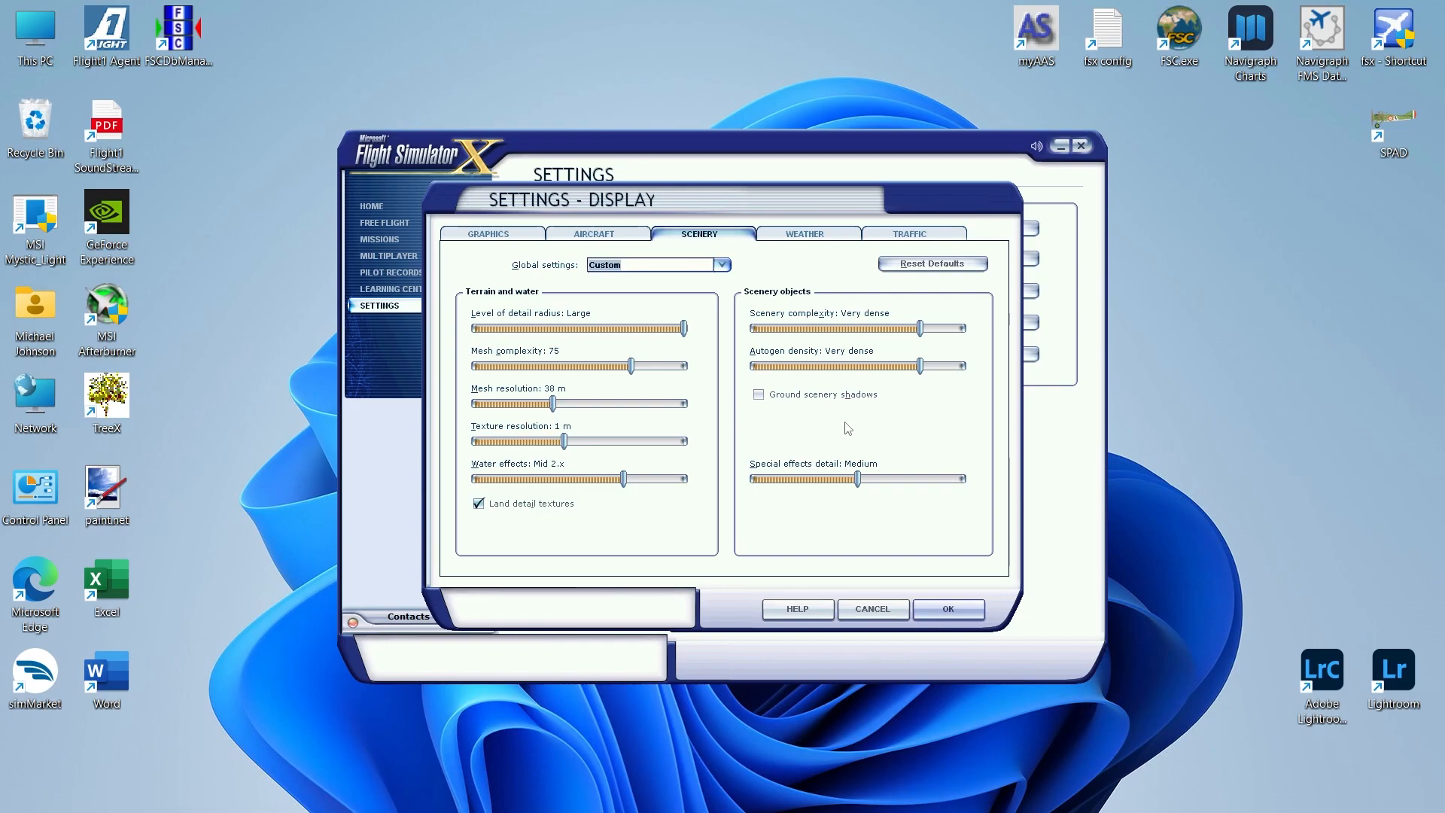
mouse_move(765, 325)
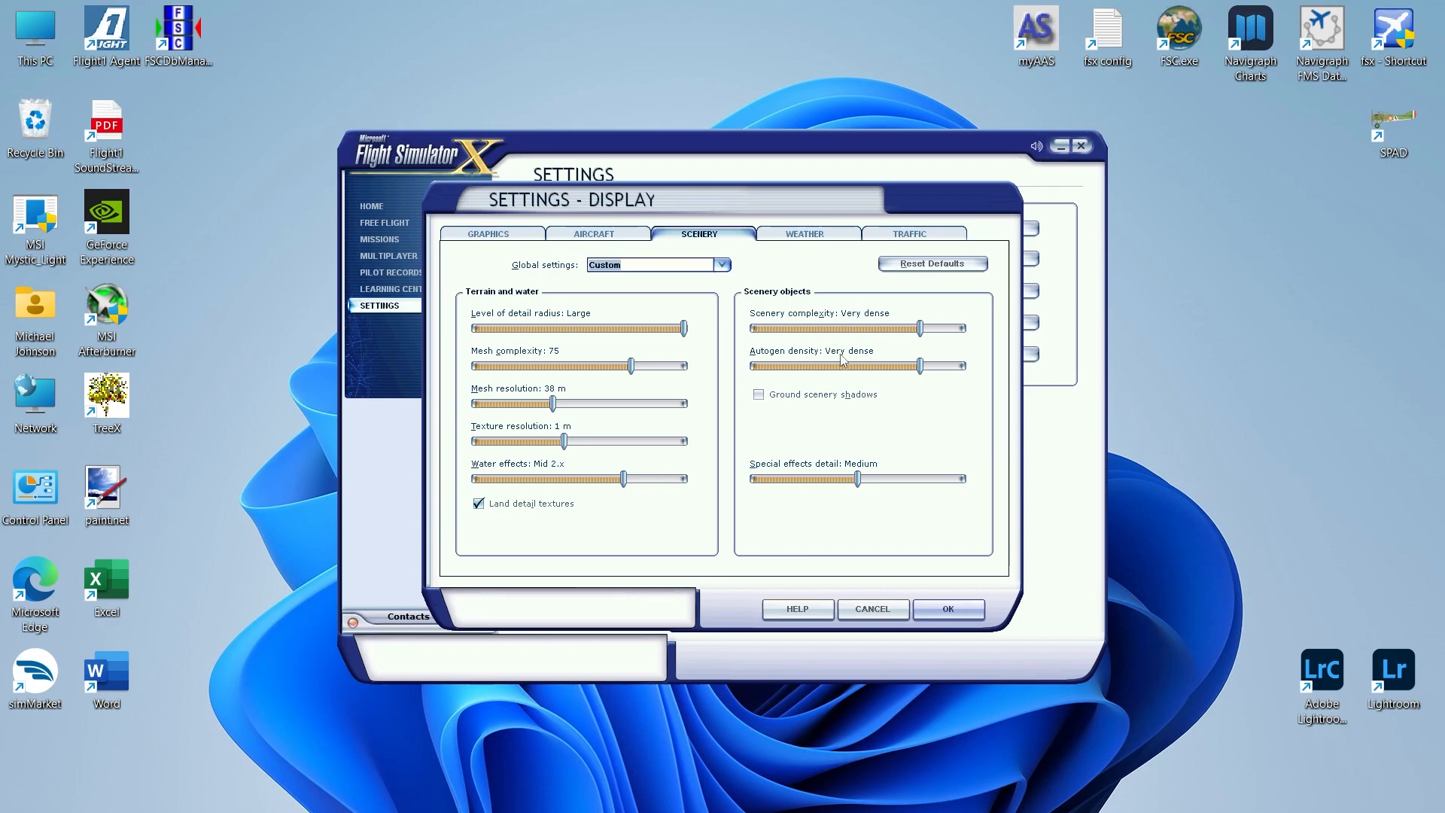
mouse_move(791, 478)
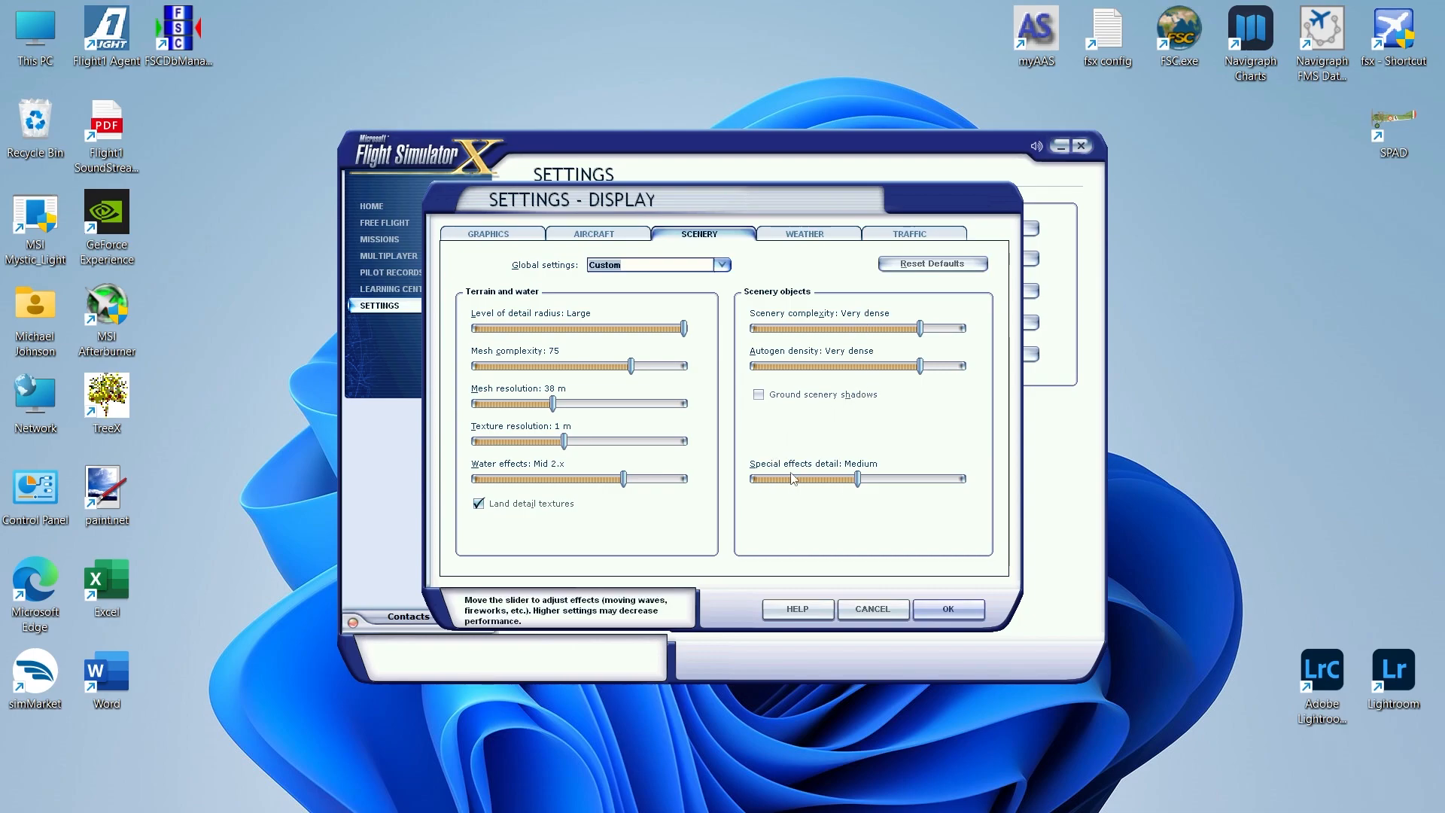
mouse_move(862, 502)
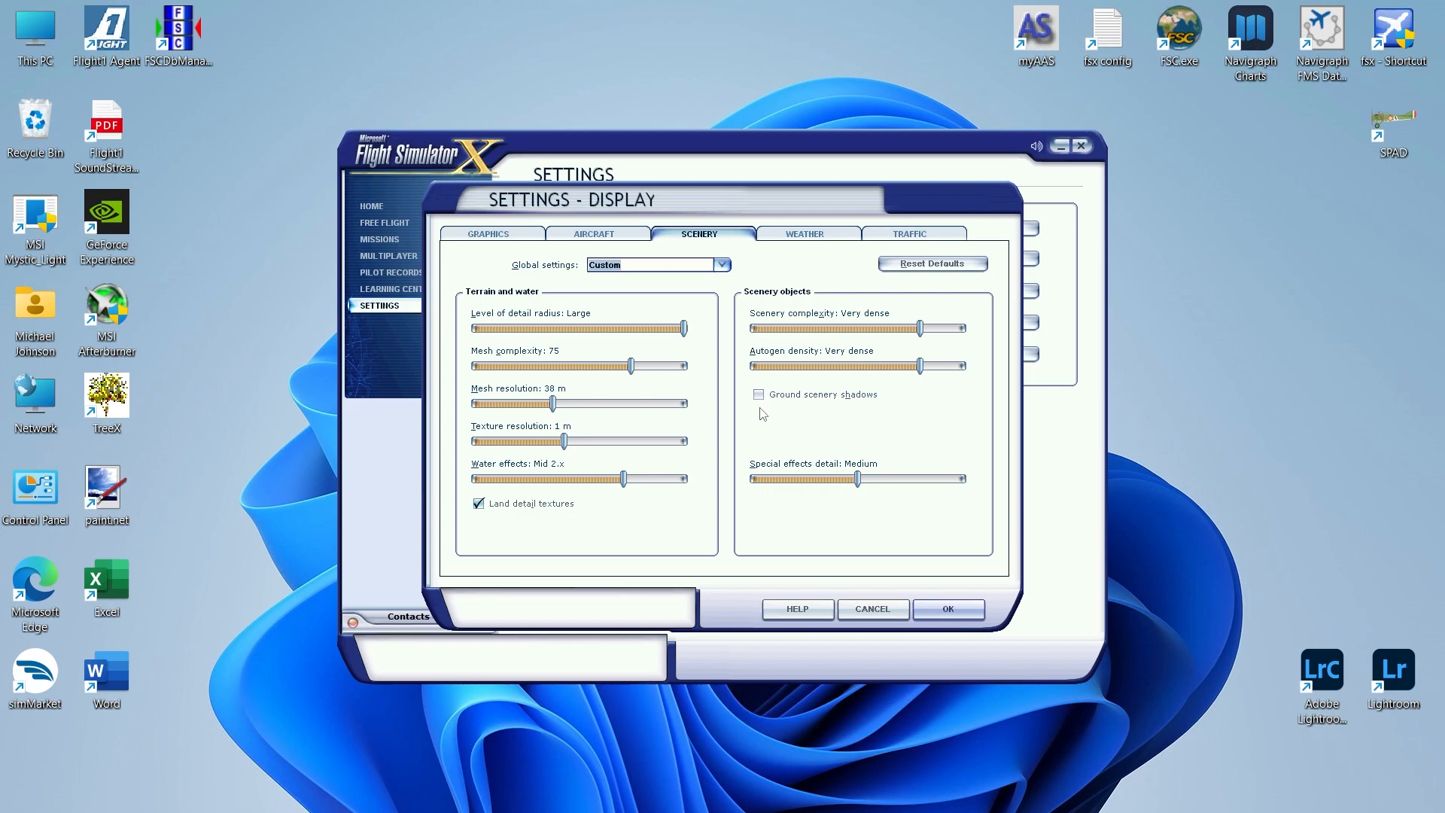
mouse_move(803, 240)
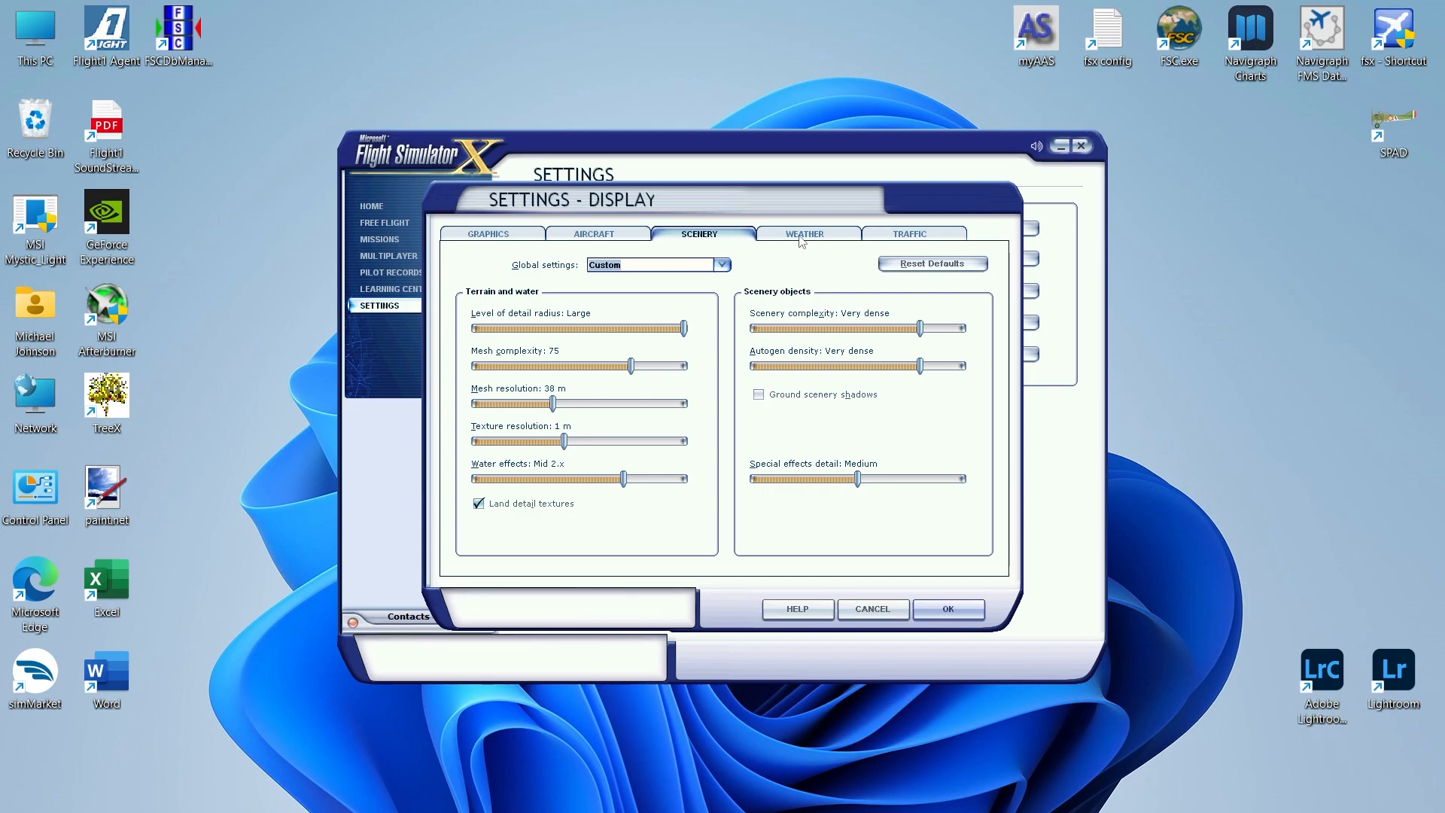
- Keep the Very dense scenery settings unchanged and move to the Weather tab
click(805, 233)
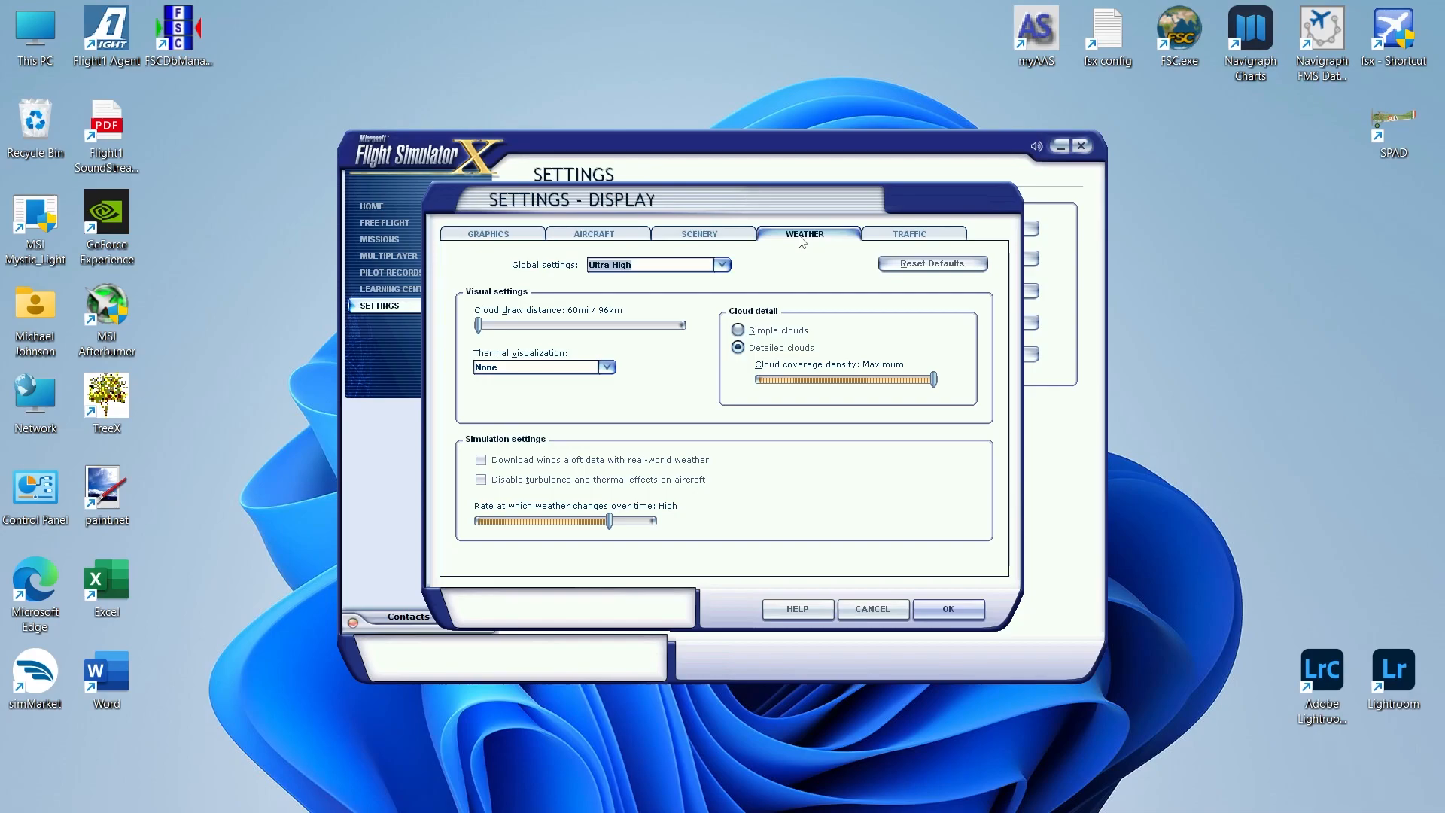
mouse_move(540, 342)
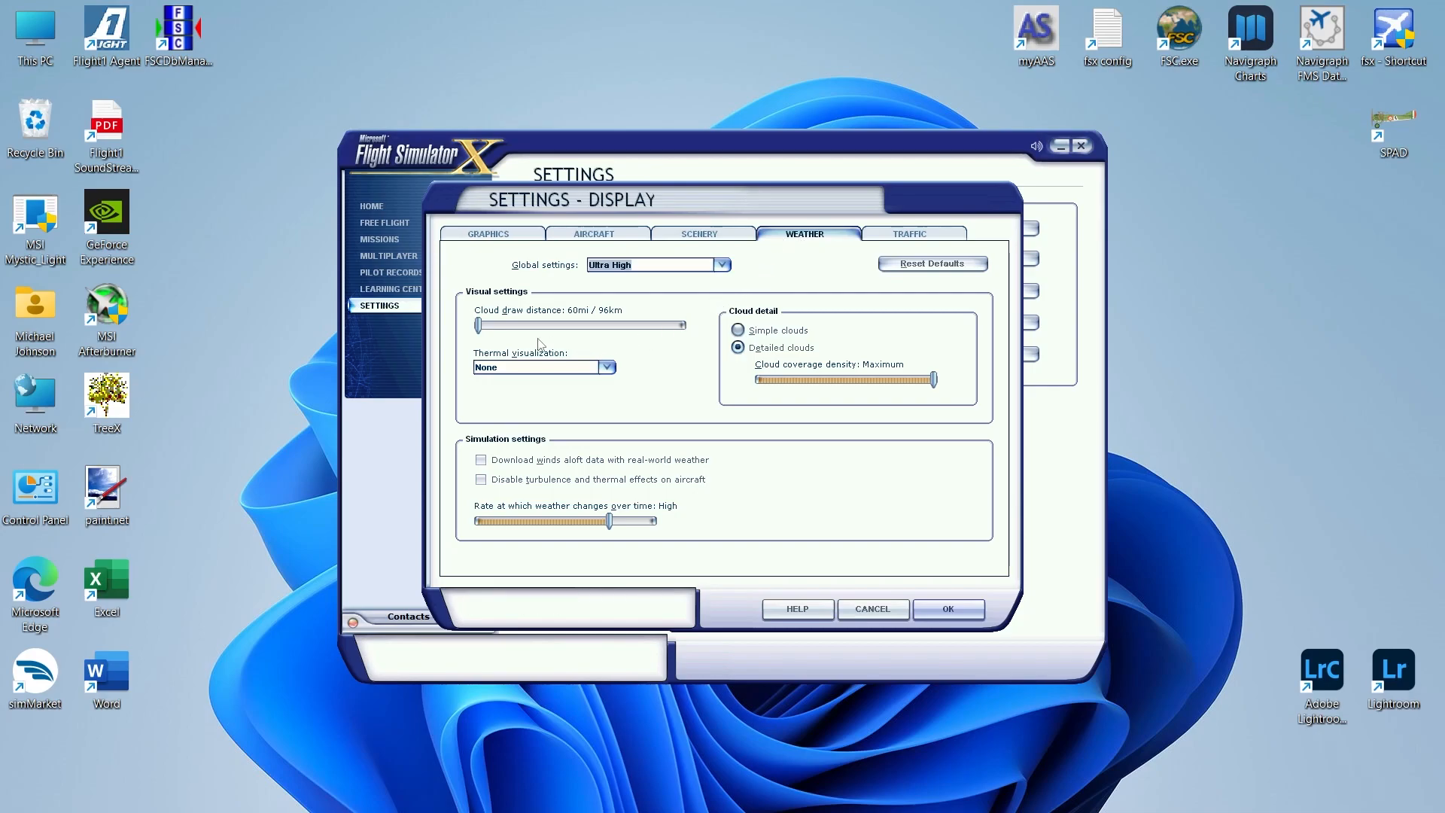
mouse_move(477, 348)
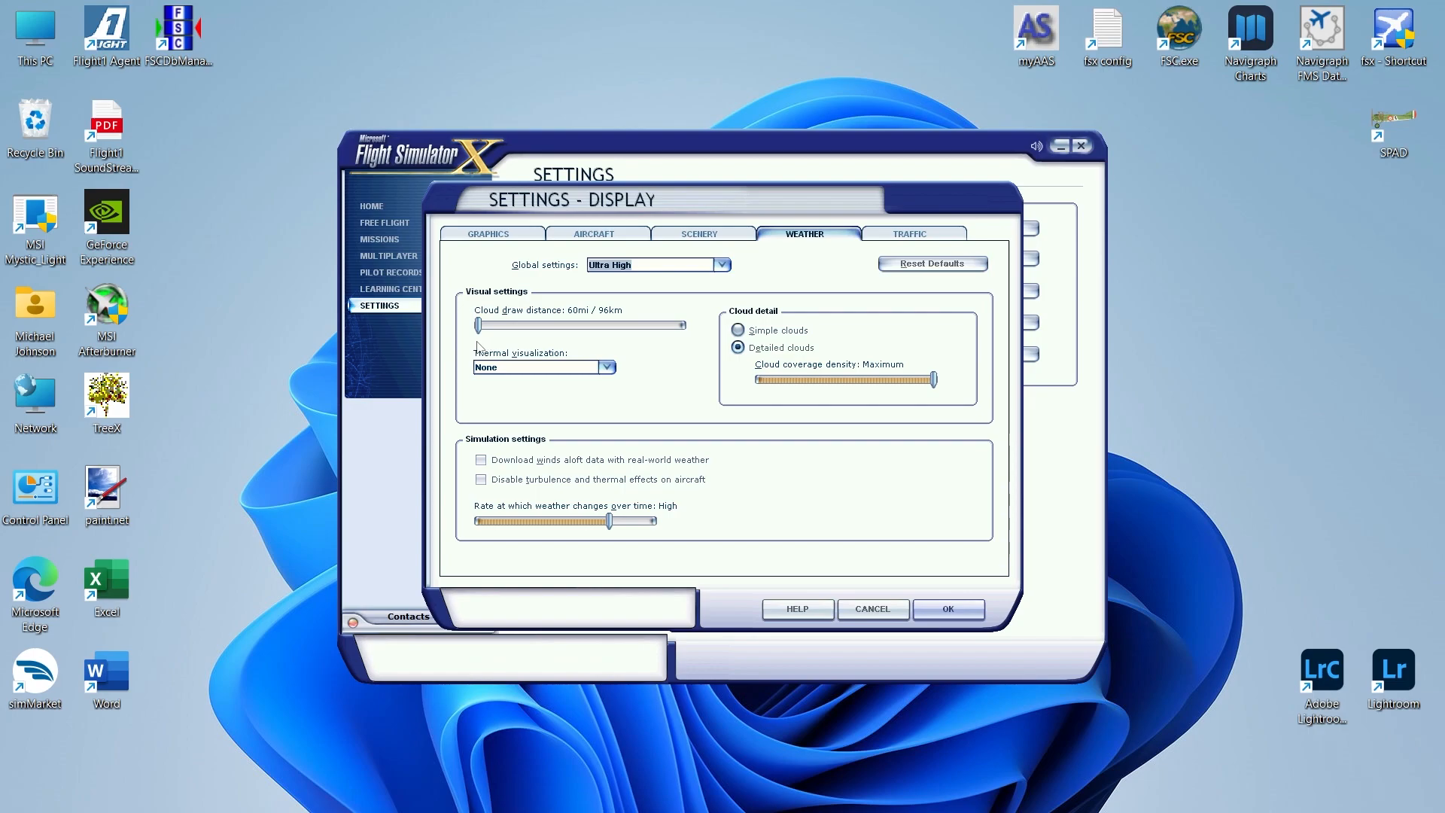
mouse_move(507, 386)
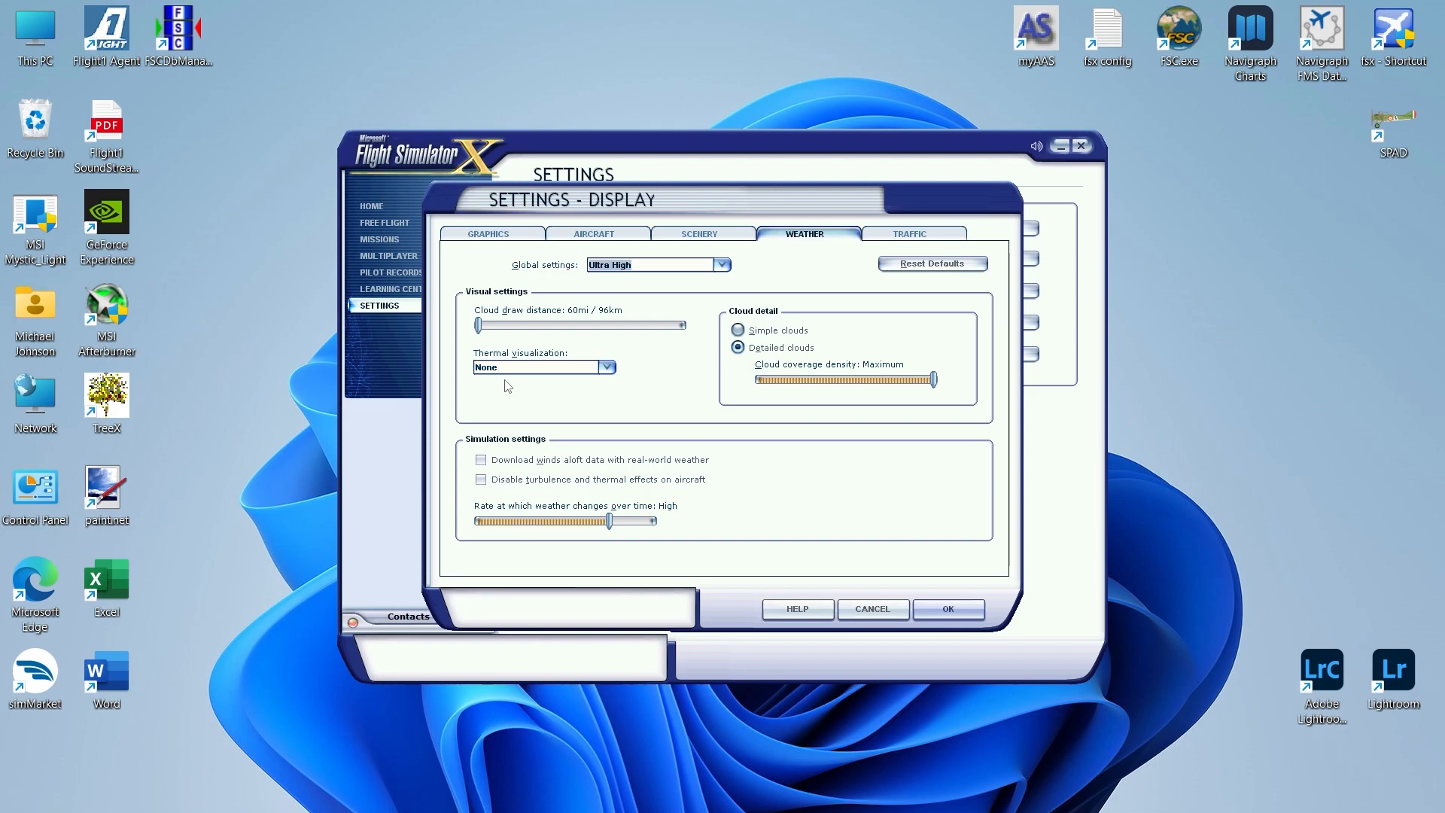
mouse_move(729, 380)
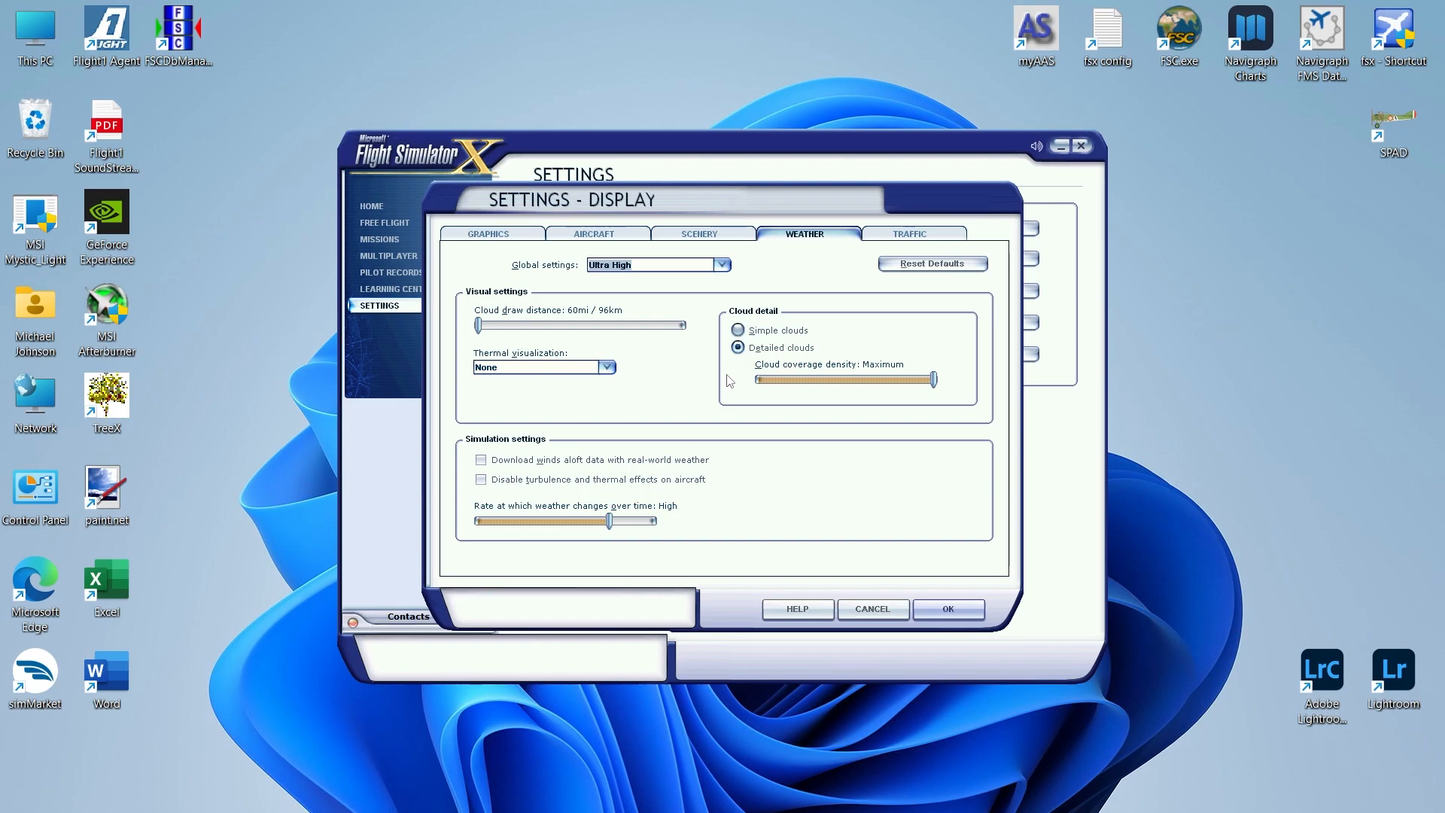
mouse_move(908, 397)
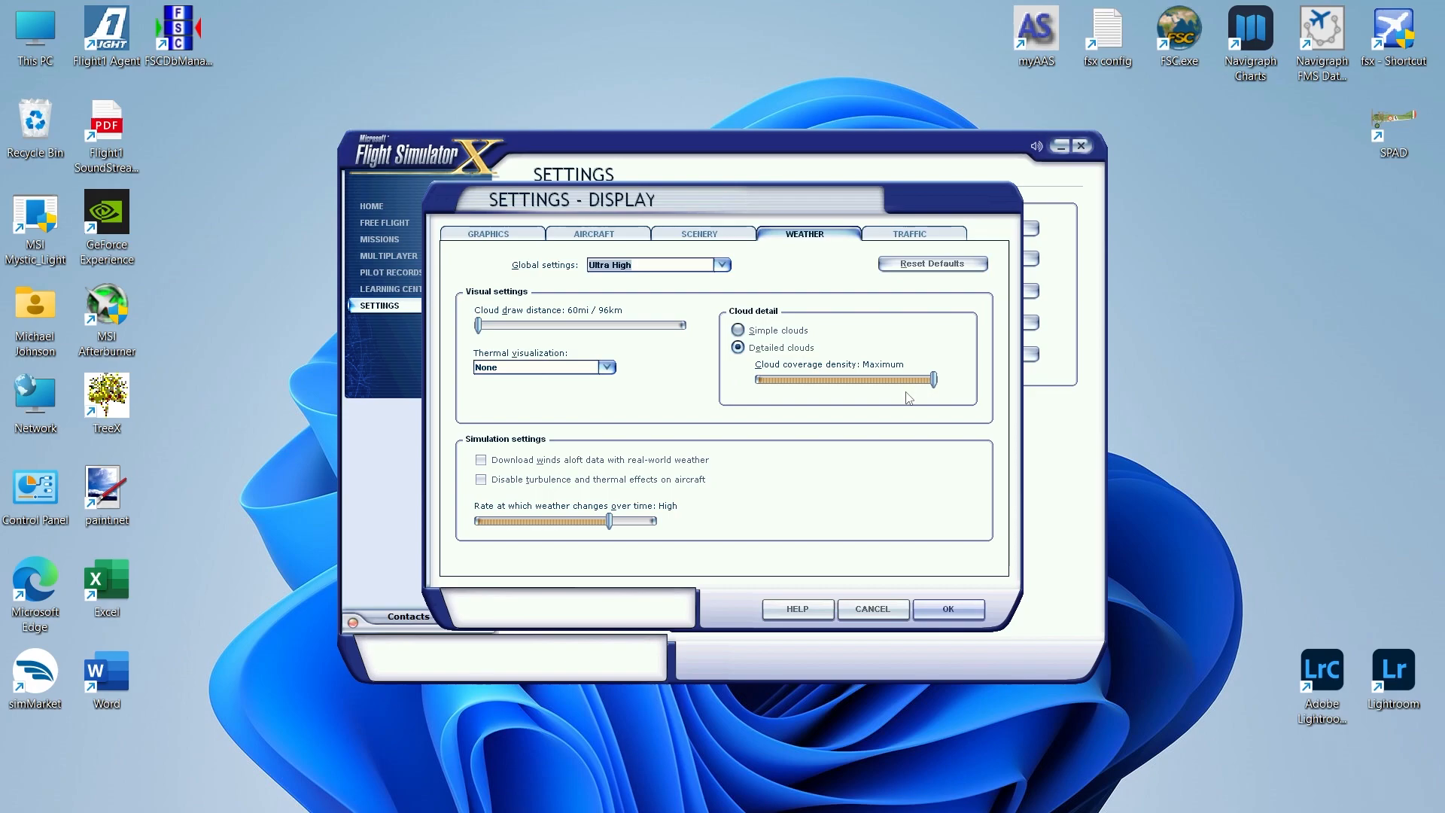
mouse_move(933, 384)
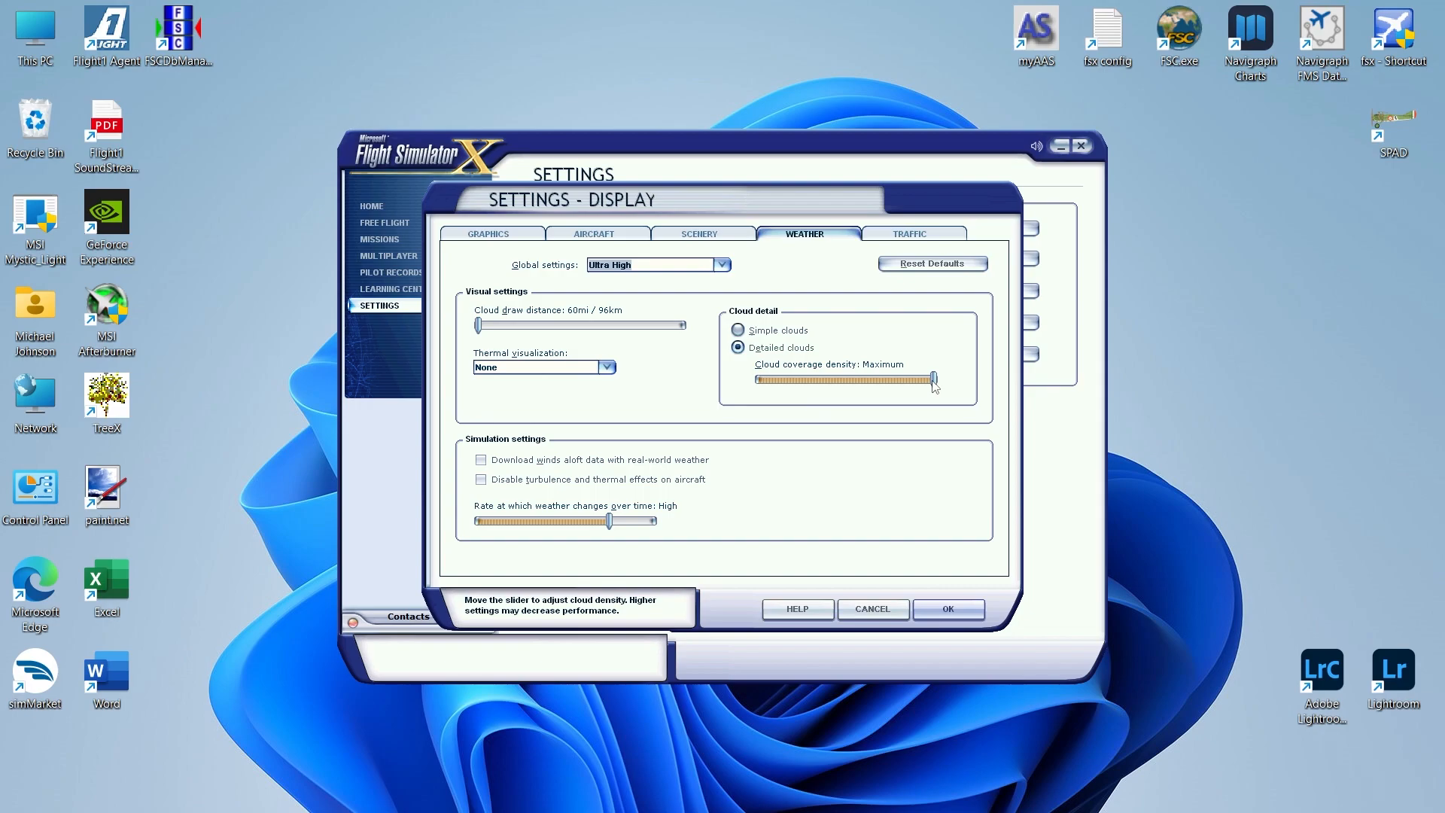
drag(933, 380, 874, 379)
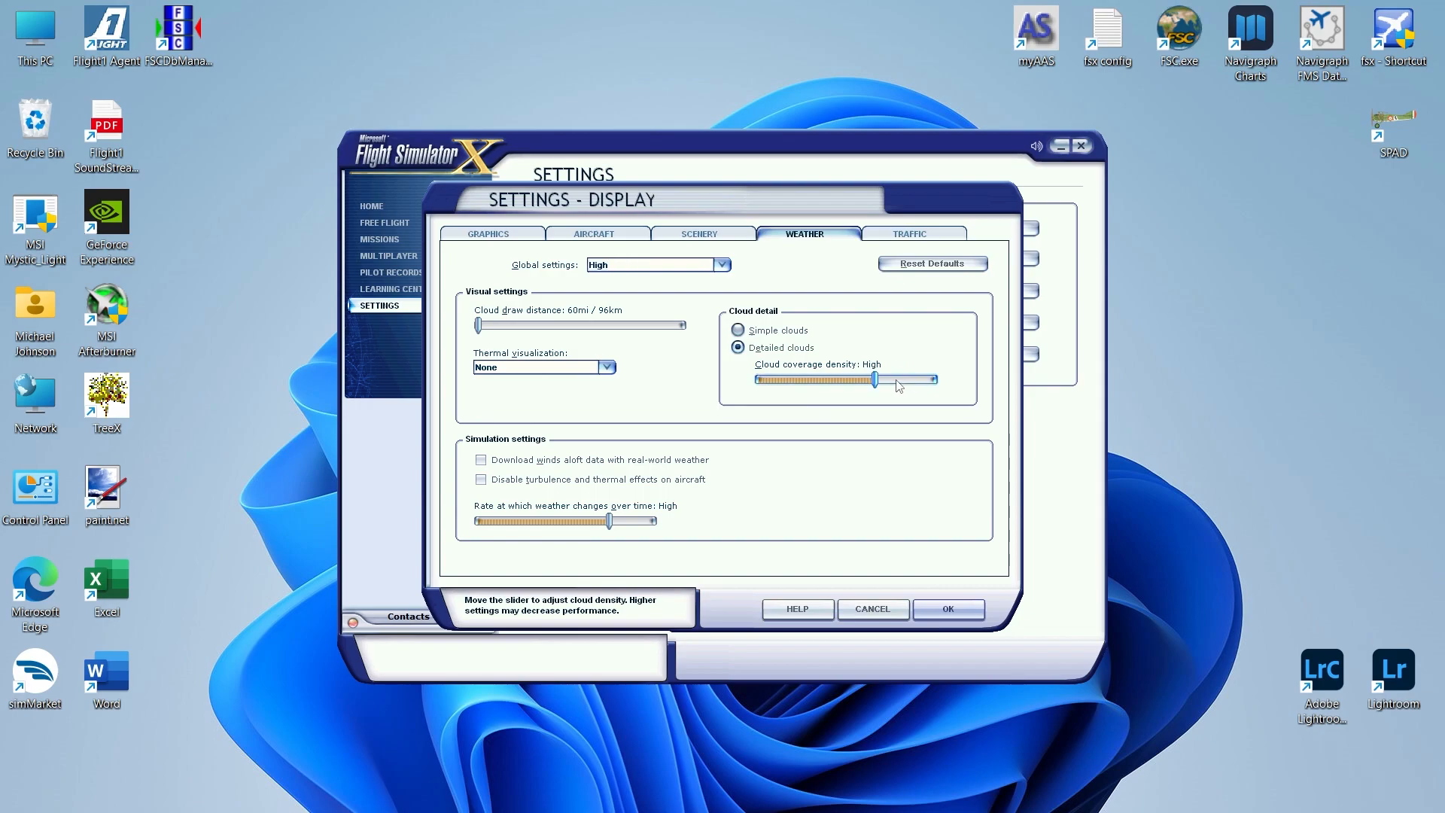
drag(874, 378, 814, 378)
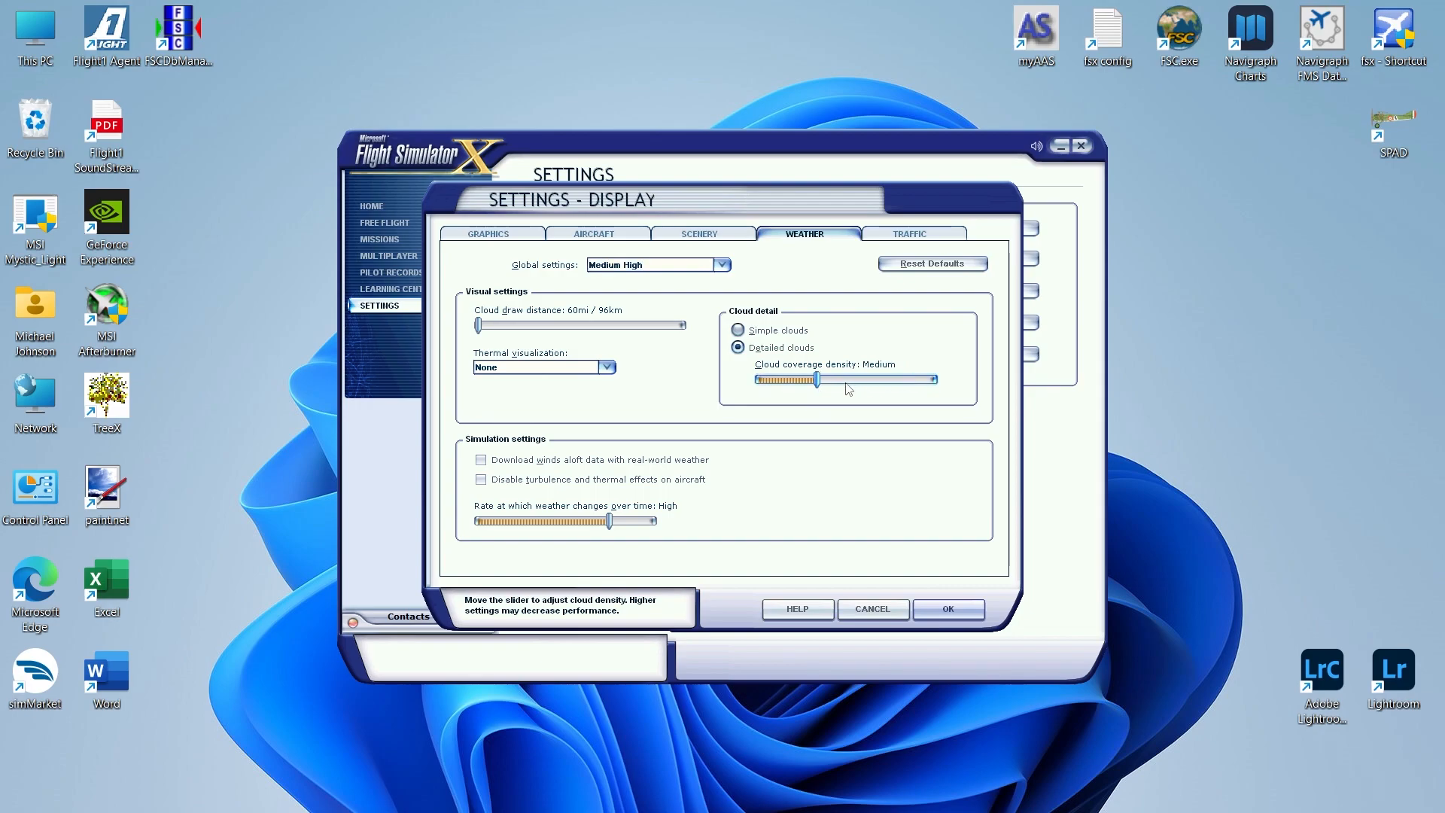
drag(813, 379, 931, 379)
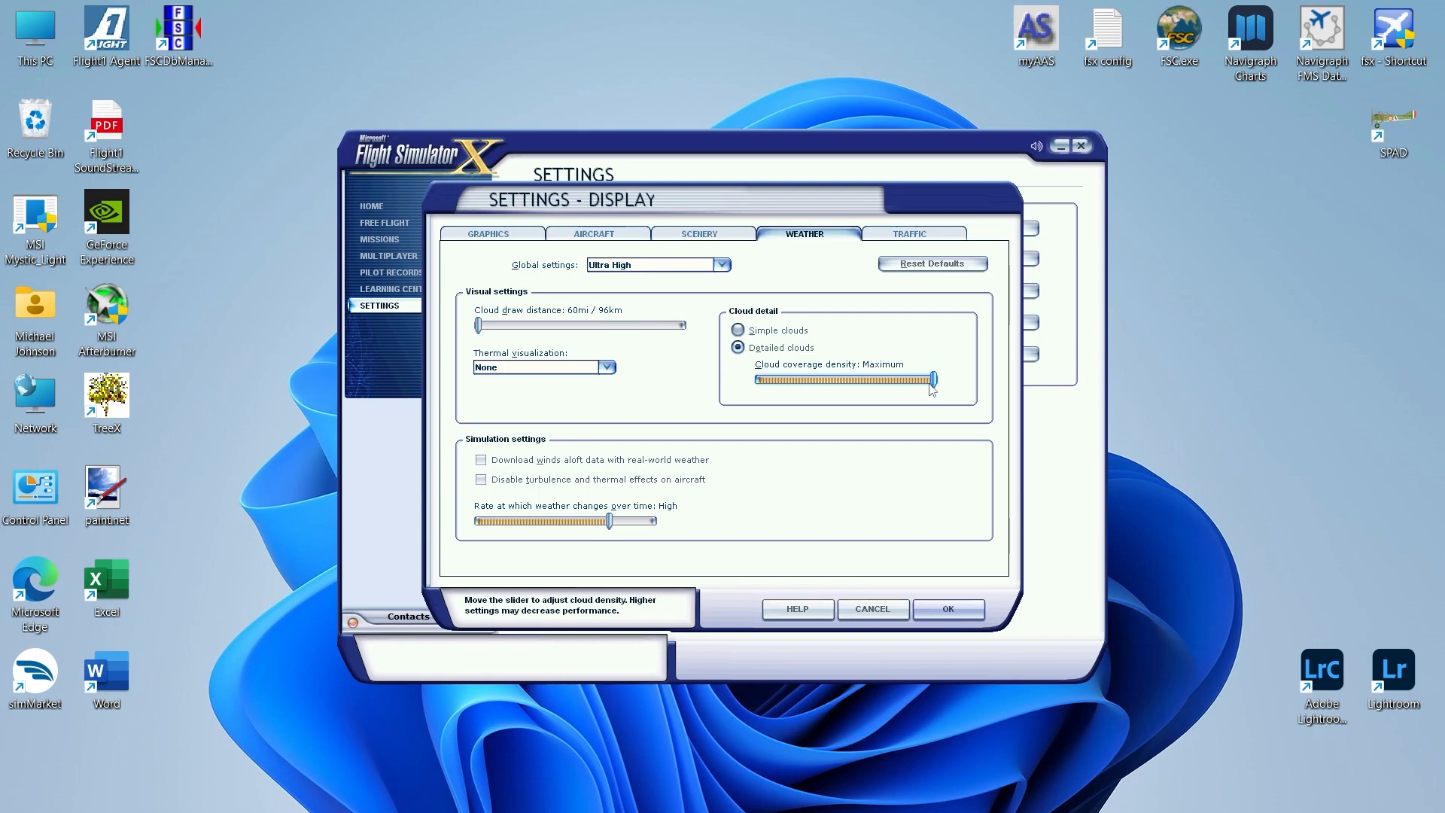
mouse_move(695, 505)
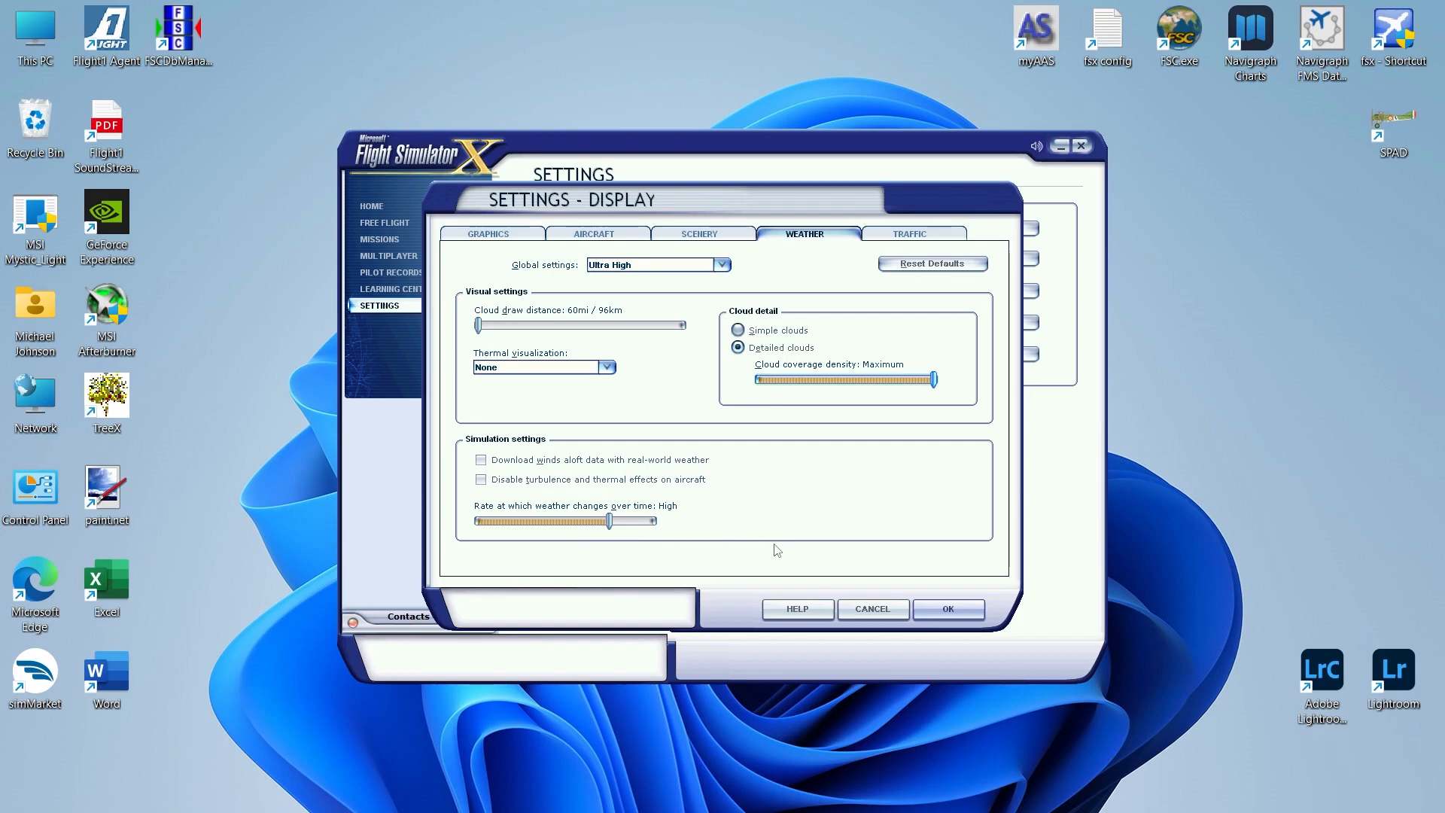
- Show the Traffic tab, with airline and general aviation traffic at 0%
click(911, 233)
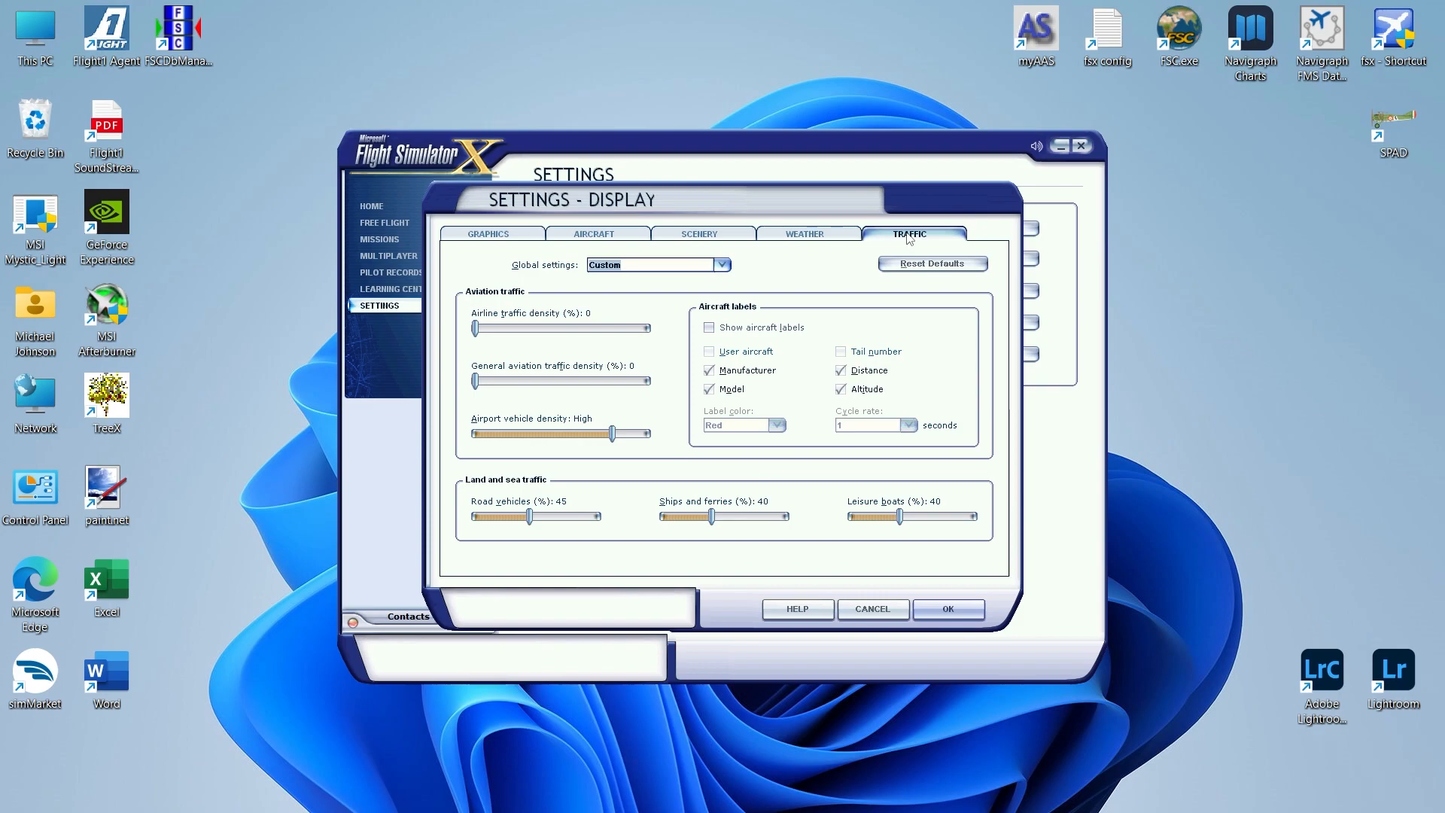
mouse_move(553, 343)
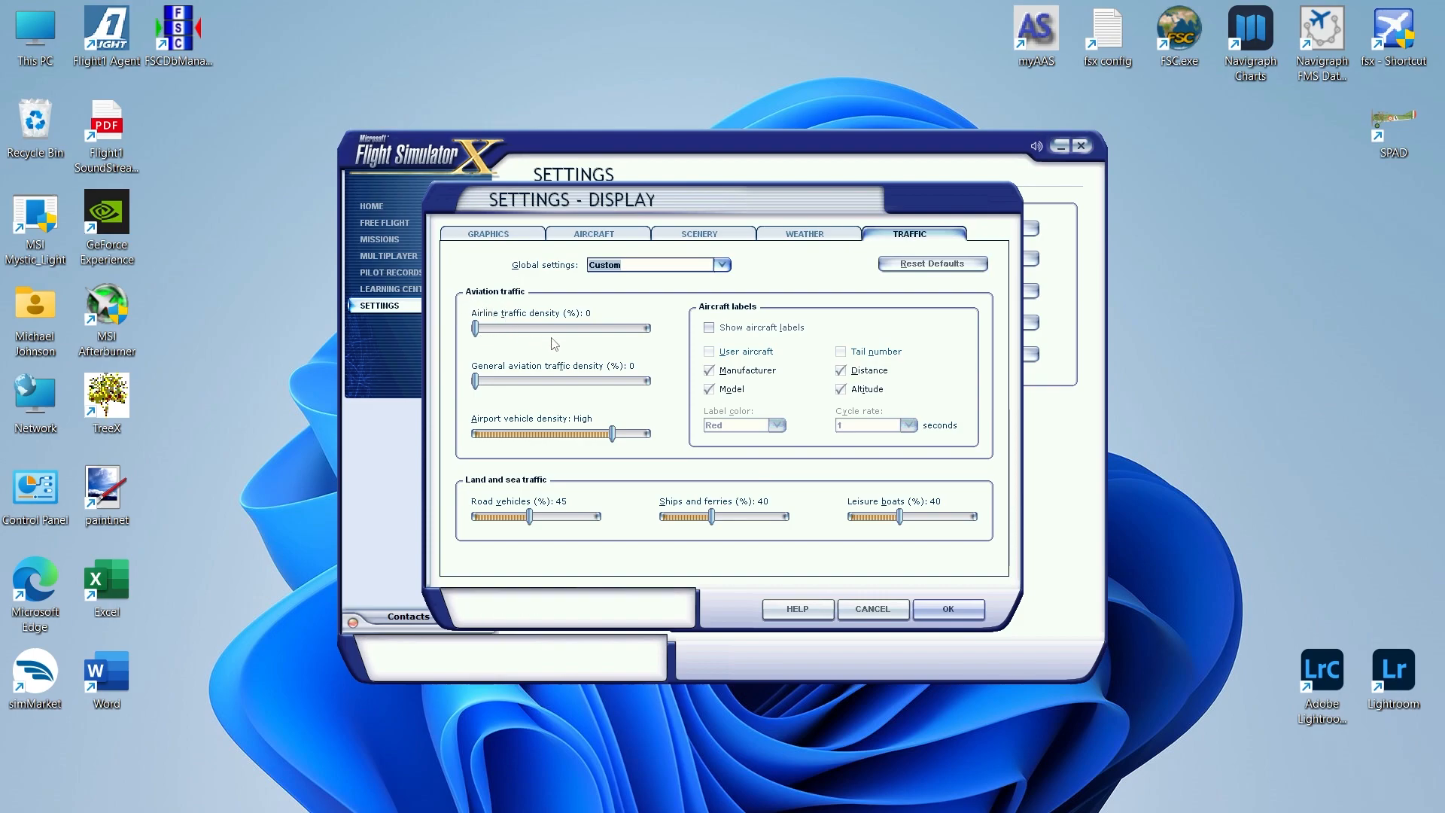
mouse_move(534, 335)
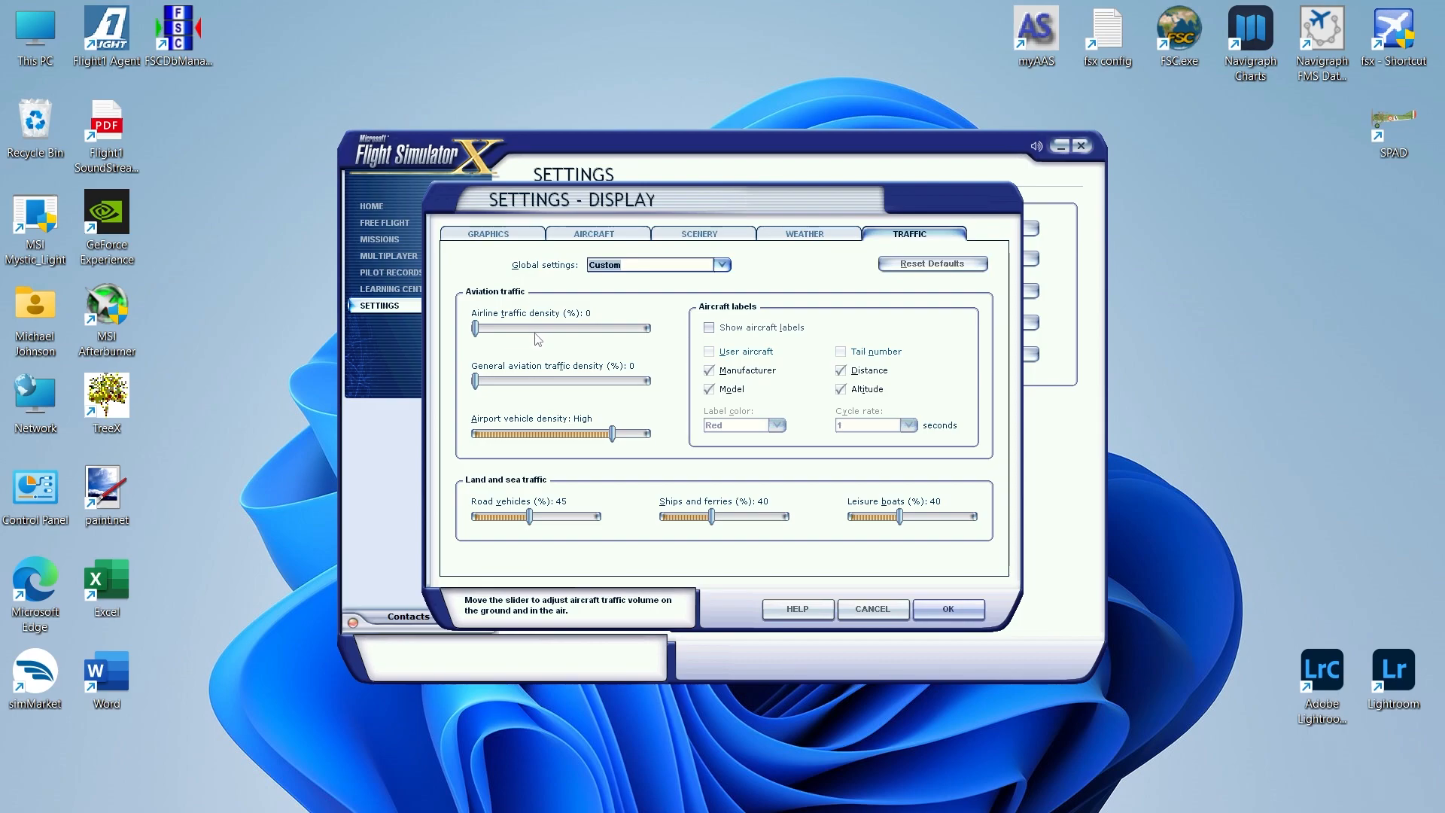
mouse_move(486, 339)
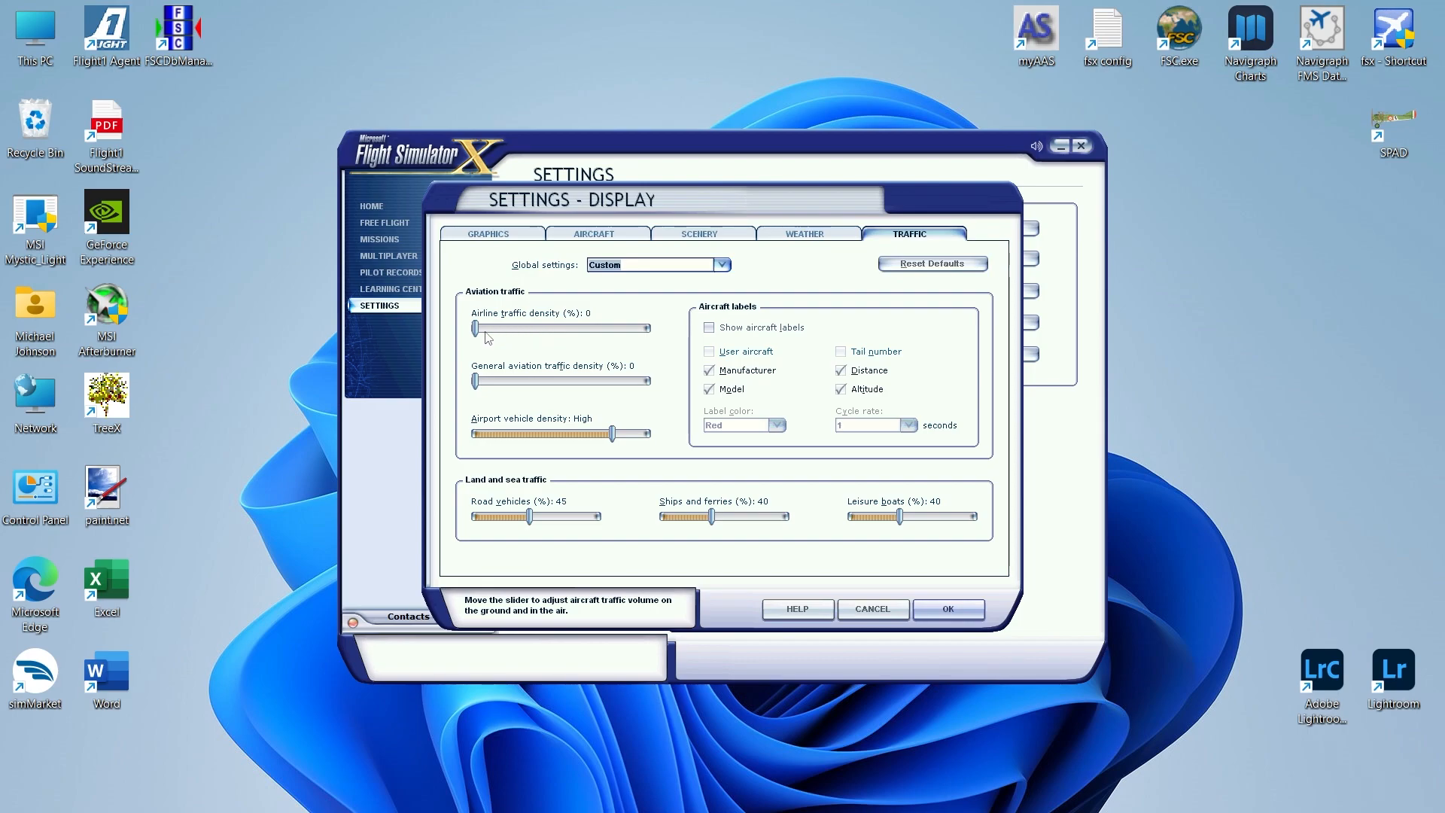
mouse_move(518, 342)
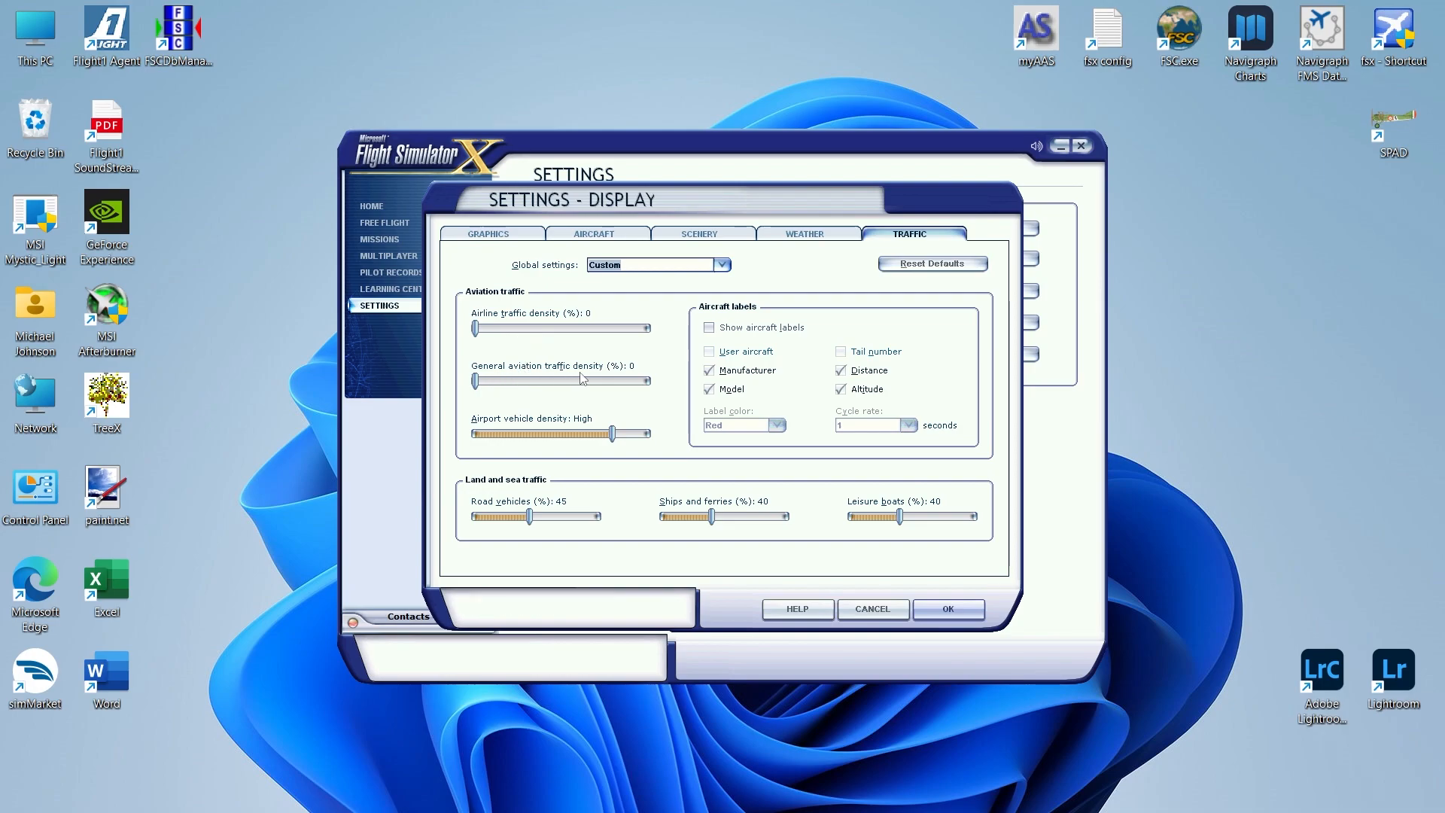
mouse_move(503, 384)
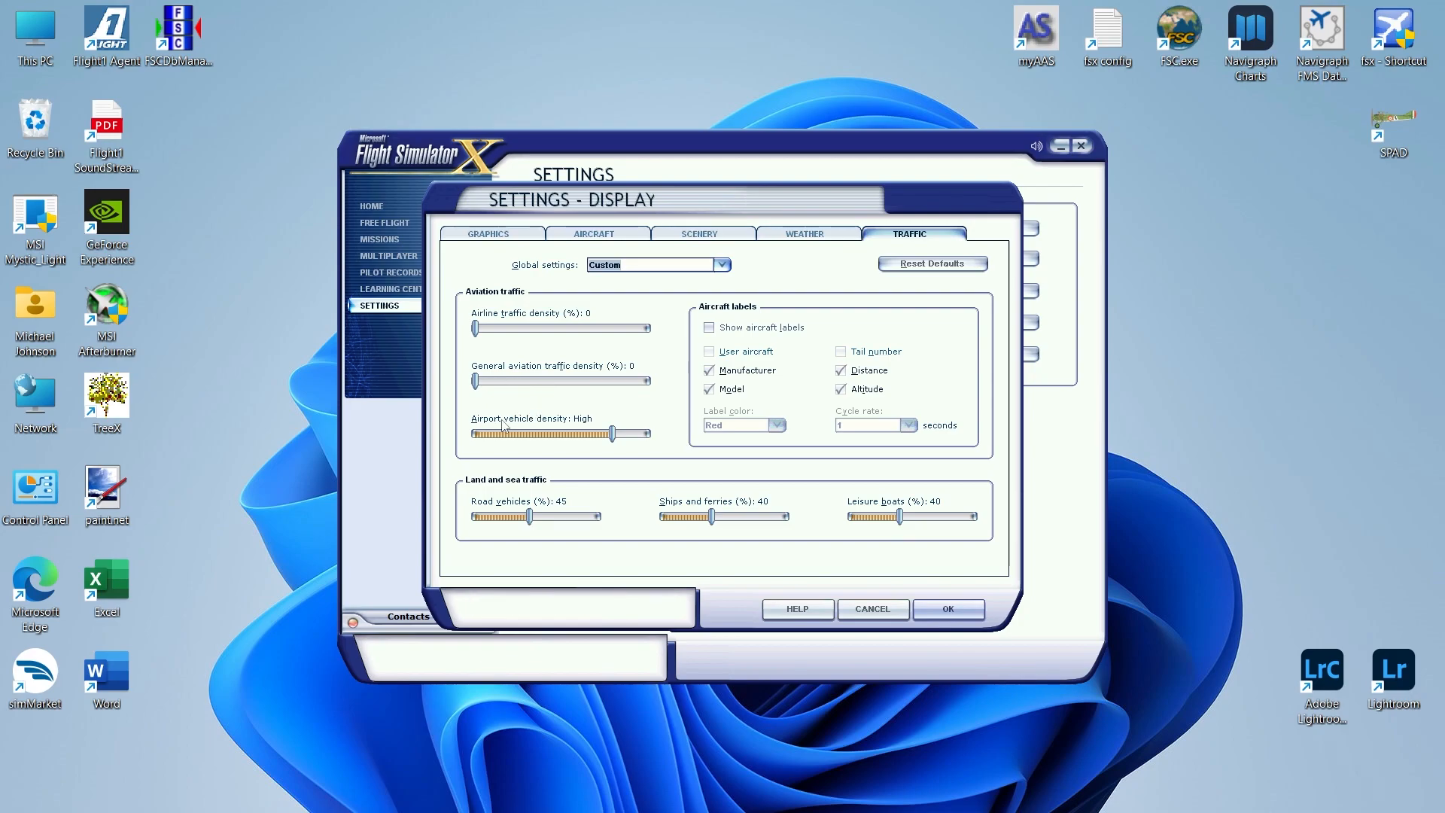
mouse_move(616, 451)
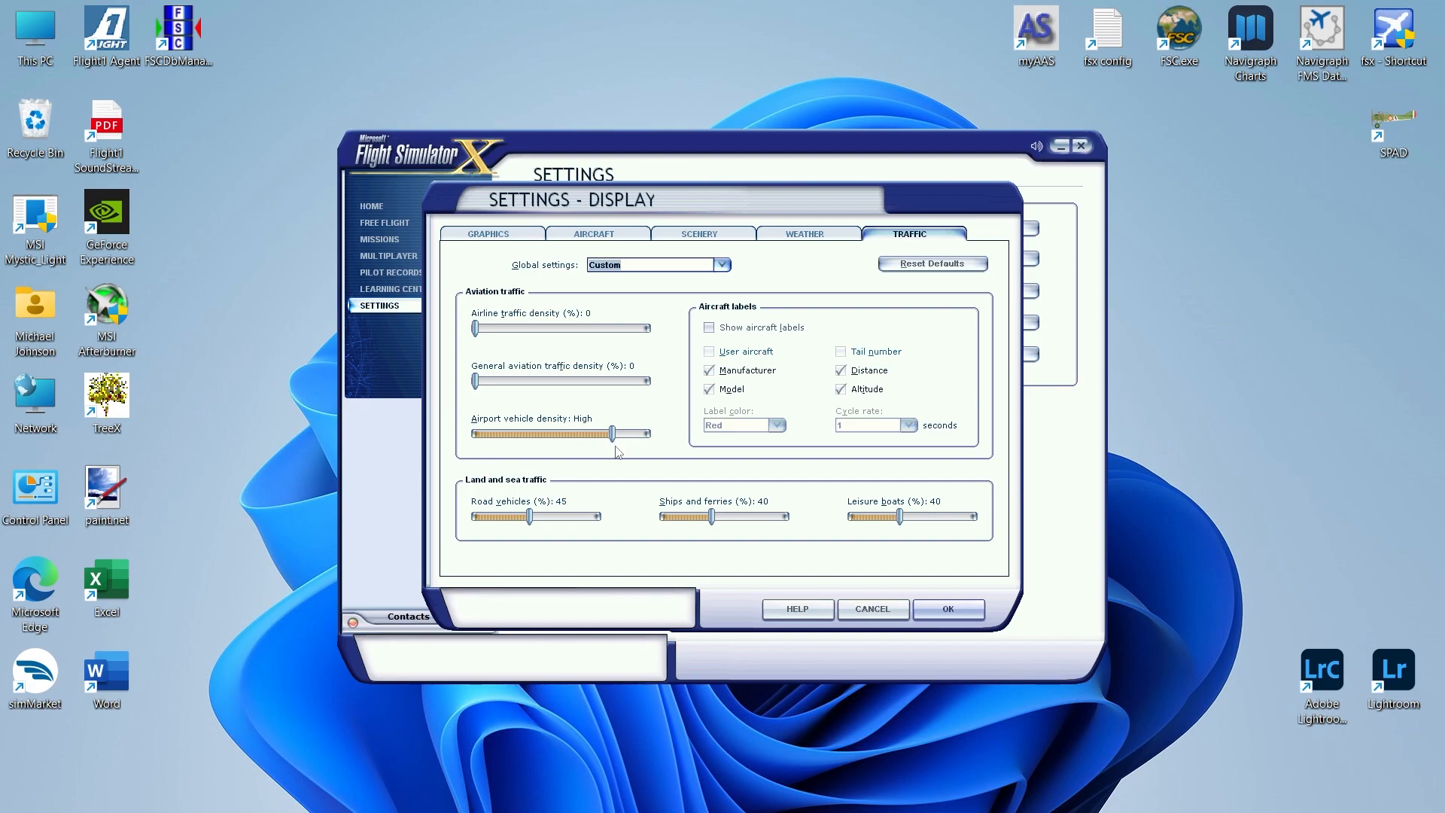
mouse_move(613, 456)
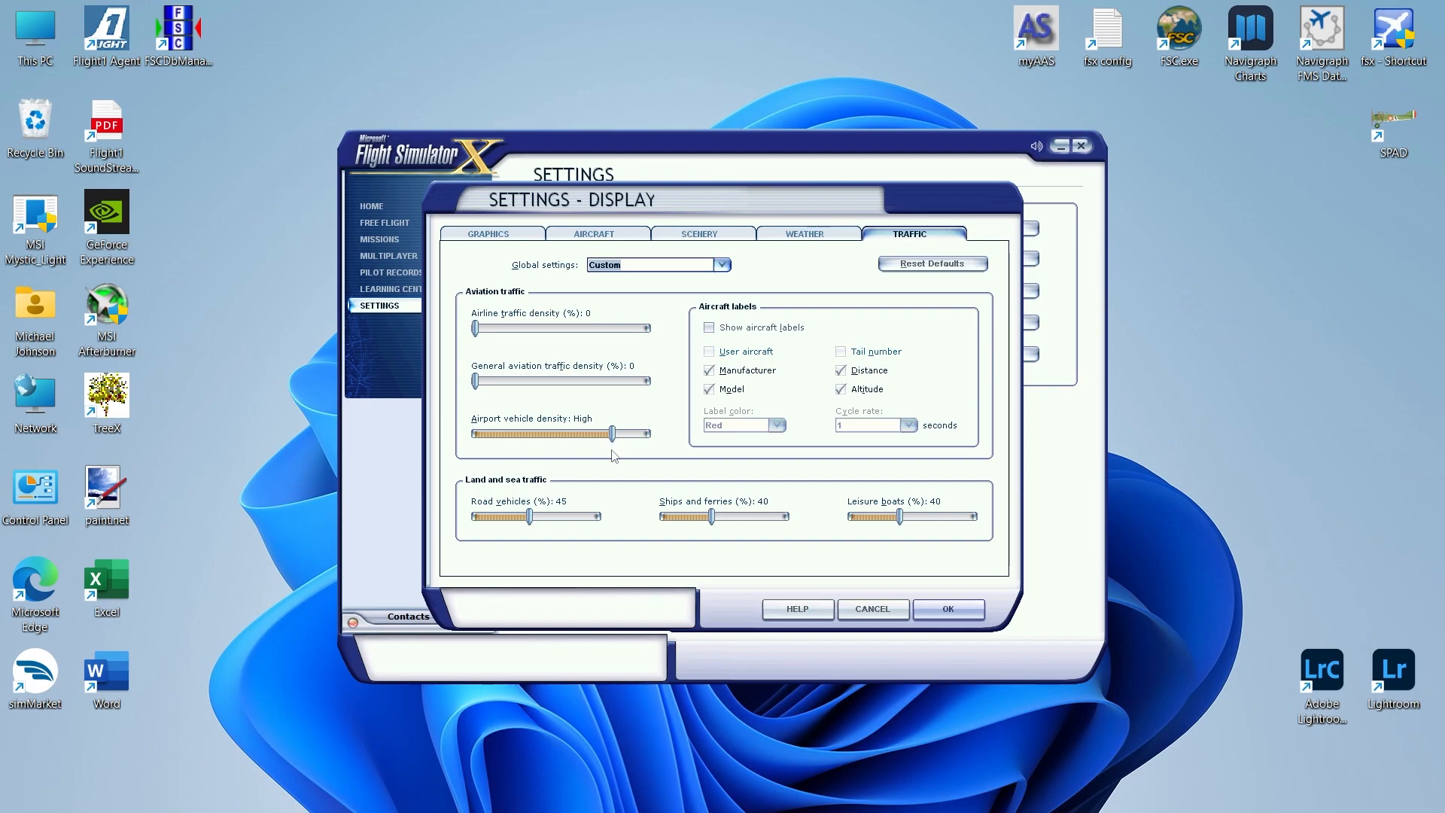
mouse_move(606, 484)
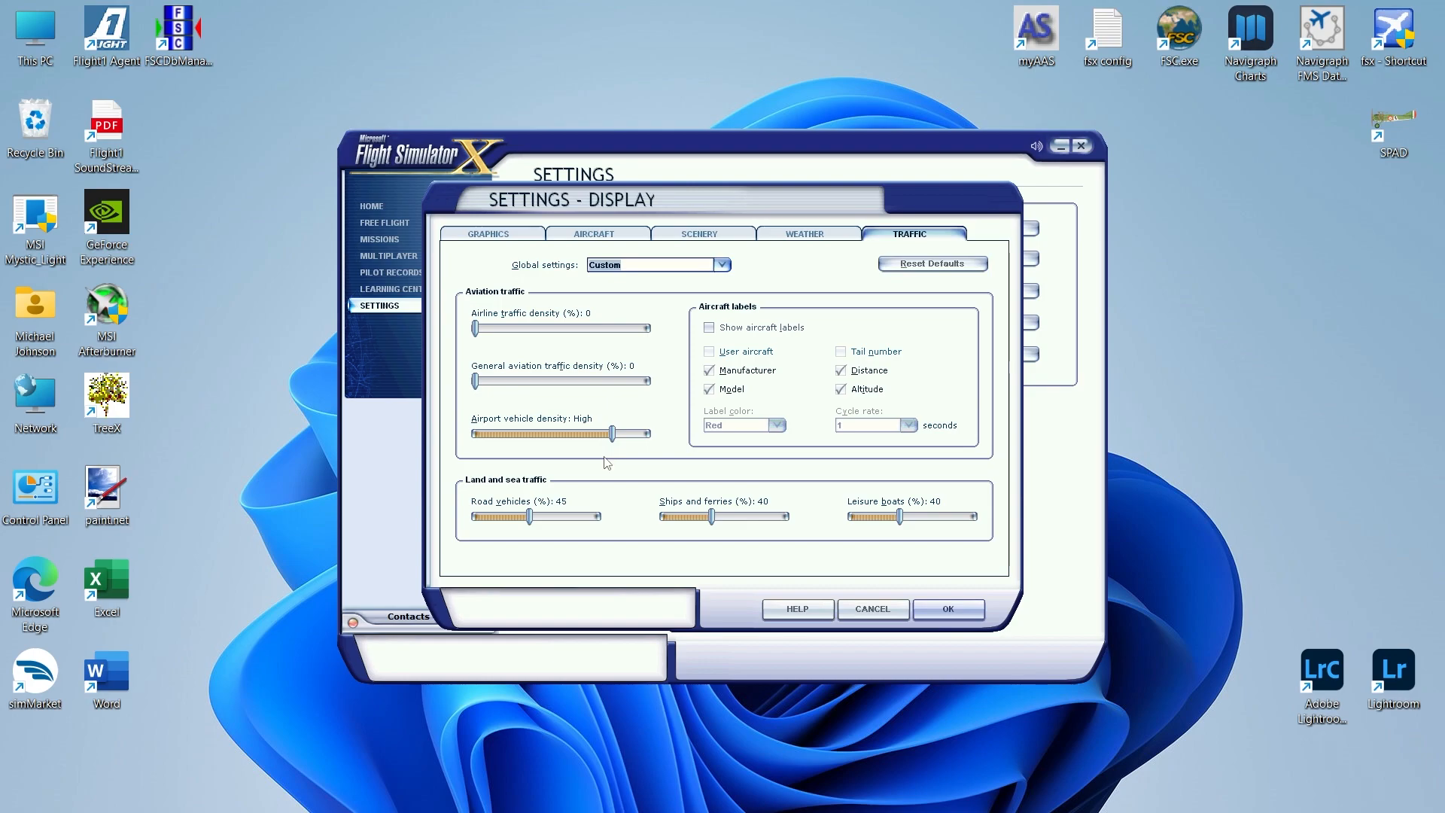
mouse_move(558, 533)
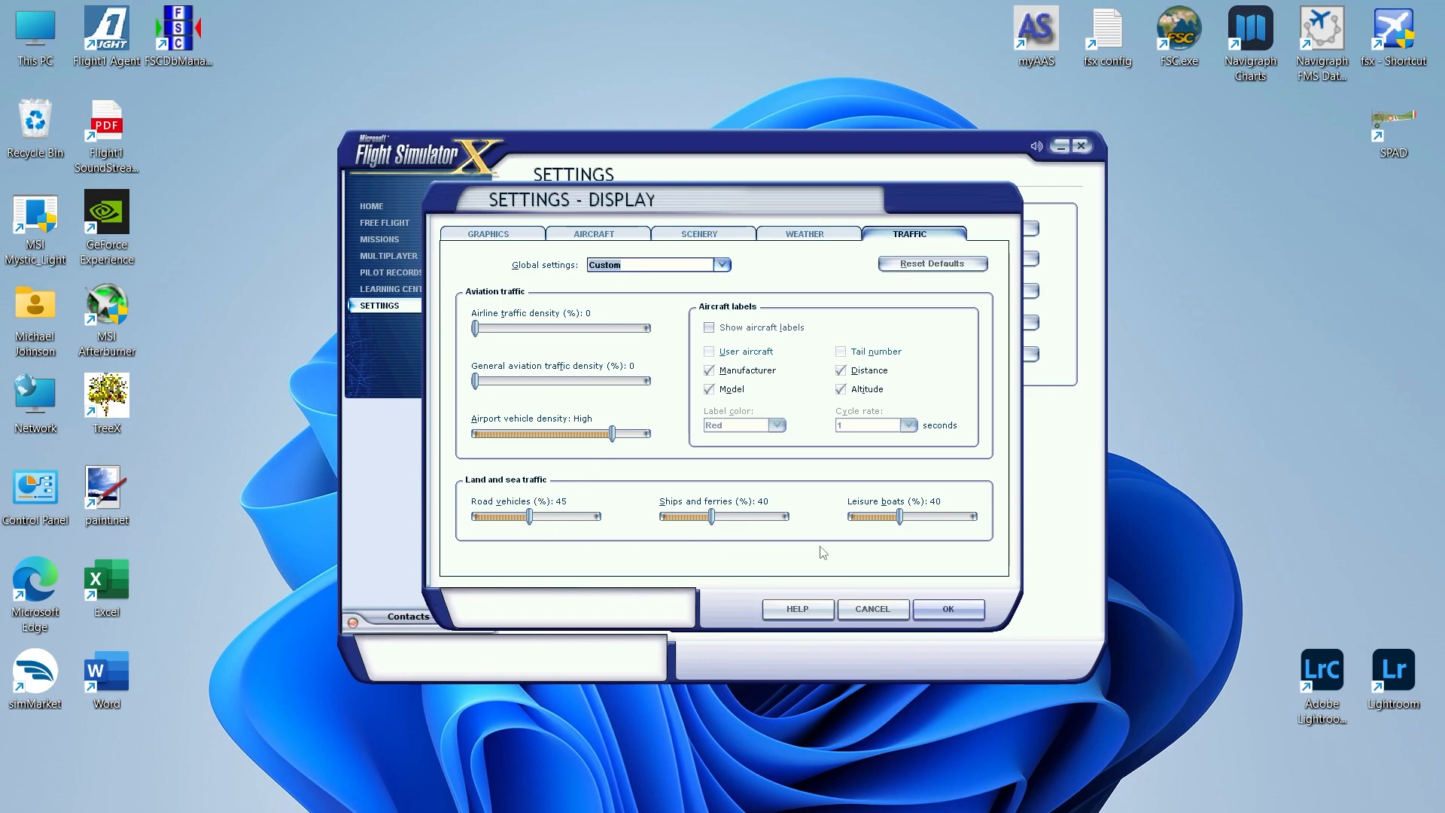
mouse_move(800, 543)
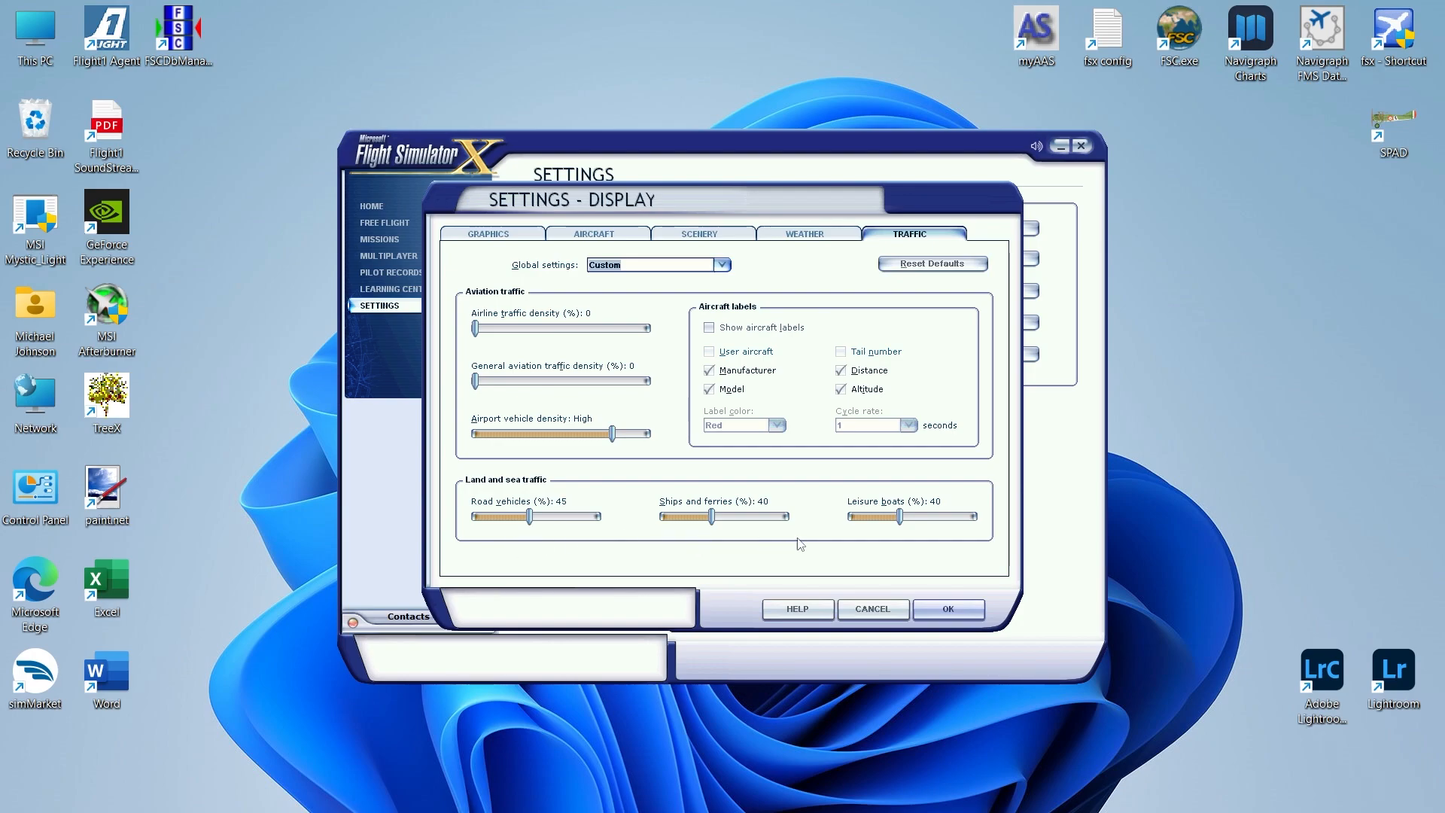
mouse_move(577, 551)
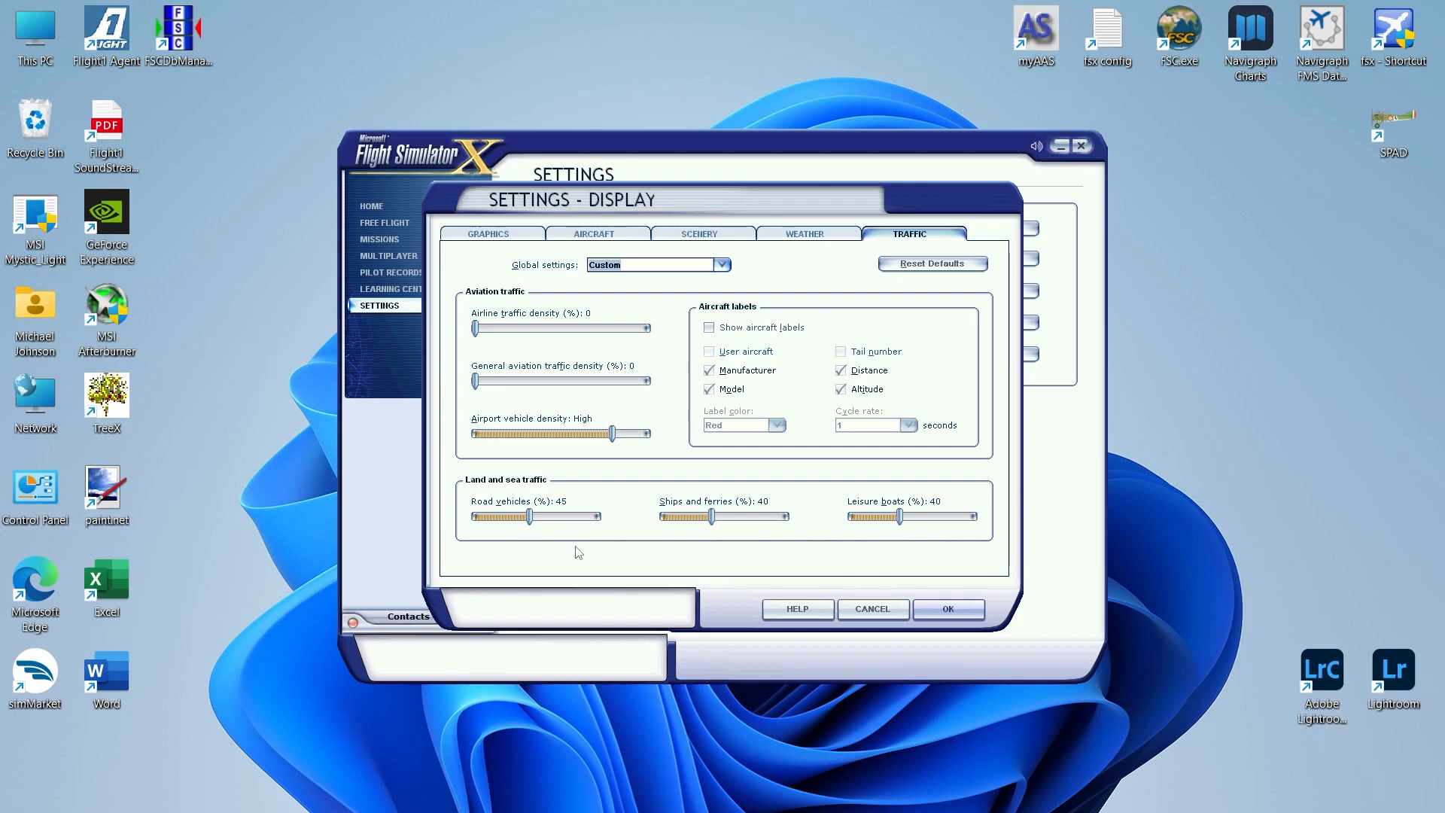
mouse_move(735, 545)
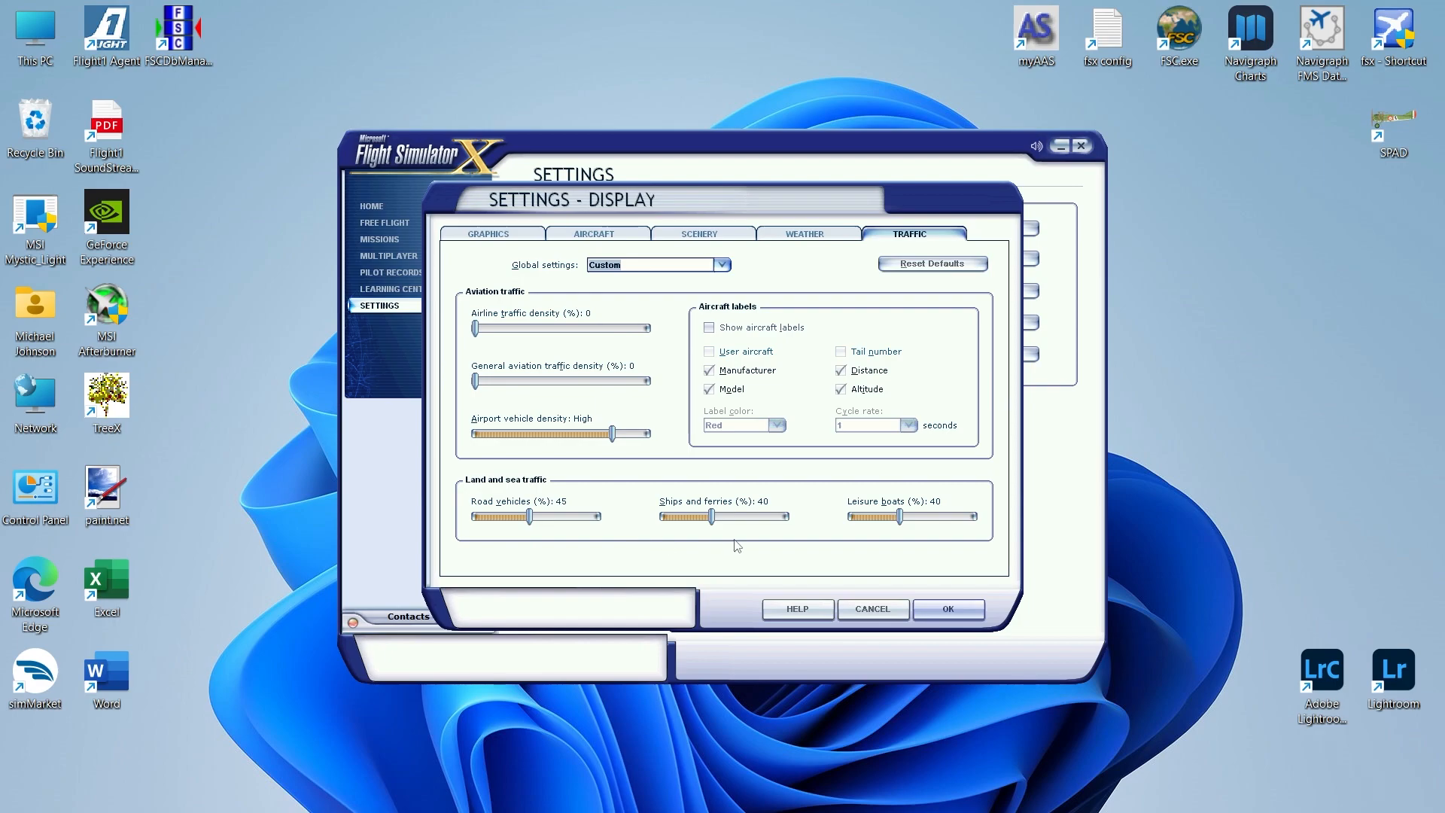
mouse_move(727, 537)
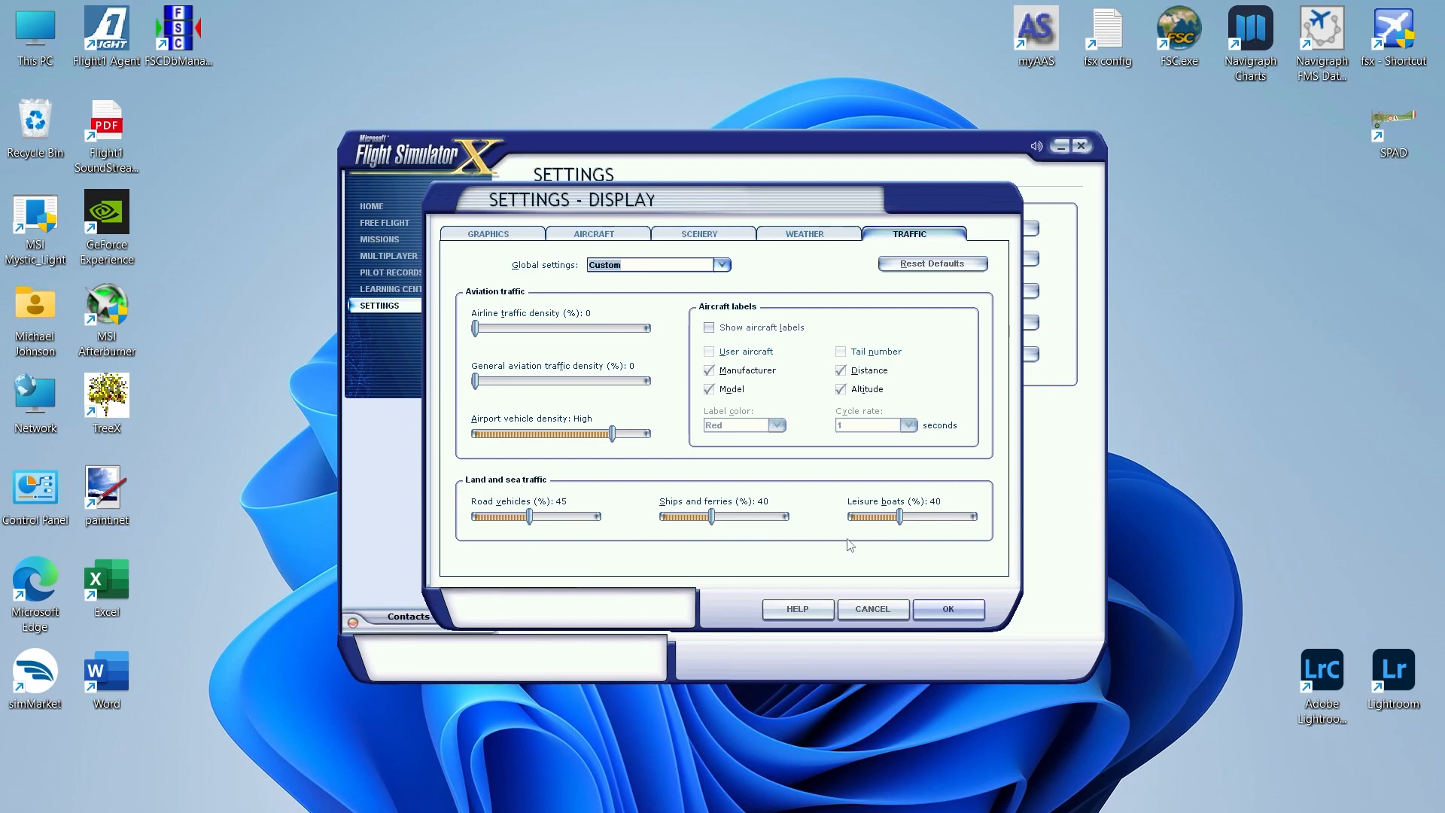
mouse_move(710, 327)
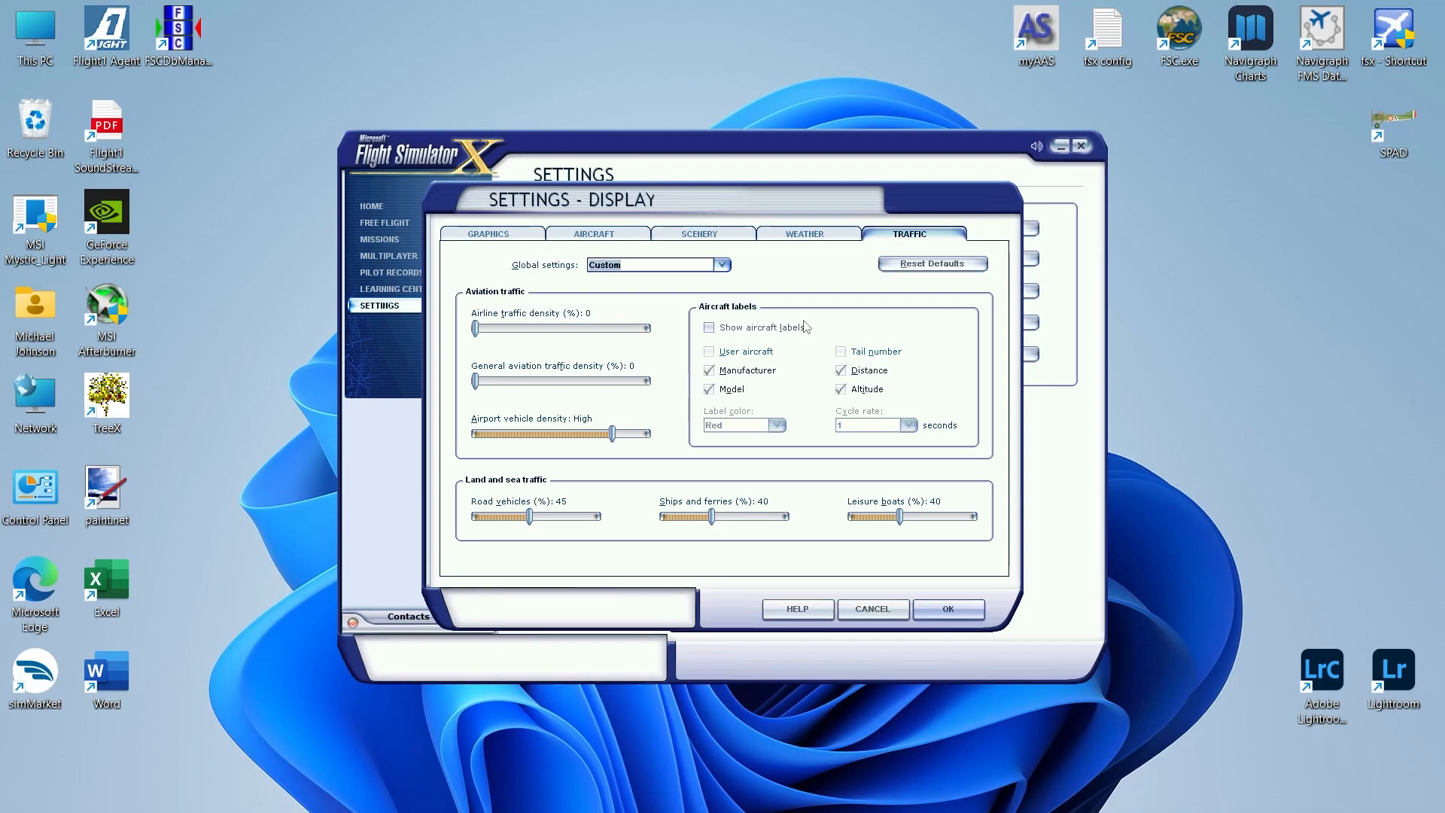
mouse_move(946, 622)
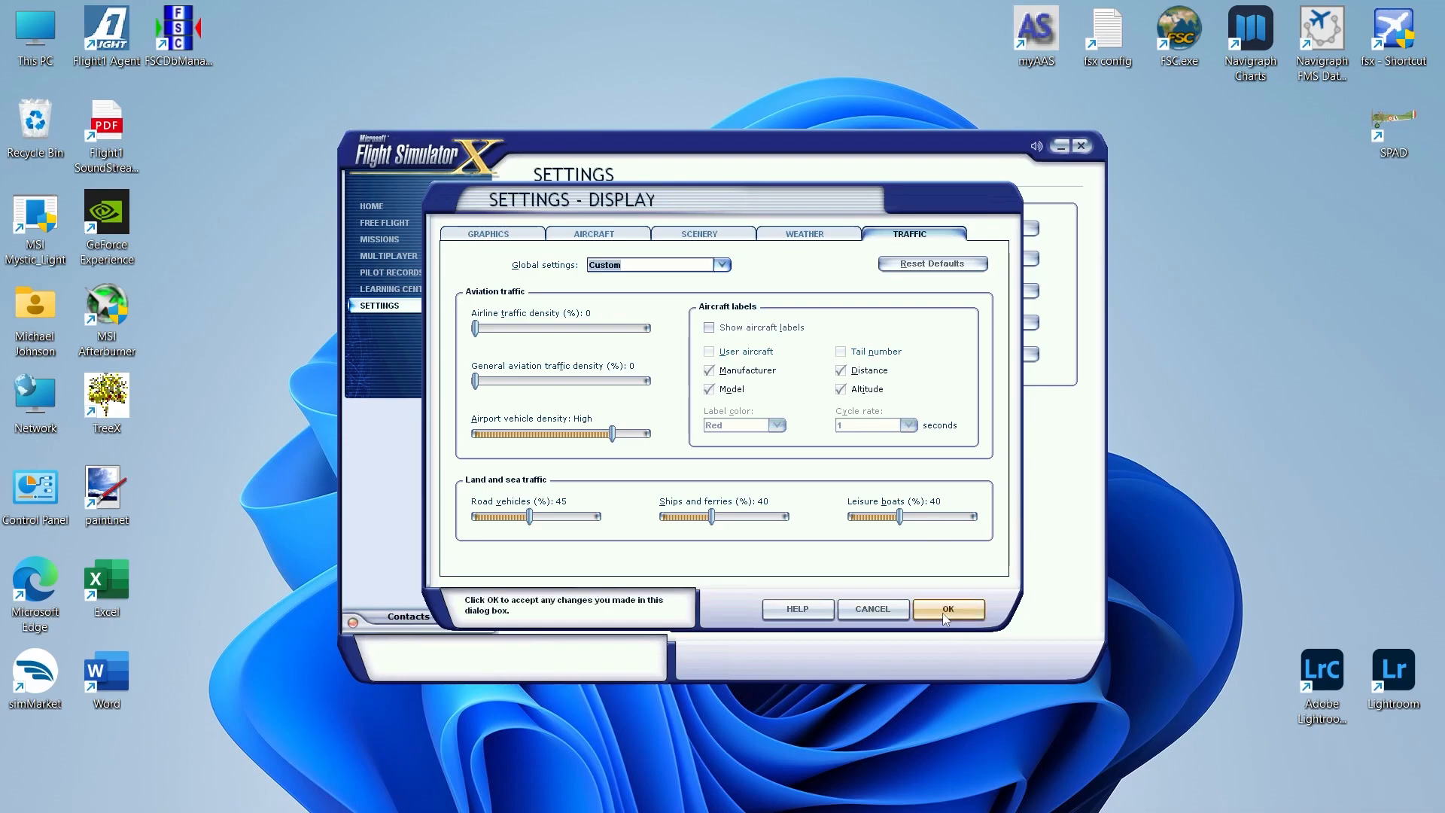
- Accept the display settings with OK and go to Free Flight
click(948, 608)
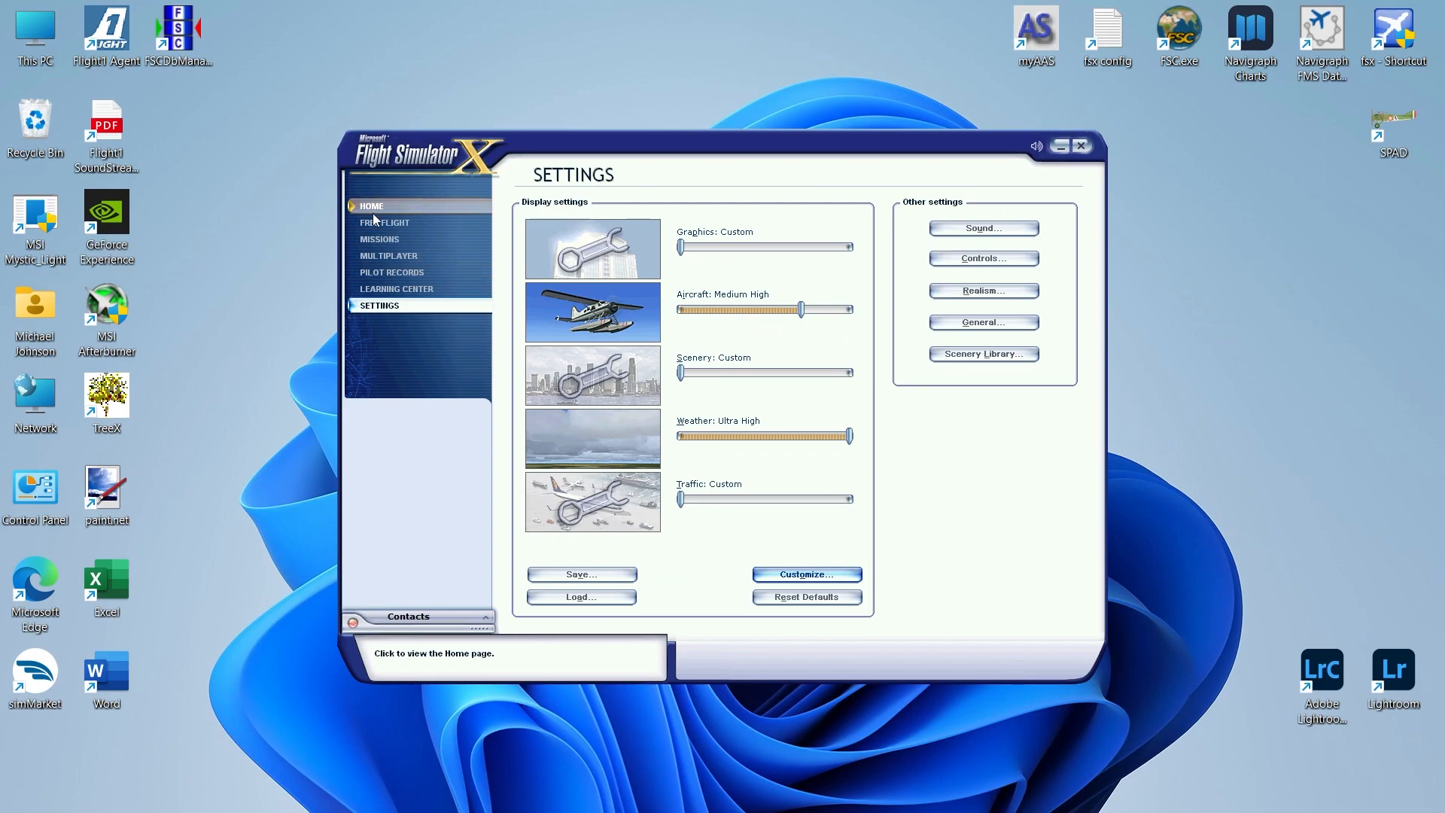
click(385, 222)
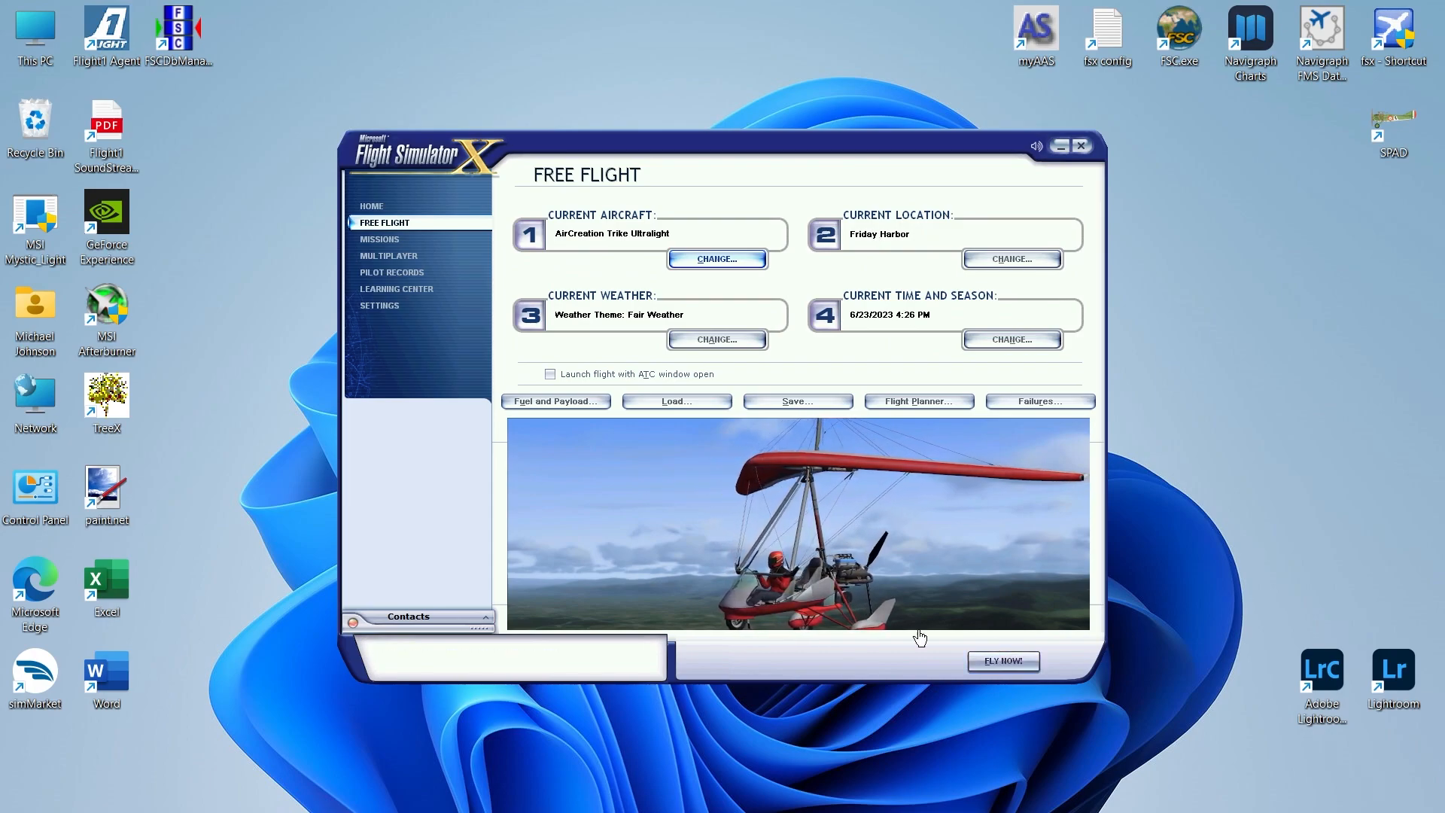
mouse_move(1082, 147)
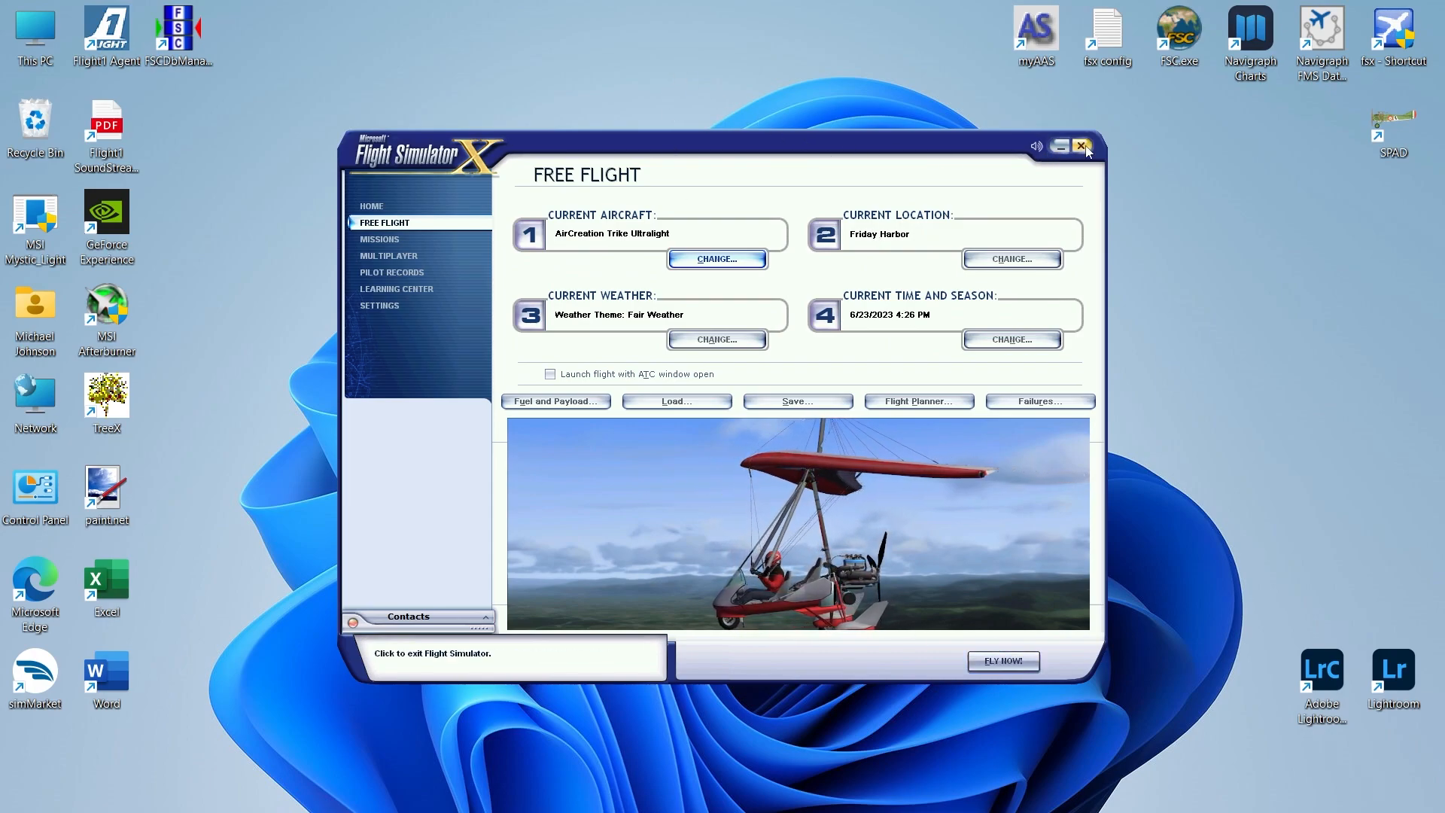